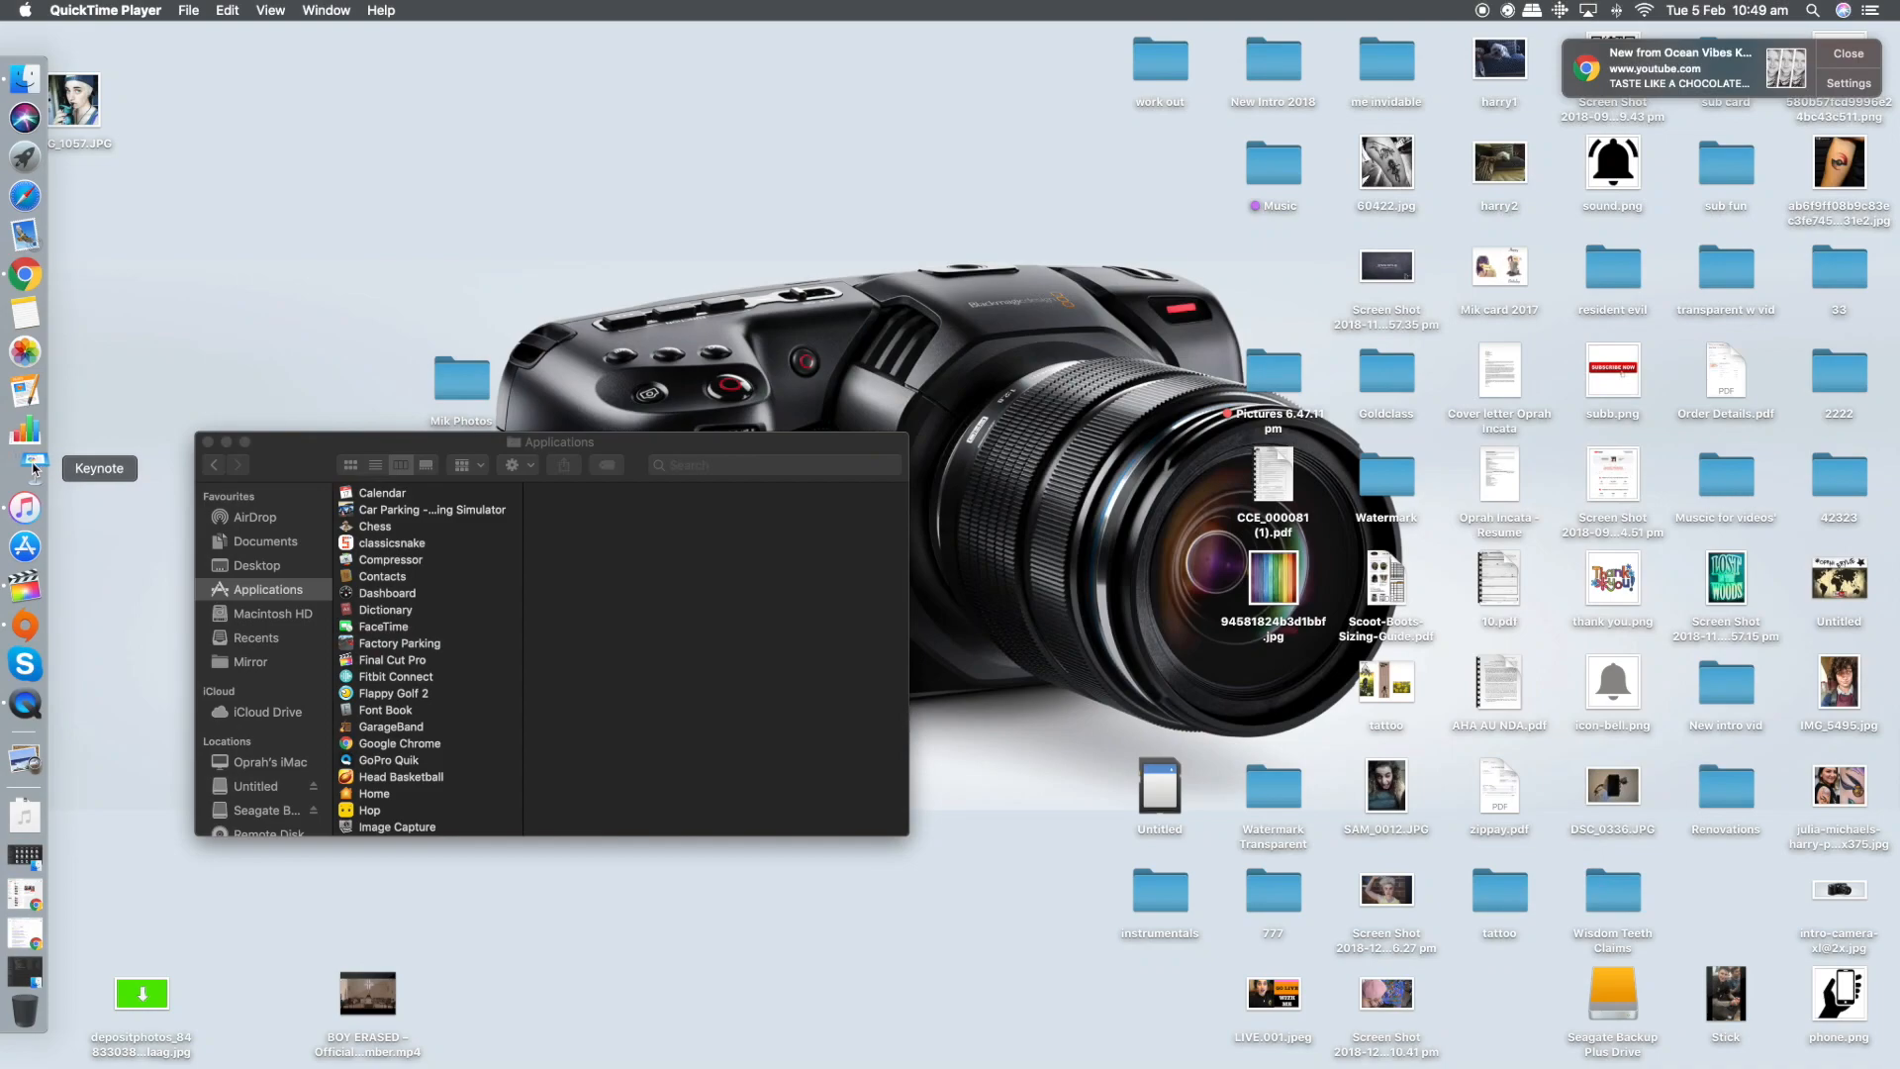
Create a new Keynote presentation using the Black theme
left_click(24, 463)
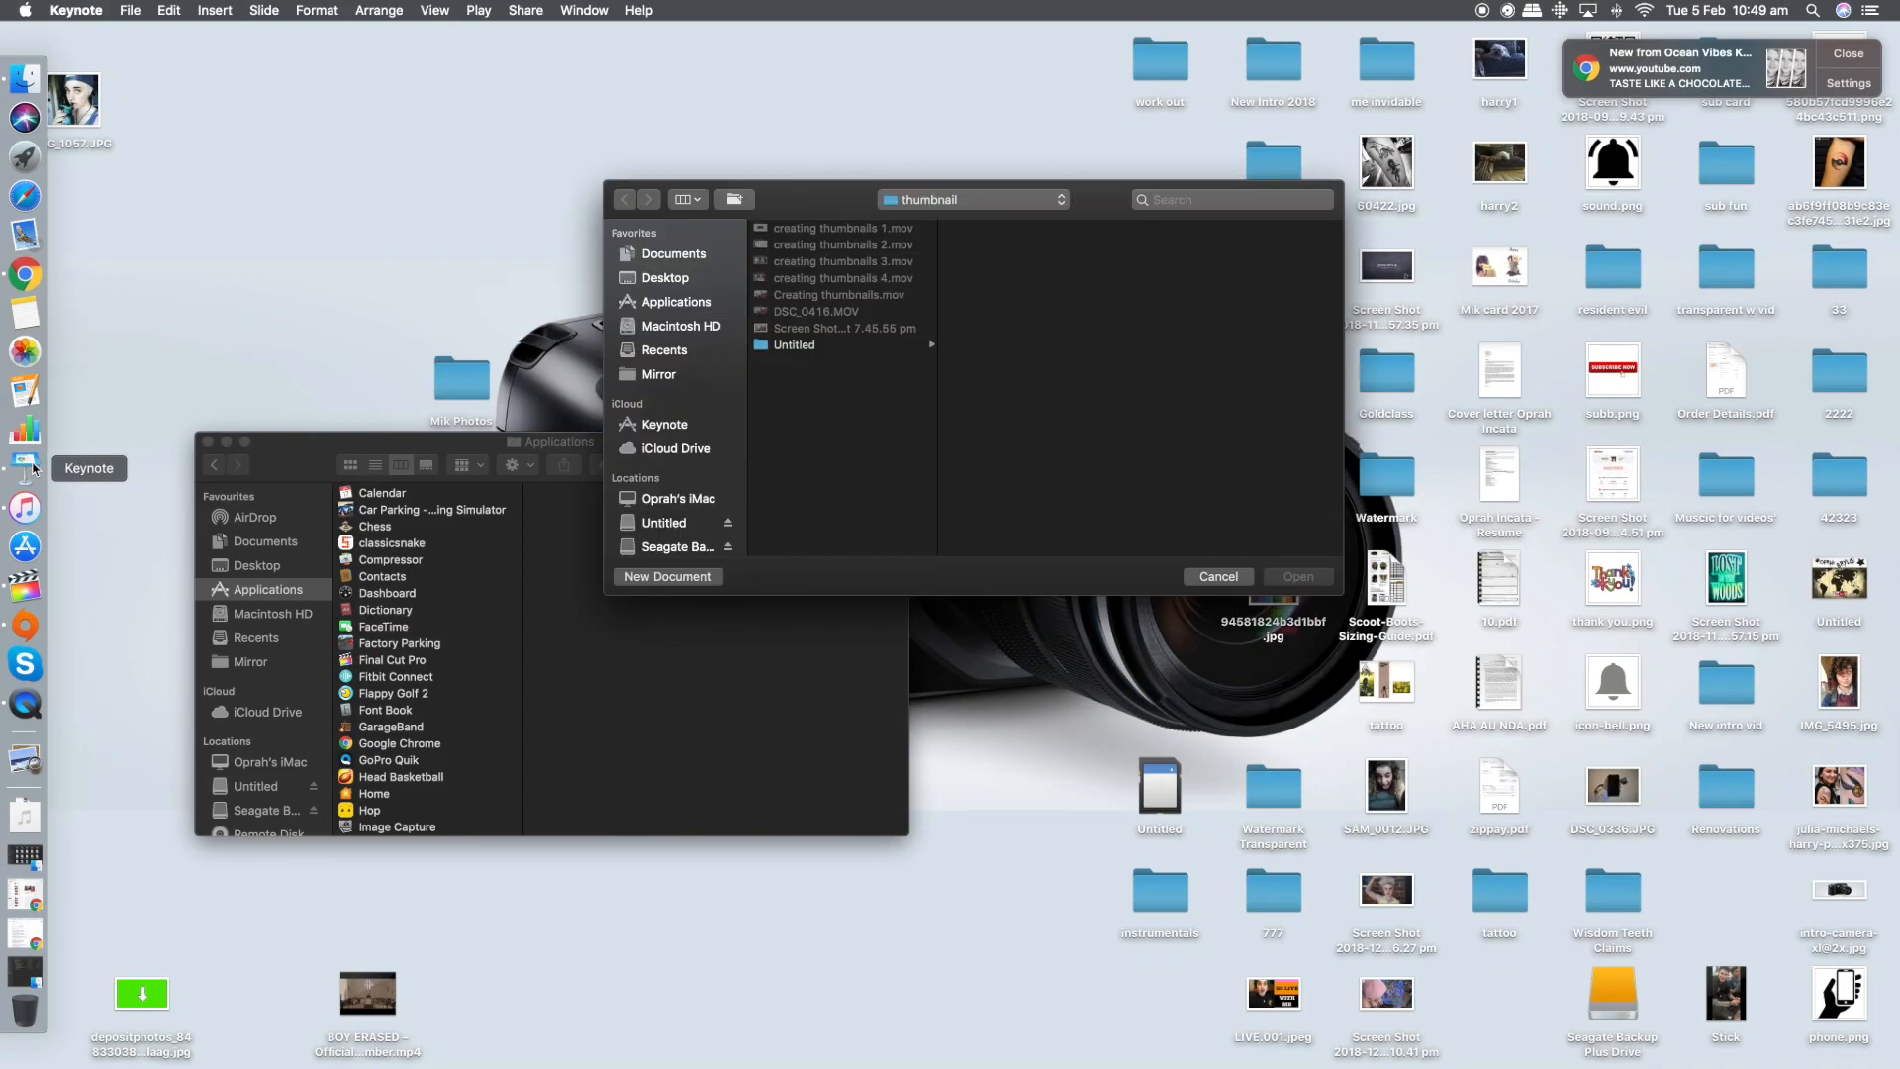
left_click(1220, 576)
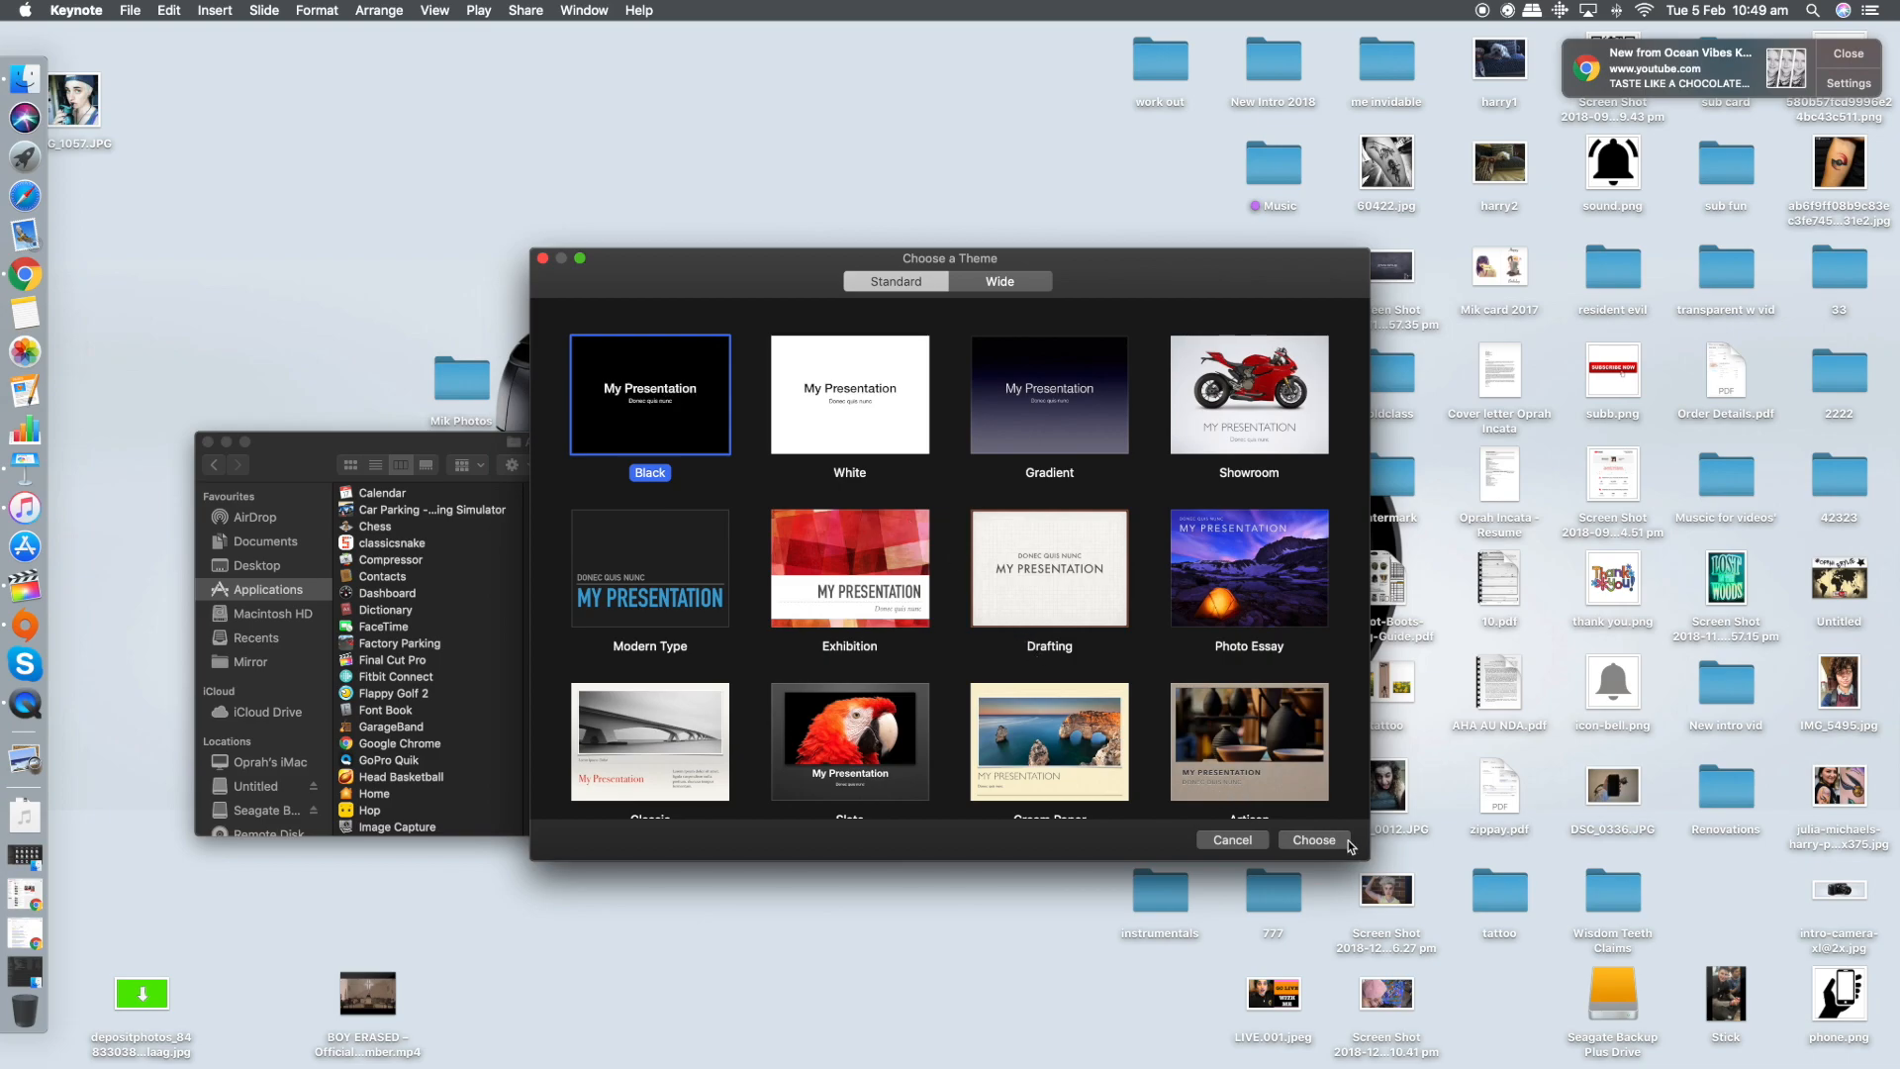
left_click(1314, 839)
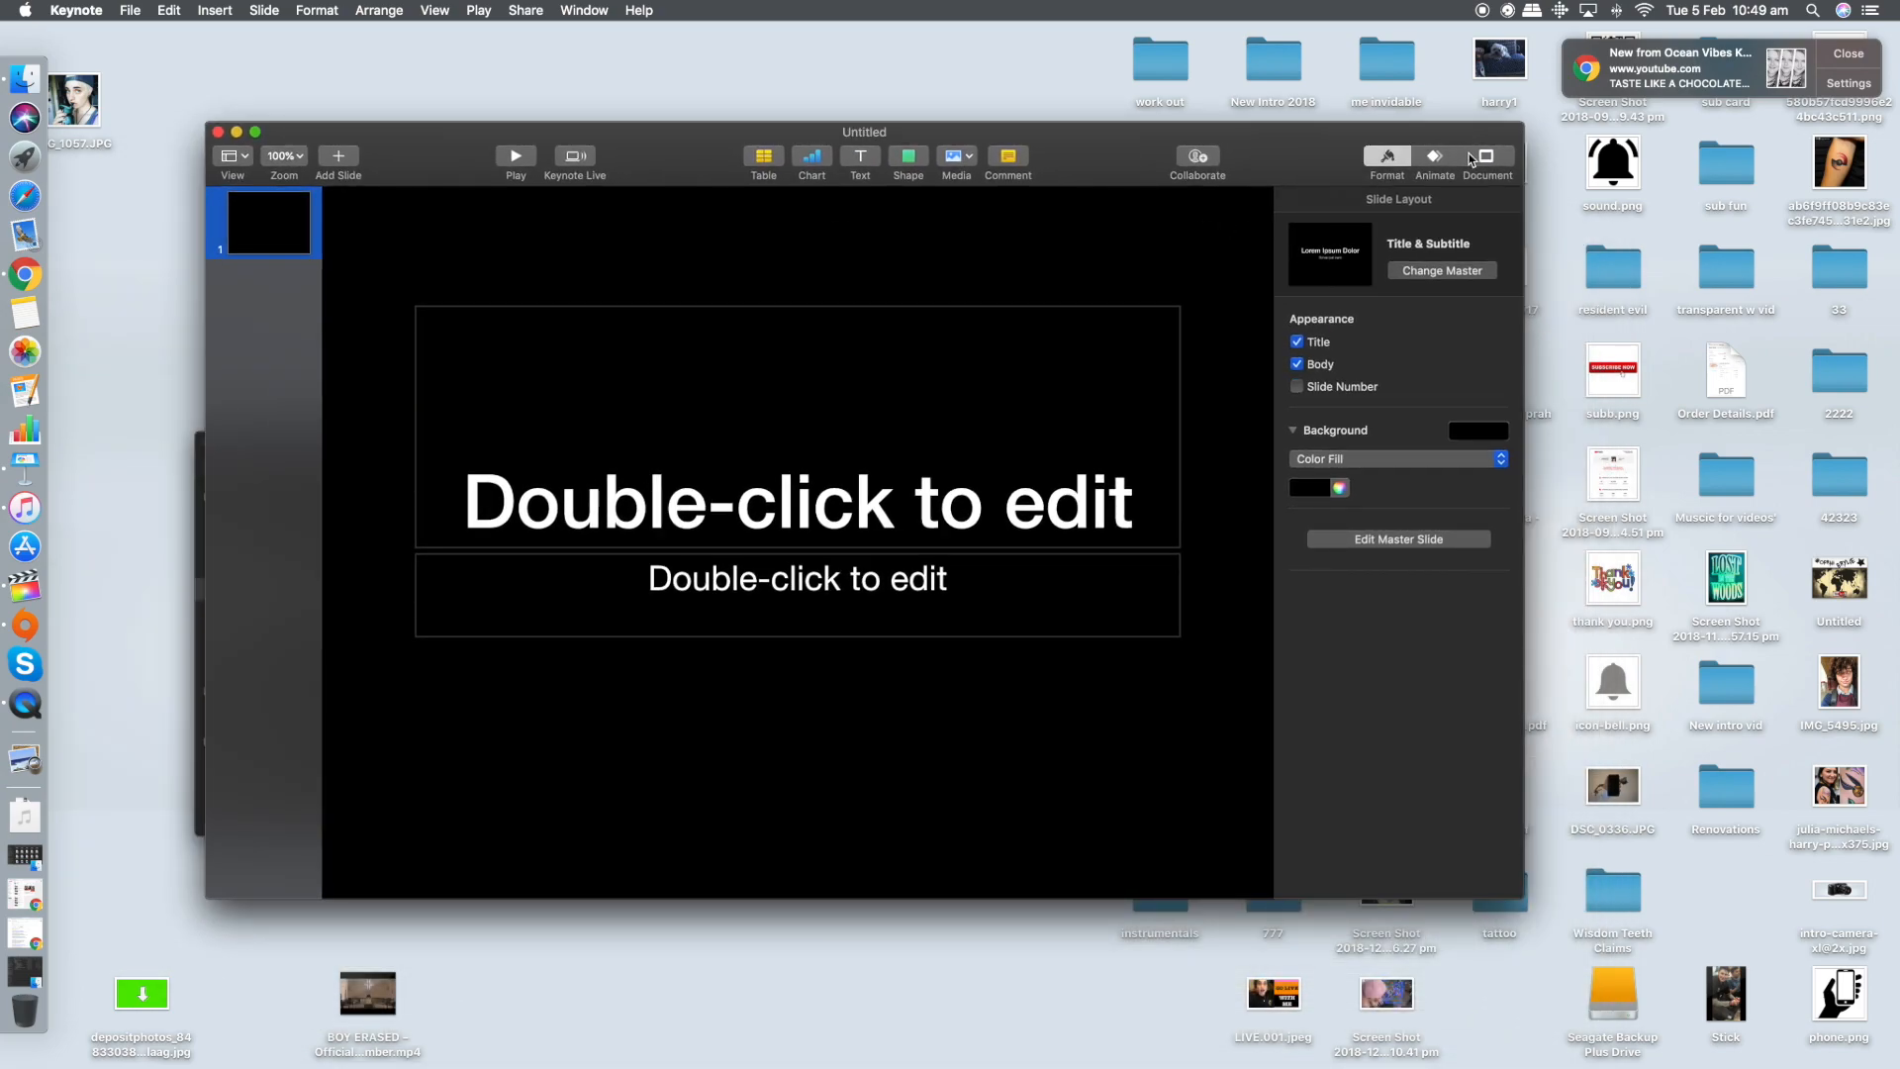
Set the slide size to Widescreen 16:9 and return to the slide layout settings
left_click(1486, 156)
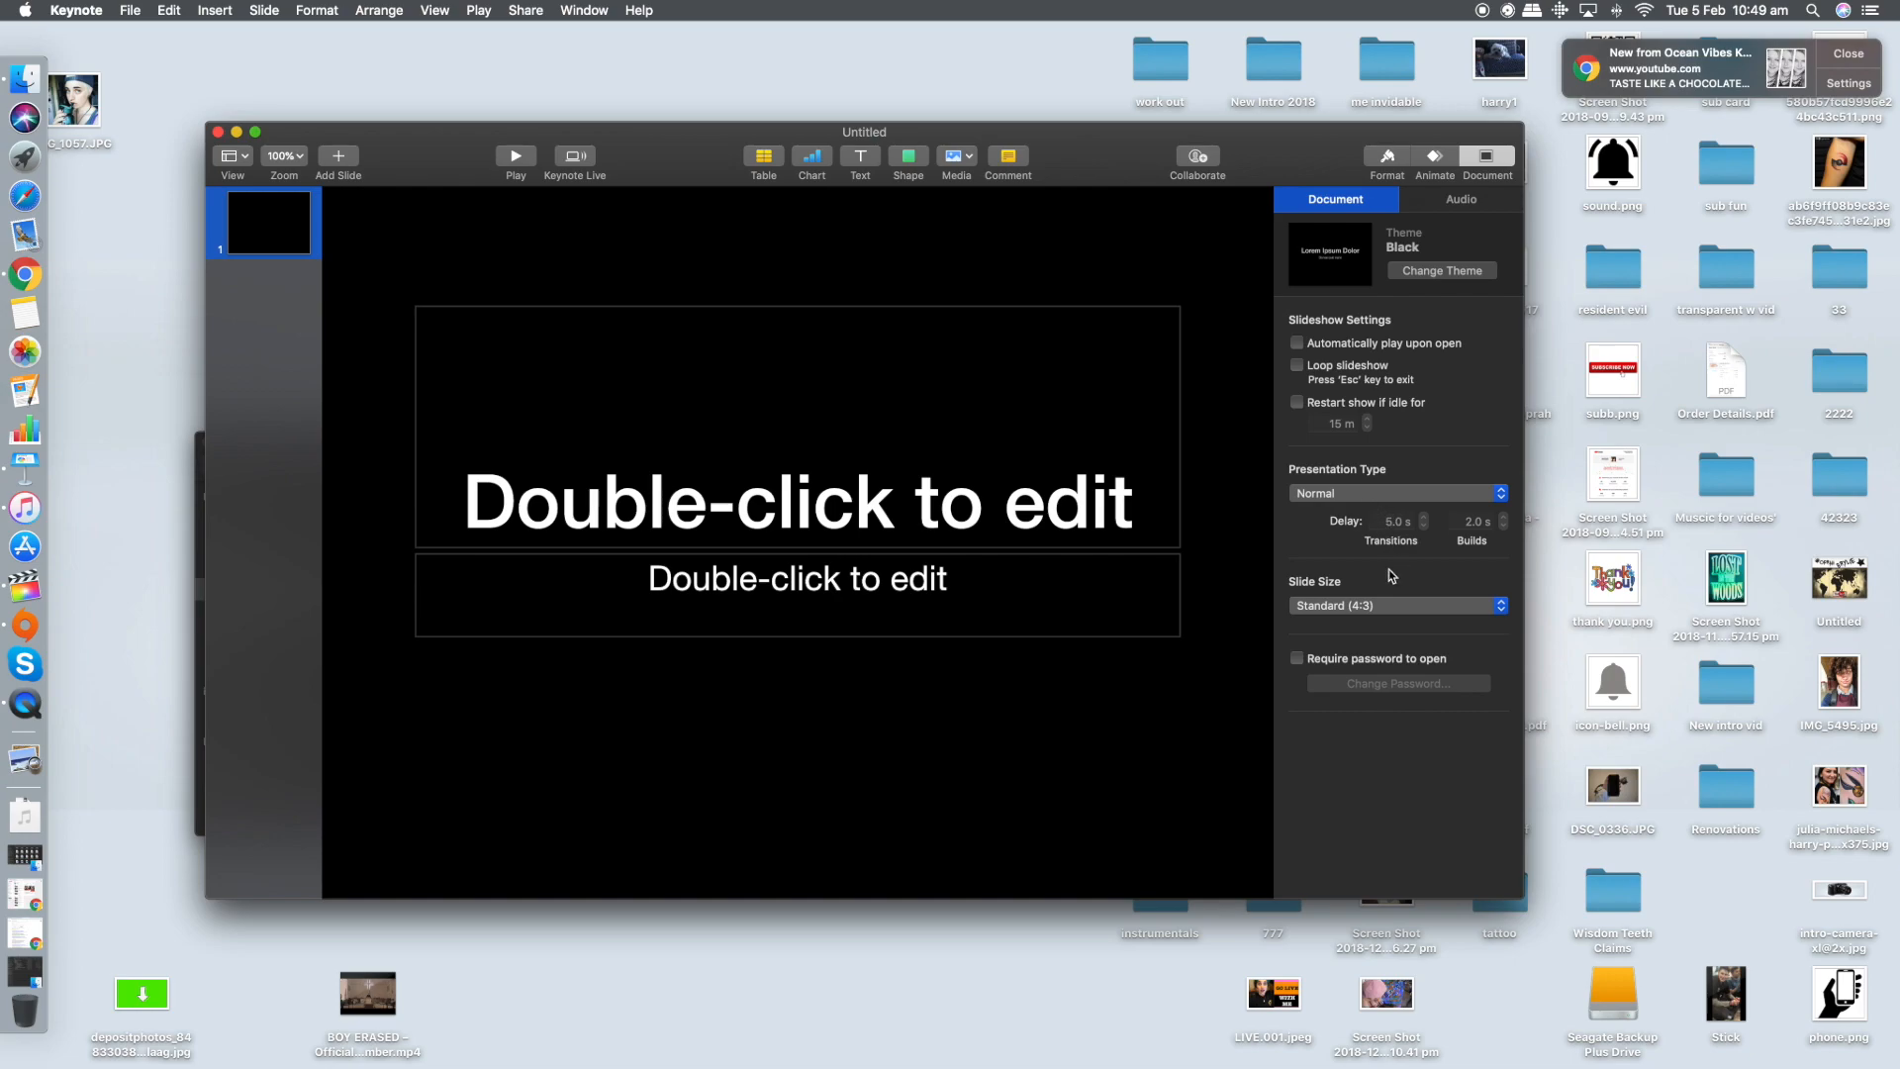
left_click(1400, 606)
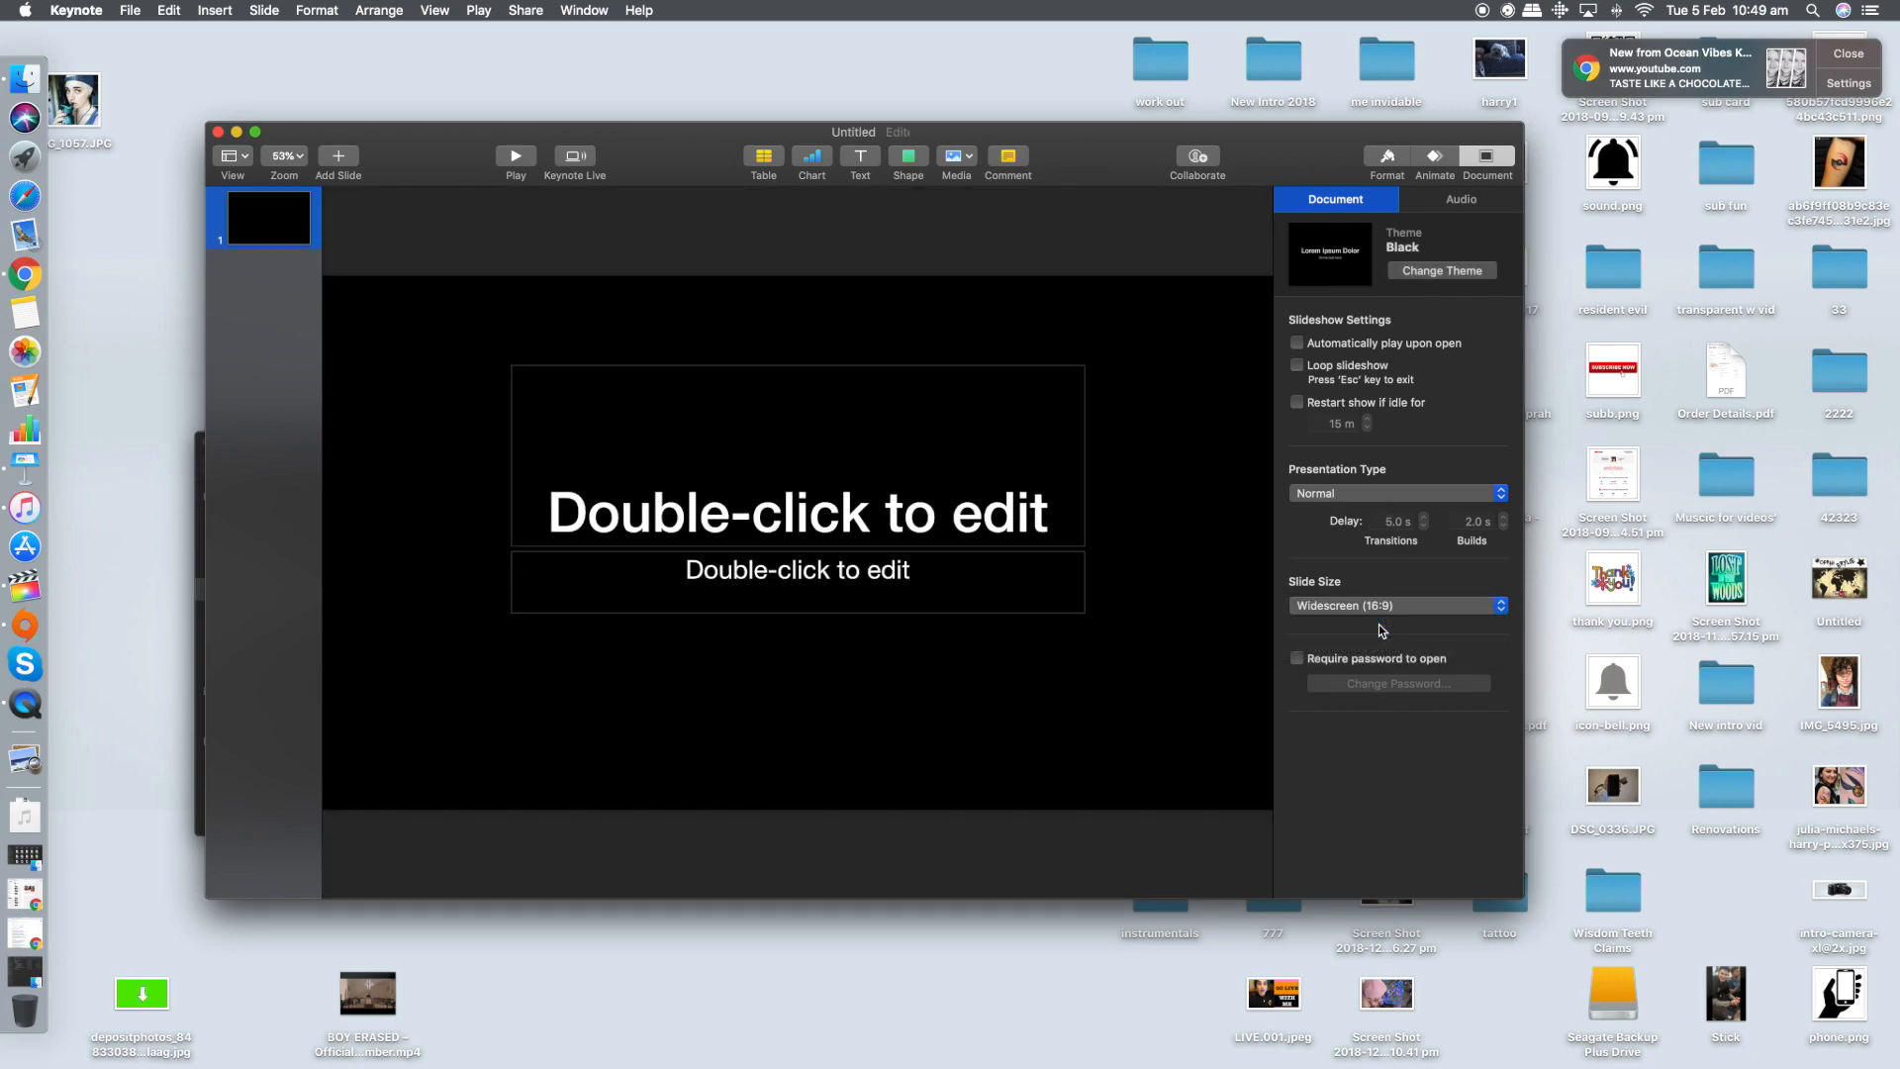
left_click(798, 510)
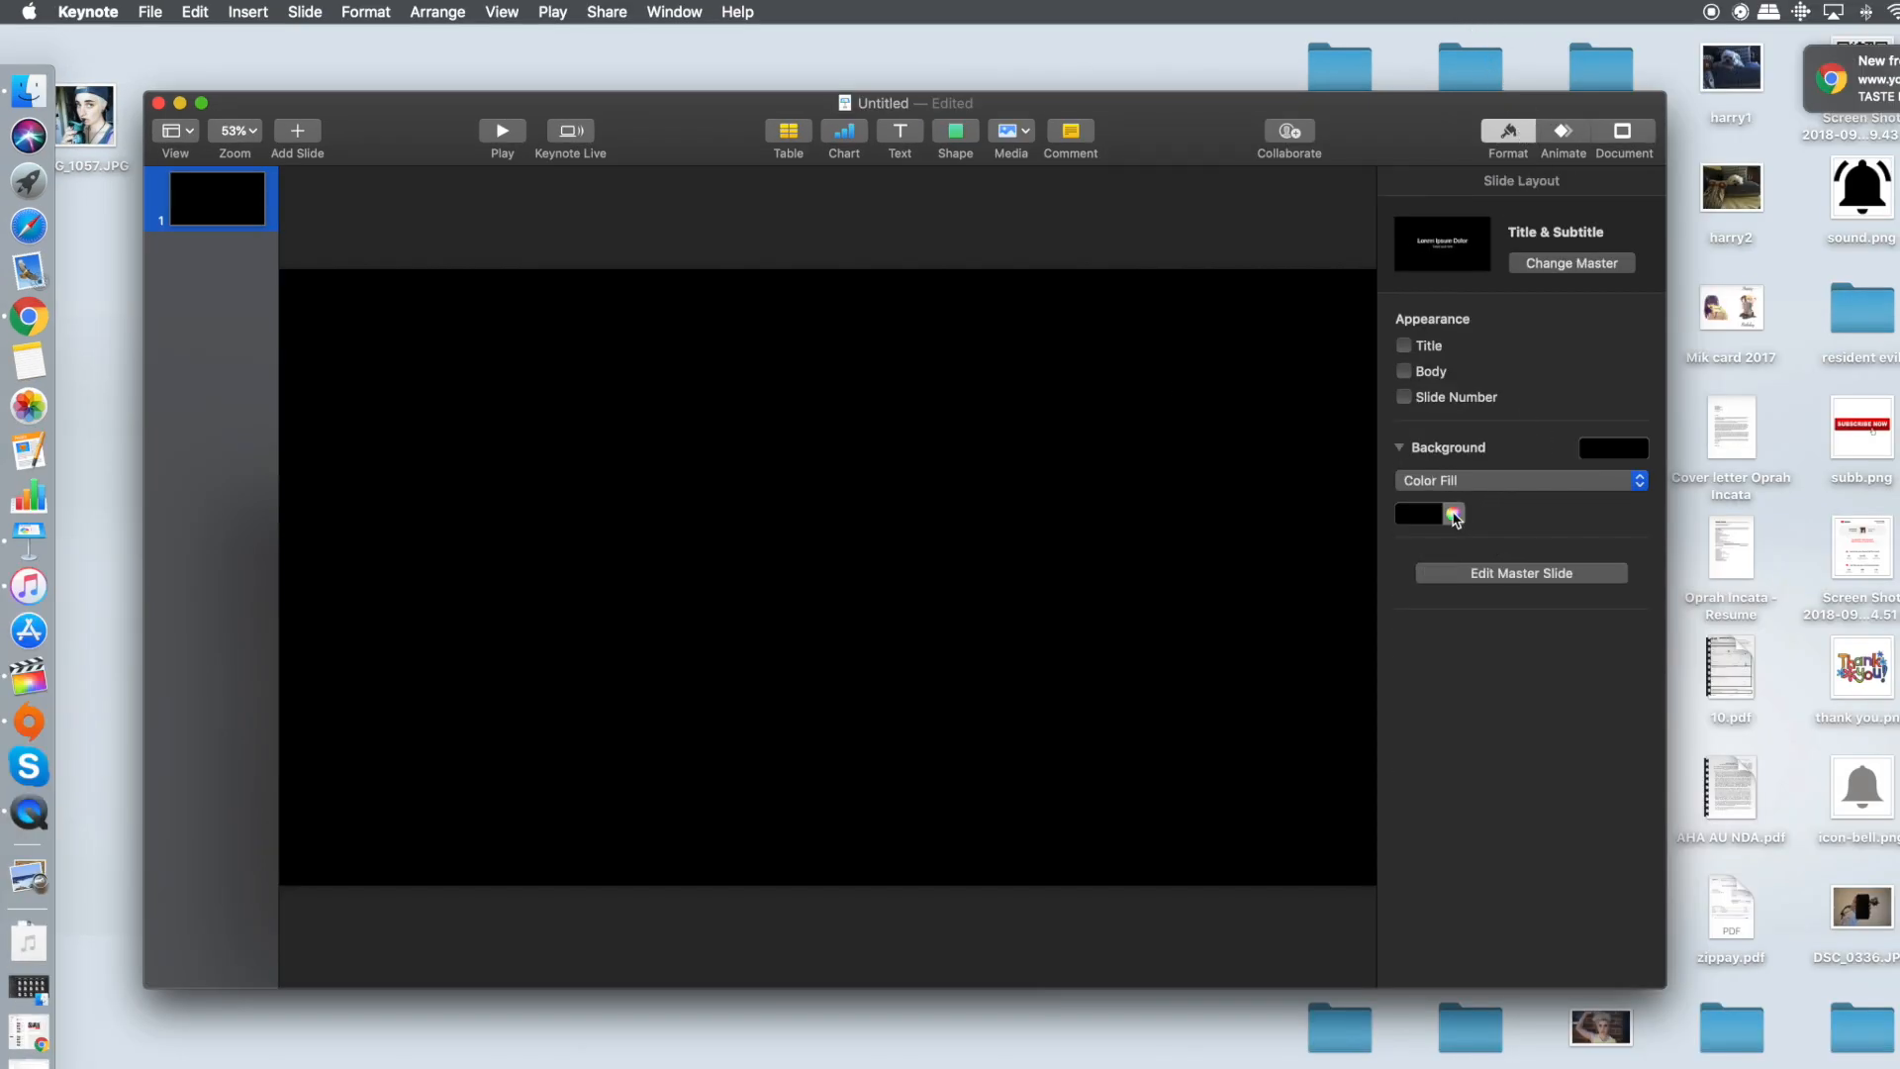
Fill the slide background with bright green from the Colors window
left_click(1452, 514)
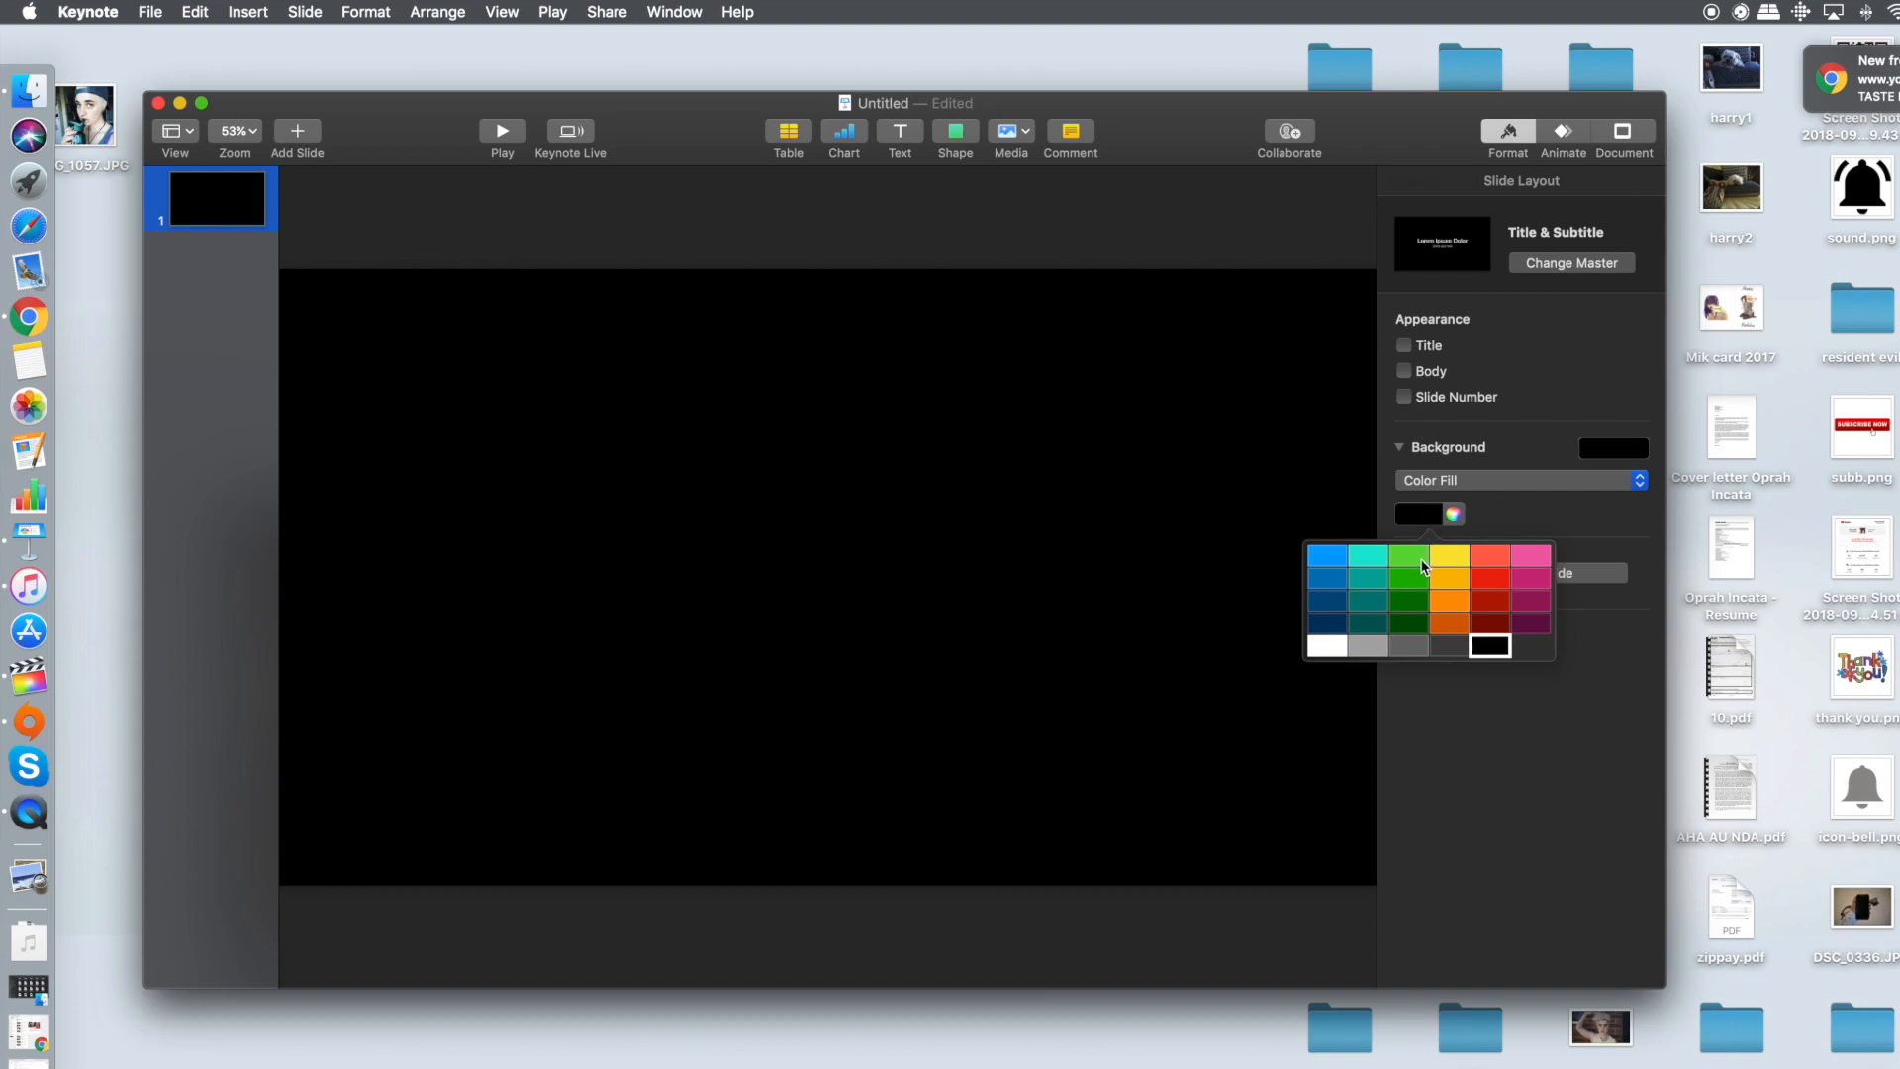
left_click(1453, 514)
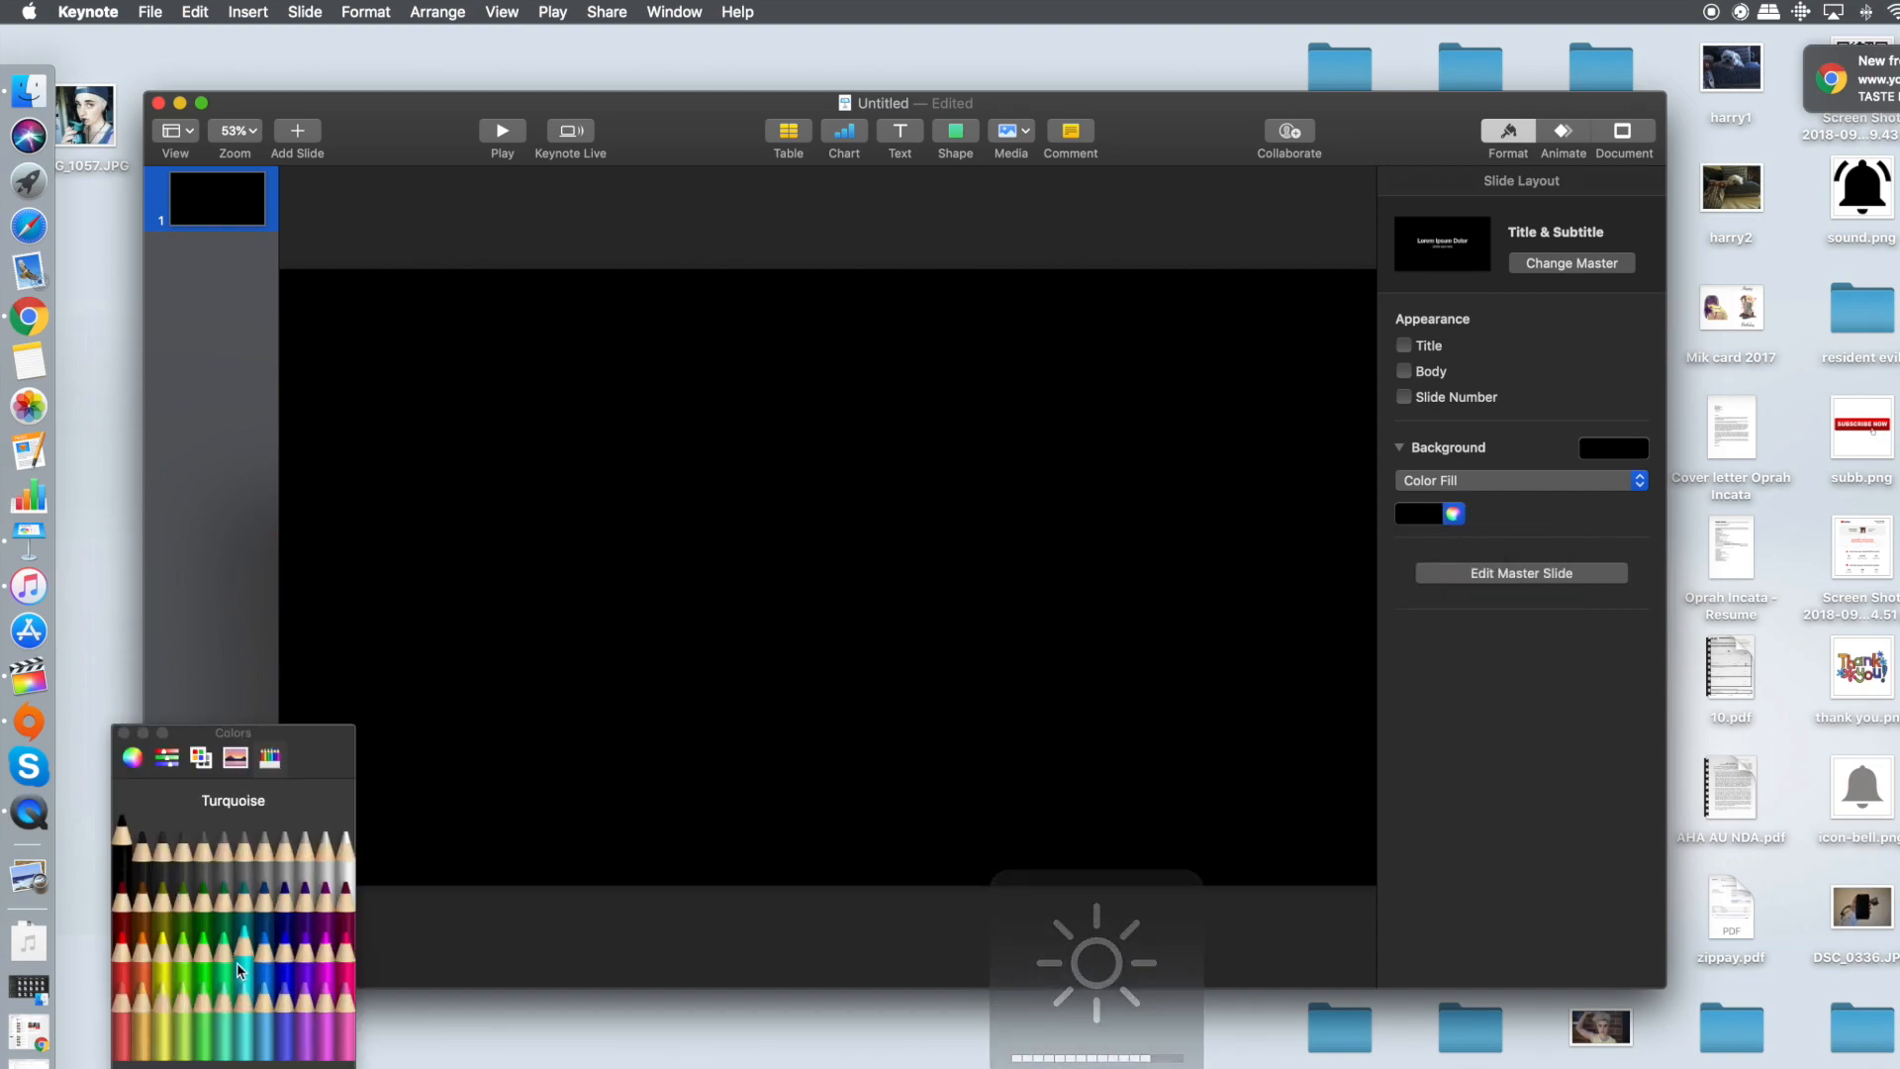
left_click(238, 970)
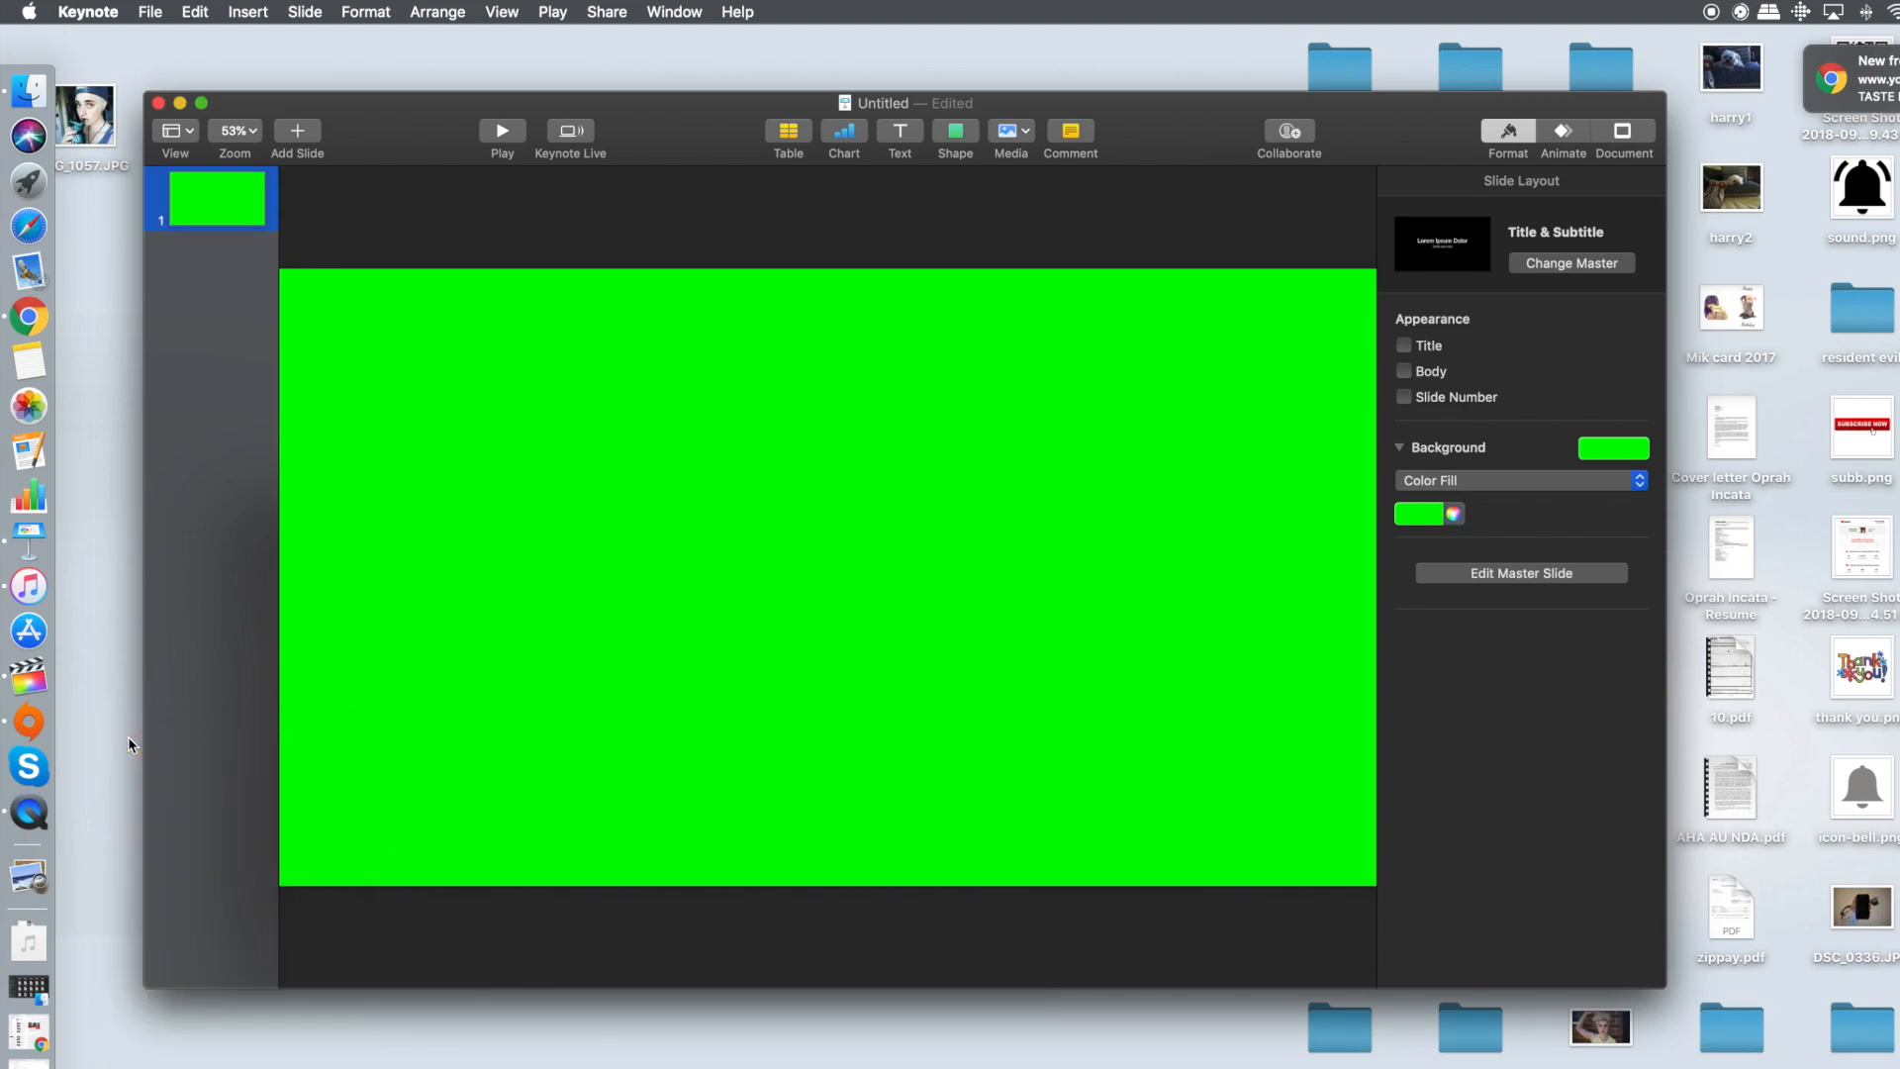
mouse_move(1653, 117)
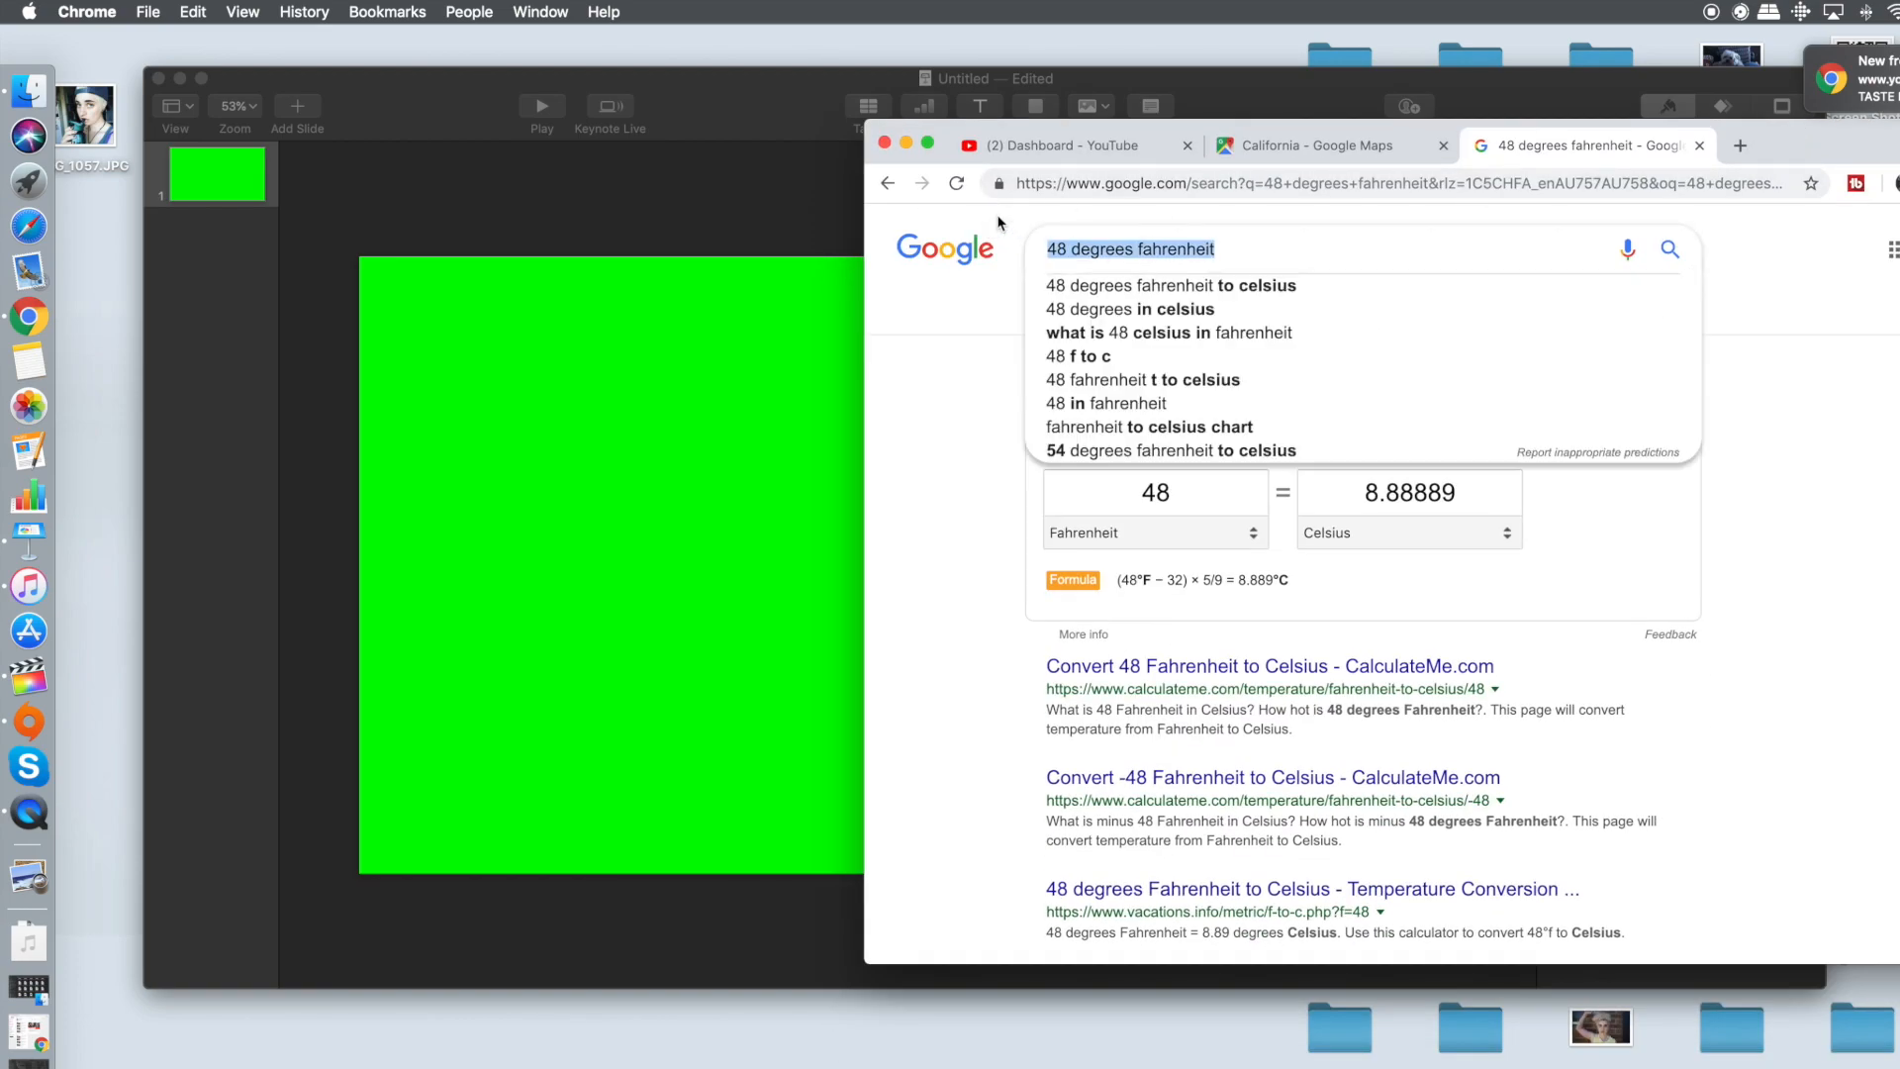
Search Google Images for 'subscribe png' and preview candidate Subscribe button images
type("subs")
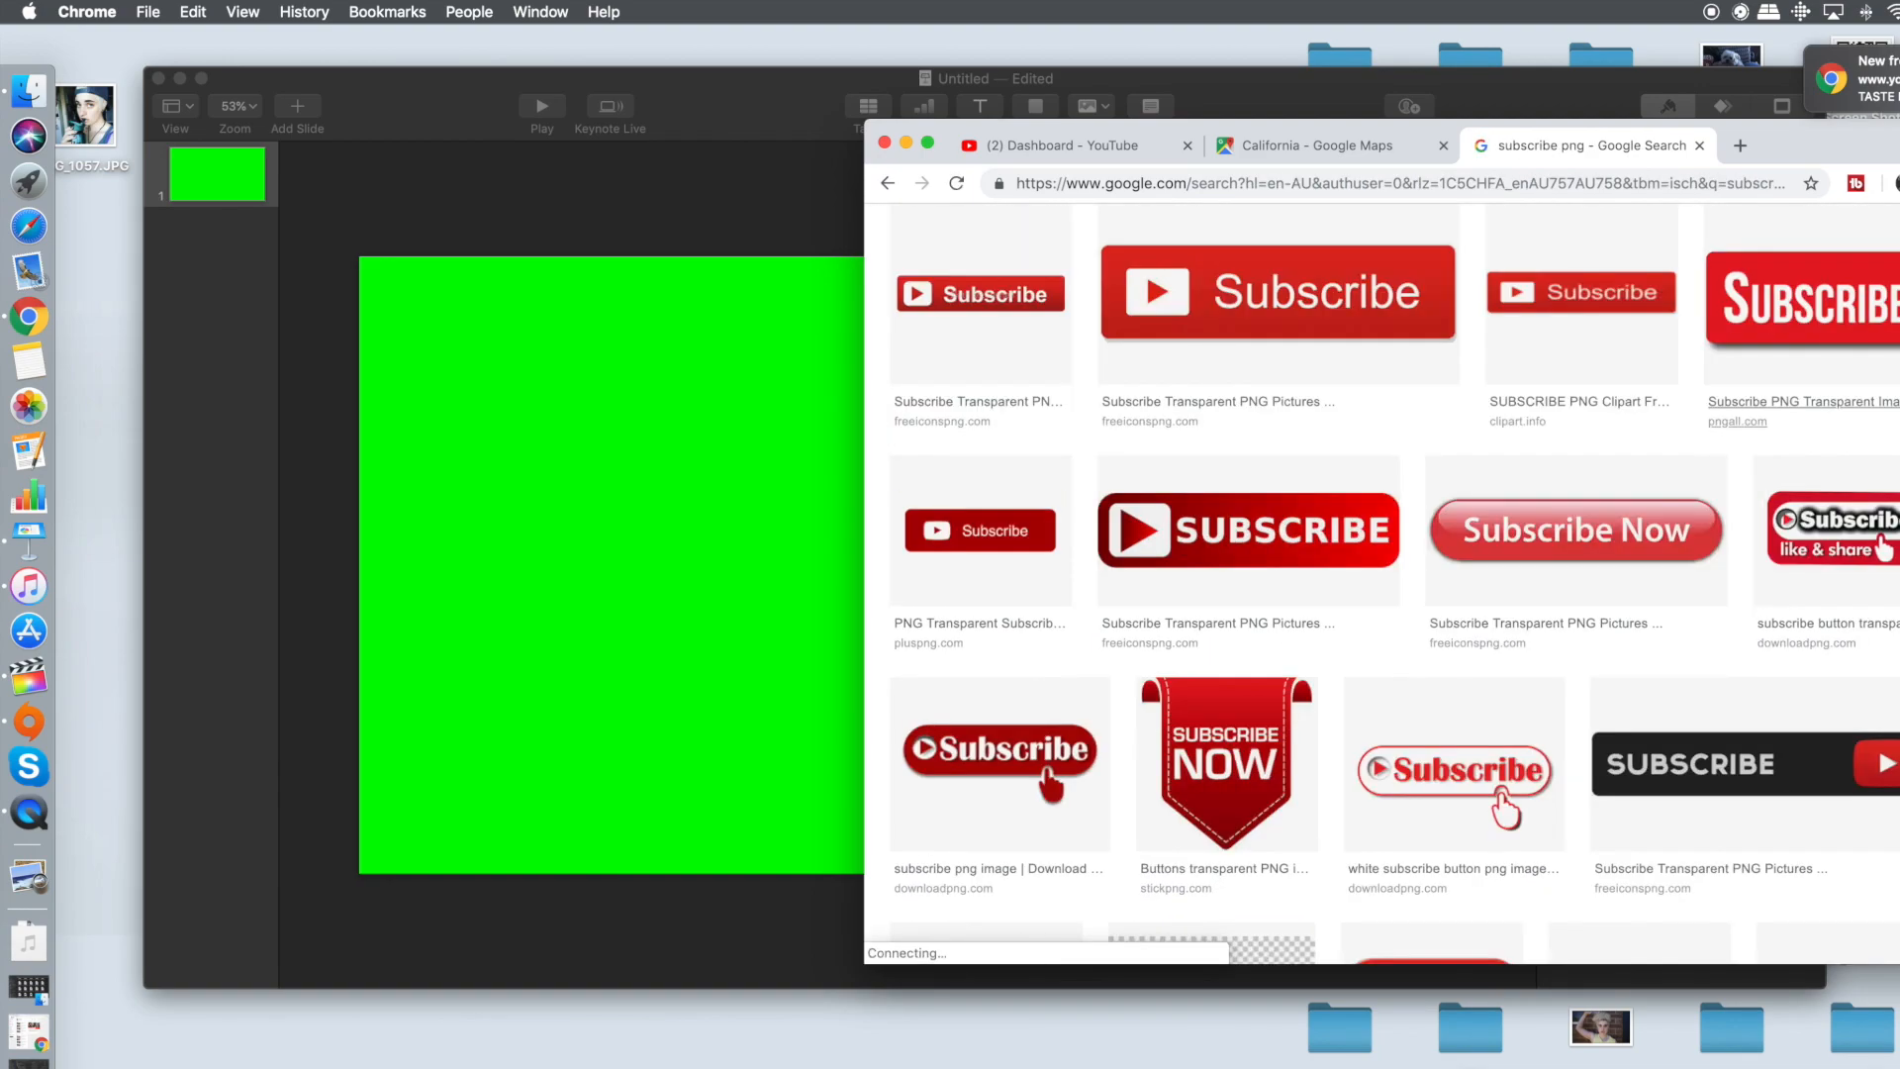
left_click(1278, 293)
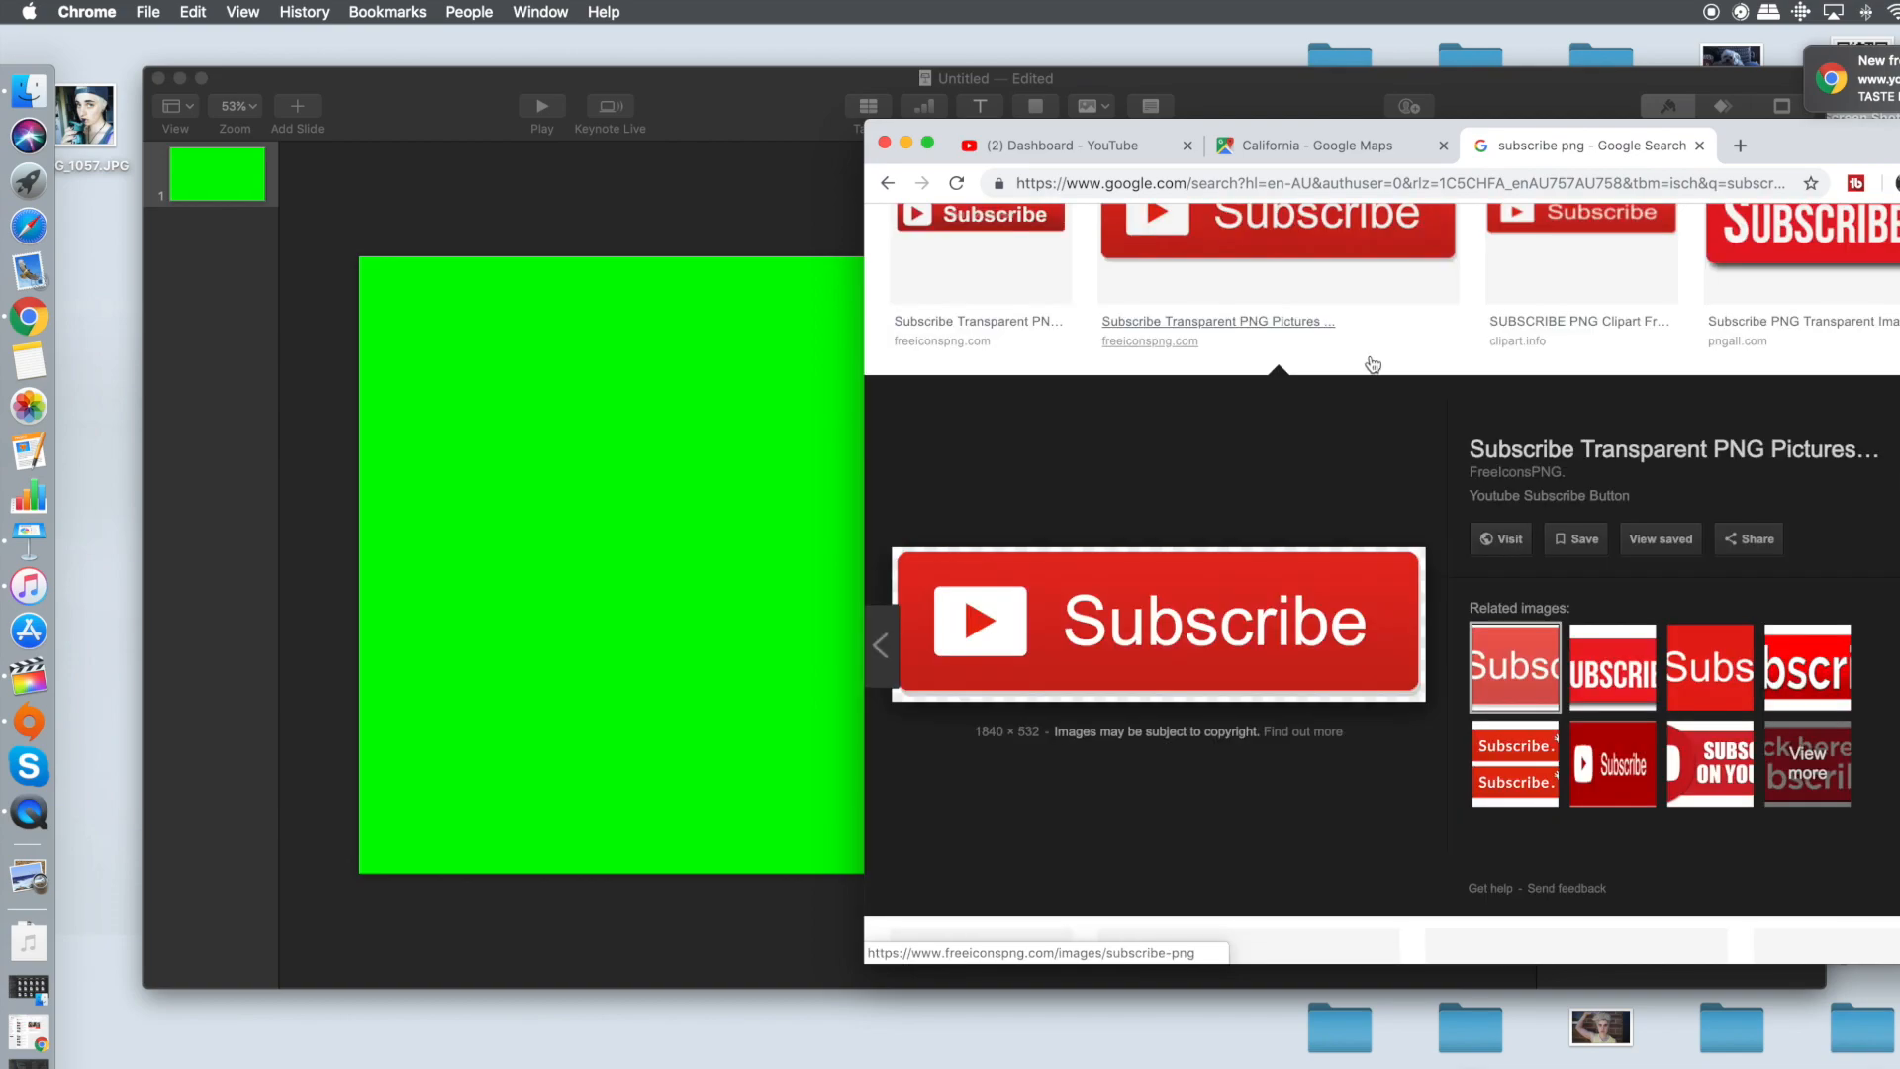
mouse_move(1425, 562)
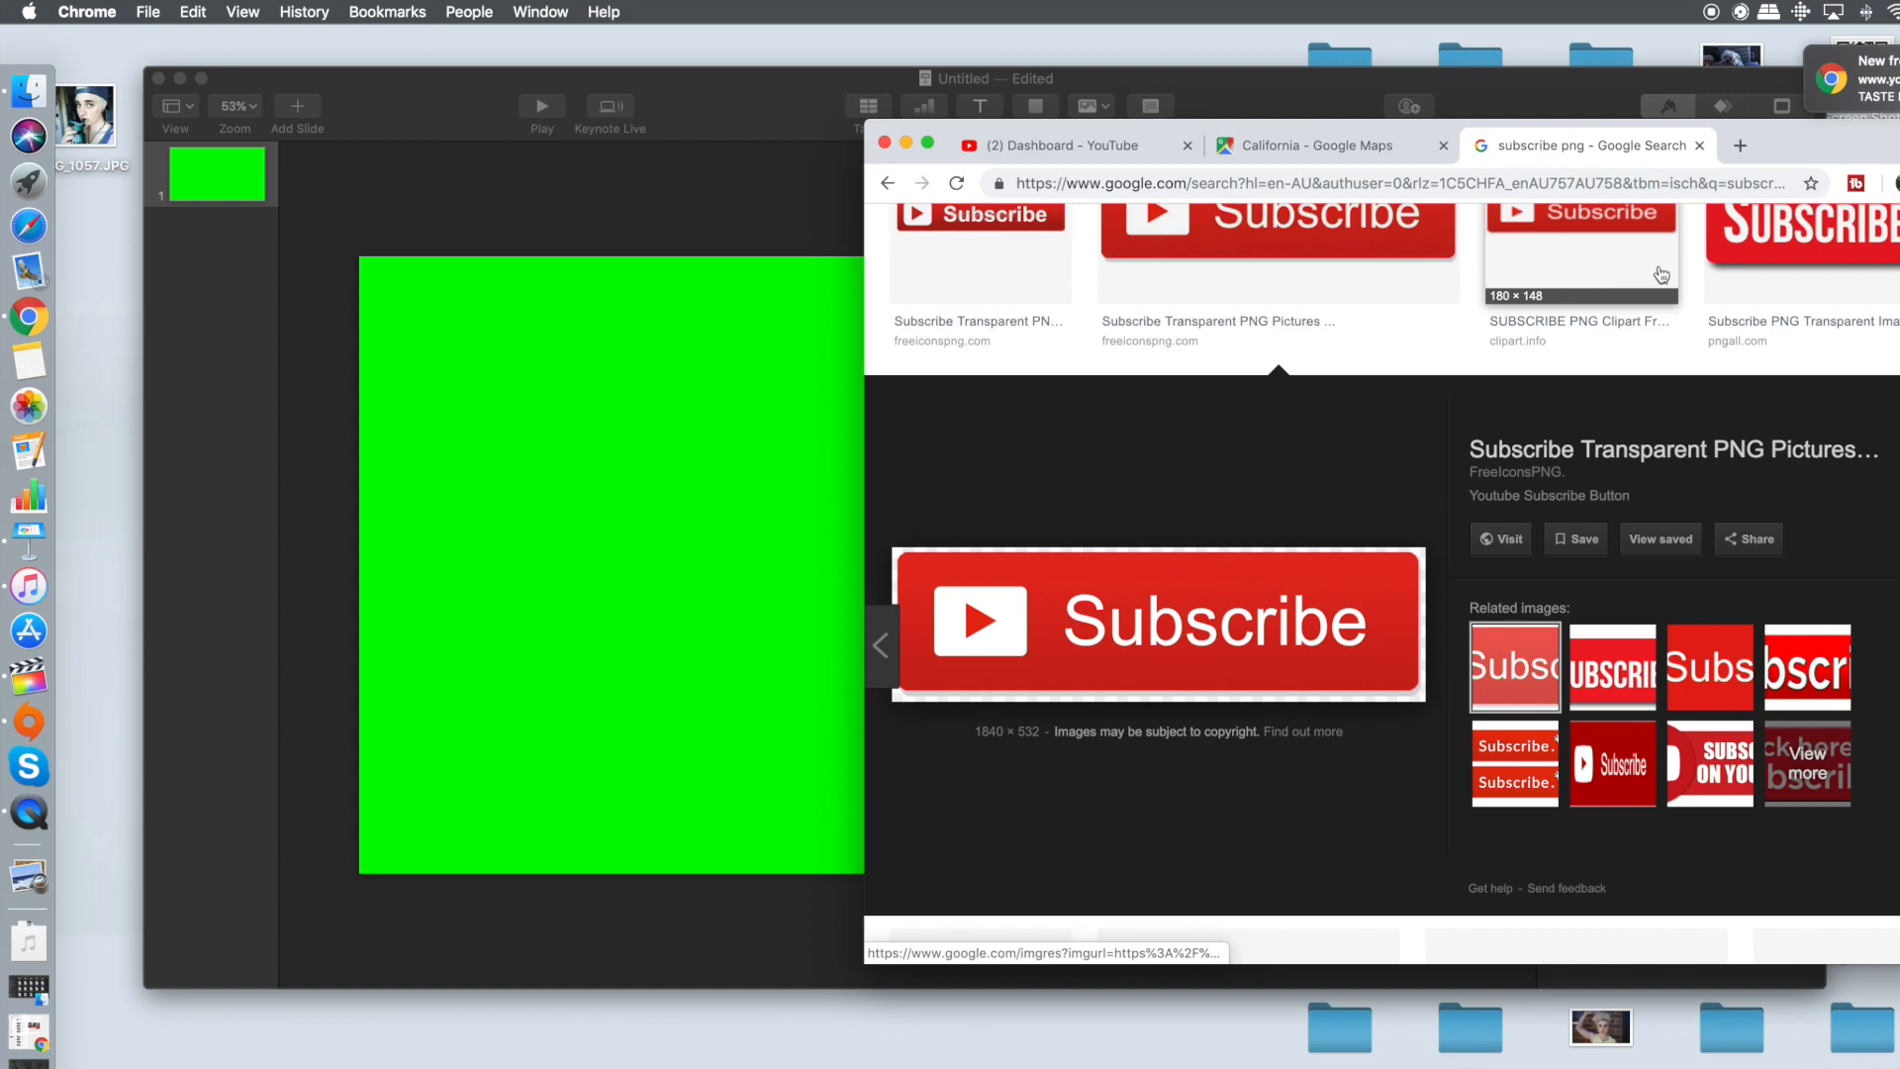
left_click(1811, 248)
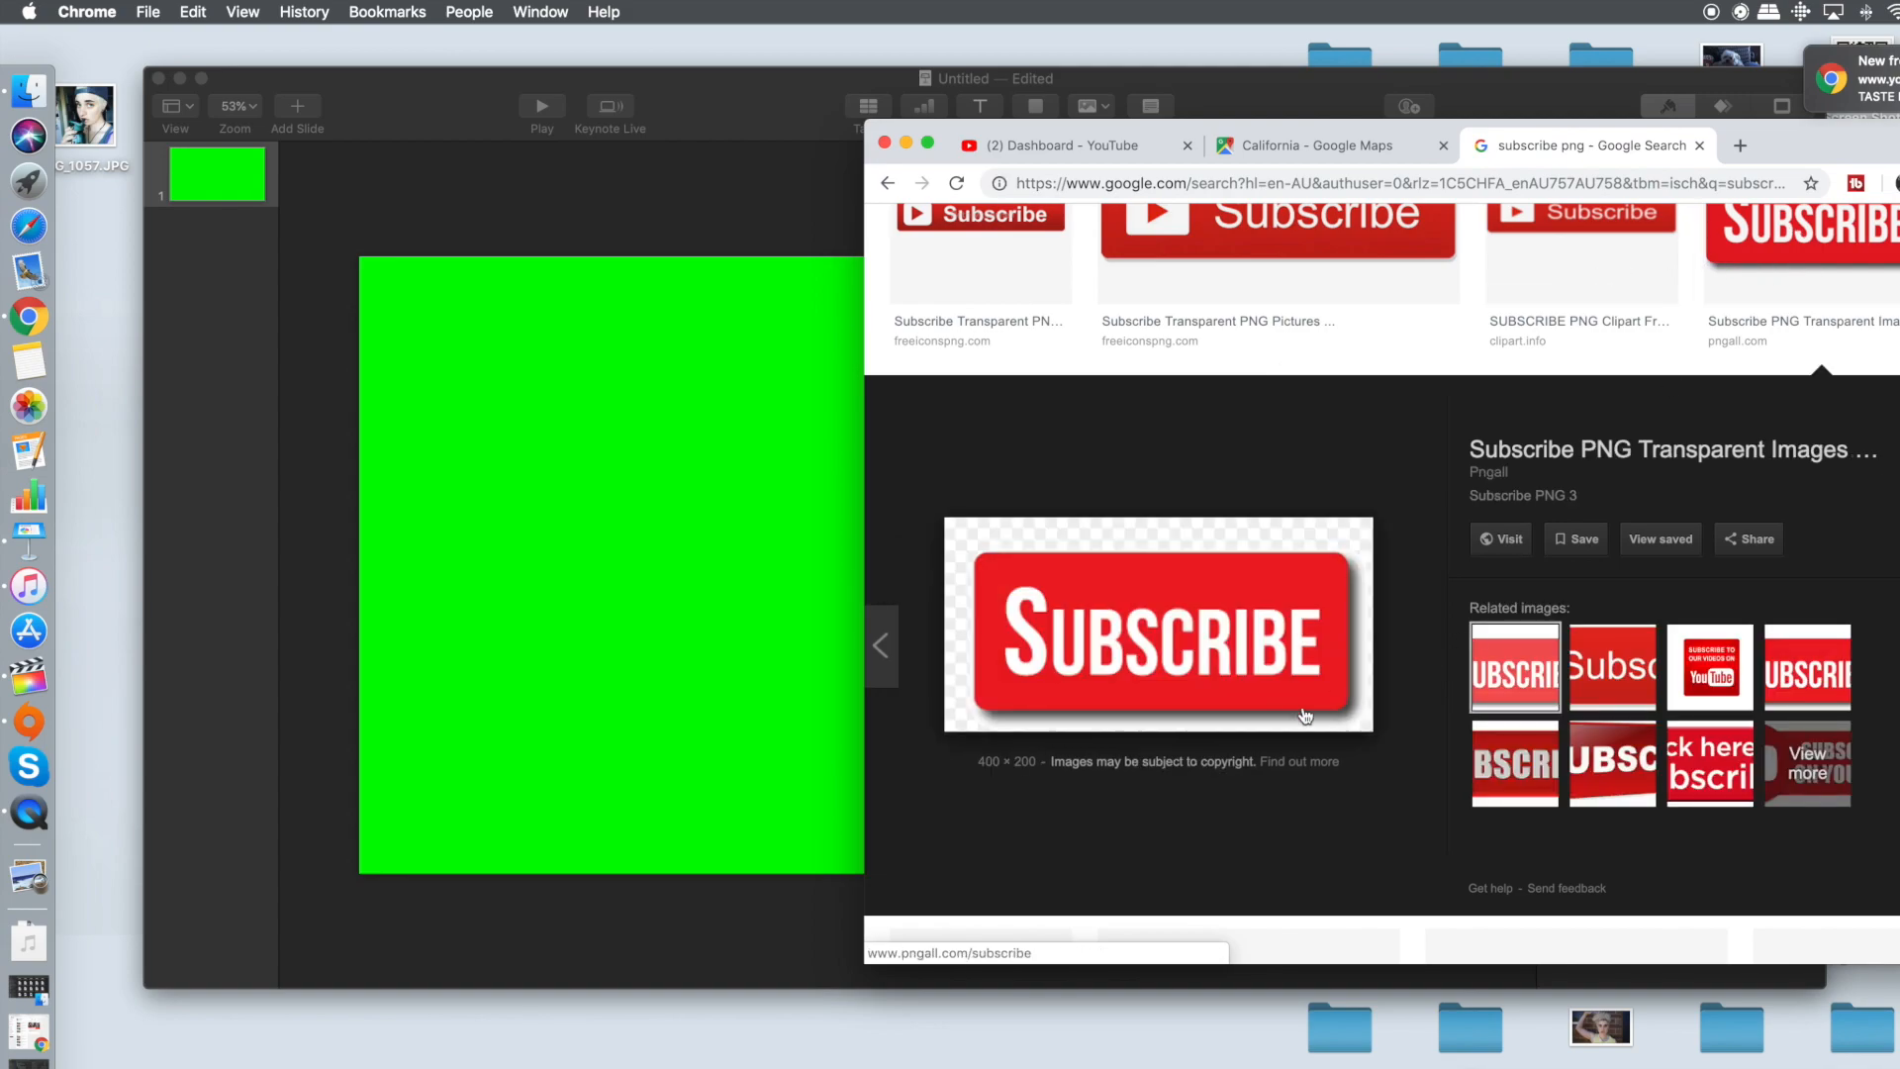
mouse_move(1349, 578)
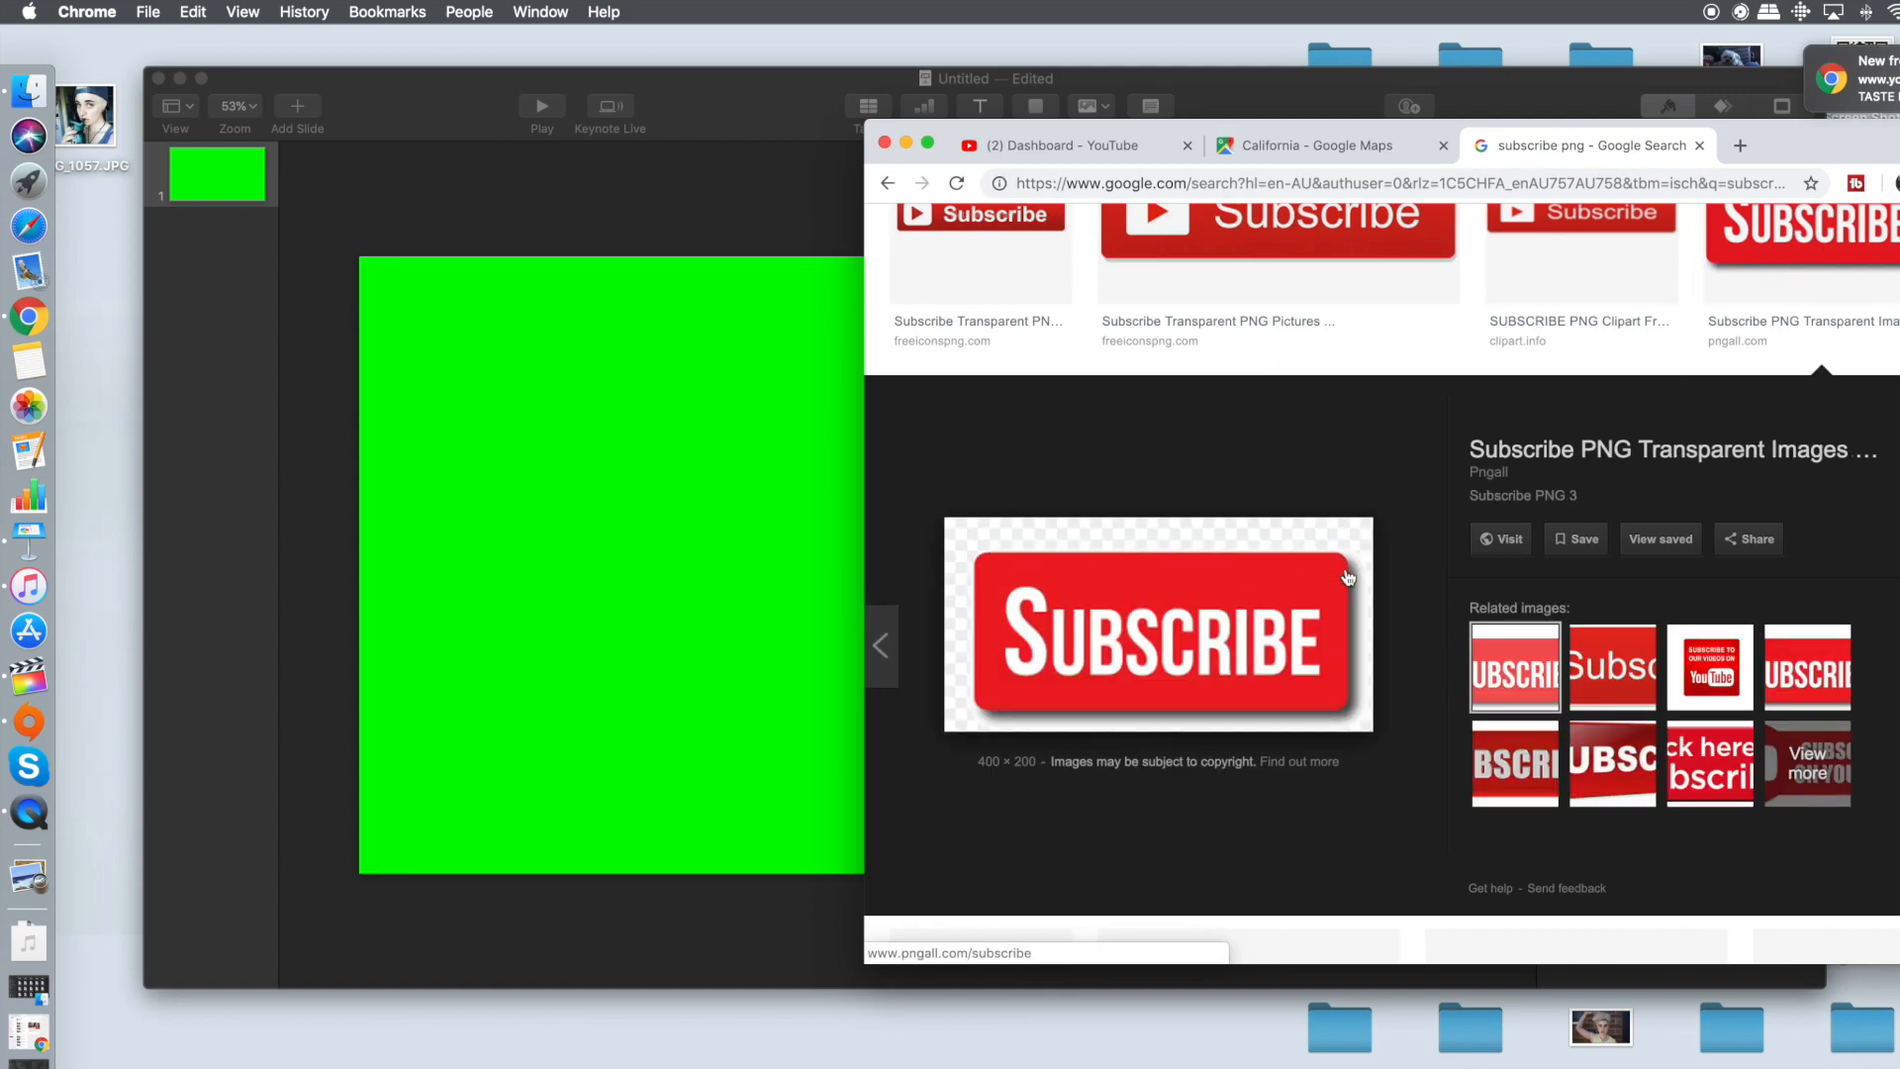
mouse_move(1249, 340)
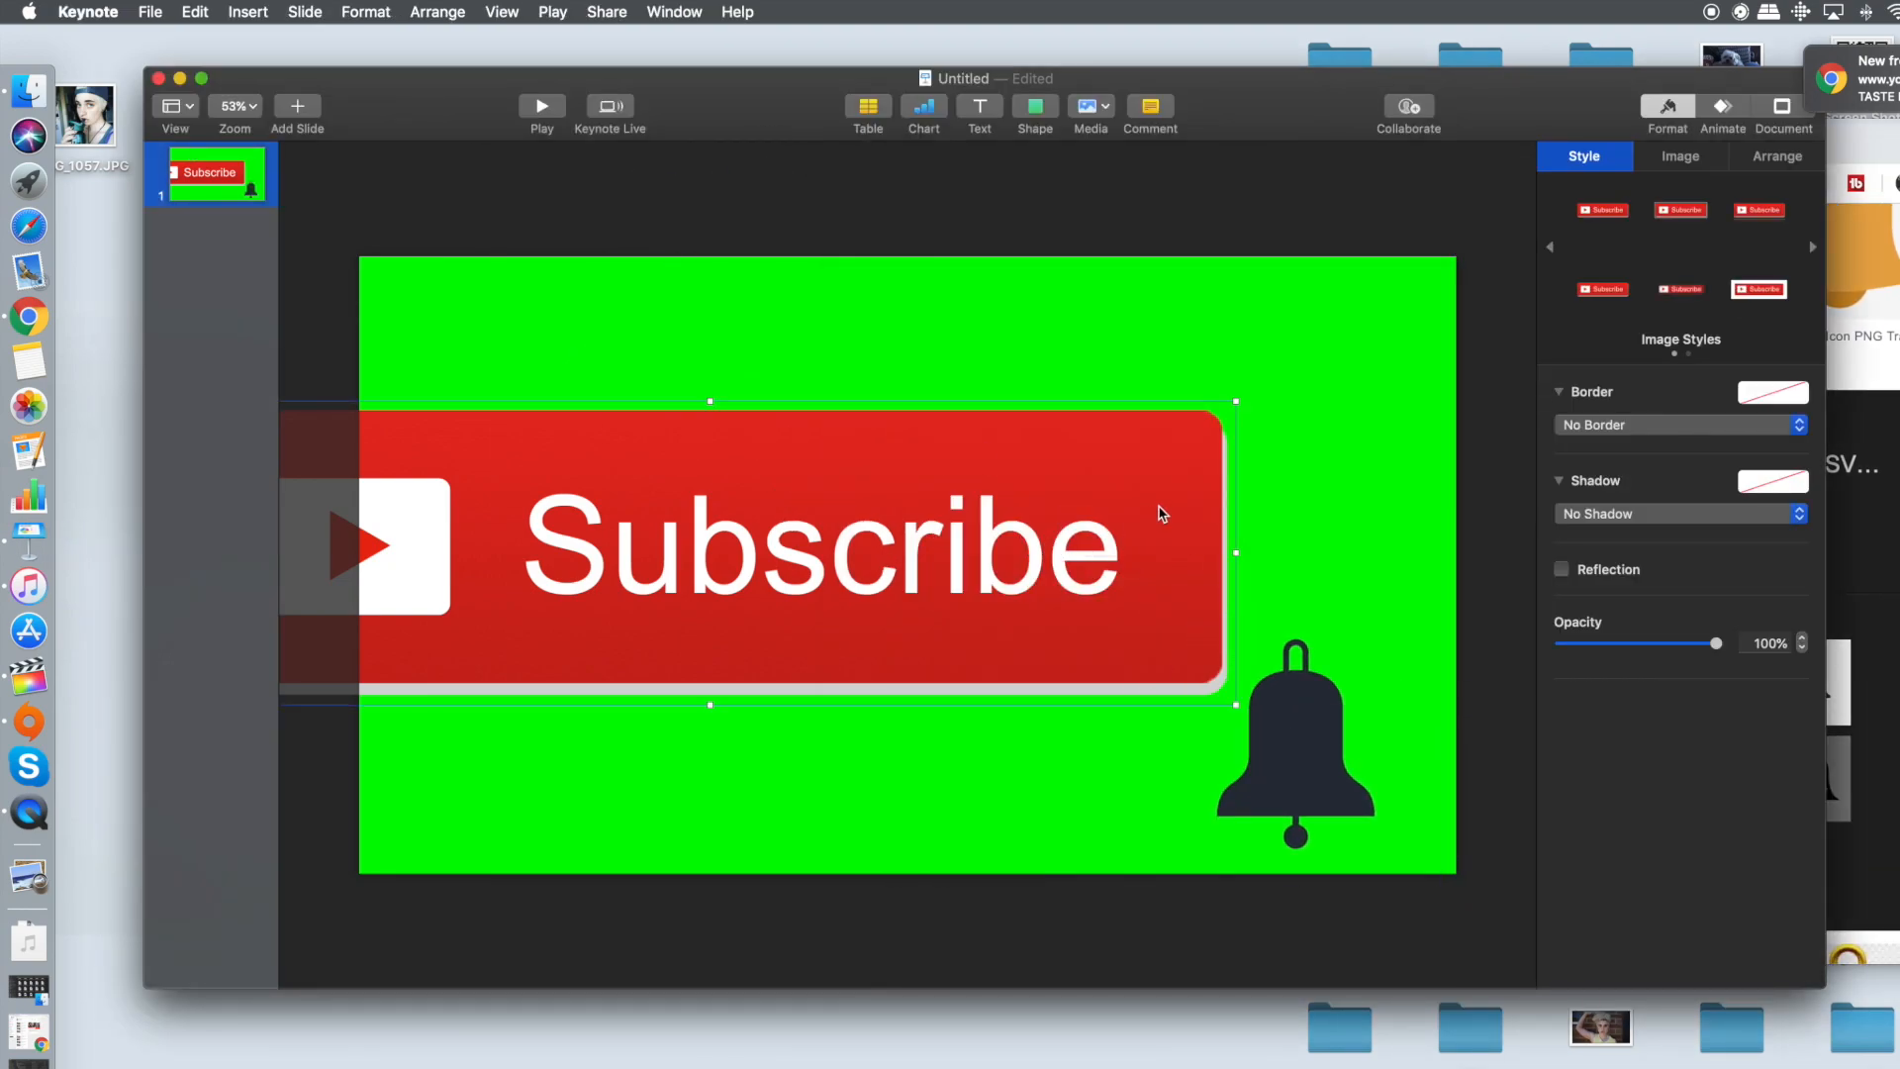
Shrink the Subscribe button and bell icon and set them side by side near the bottom-right
left_click_drag(1235, 400, 580, 570)
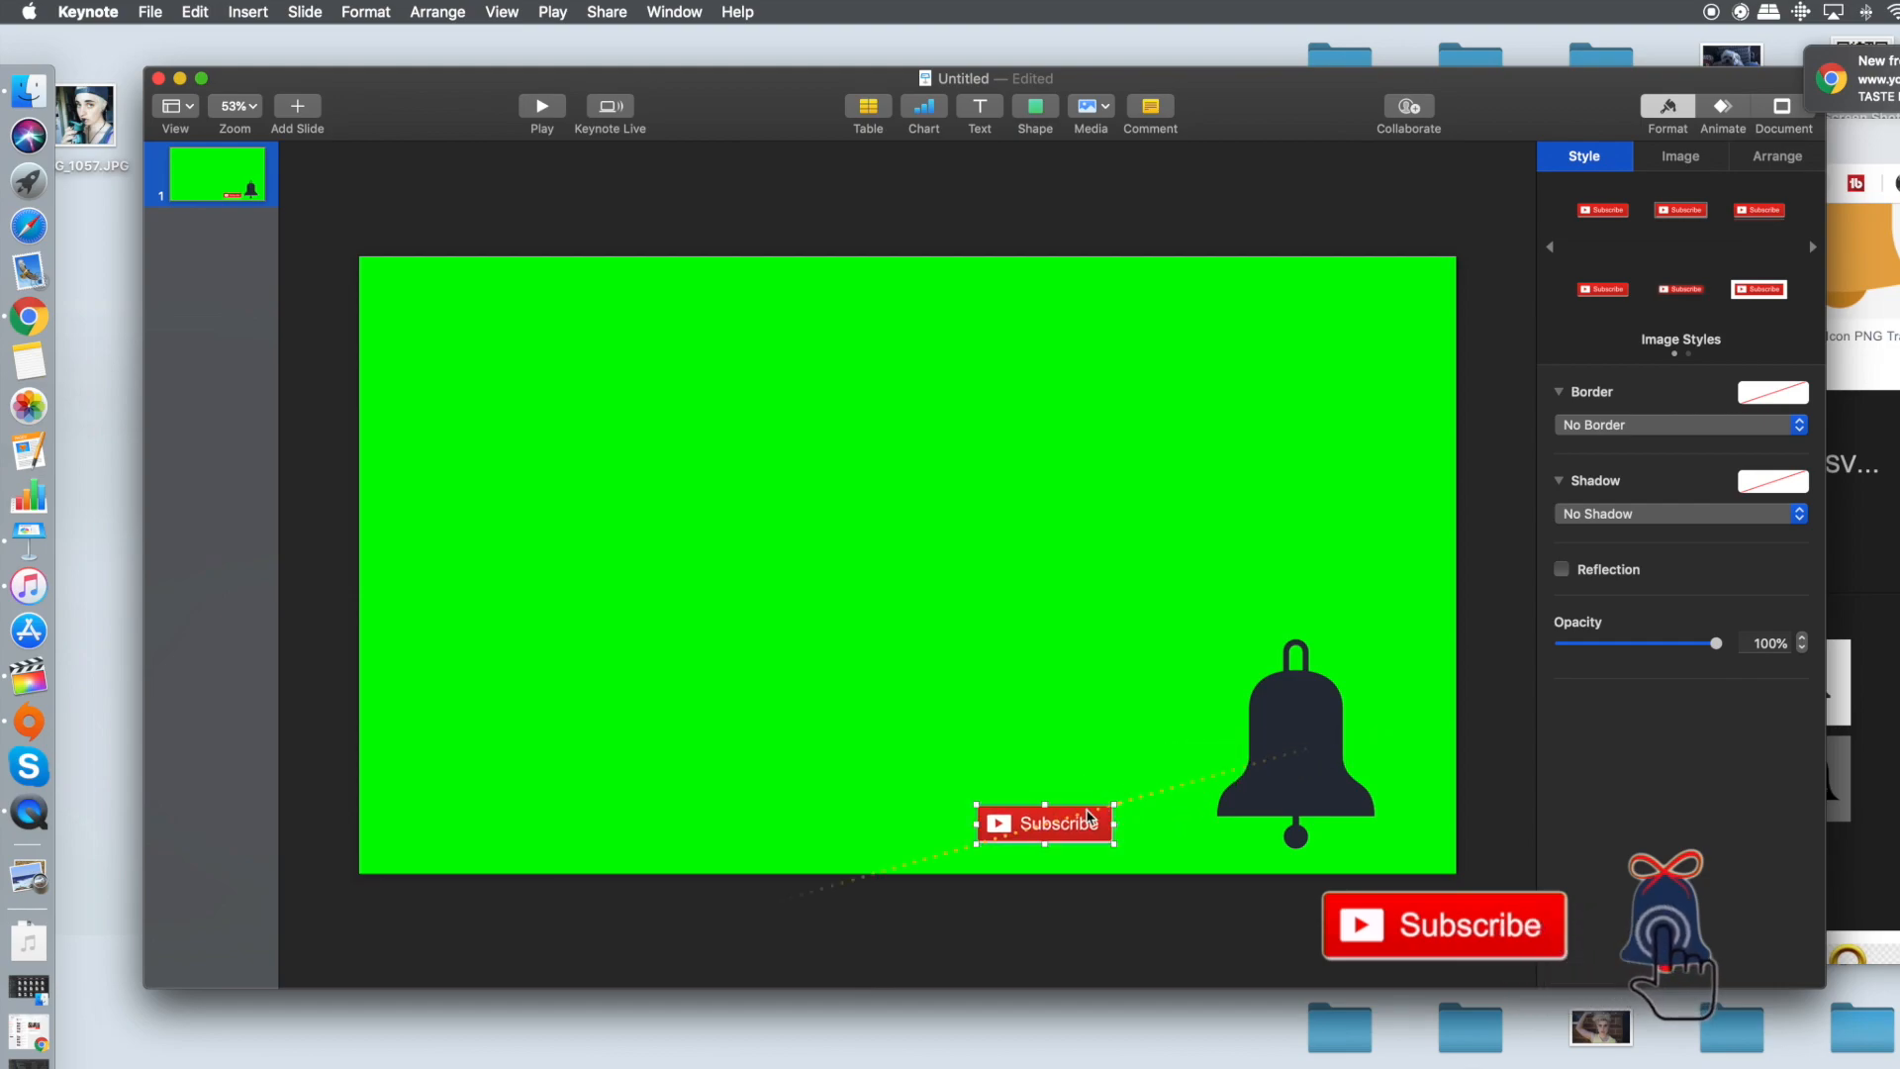
left_click_drag(1043, 823, 1101, 813)
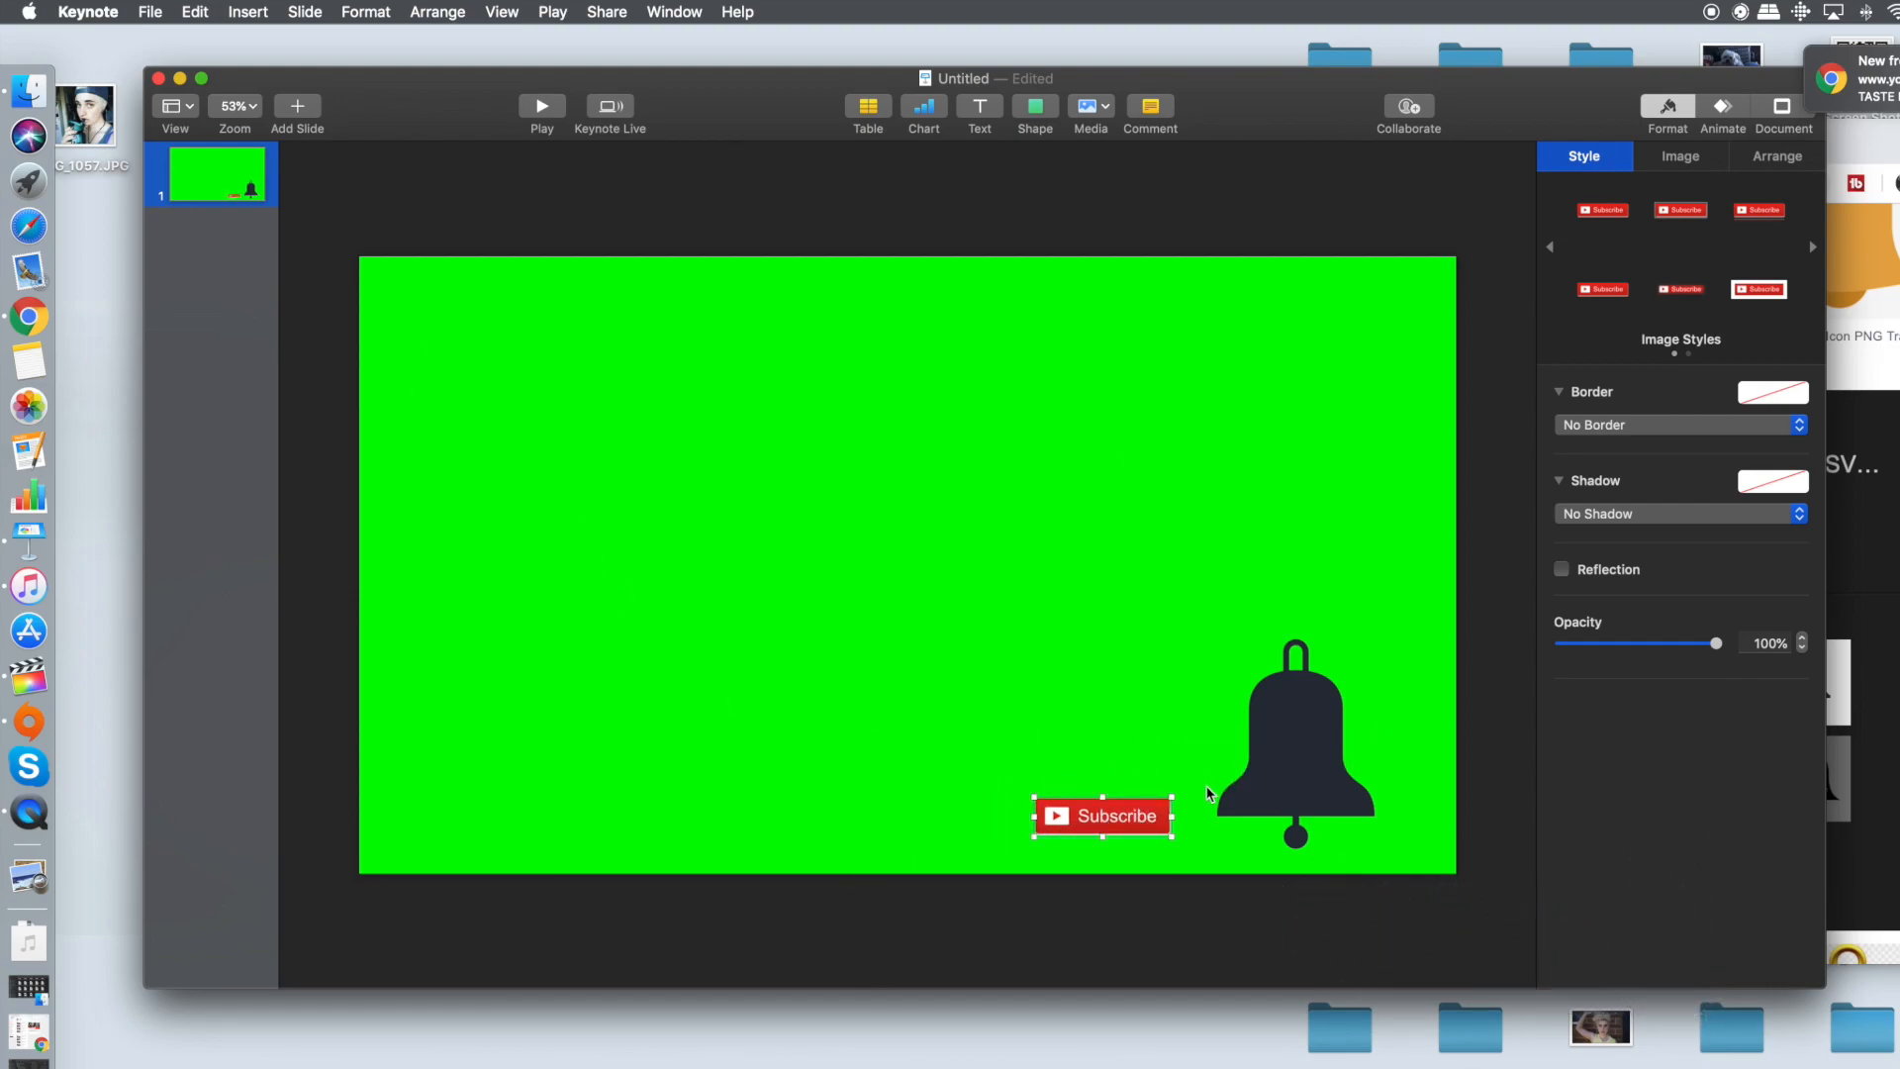
mouse_move(392, 291)
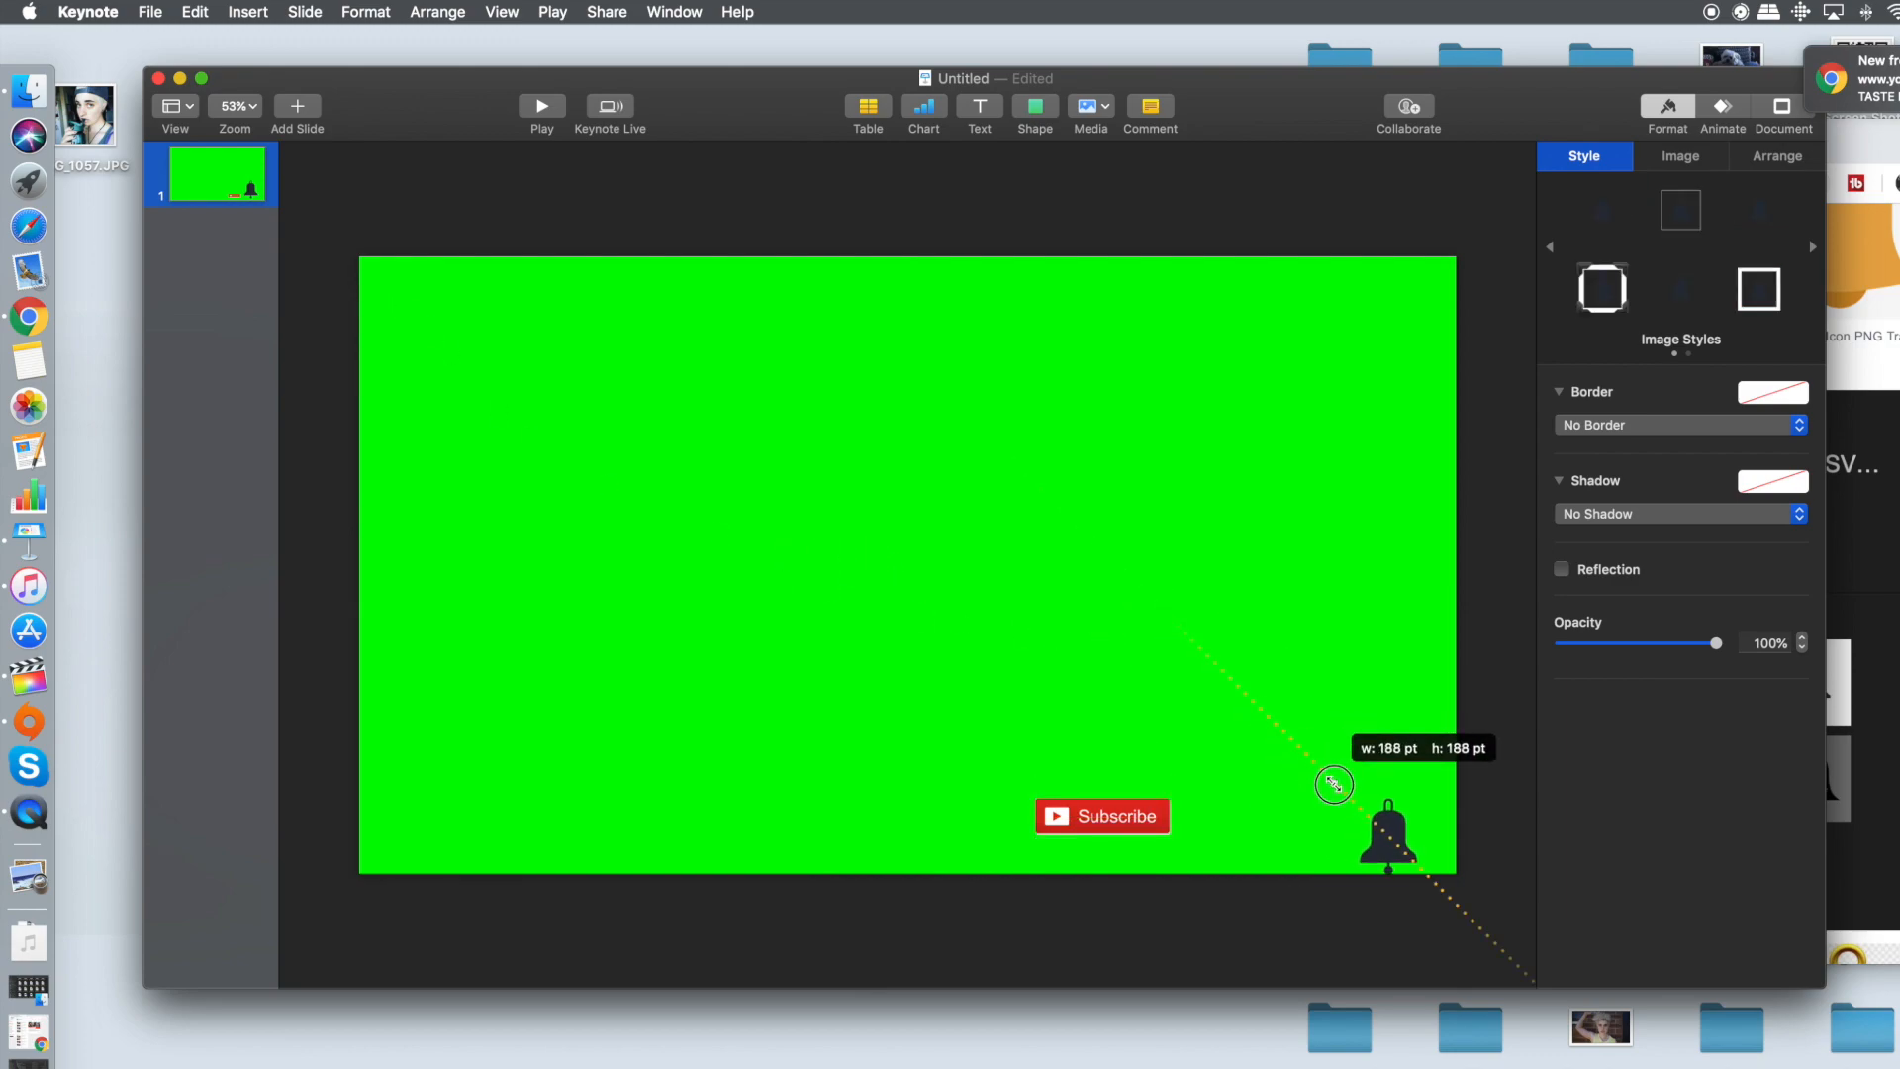
left_click_drag(1332, 784, 1309, 793)
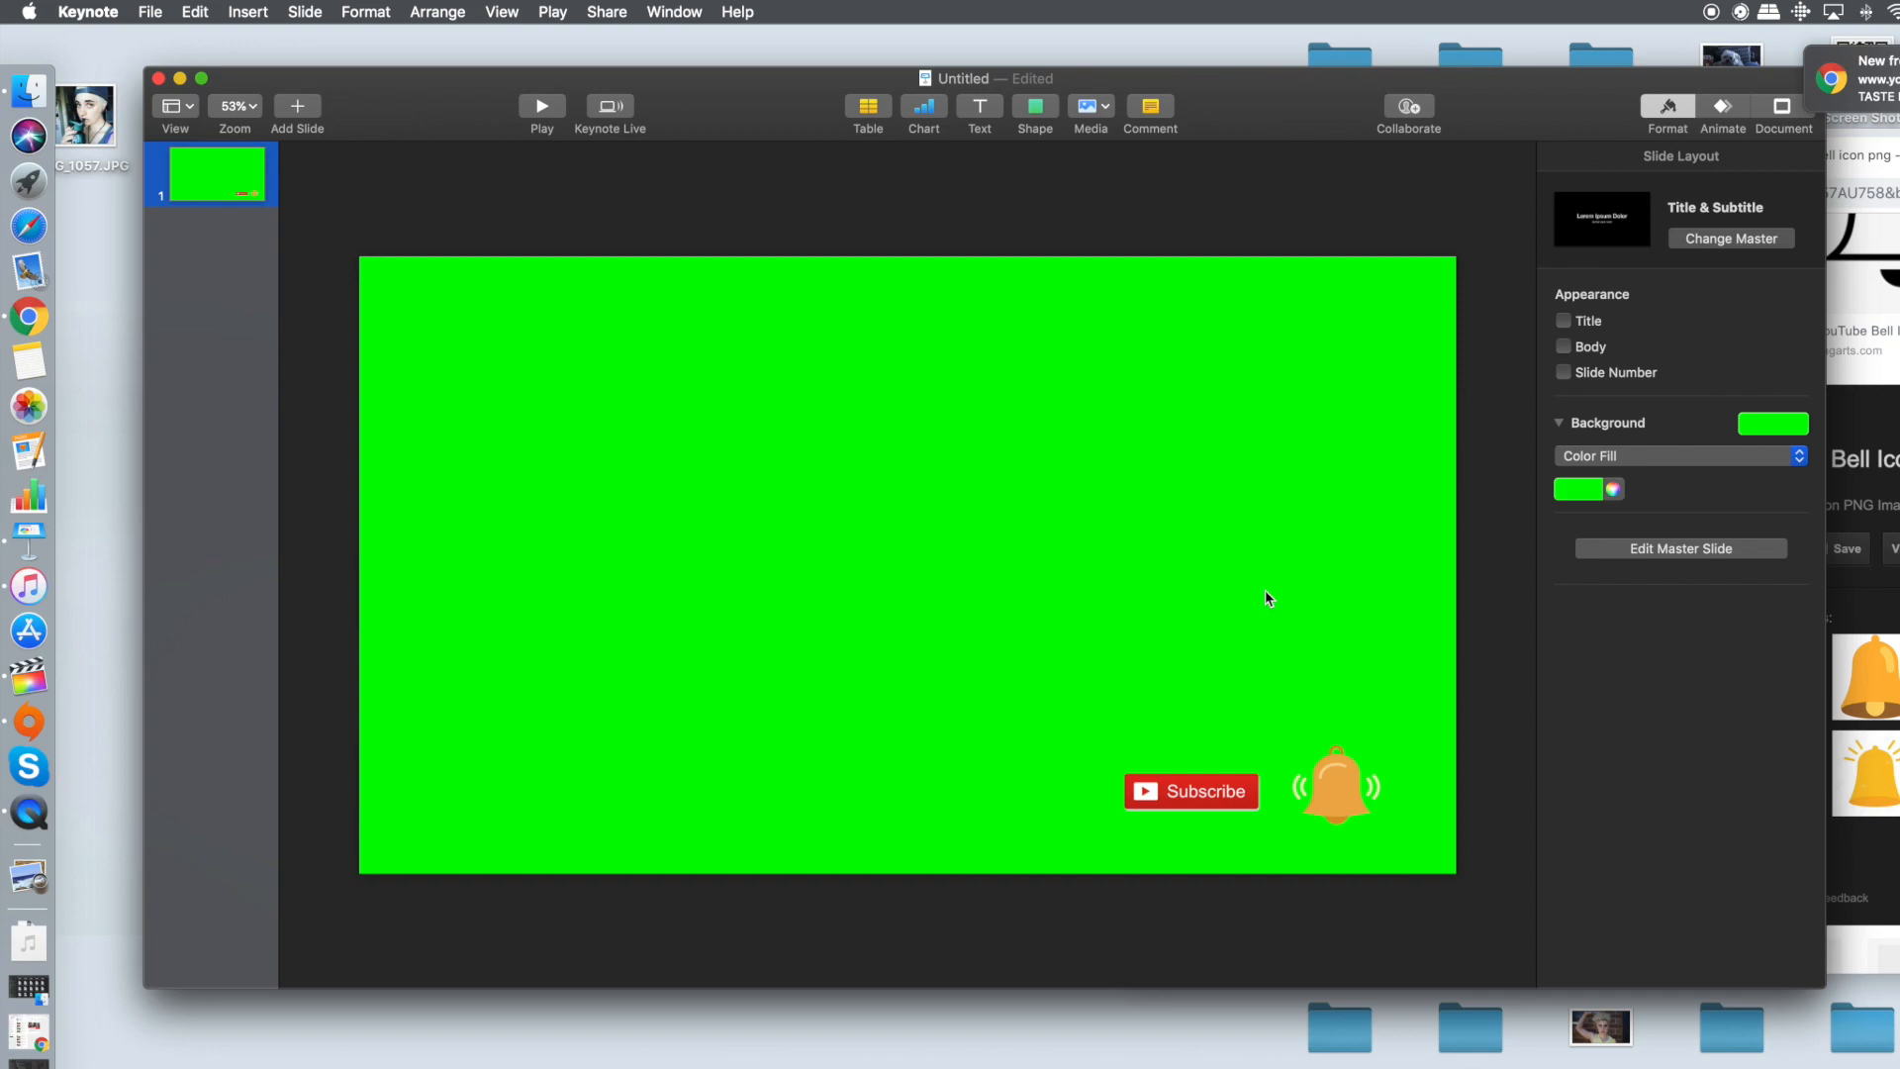
mouse_move(31, 382)
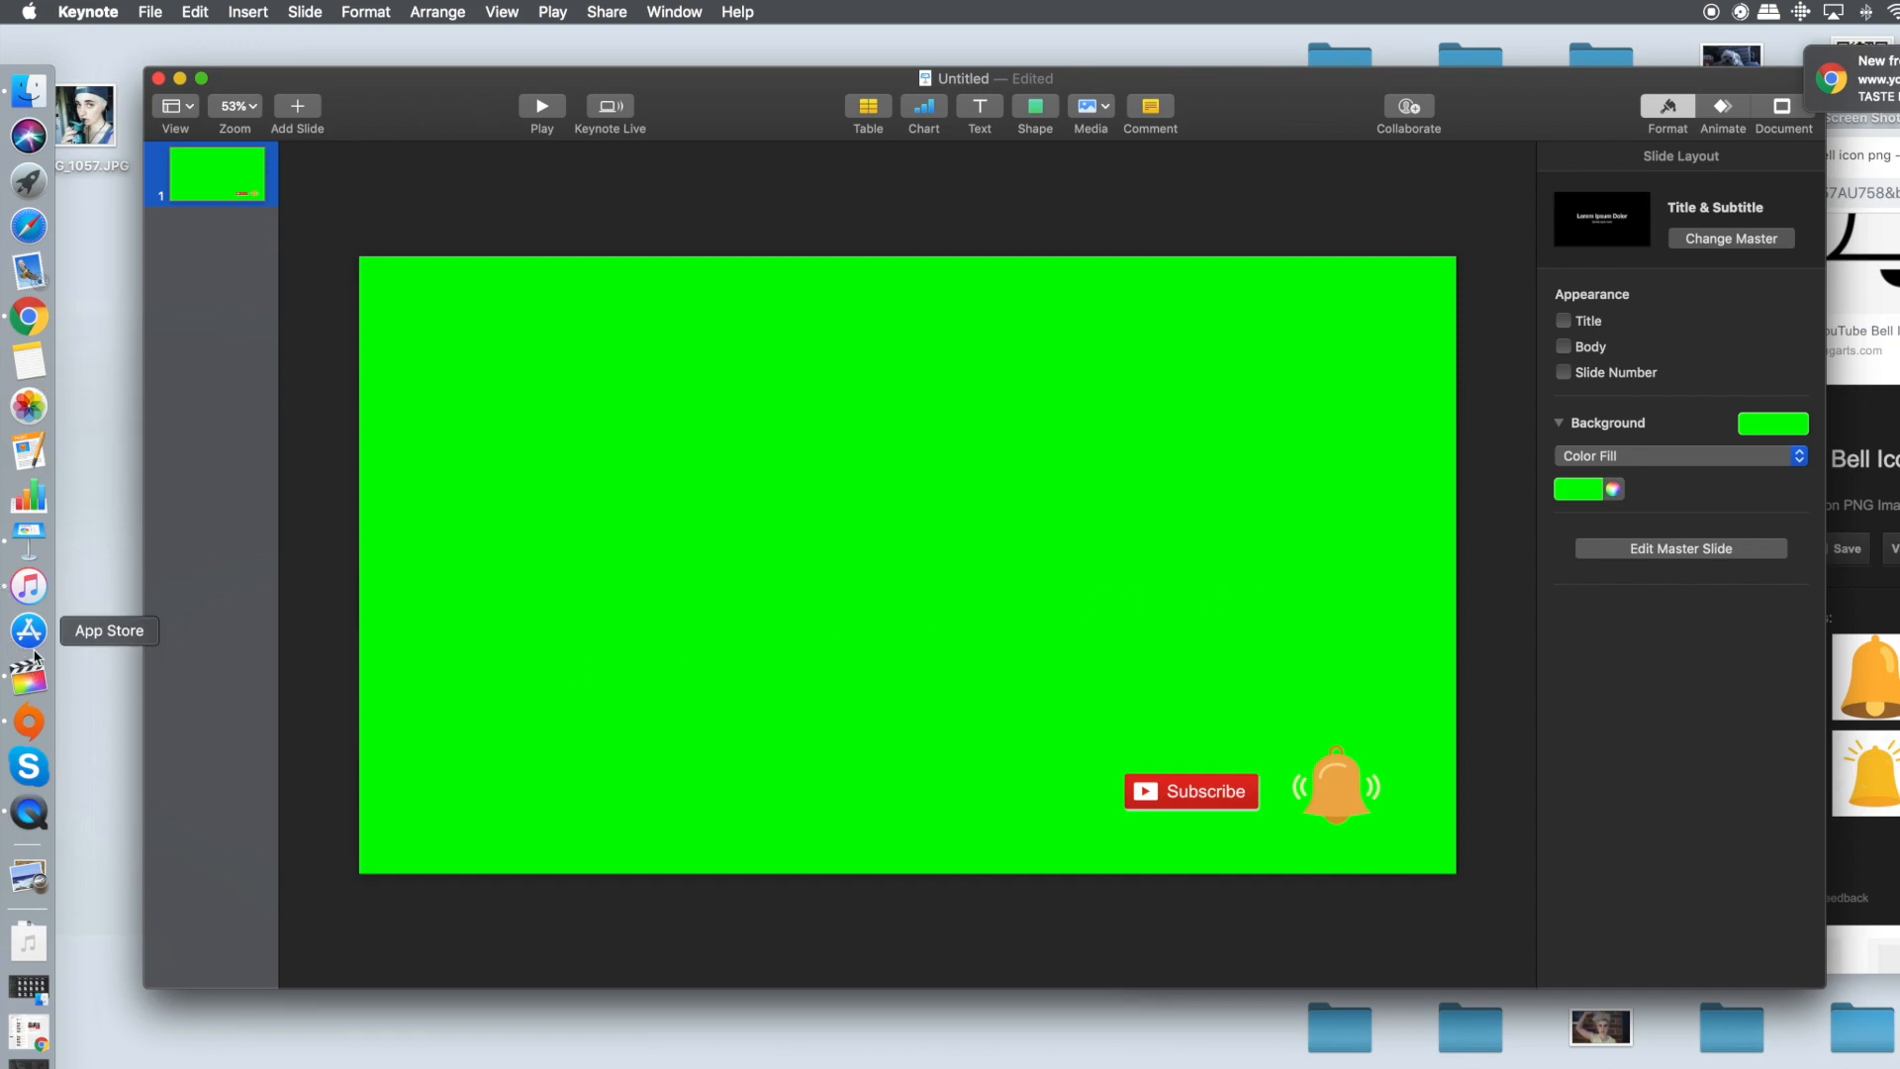
mouse_move(1368, 613)
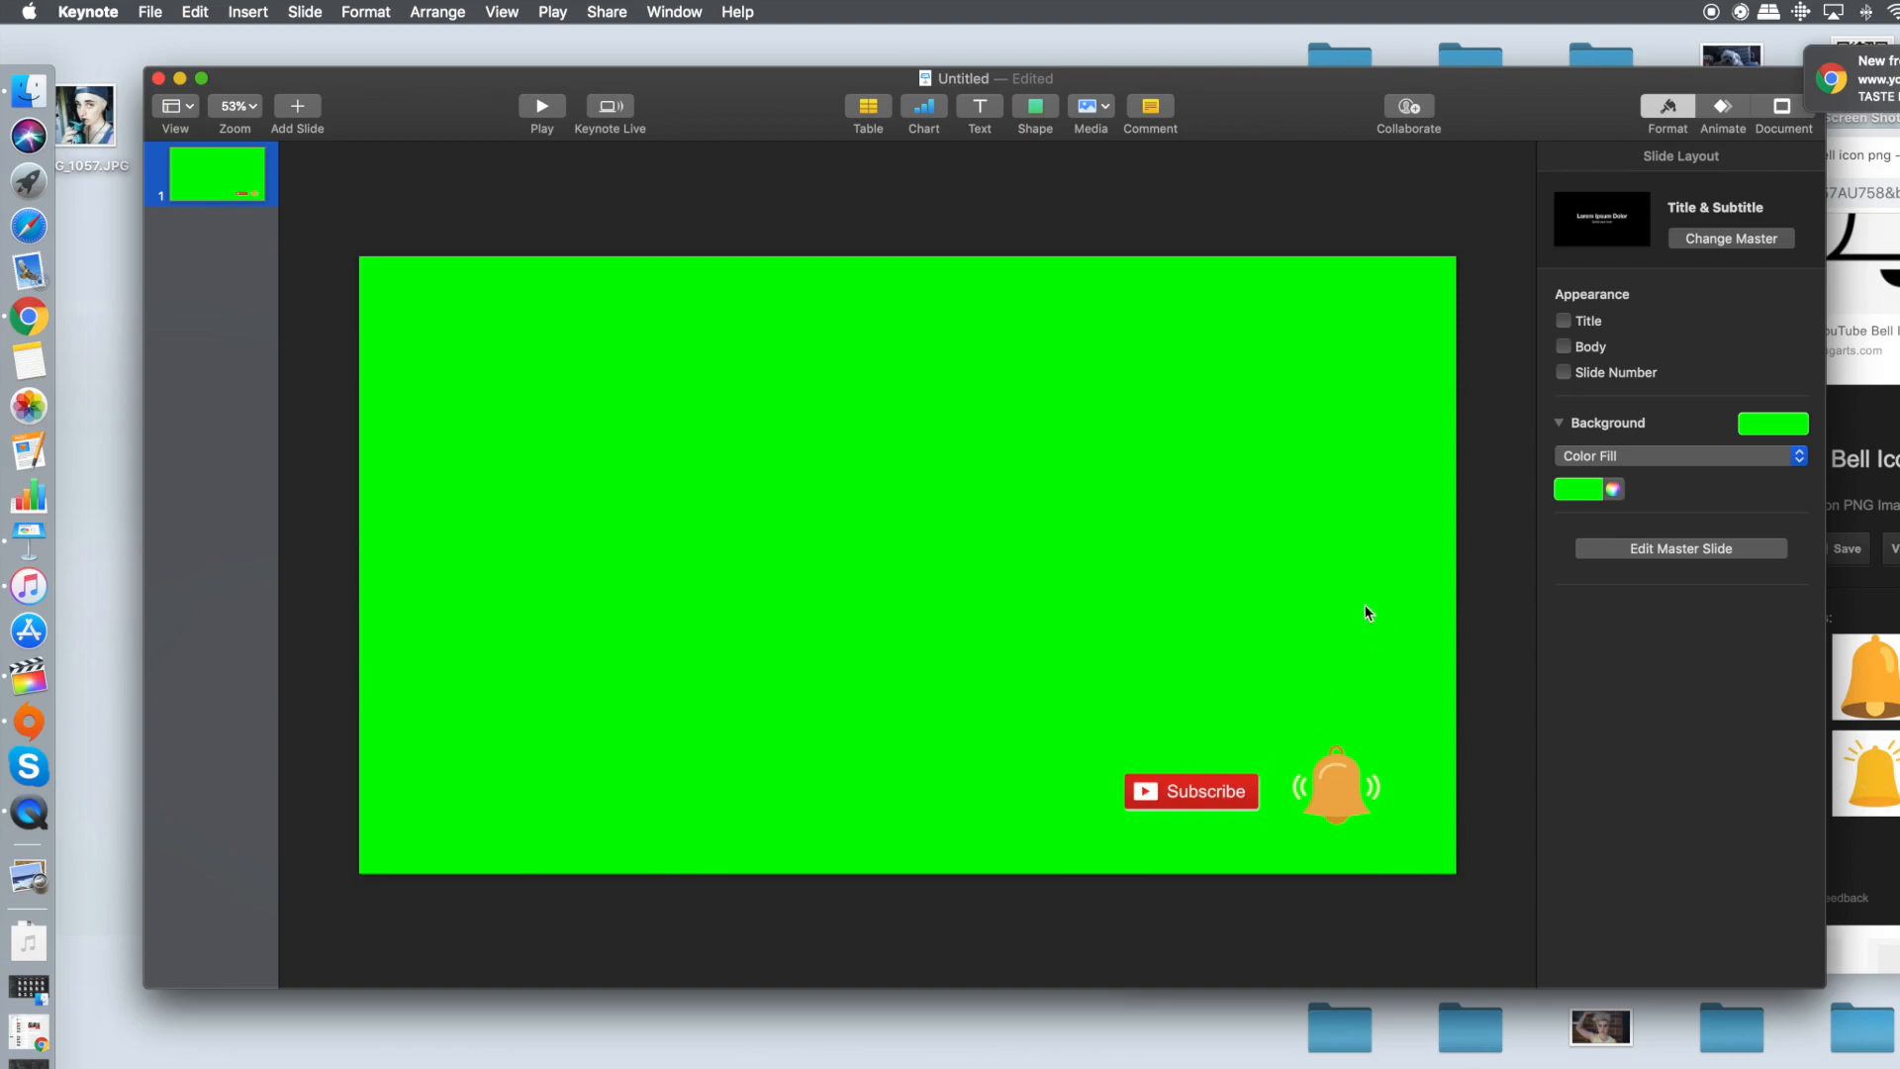
mouse_move(1231, 788)
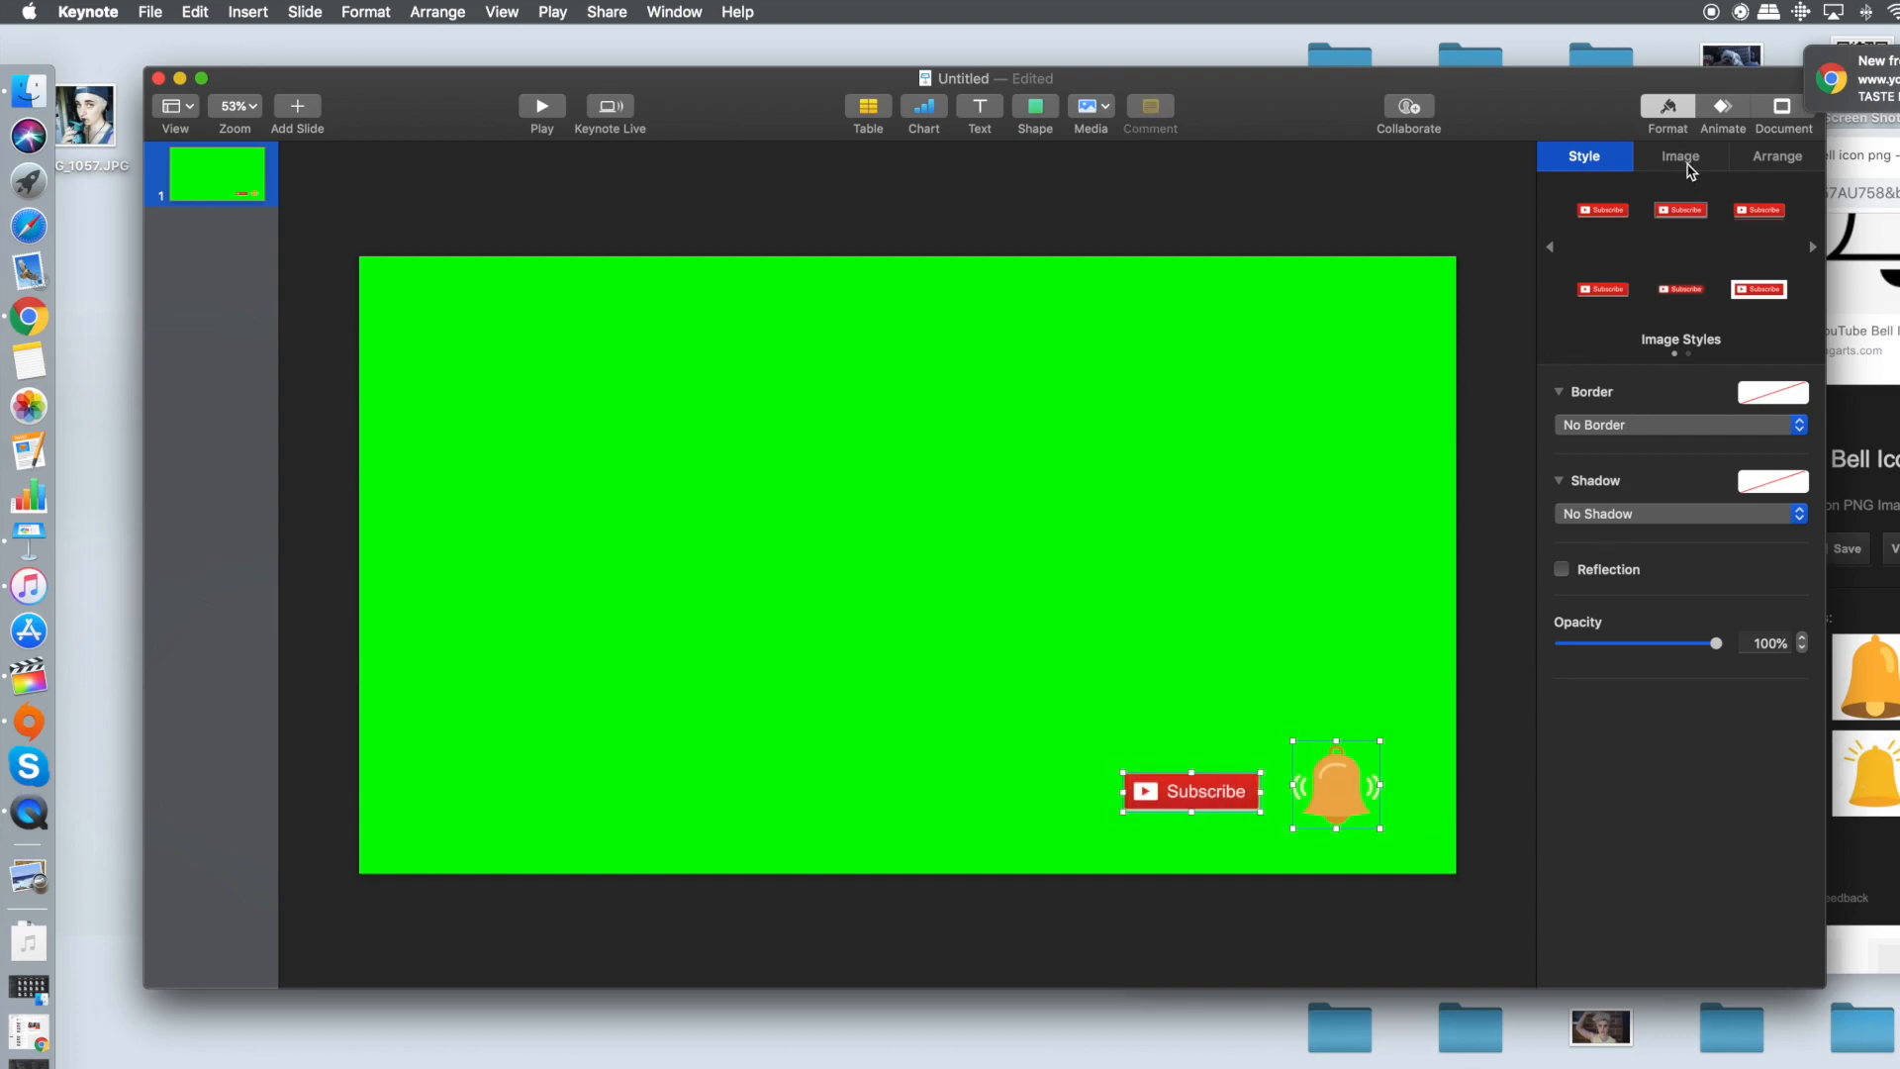
Give the bell icon a Dissolve build-in entrance effect
left_click(1722, 109)
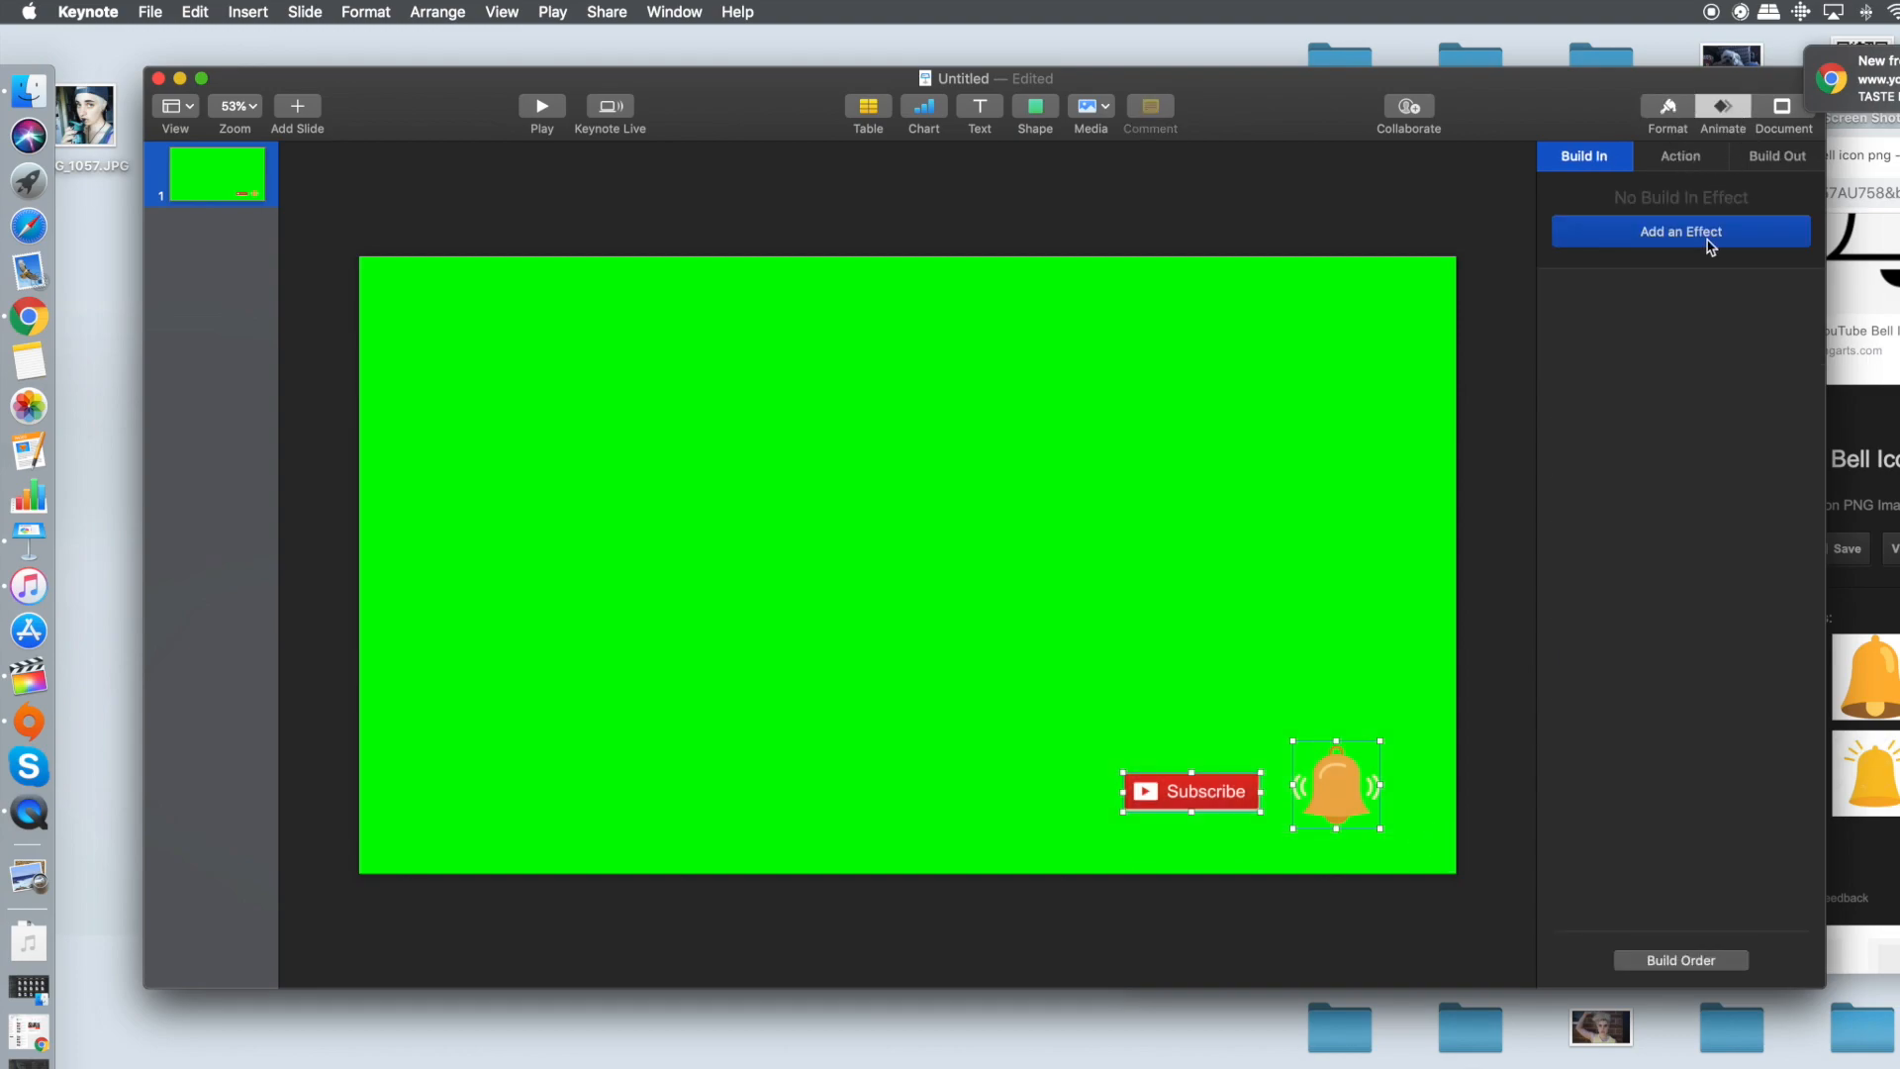
left_click(1681, 231)
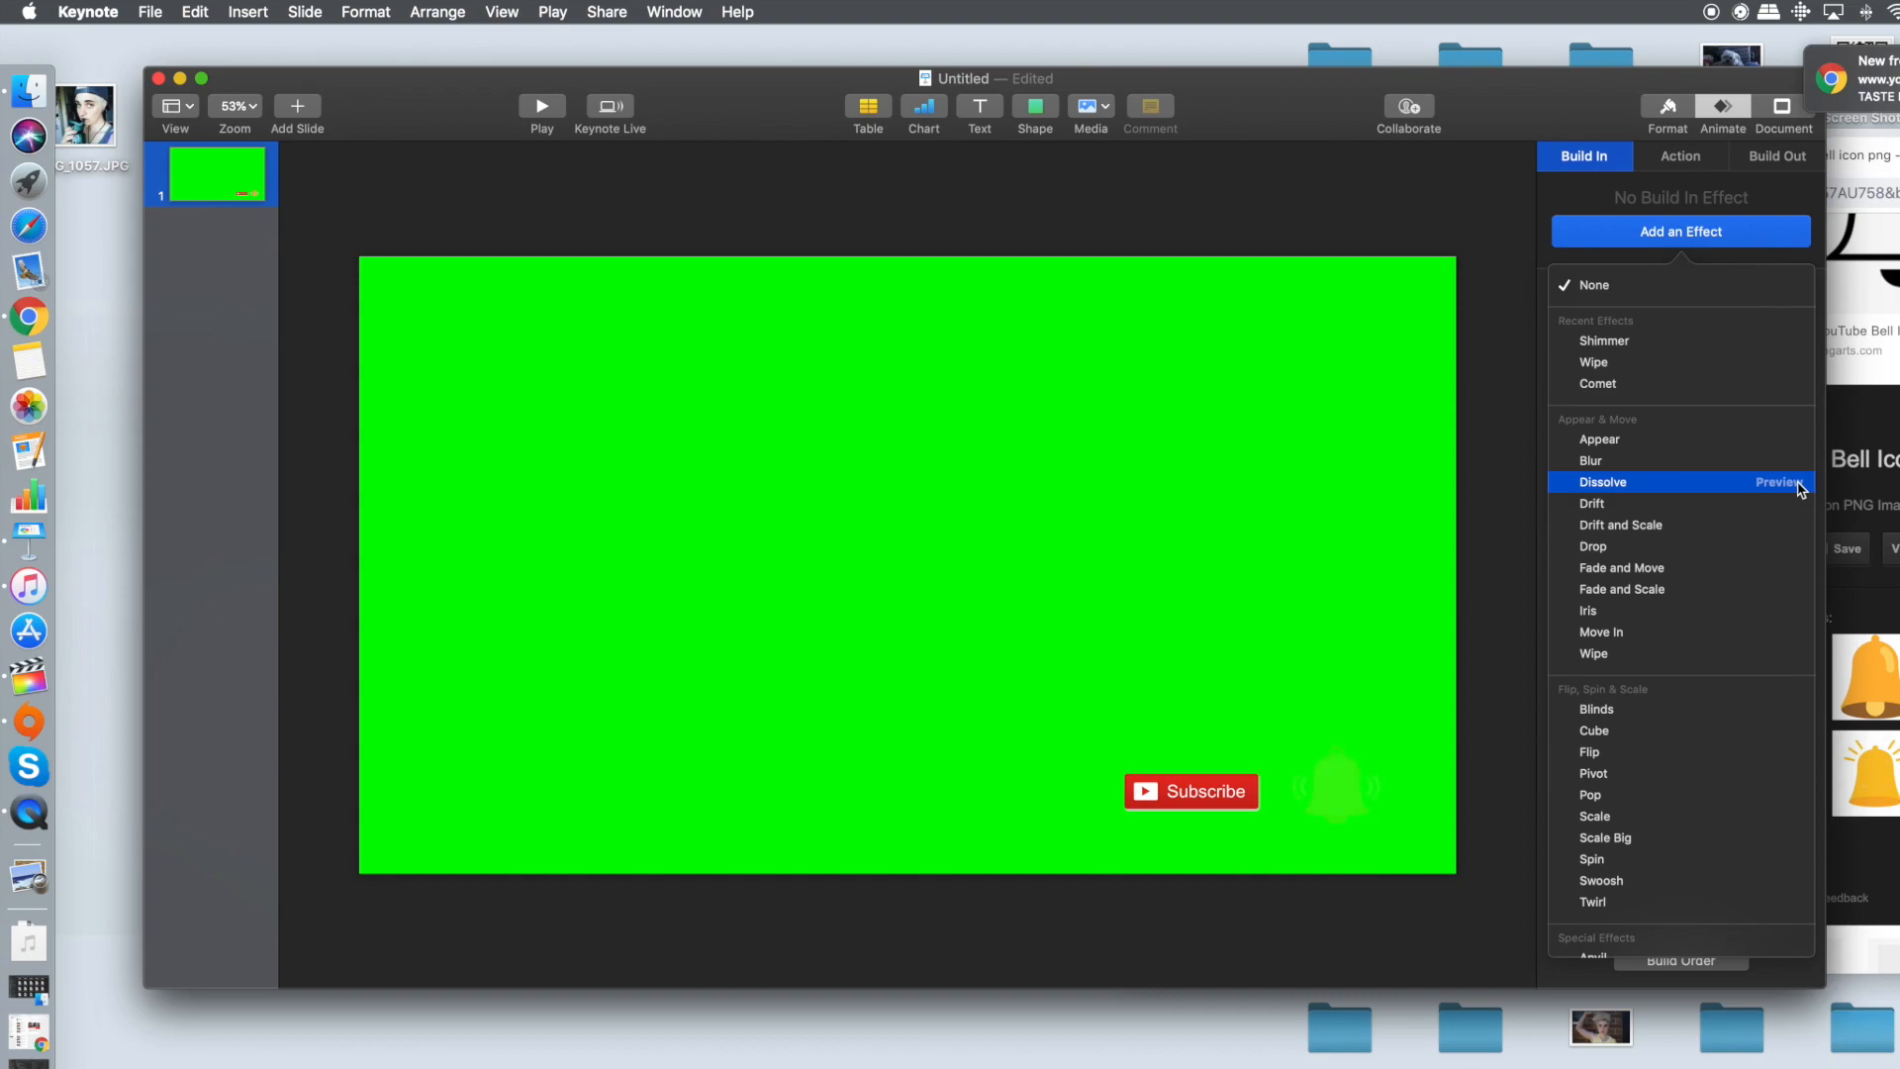
left_click(1603, 481)
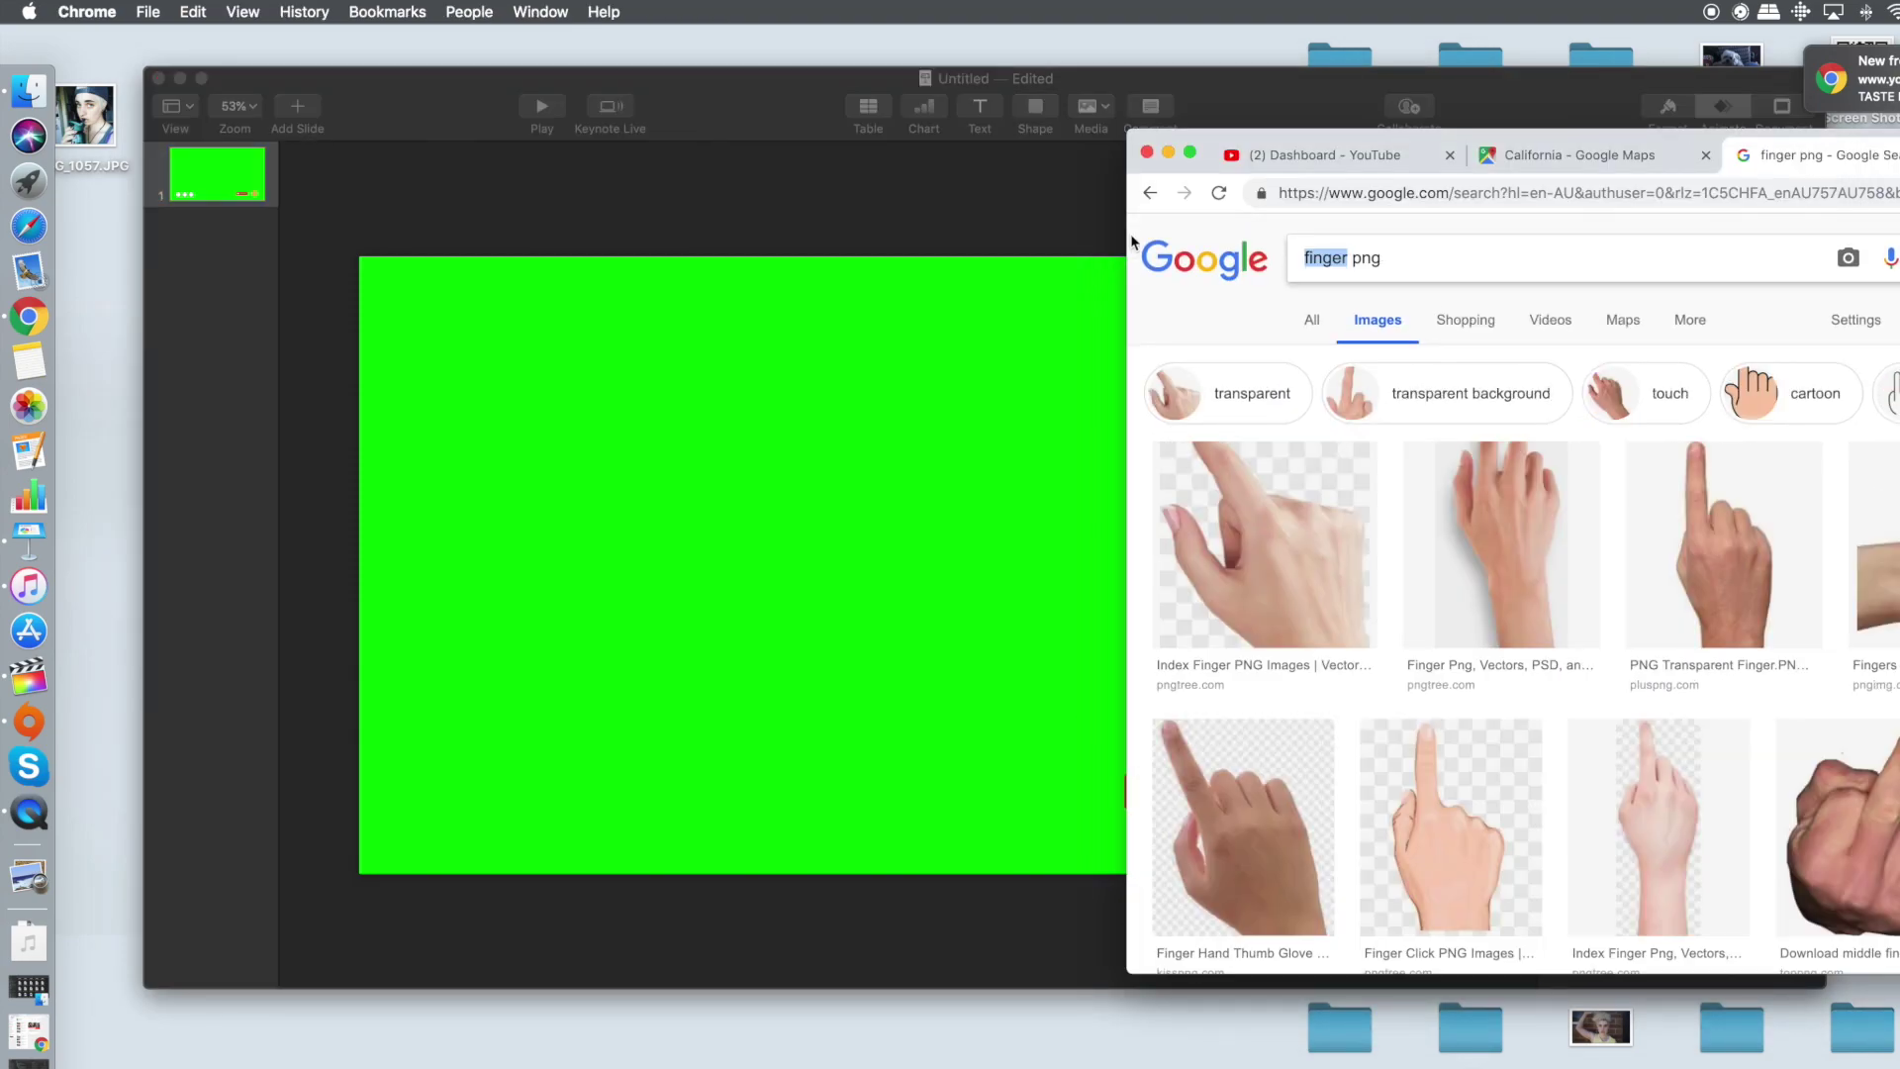
Search Google Images for 'pointer png' and open the transparent arrow cursor result
type("pointer png")
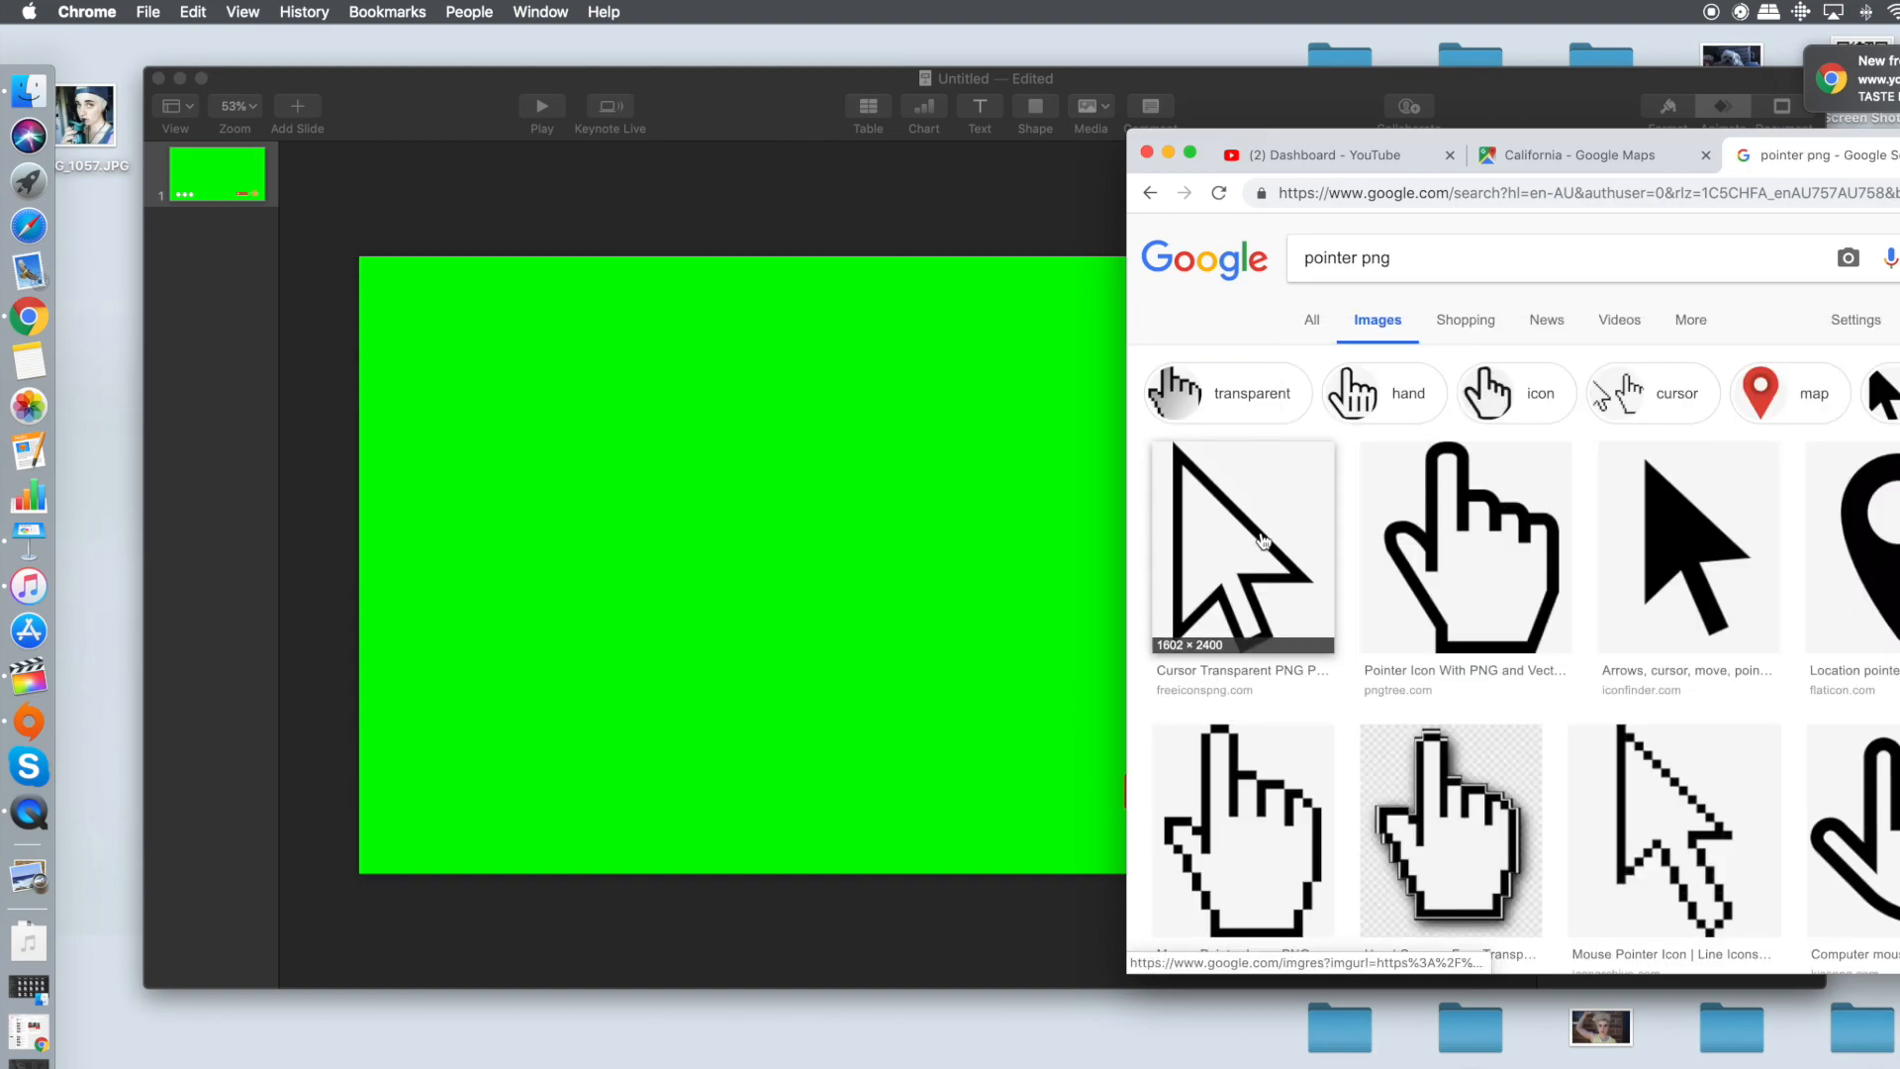
left_click(1243, 546)
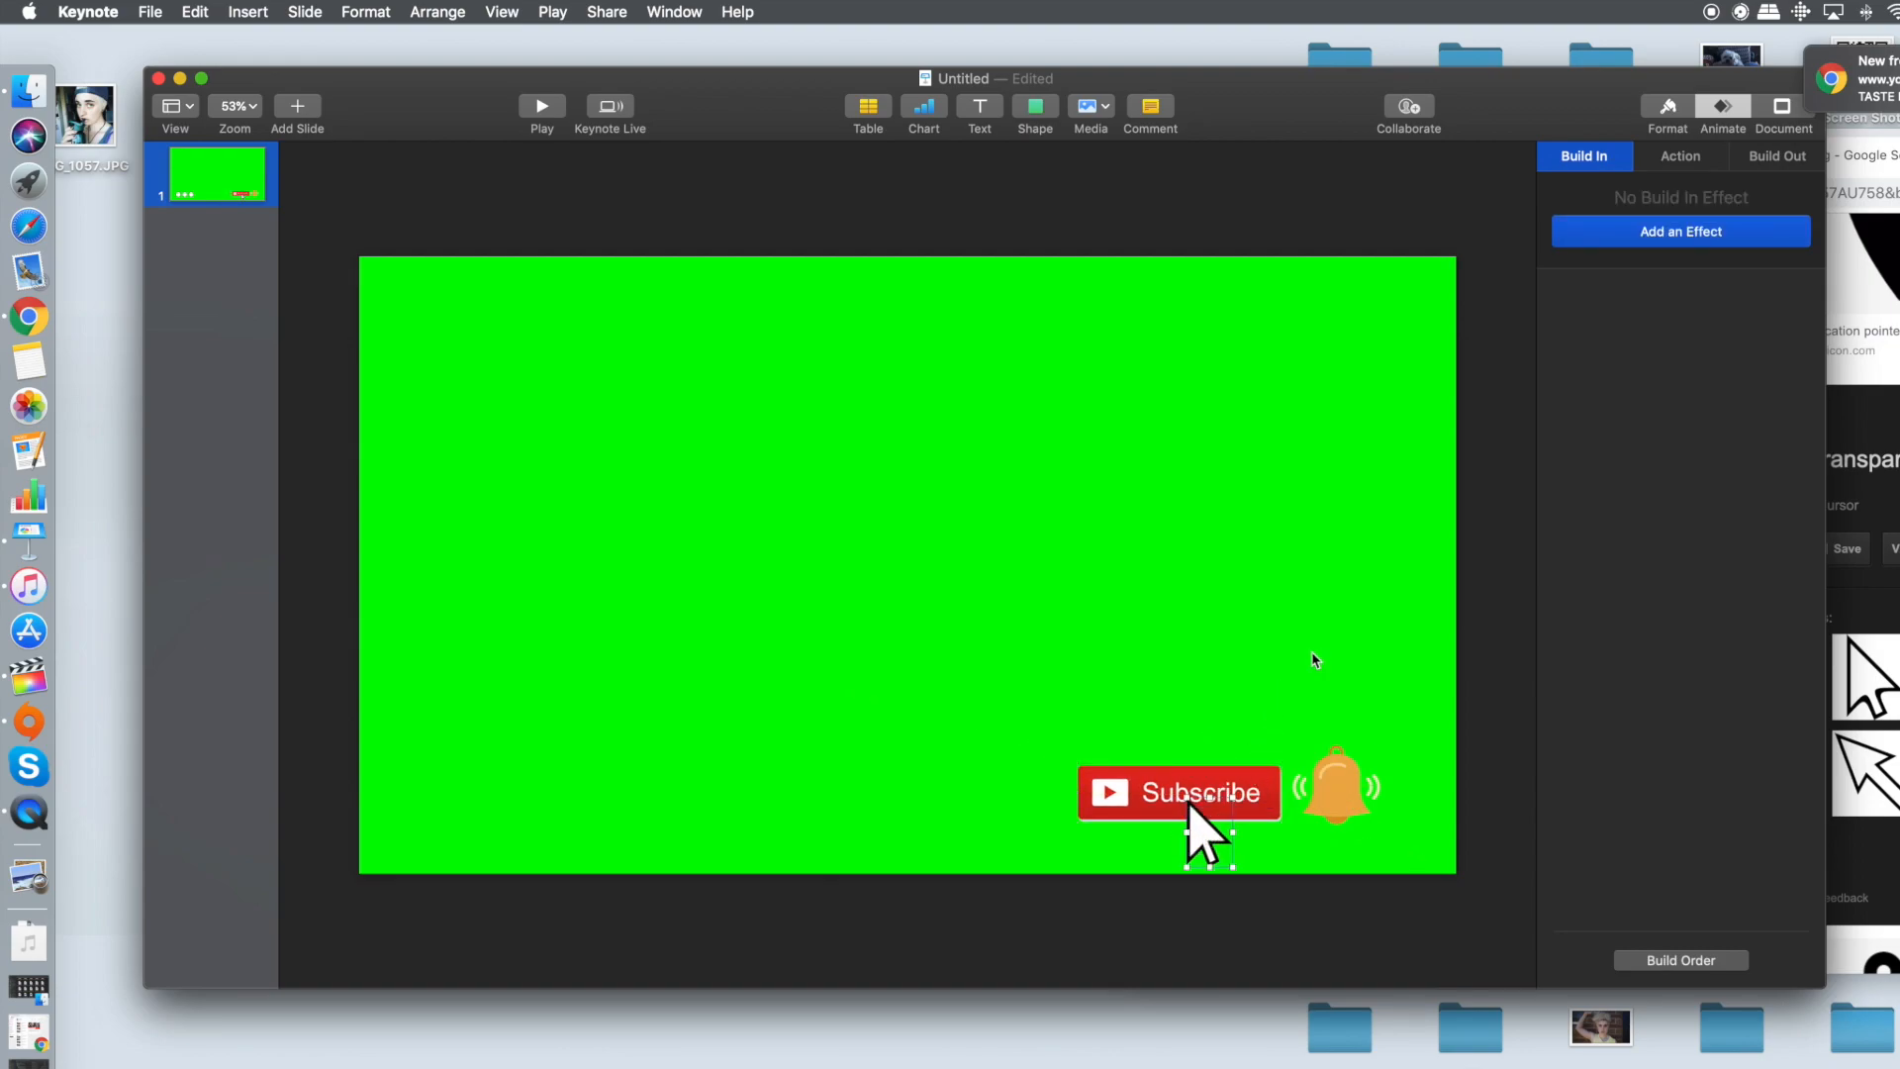
Give the cursor a Move In build-in, Bottom to Top, 1.00 s duration, and preview it
left_click(1680, 229)
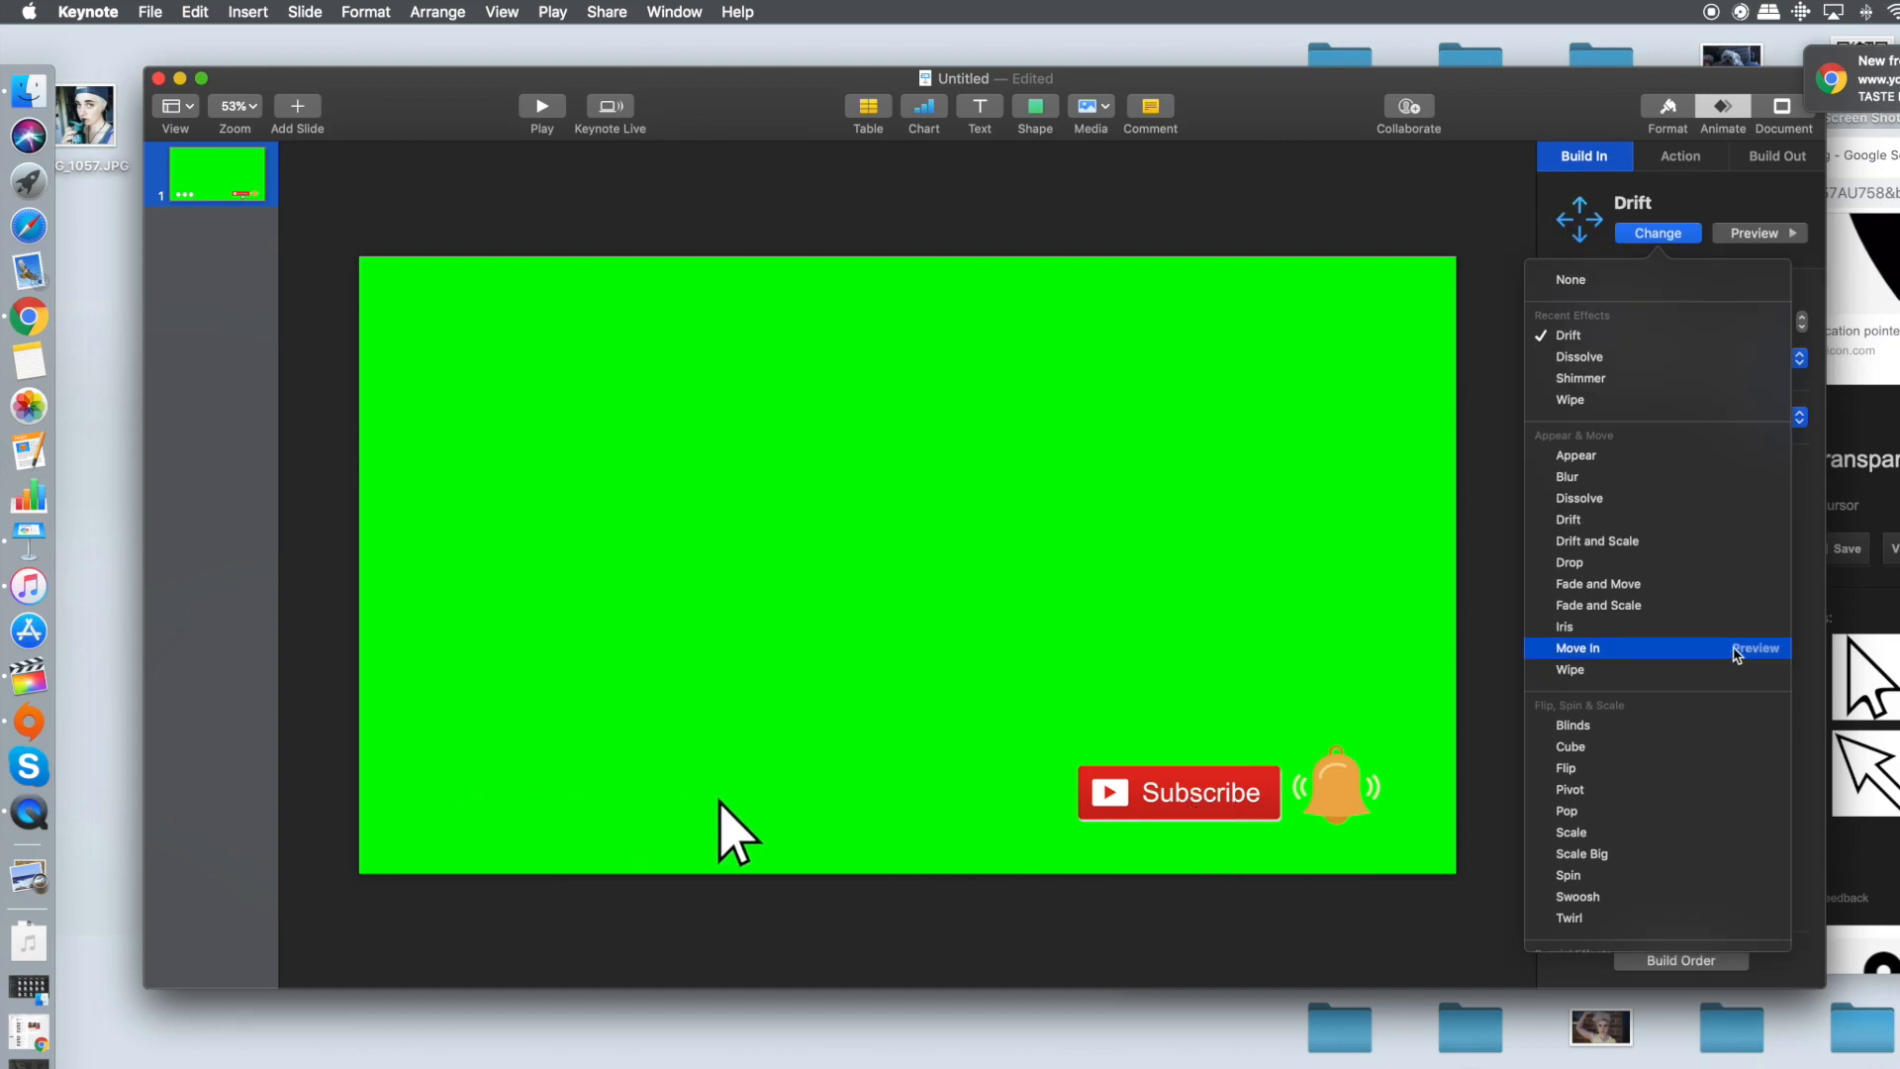
mouse_move(1207, 848)
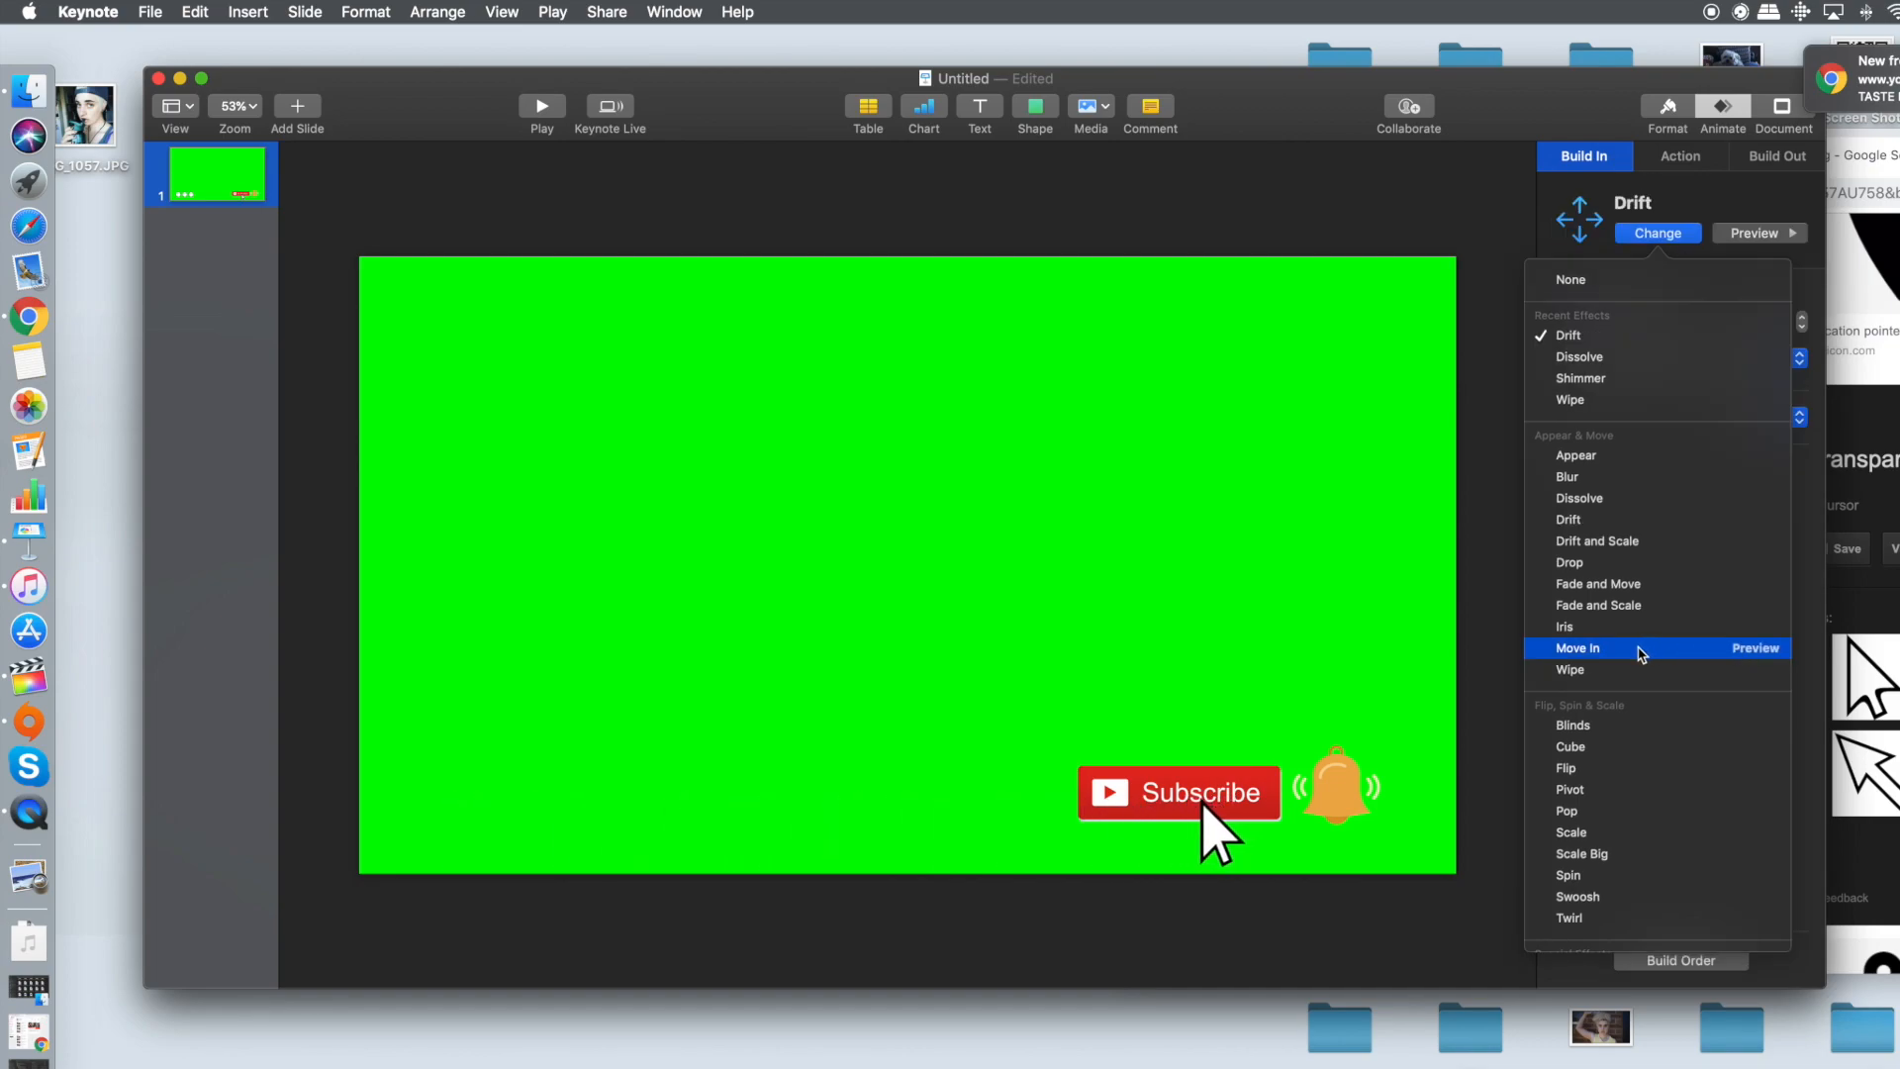
left_click(1577, 647)
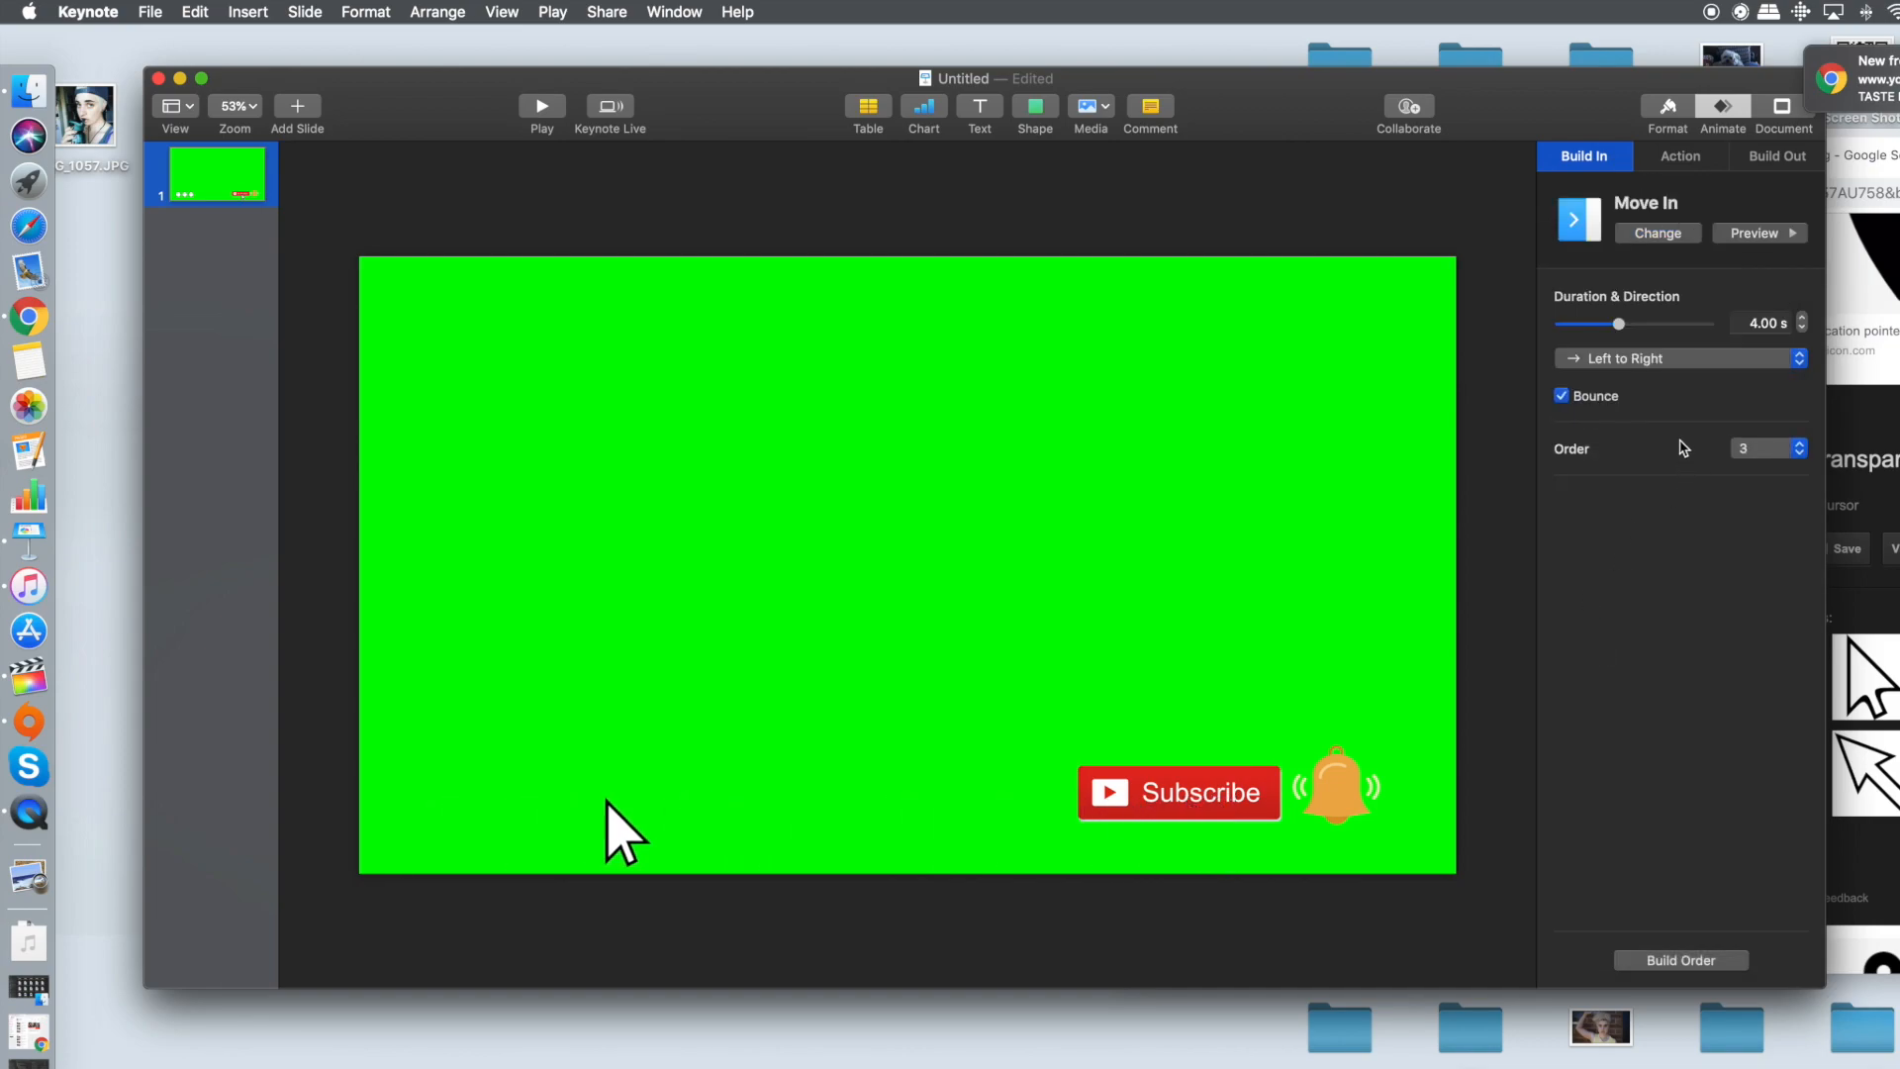
left_click(1678, 358)
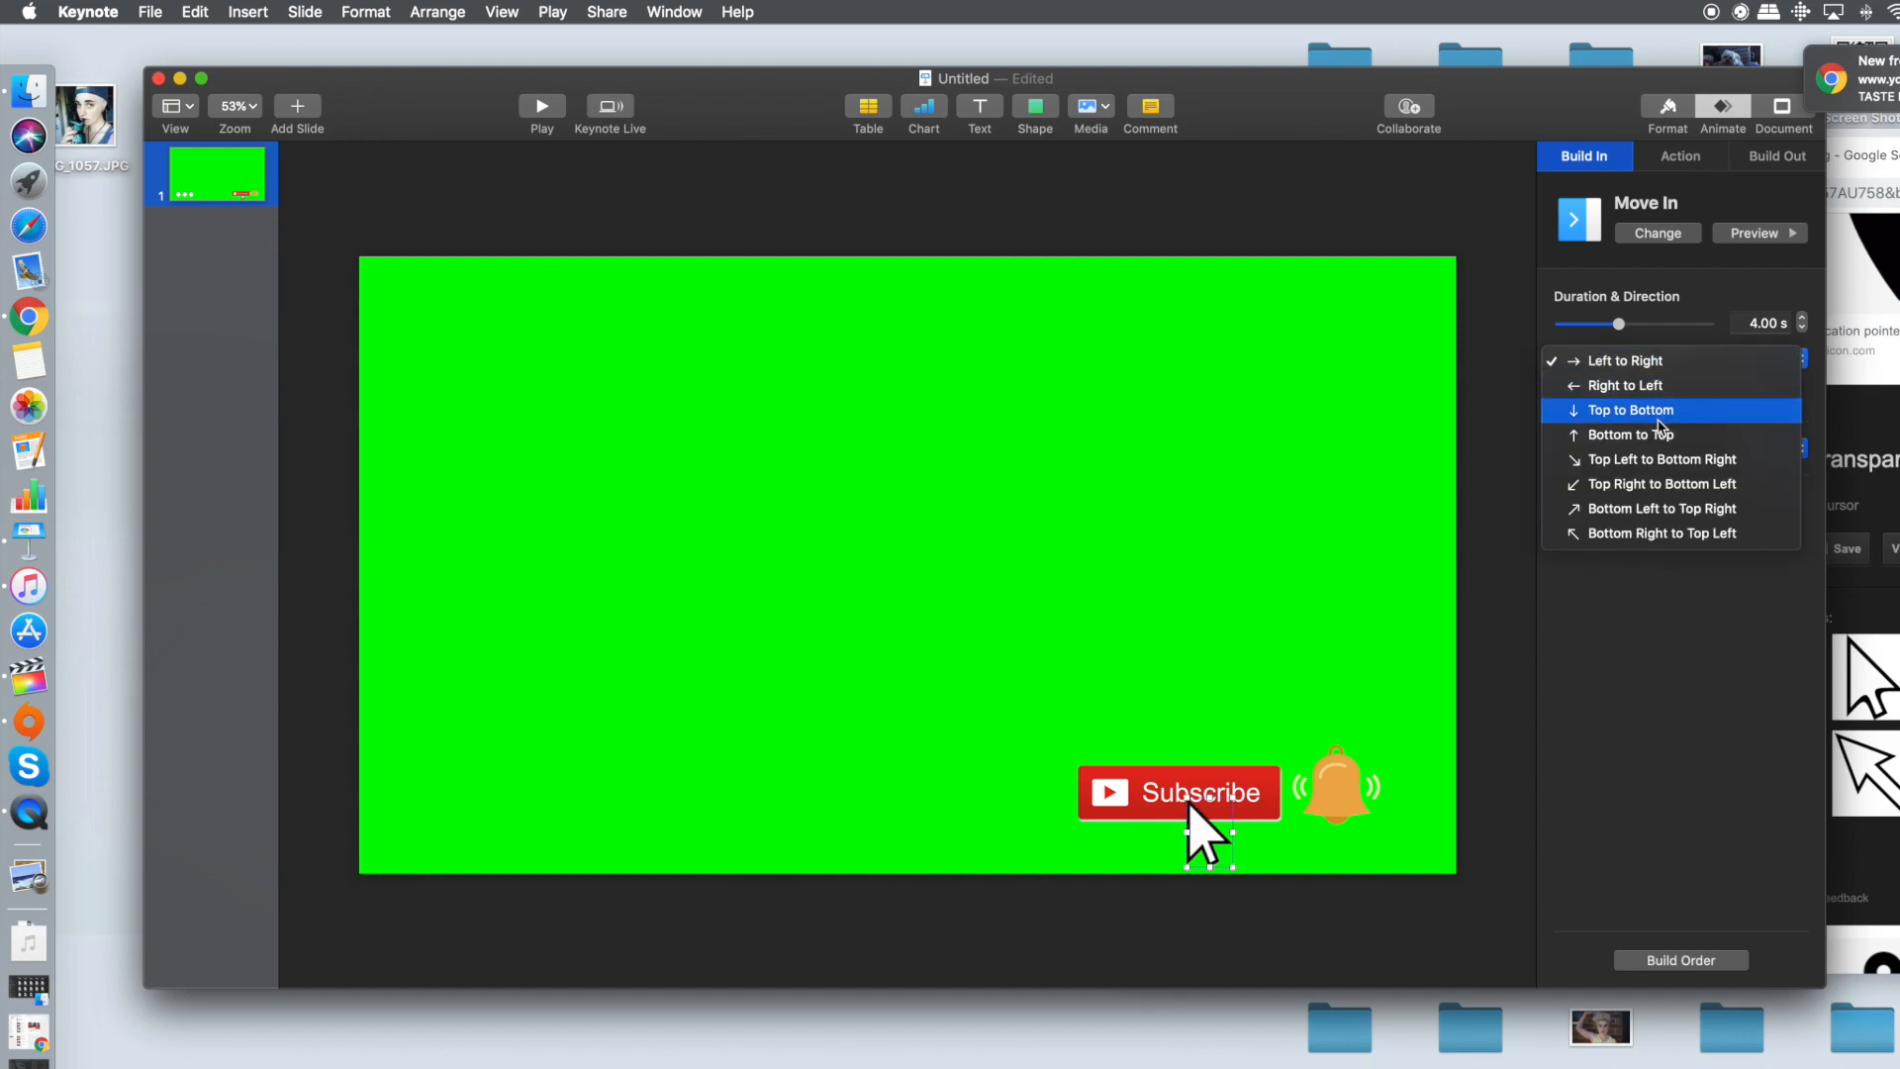
left_click(1631, 434)
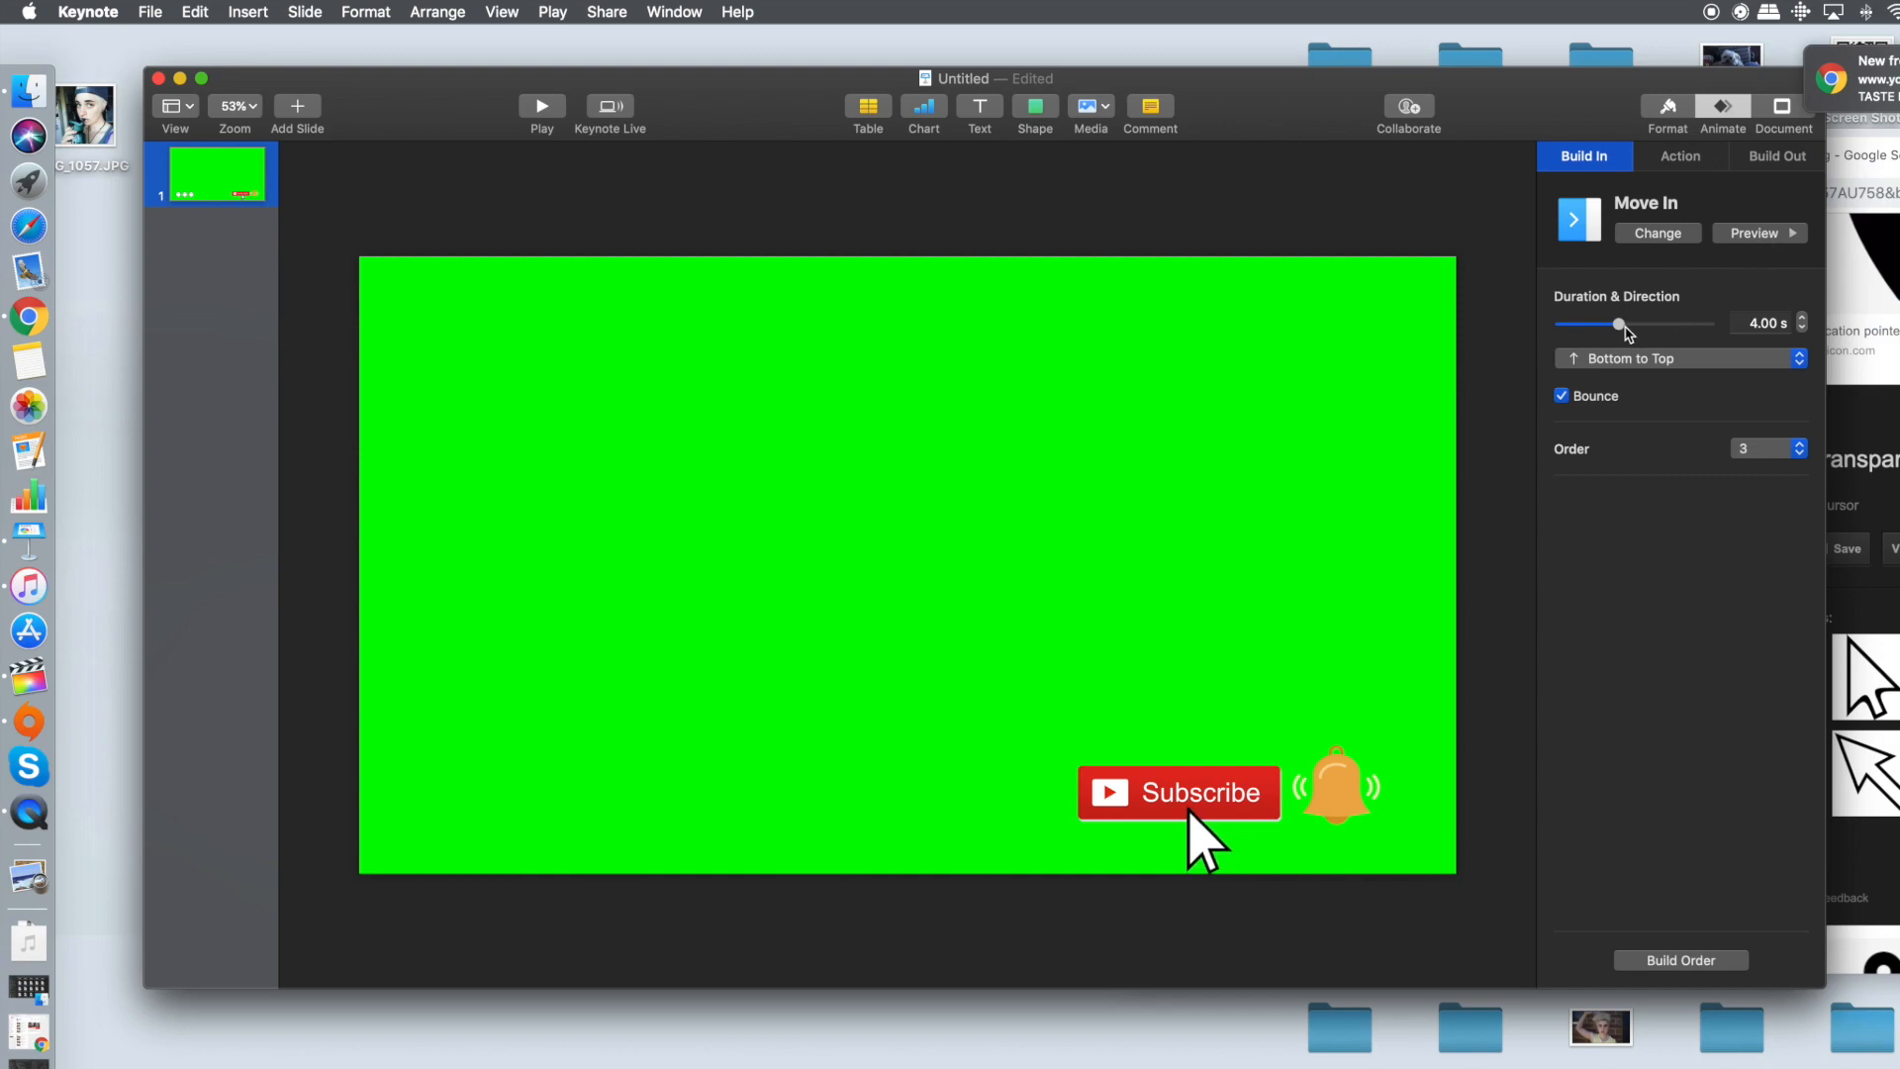
left_click_drag(1617, 323, 1574, 327)
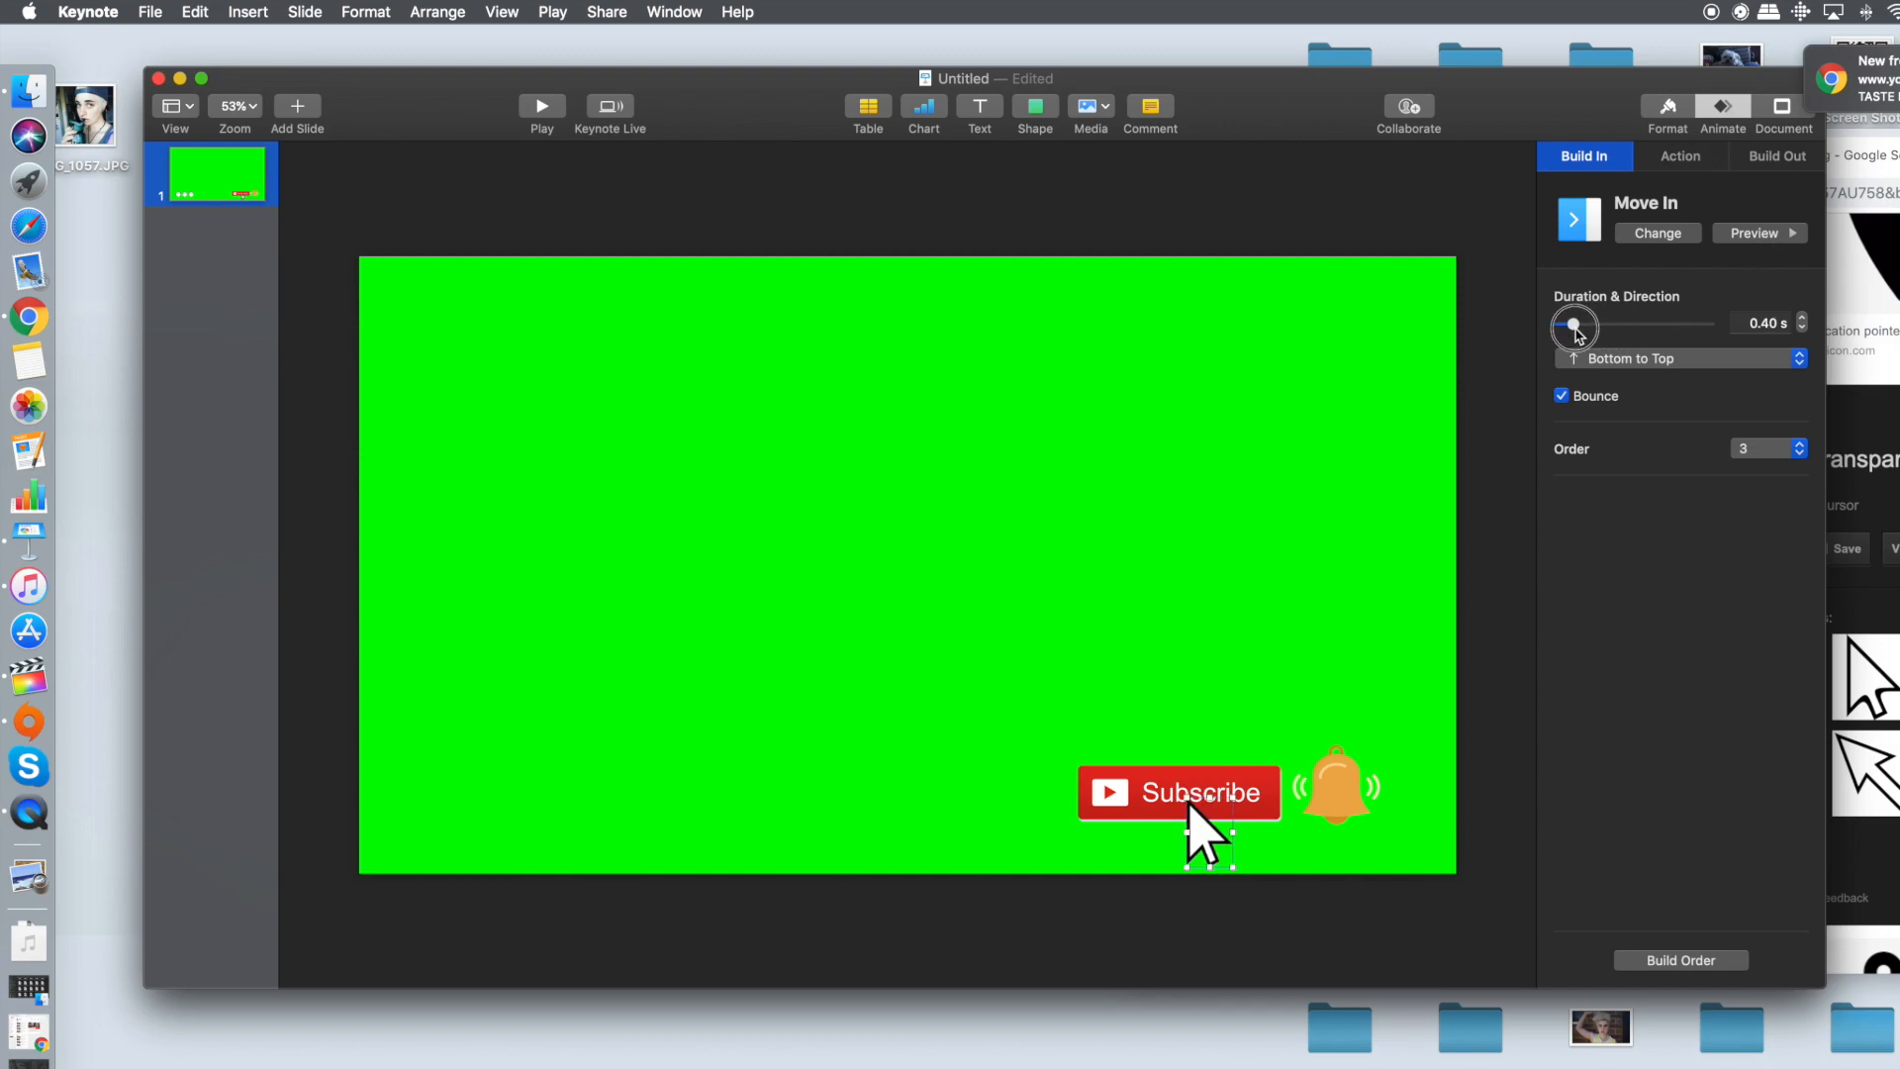
left_click_drag(1576, 327, 1588, 327)
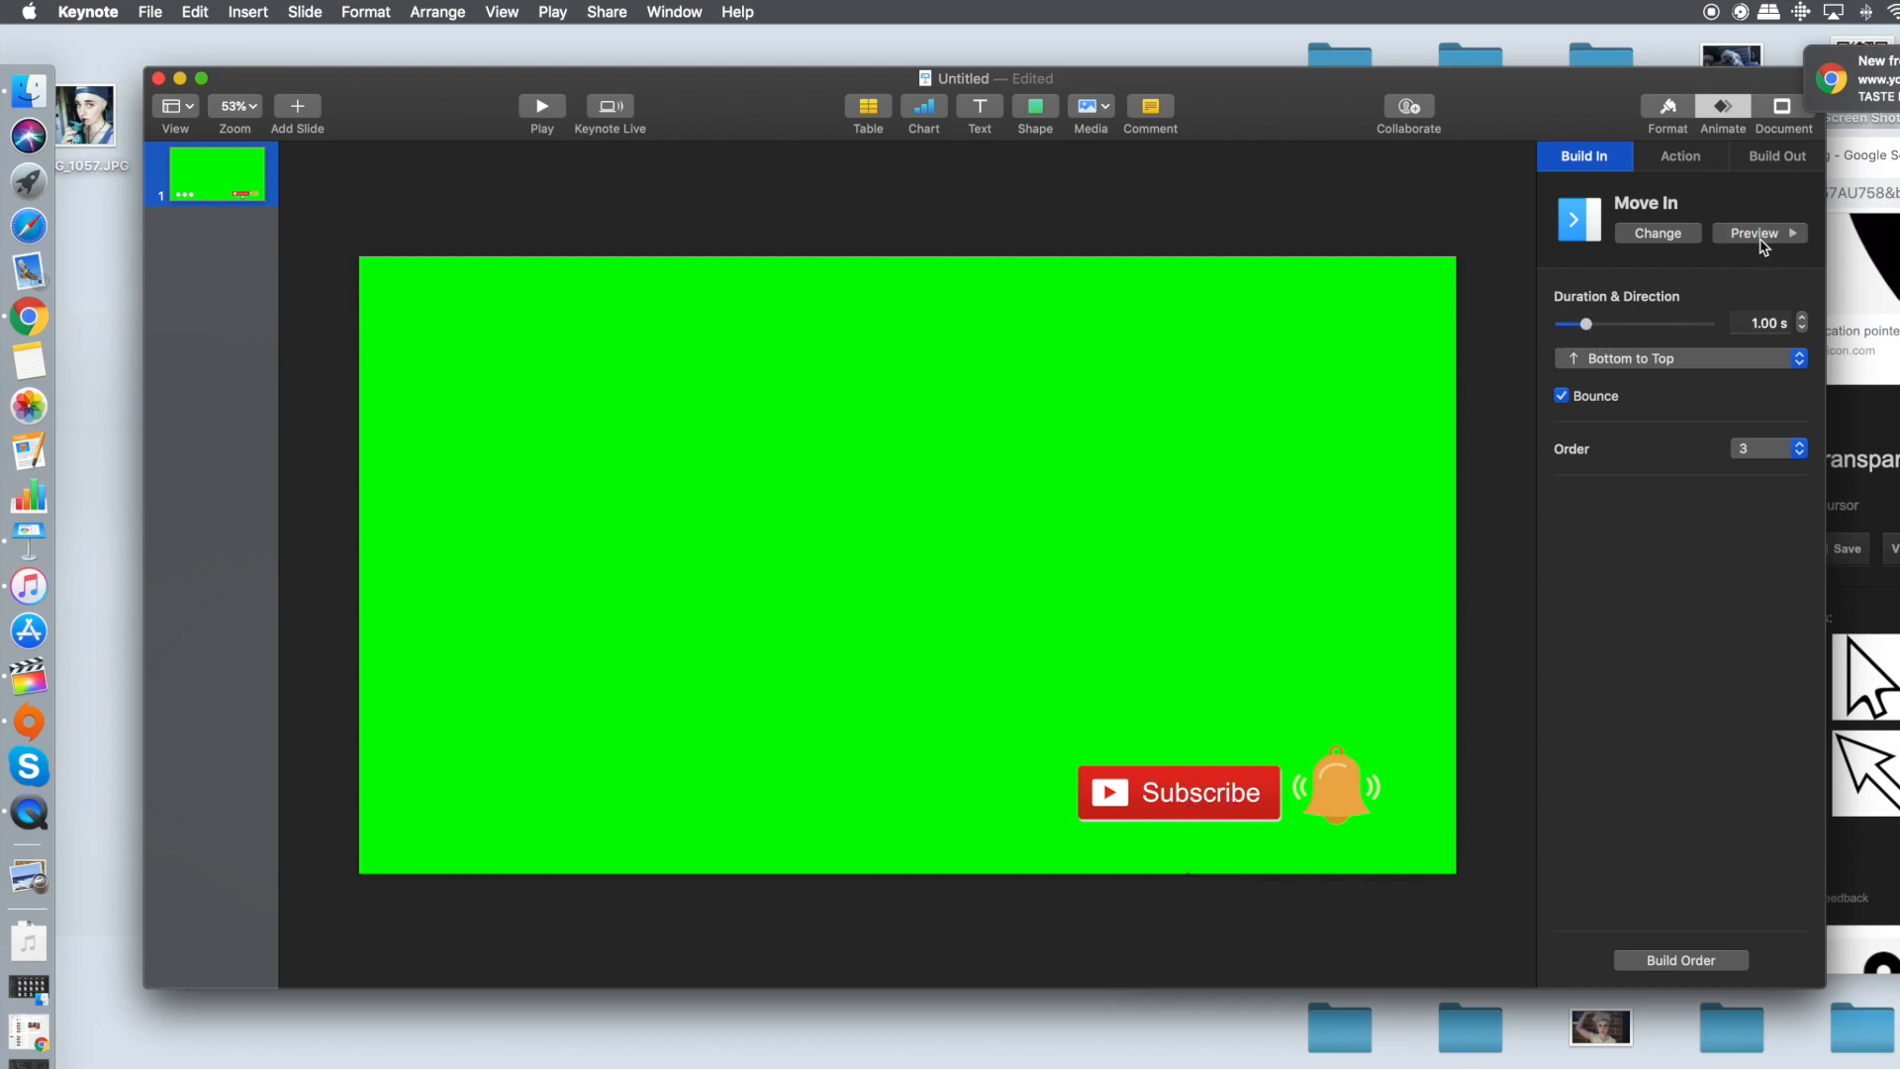
left_click(1680, 156)
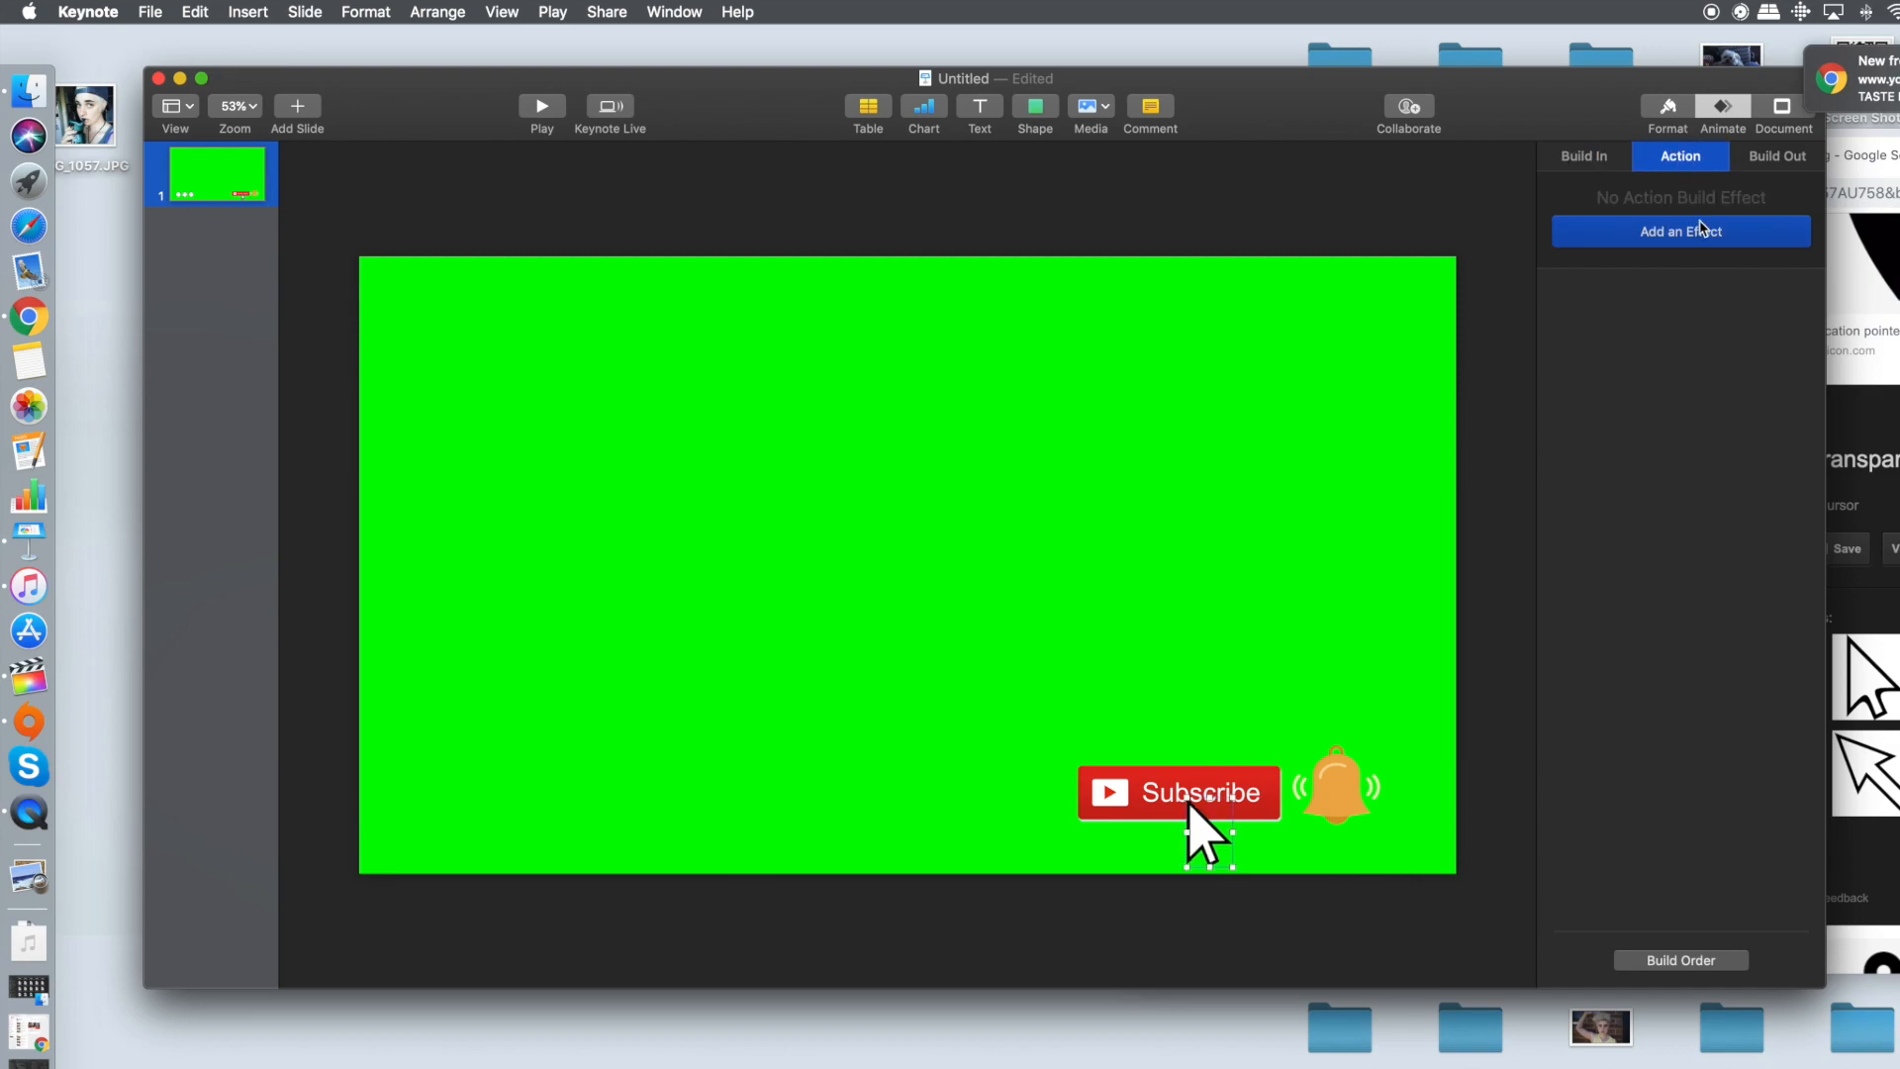
Add a Move action taking the cursor from the Subscribe button onto the bell
left_click(1681, 230)
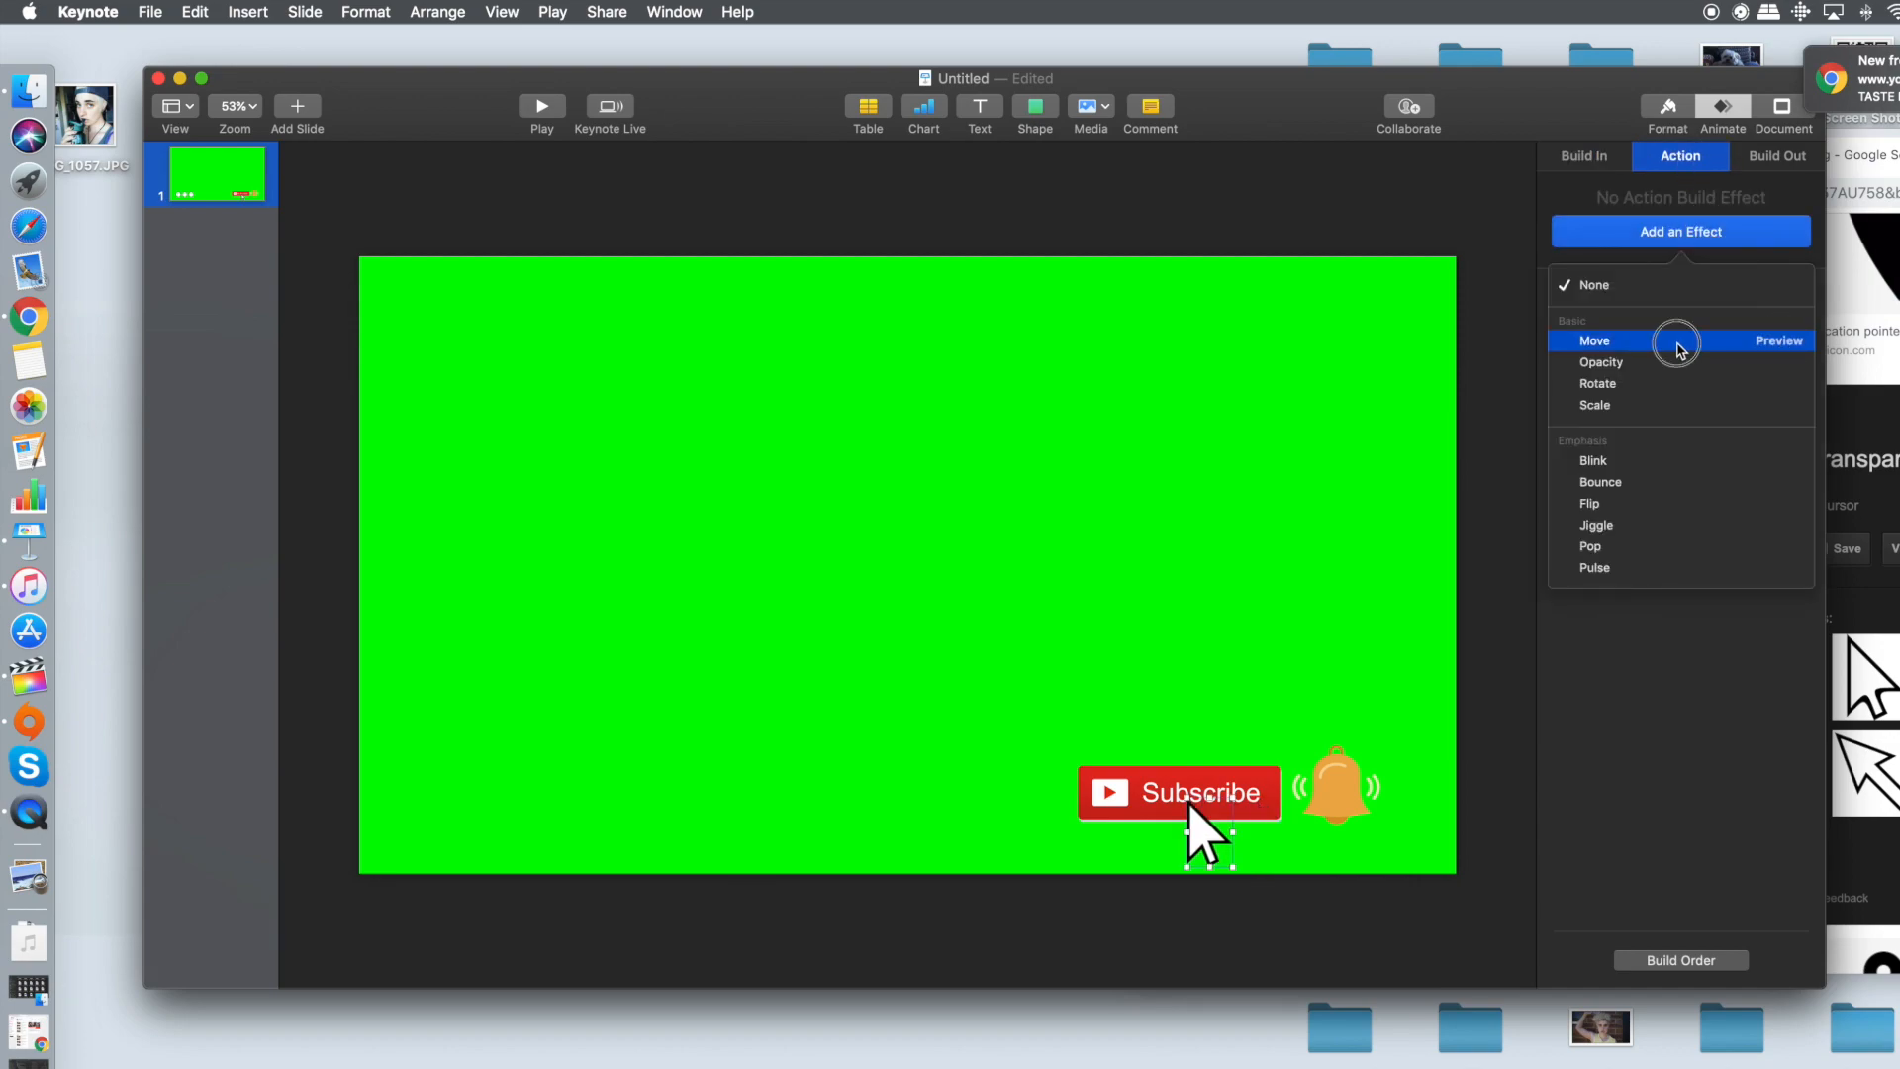
left_click(1594, 341)
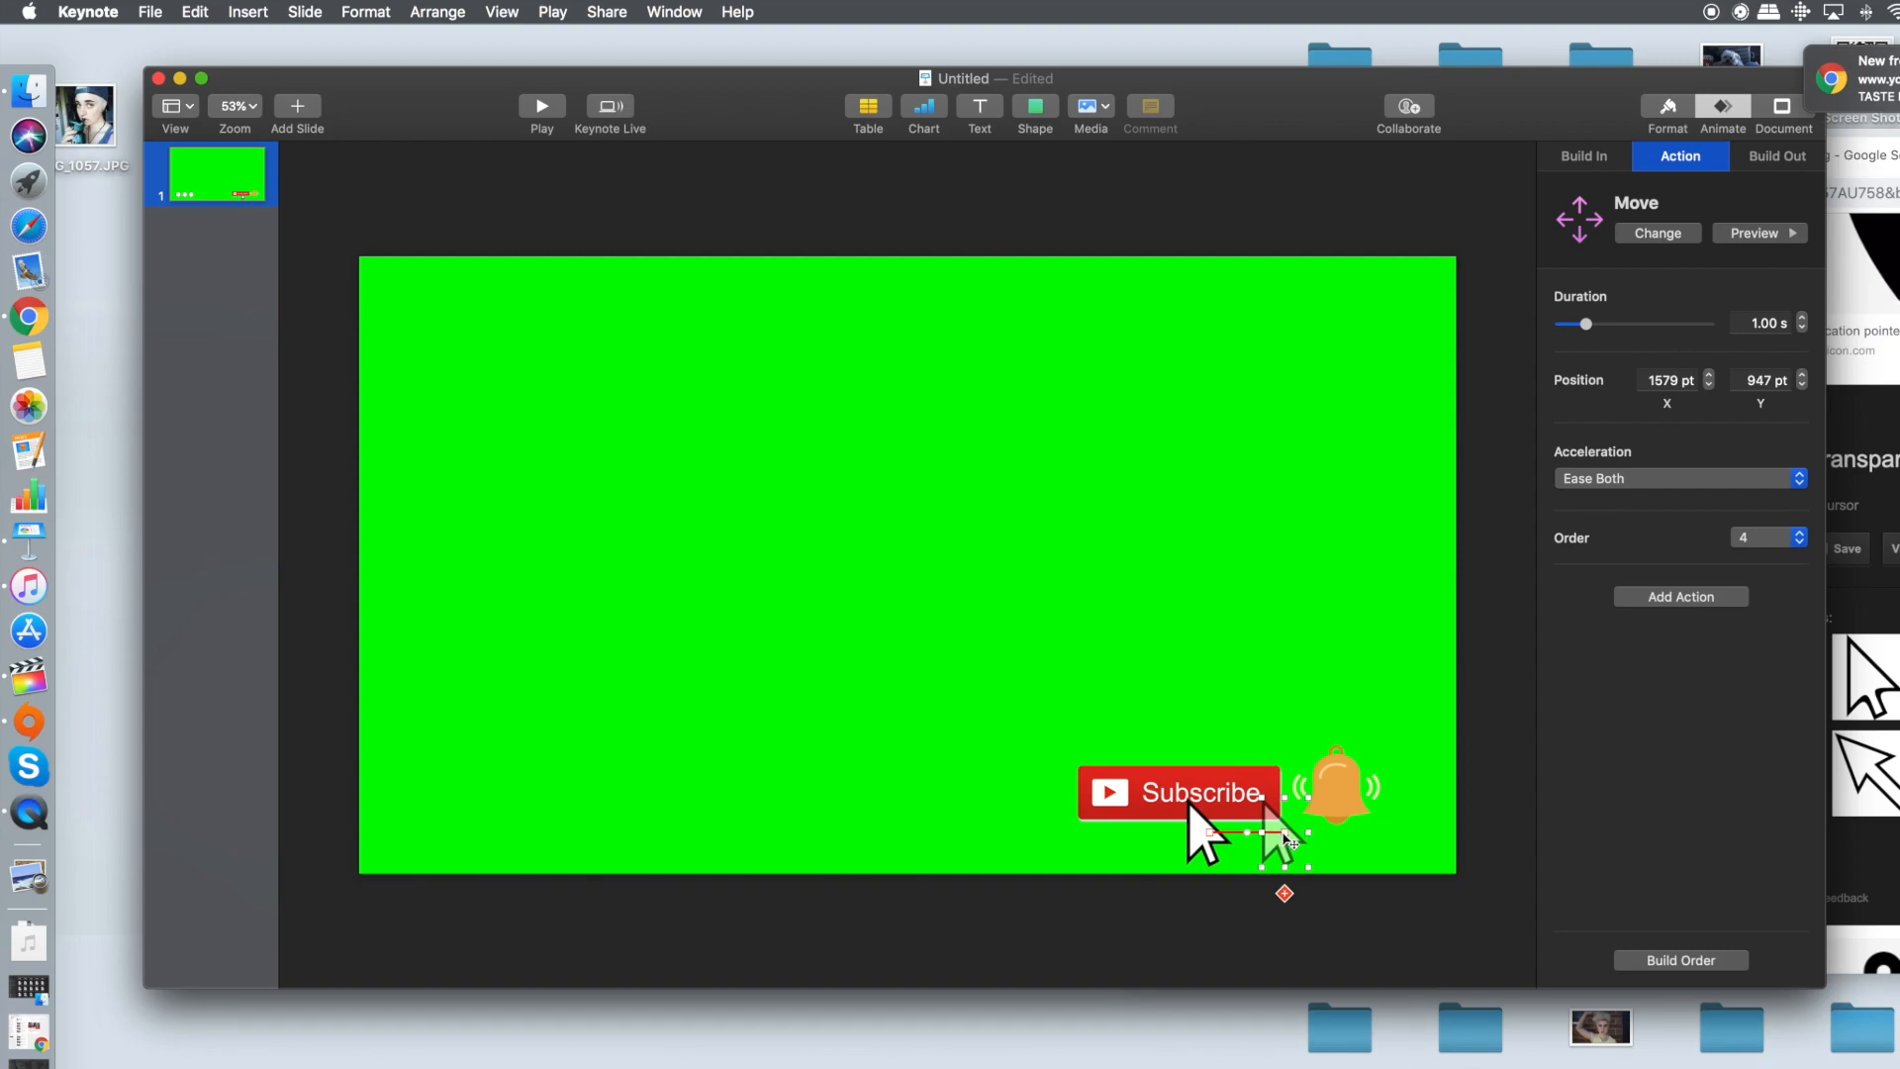
left_click_drag(1285, 835, 1352, 835)
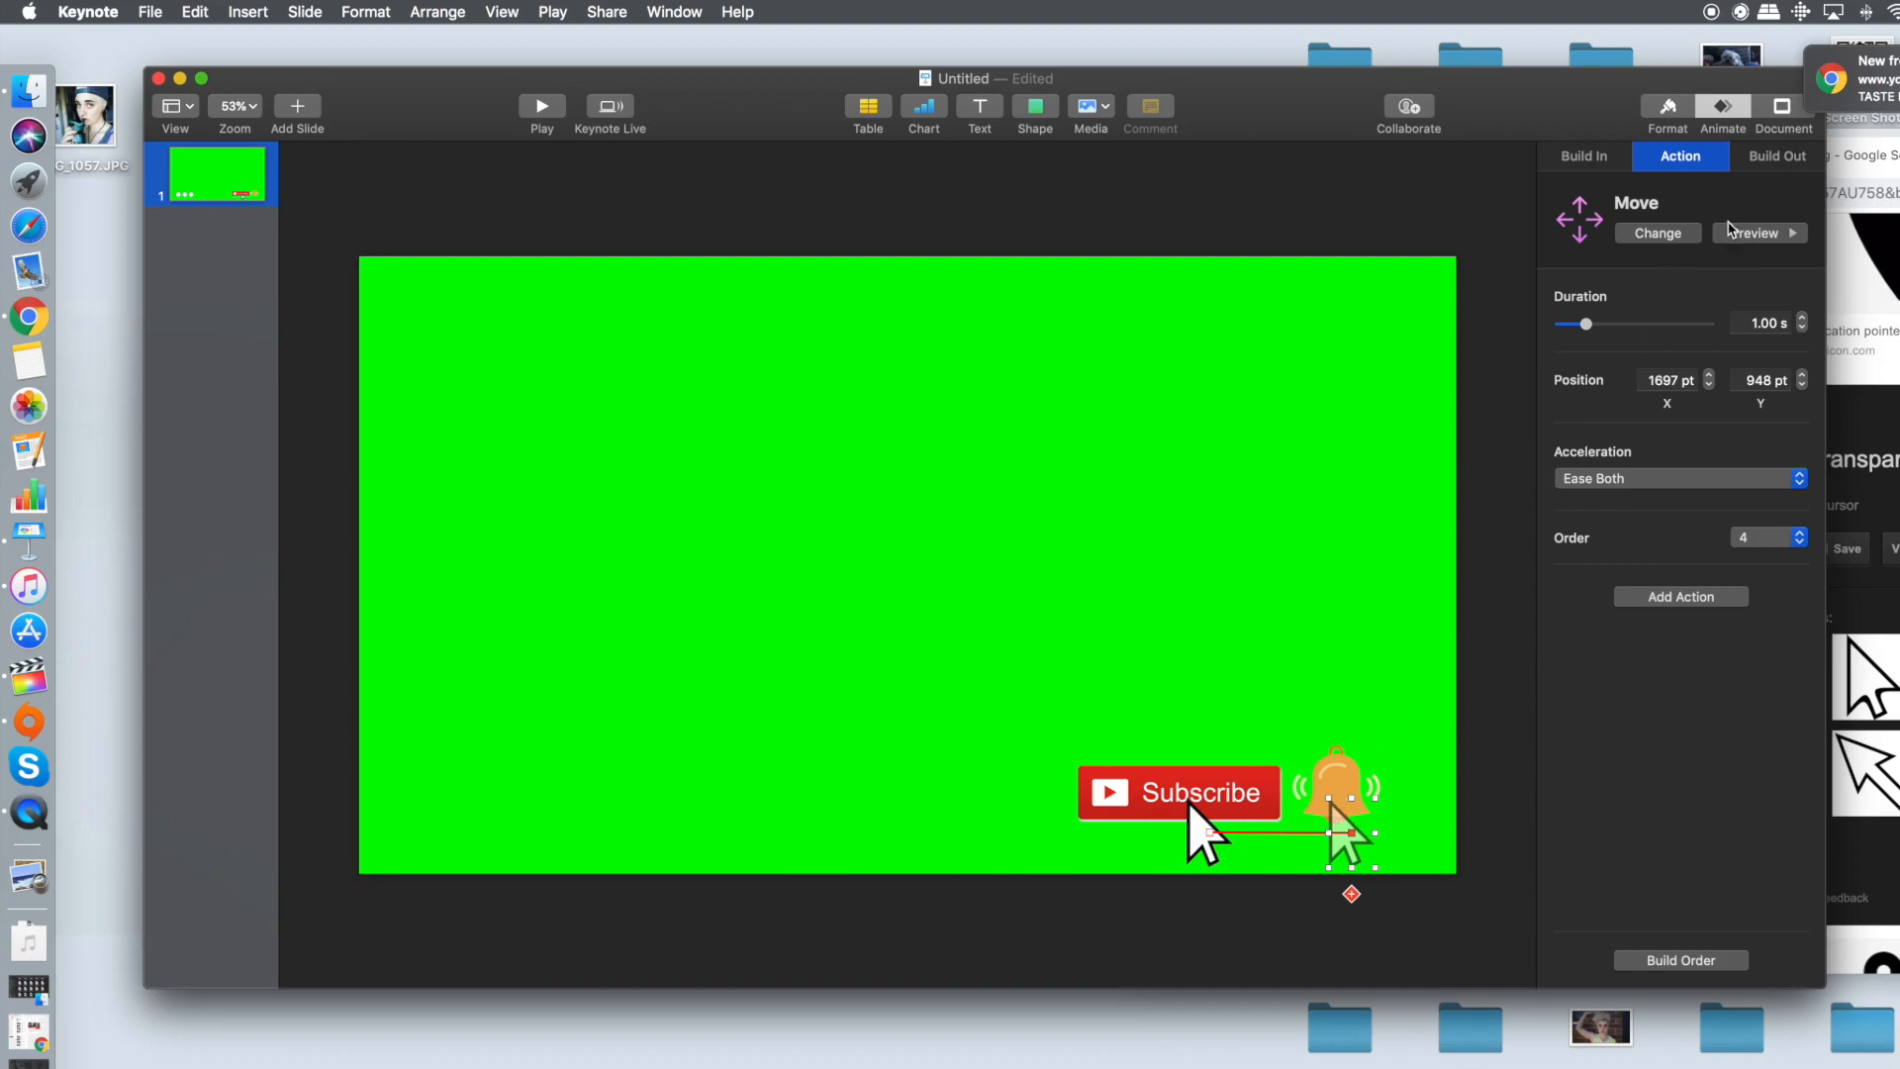
left_click(1775, 156)
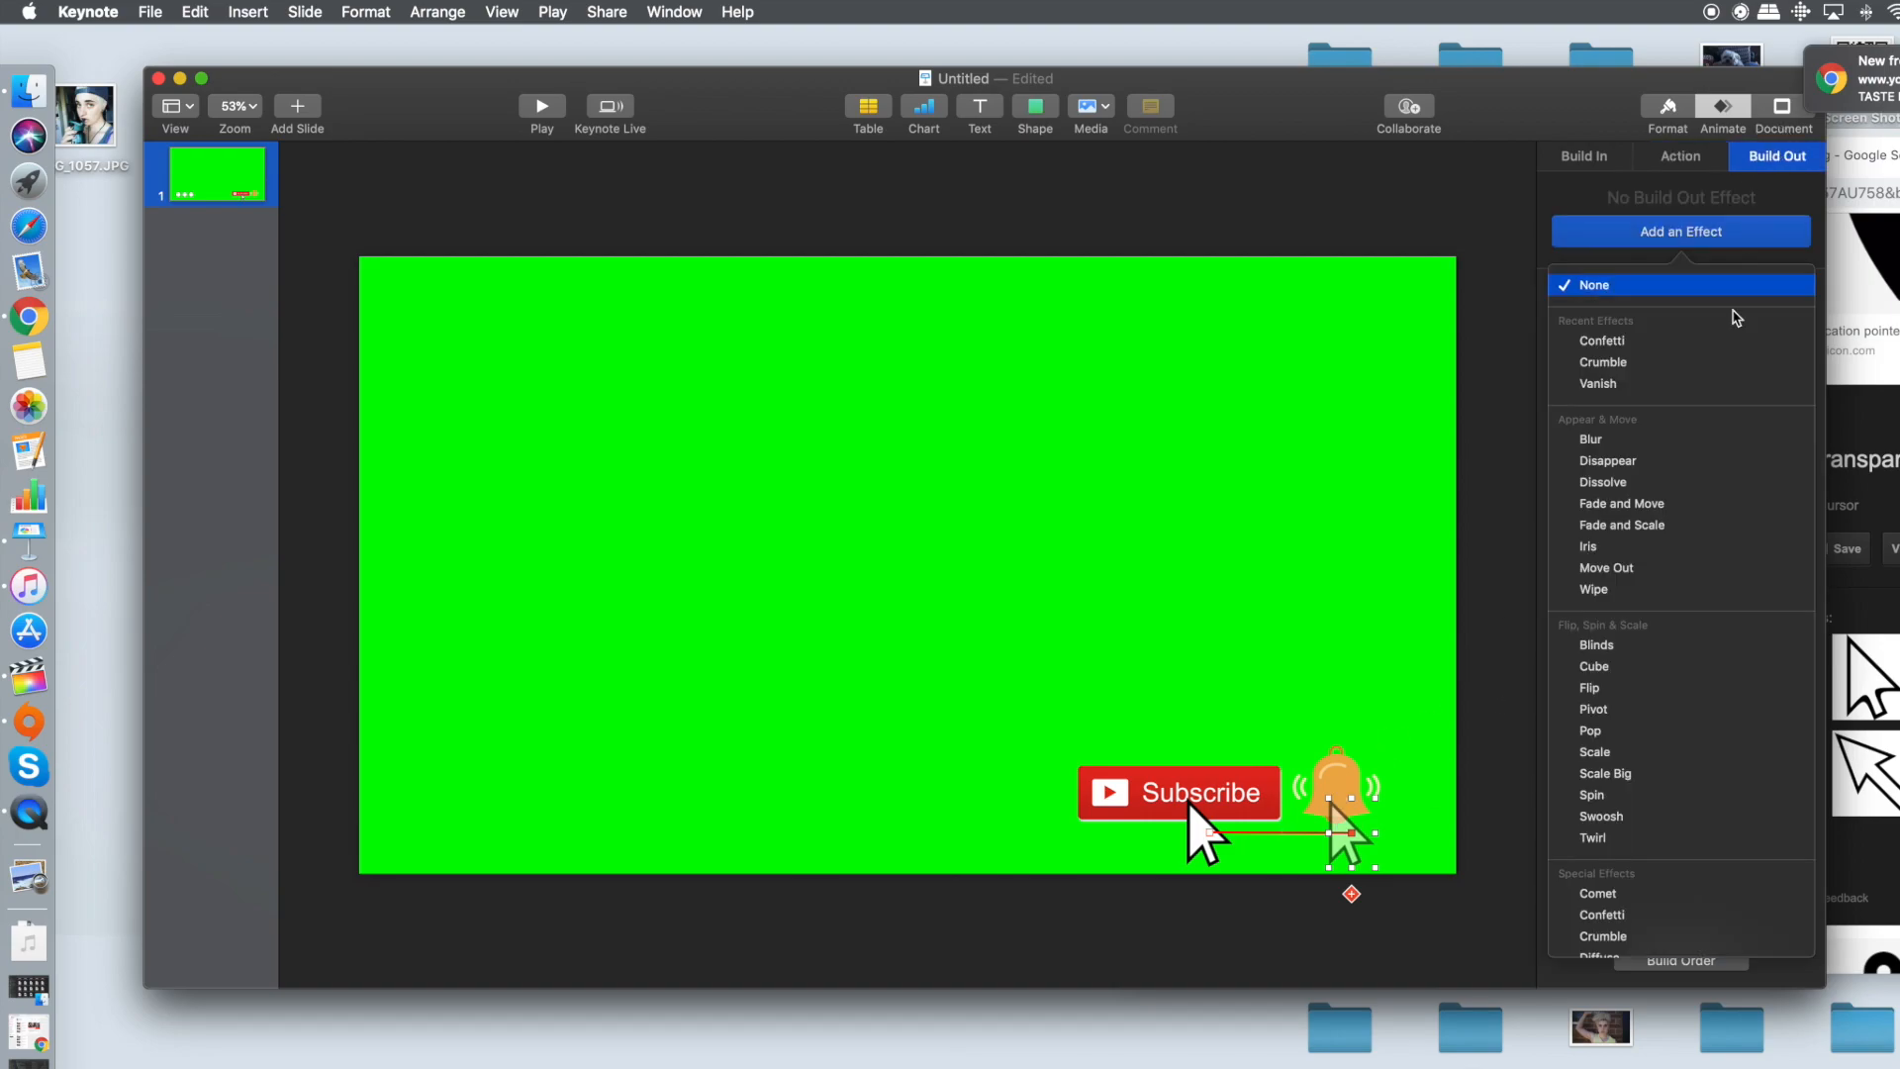
mouse_move(1702, 620)
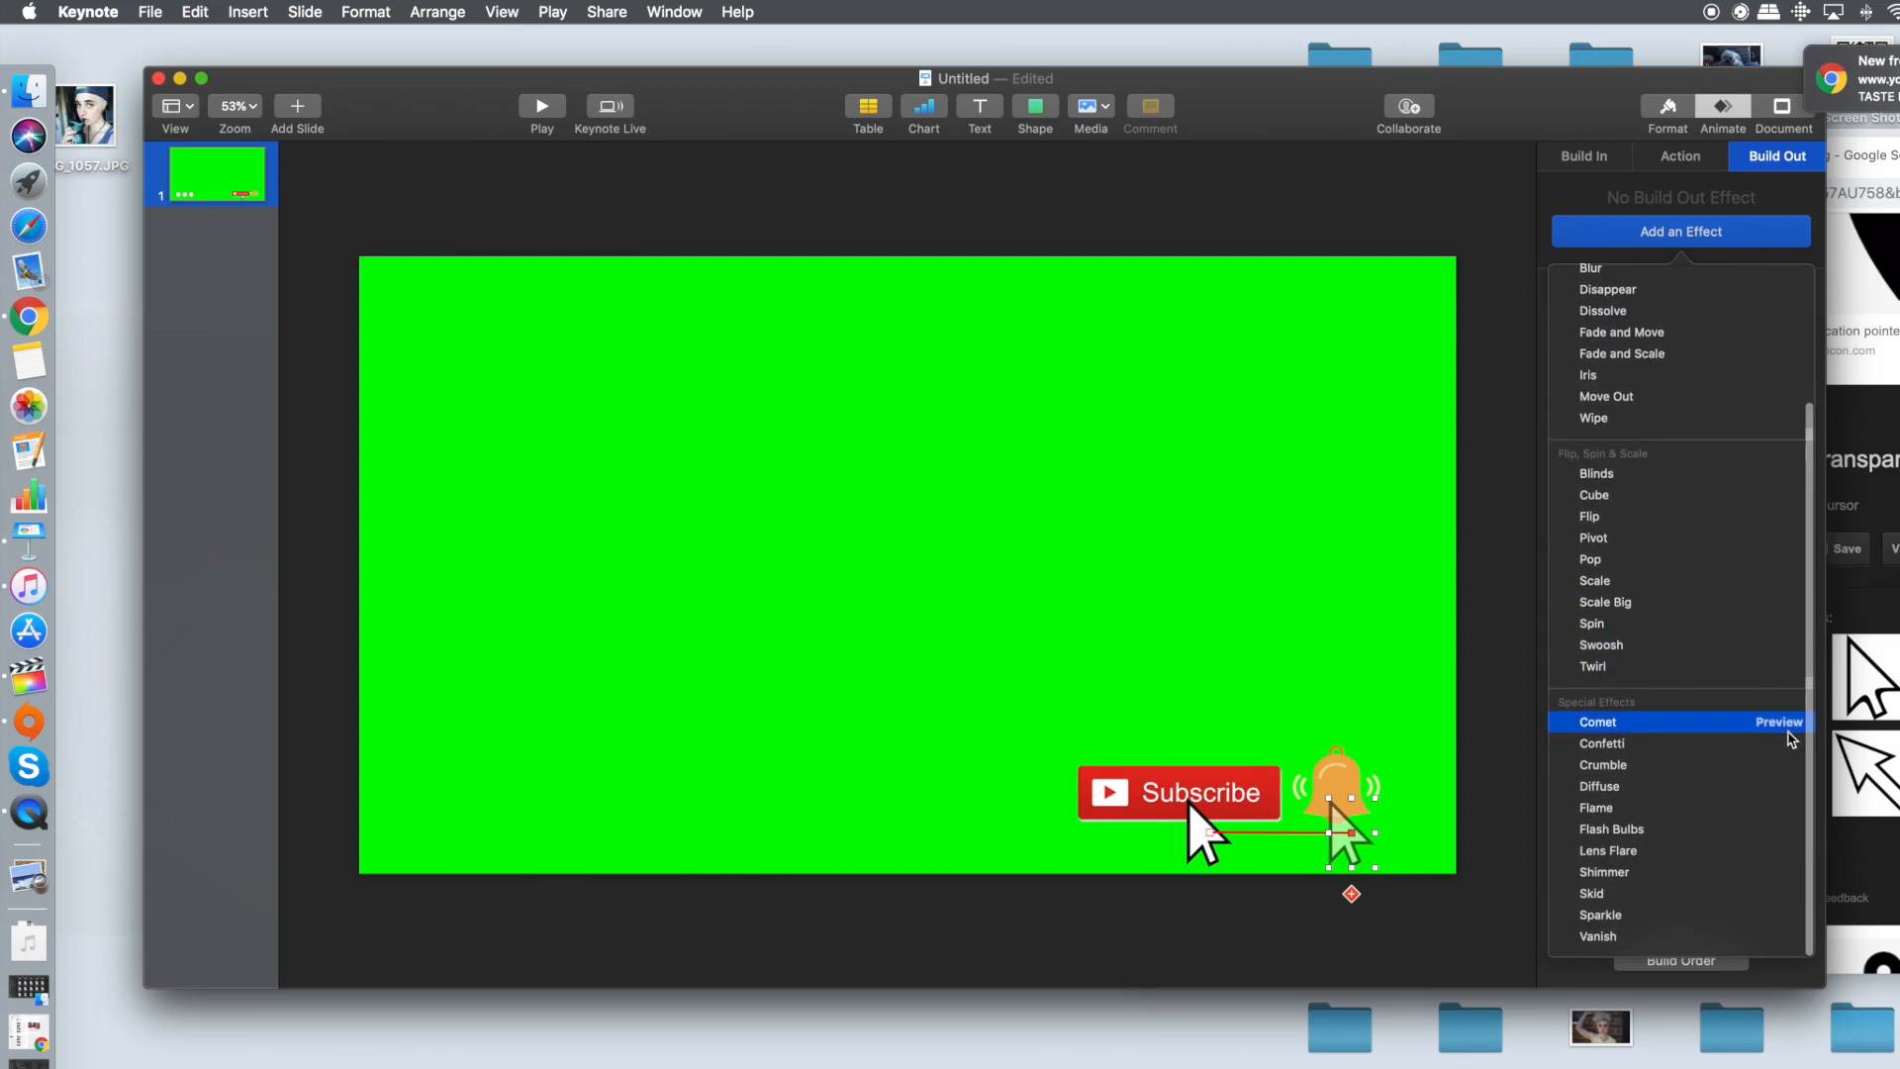
Set the cursor's build-out to Confetti after trying Comet
left_click(1603, 742)
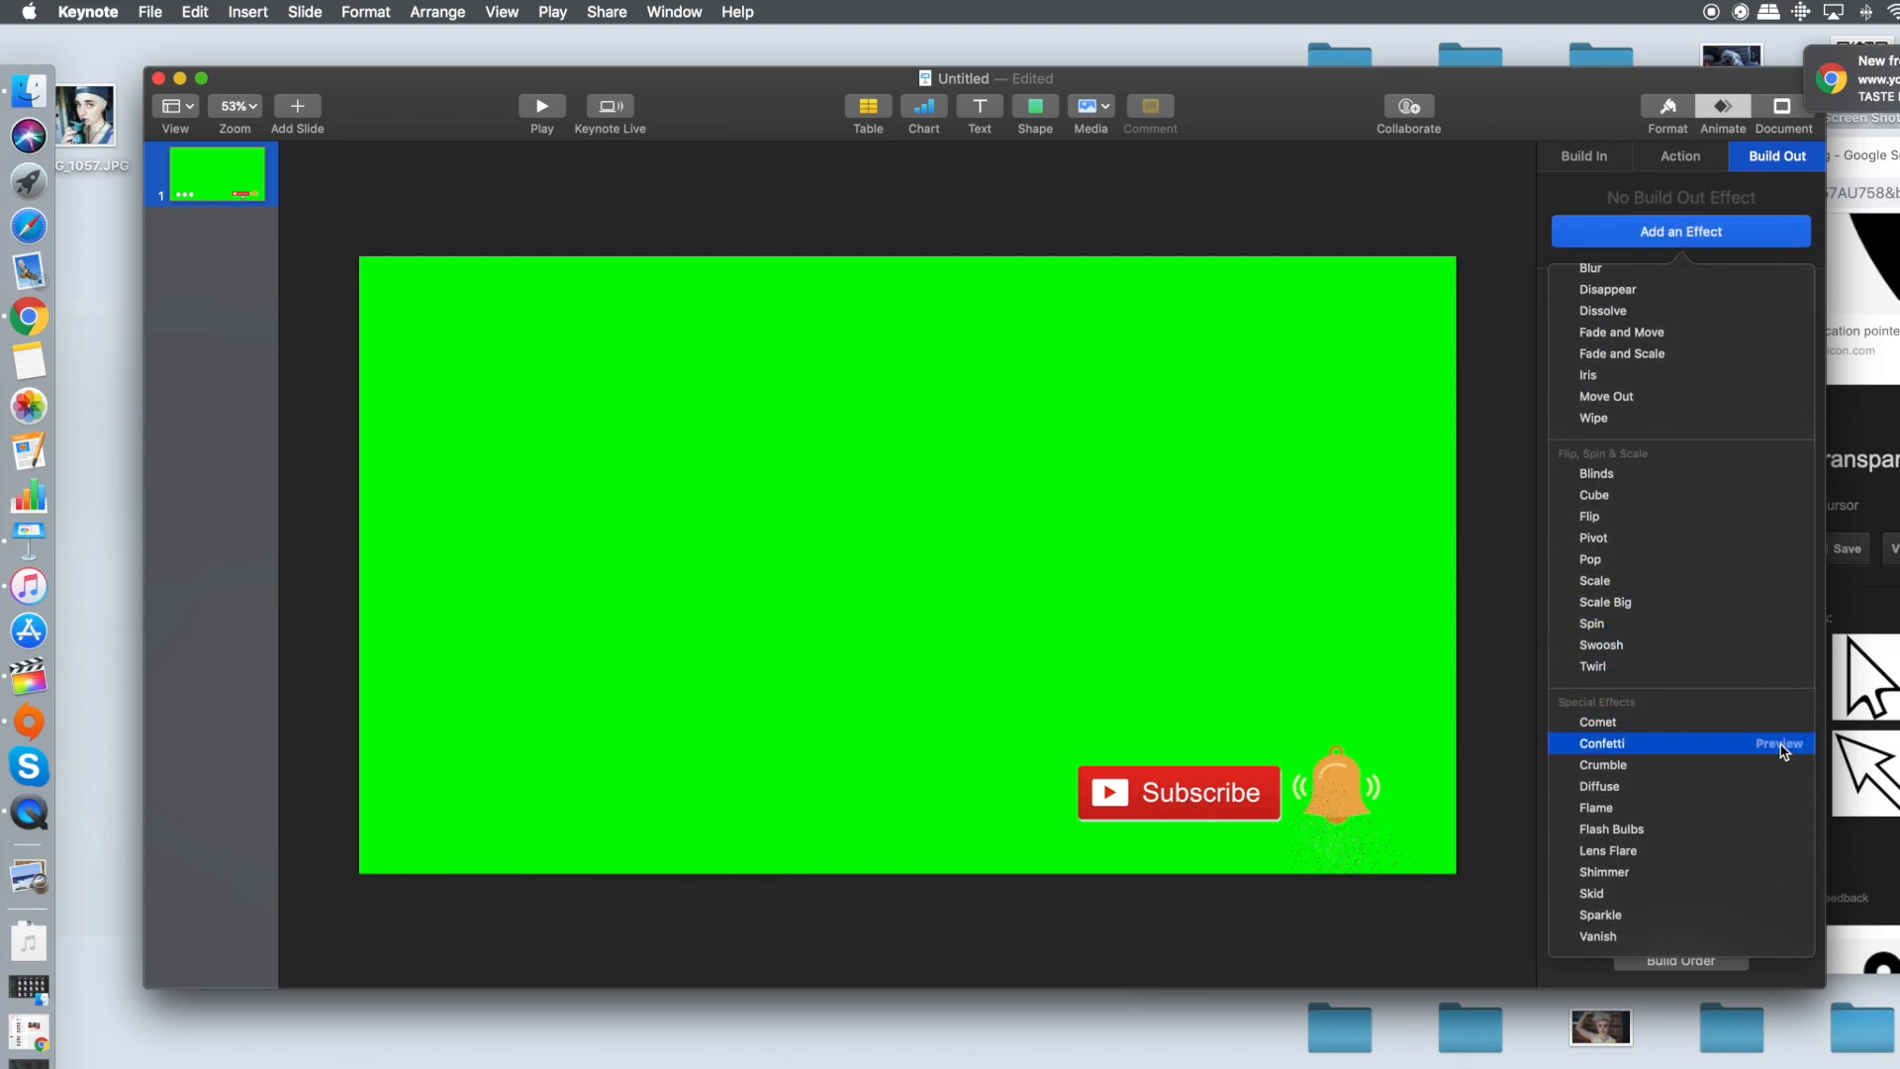
left_click(1601, 742)
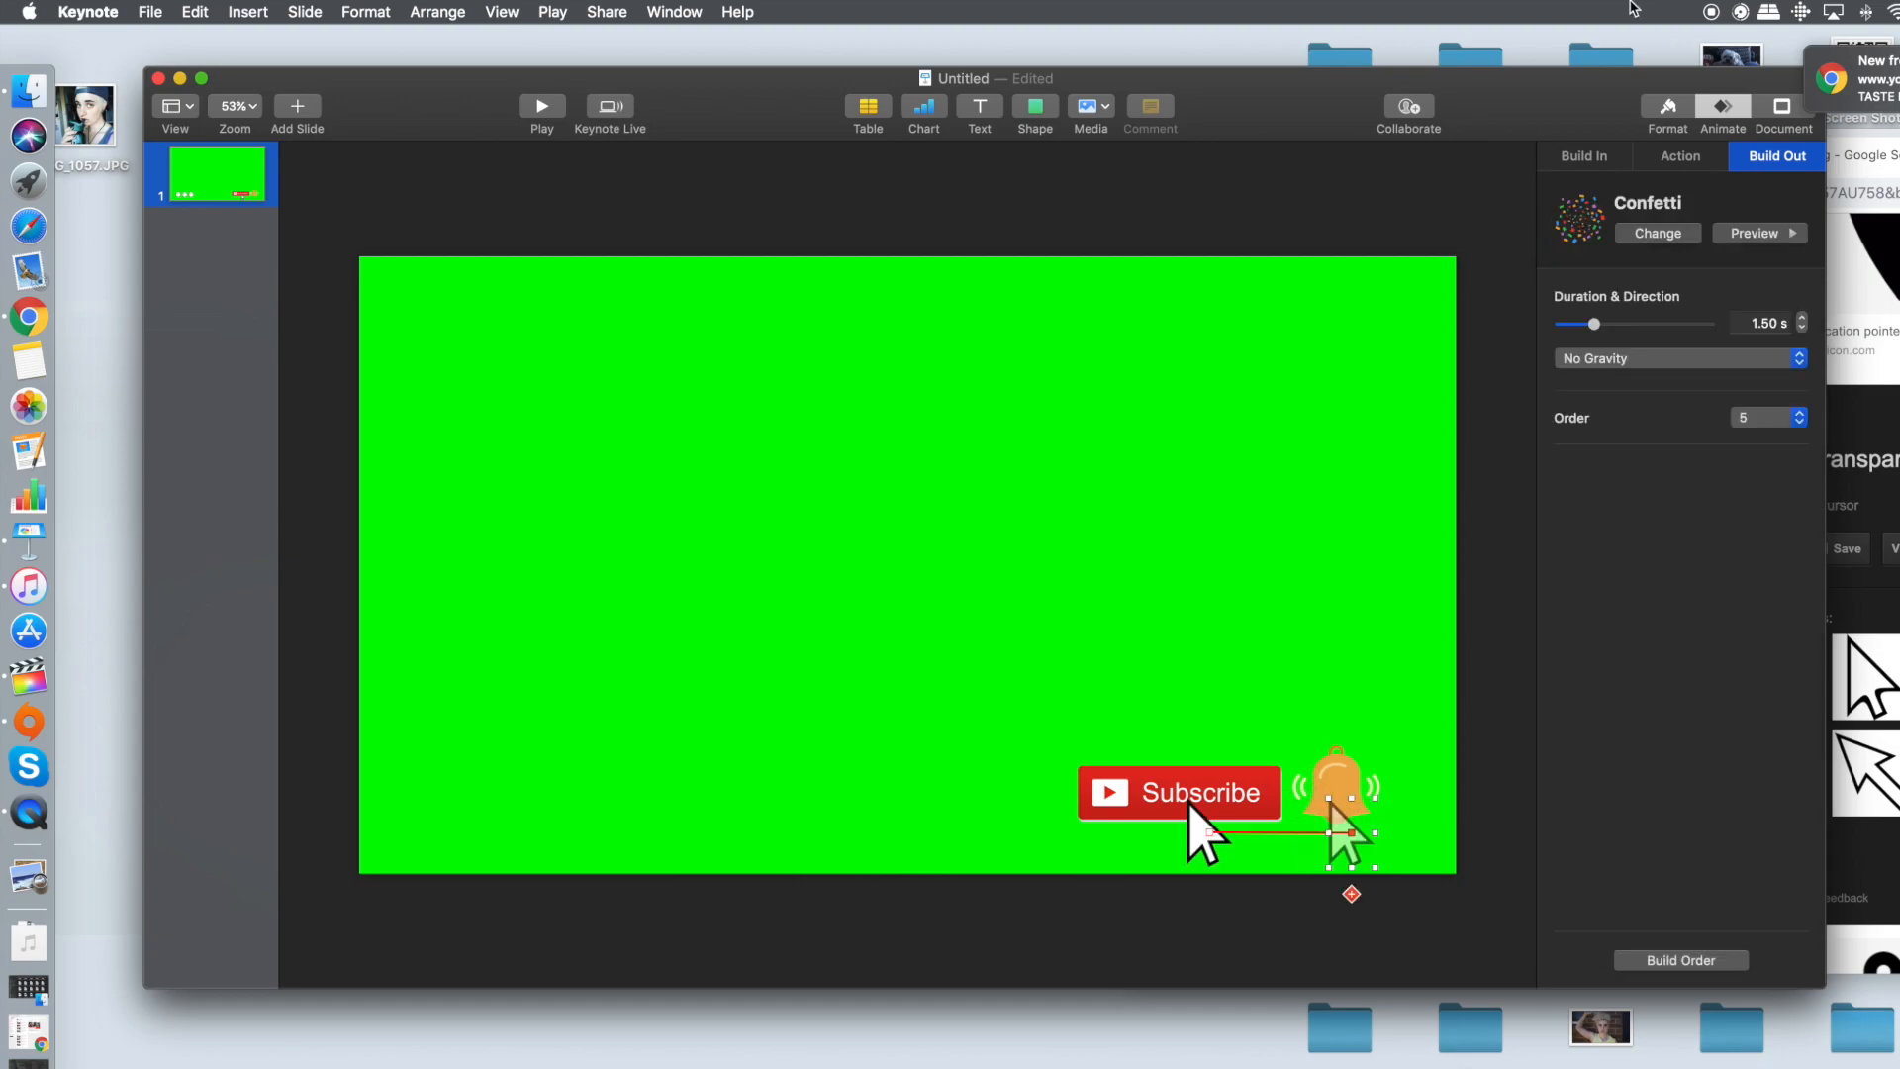
left_click(1584, 155)
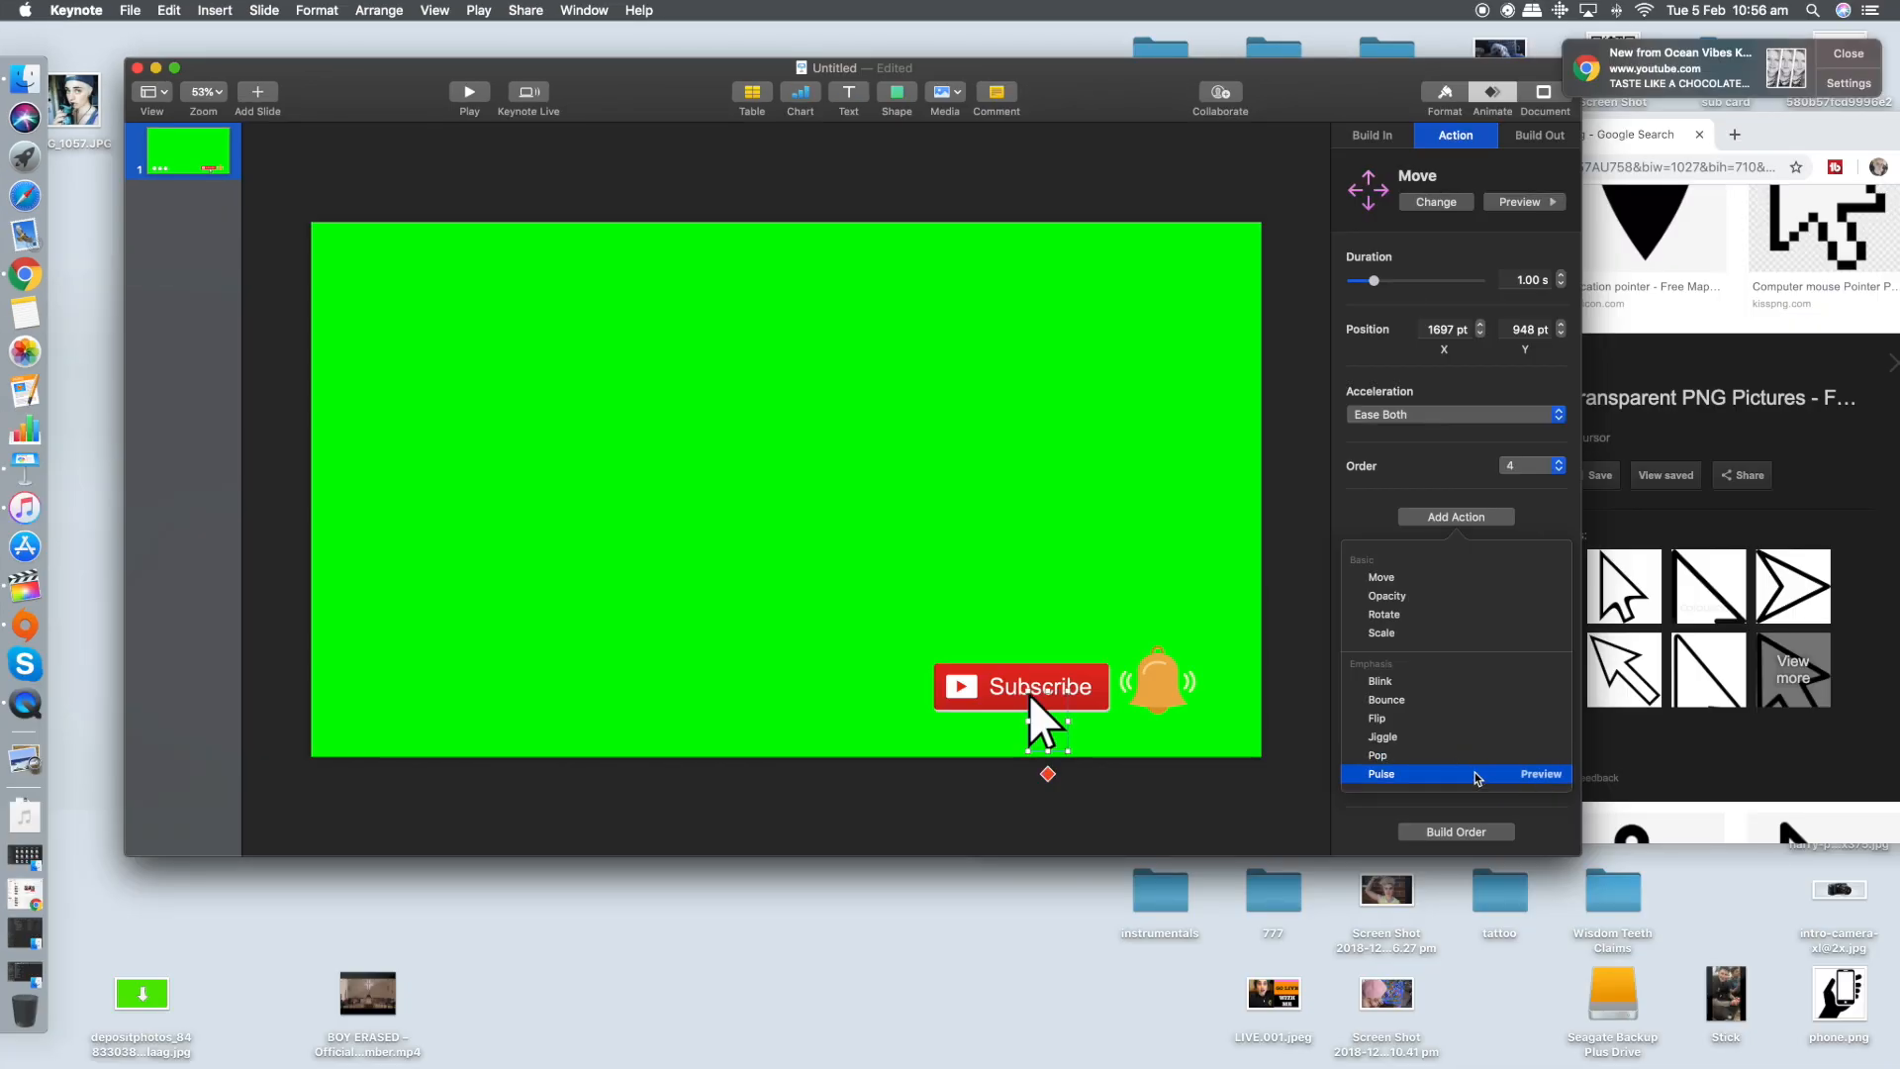
Add a Pulse action to the cursor and select it in the Build Order list
left_click(1382, 774)
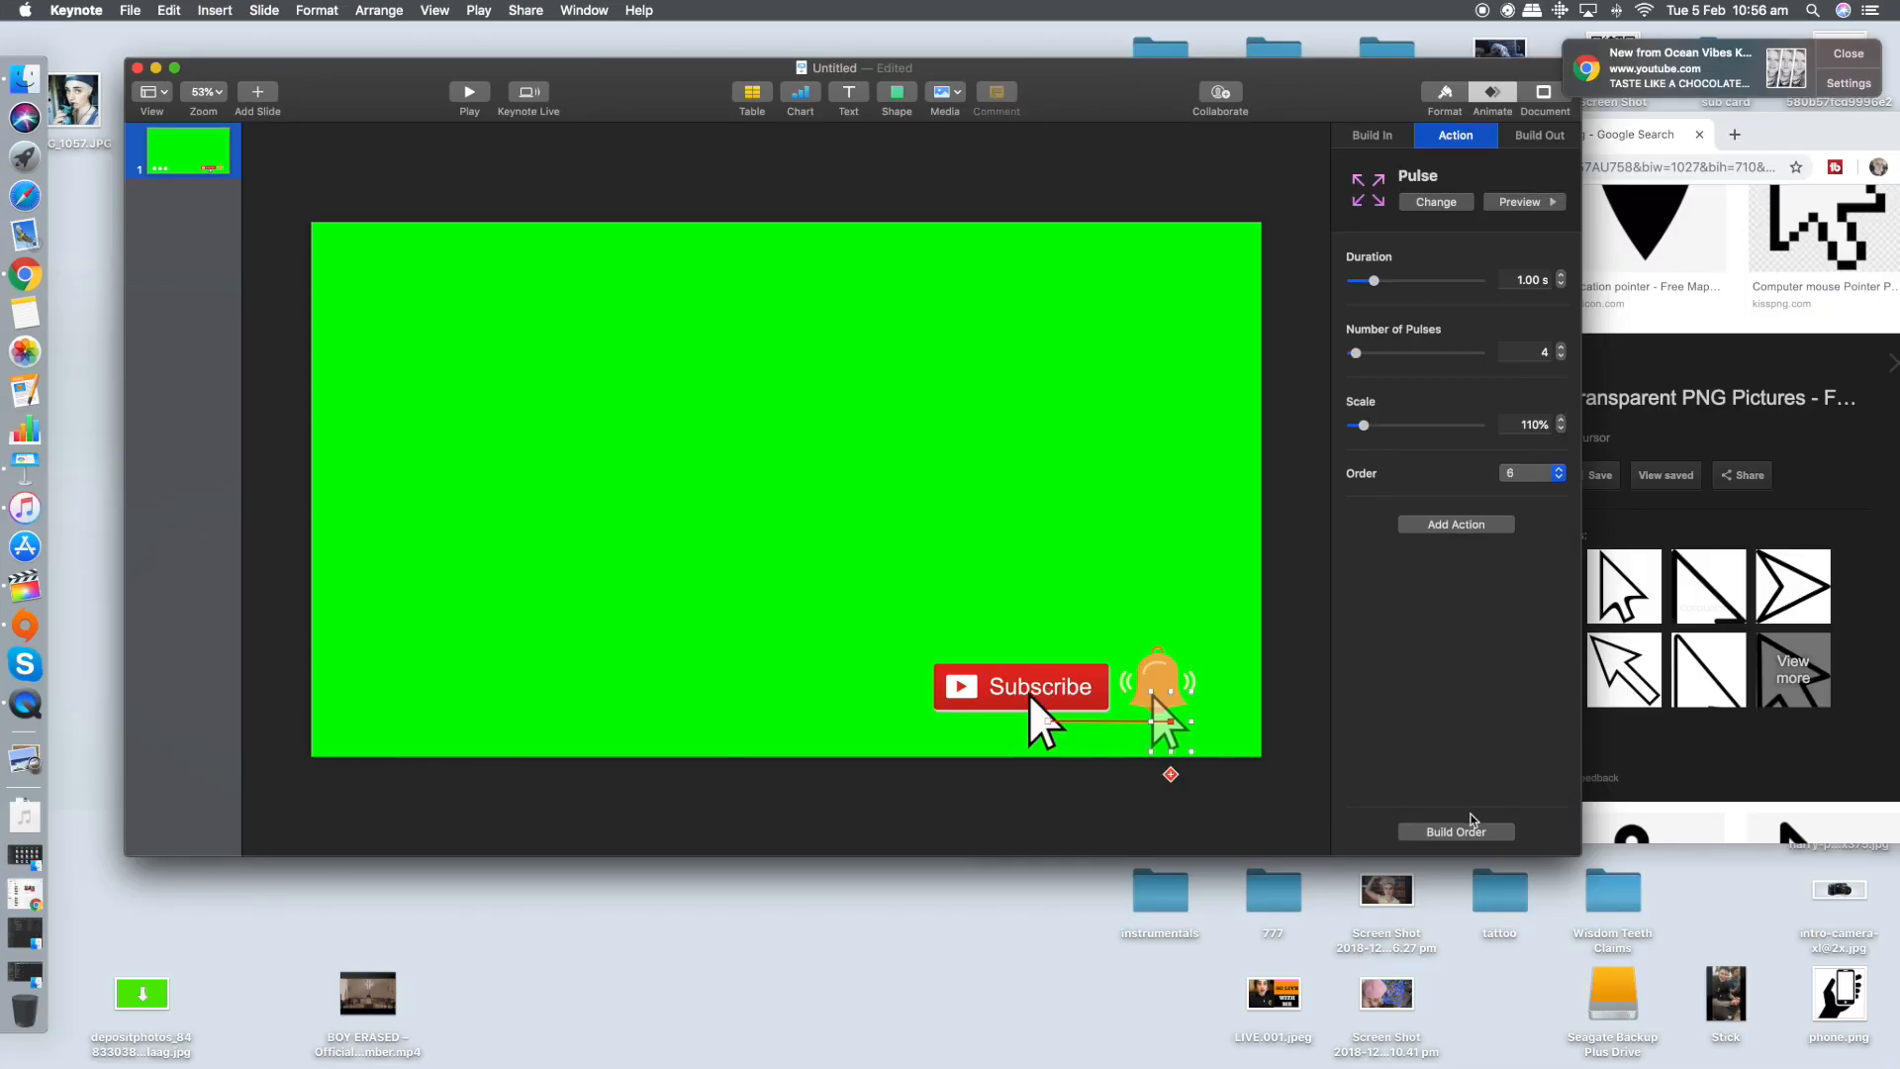
left_click(1457, 831)
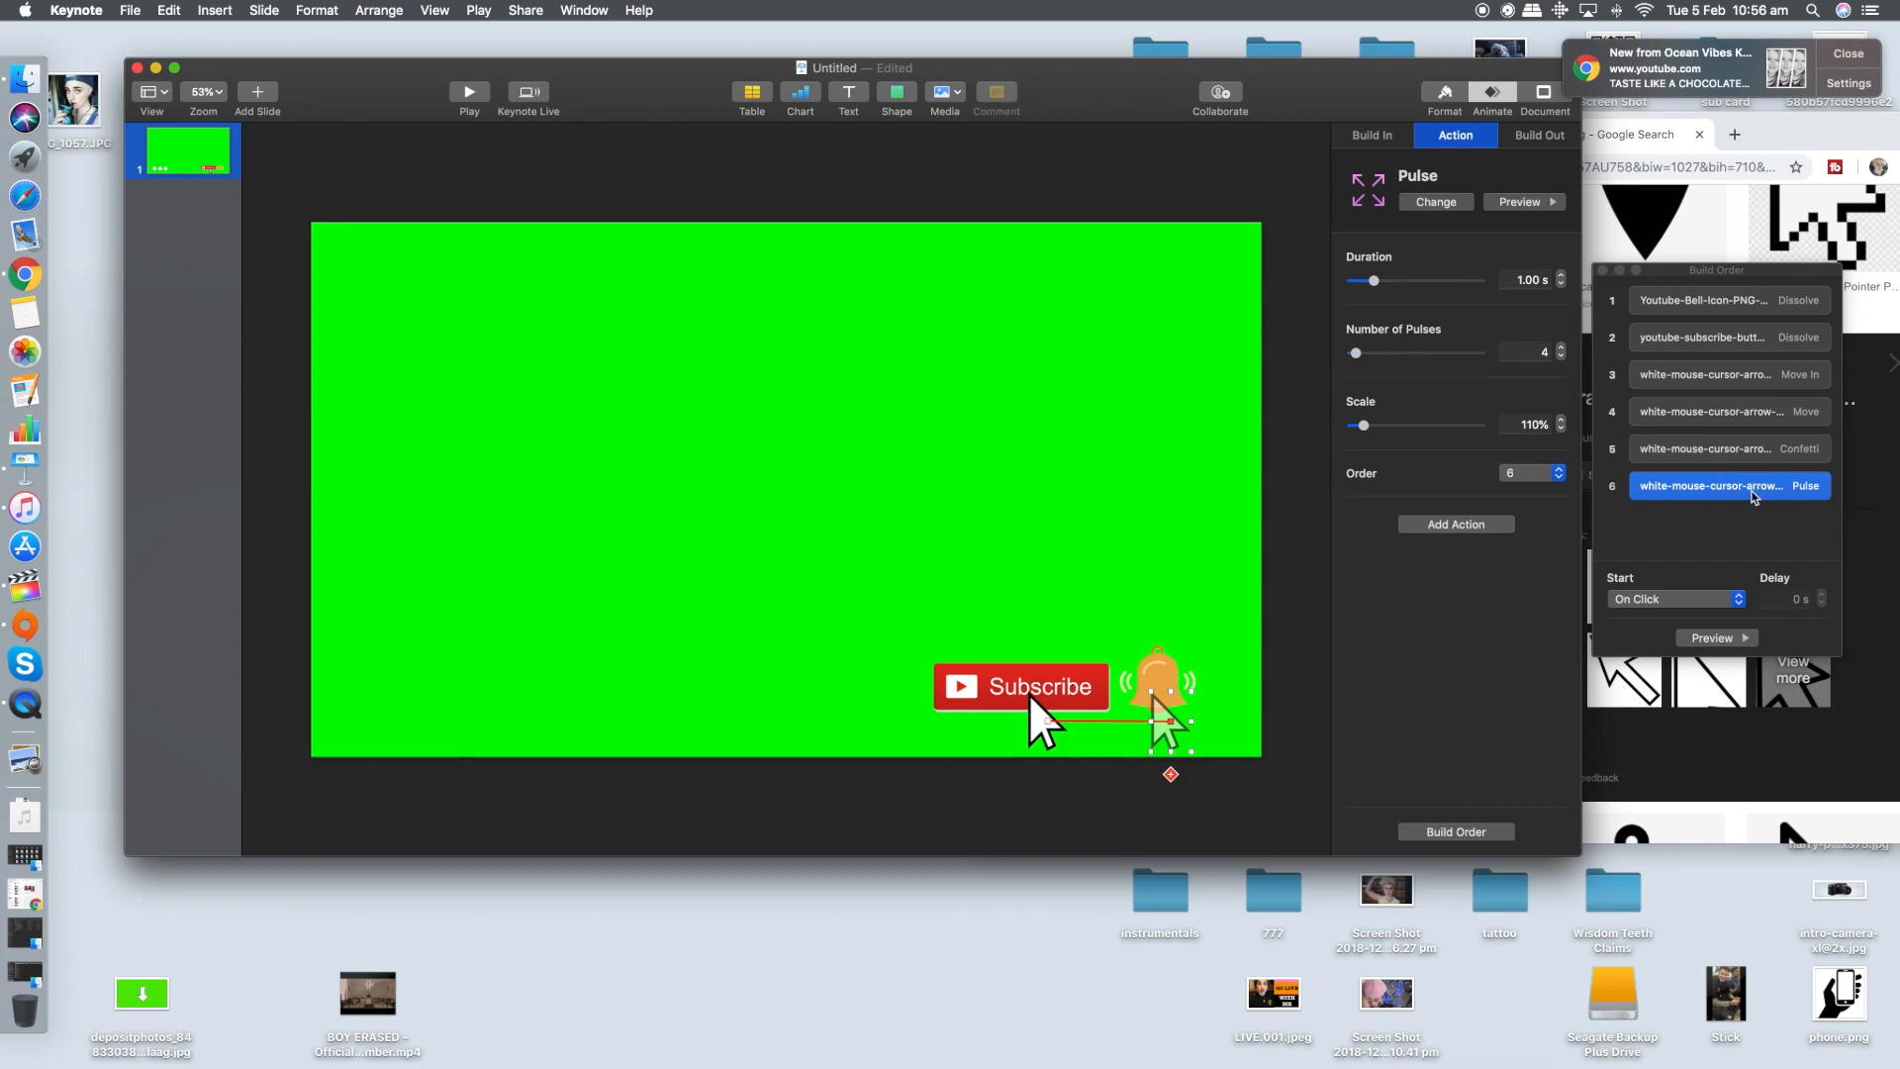
mouse_move(1737, 403)
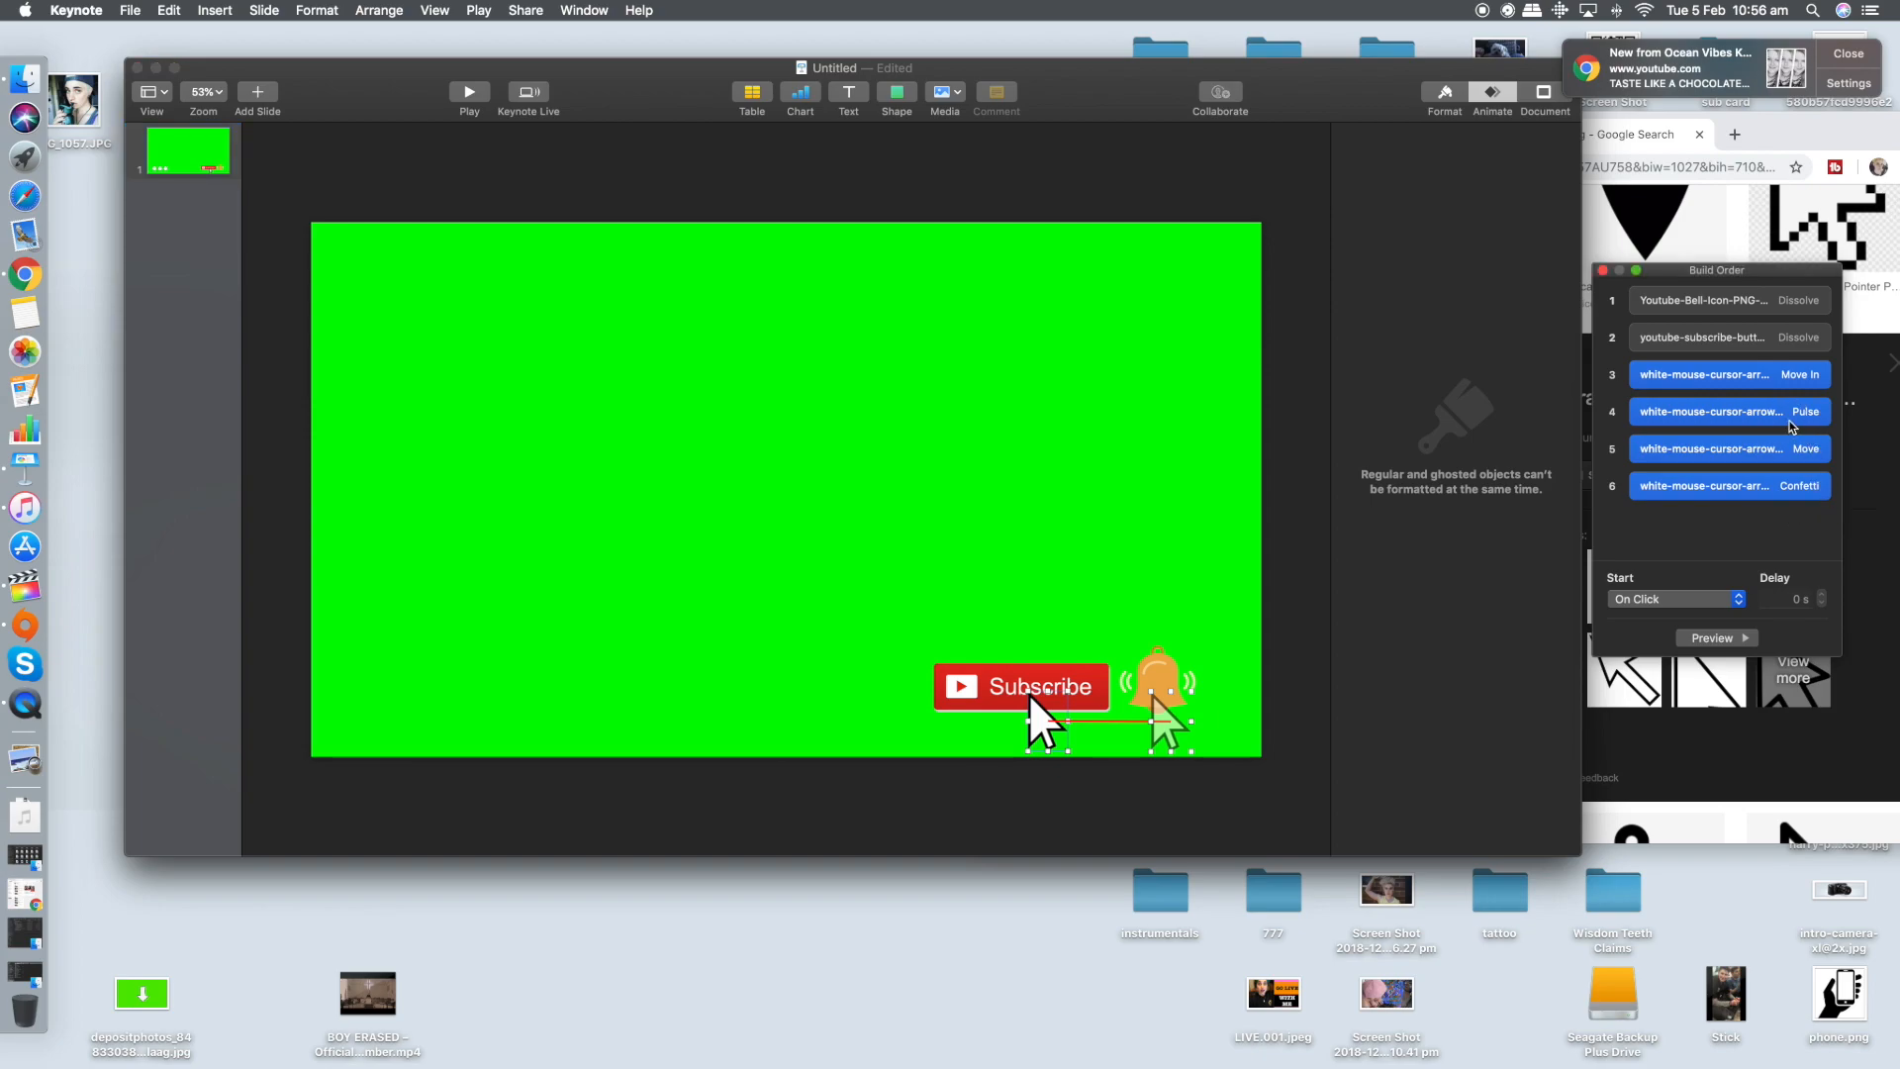
left_click(1729, 411)
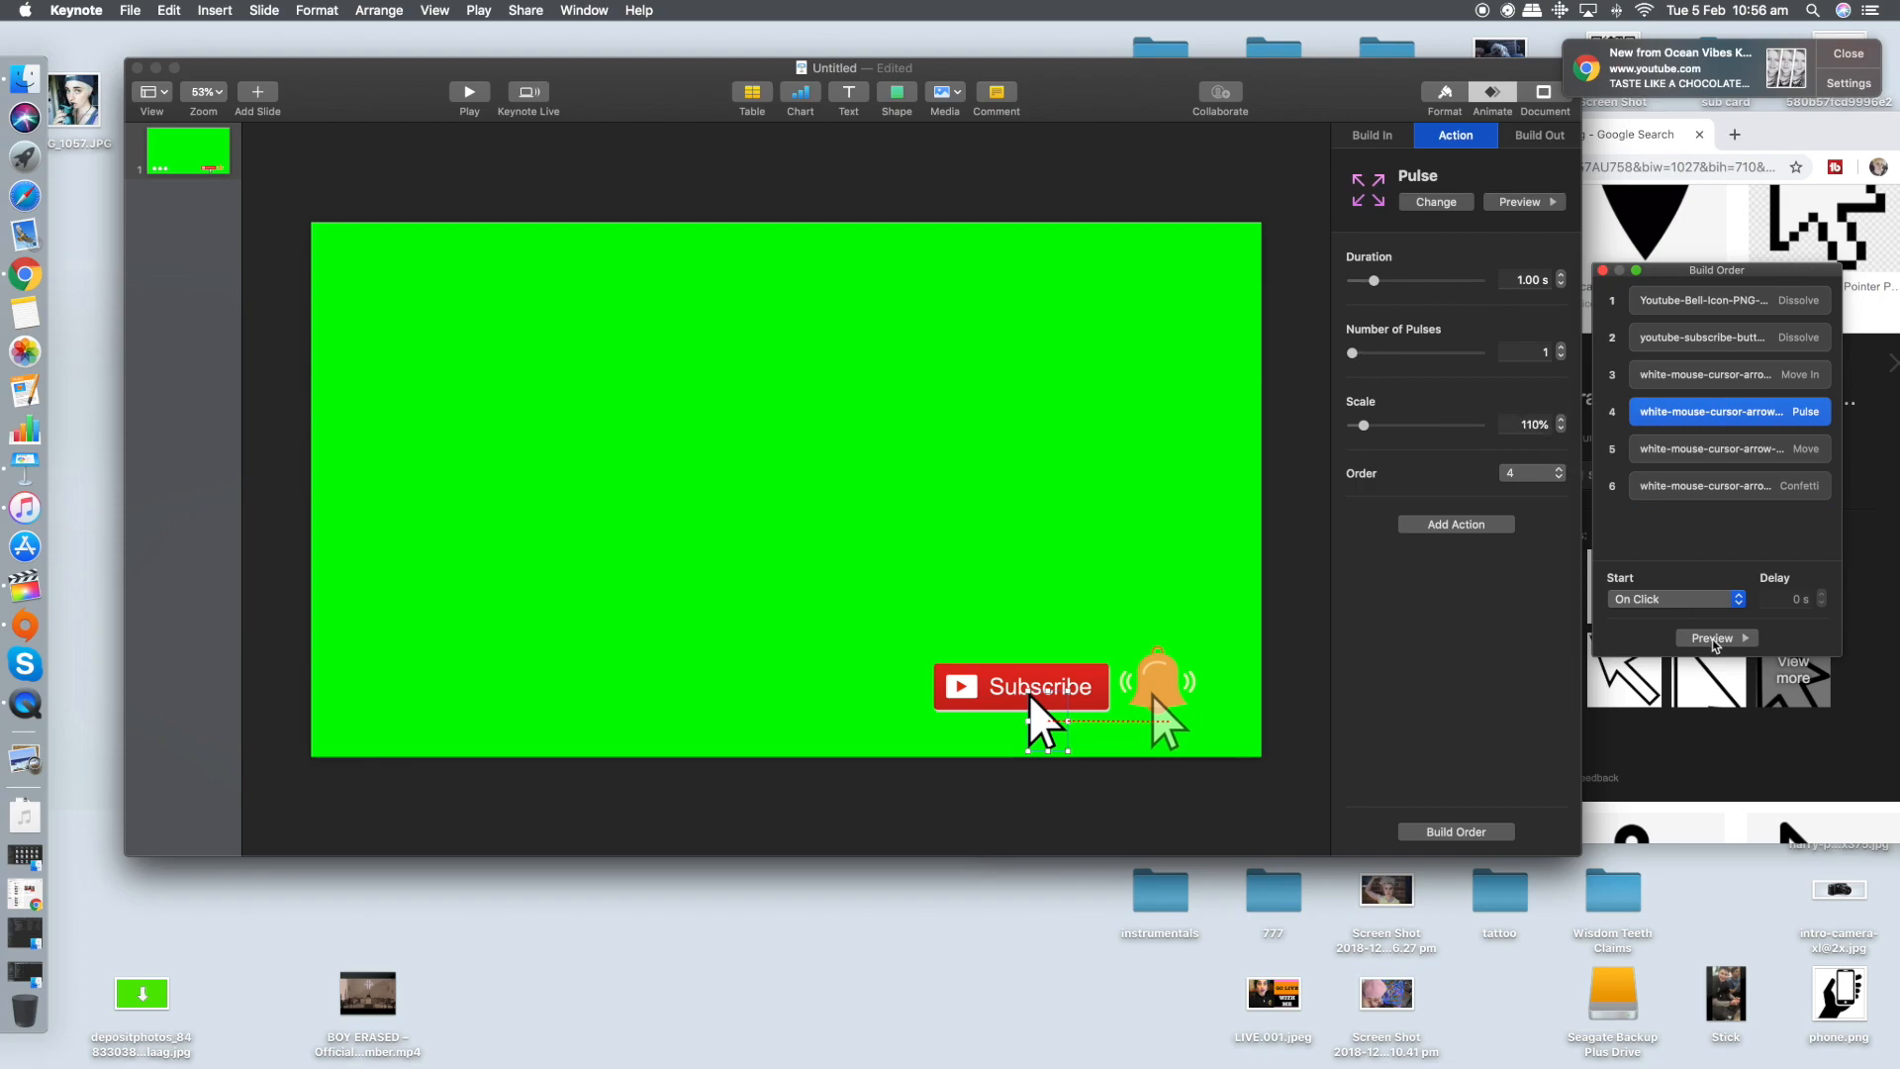
Preview the animation sequence and review builds including the bell's dissolve
left_click(1456, 522)
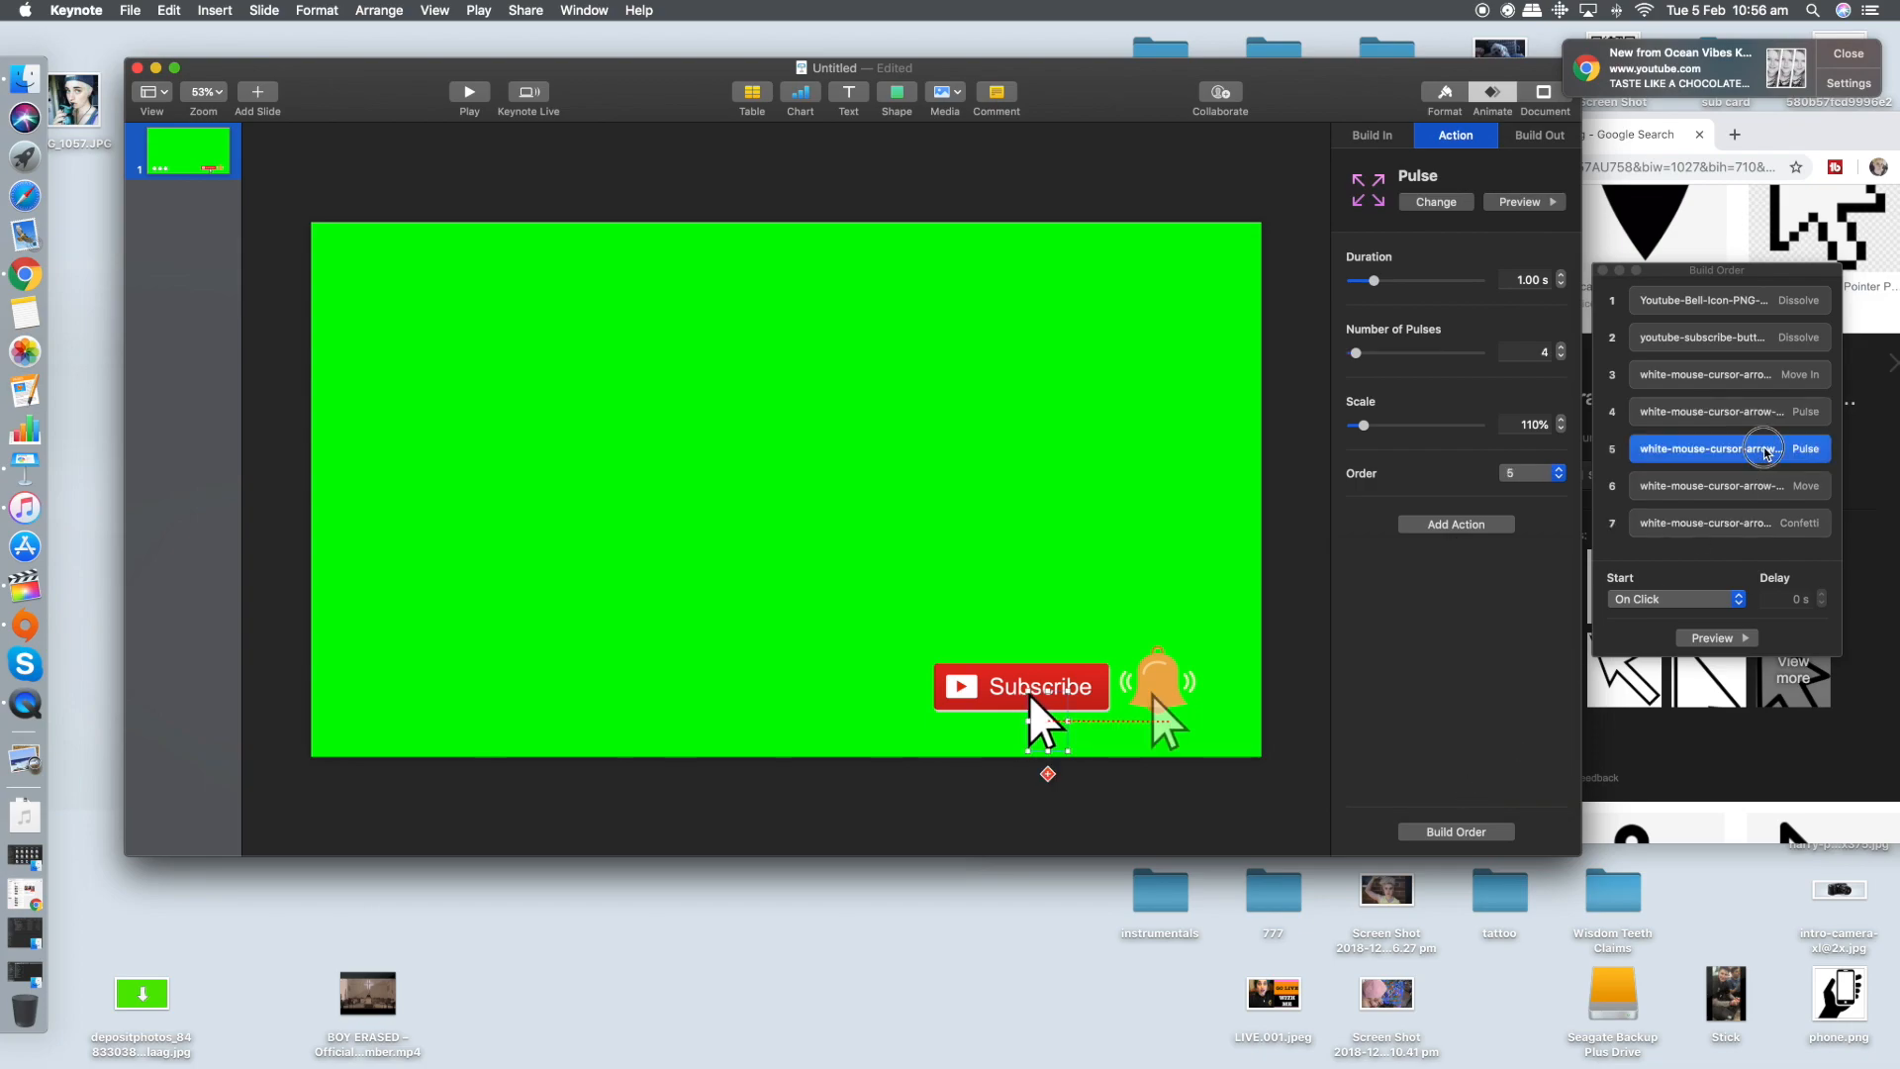
left_click(1730, 487)
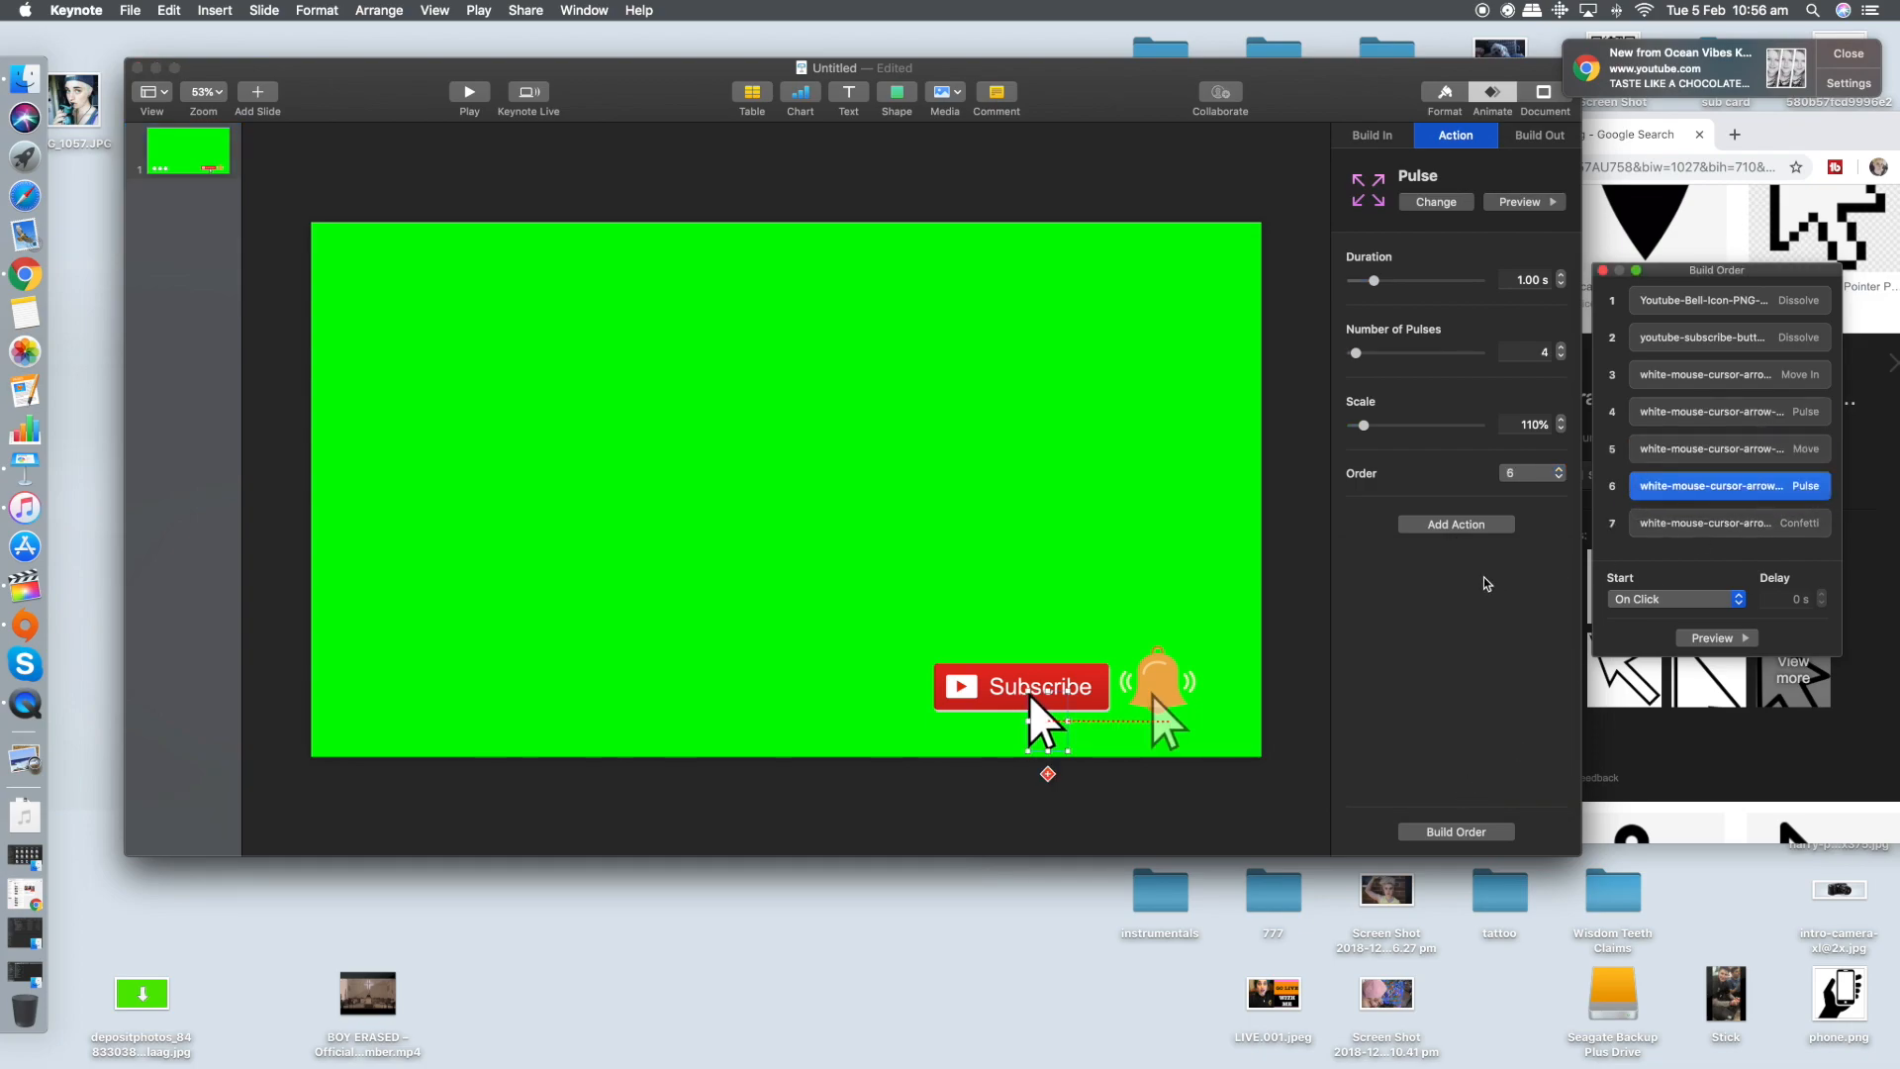
mouse_move(1694, 493)
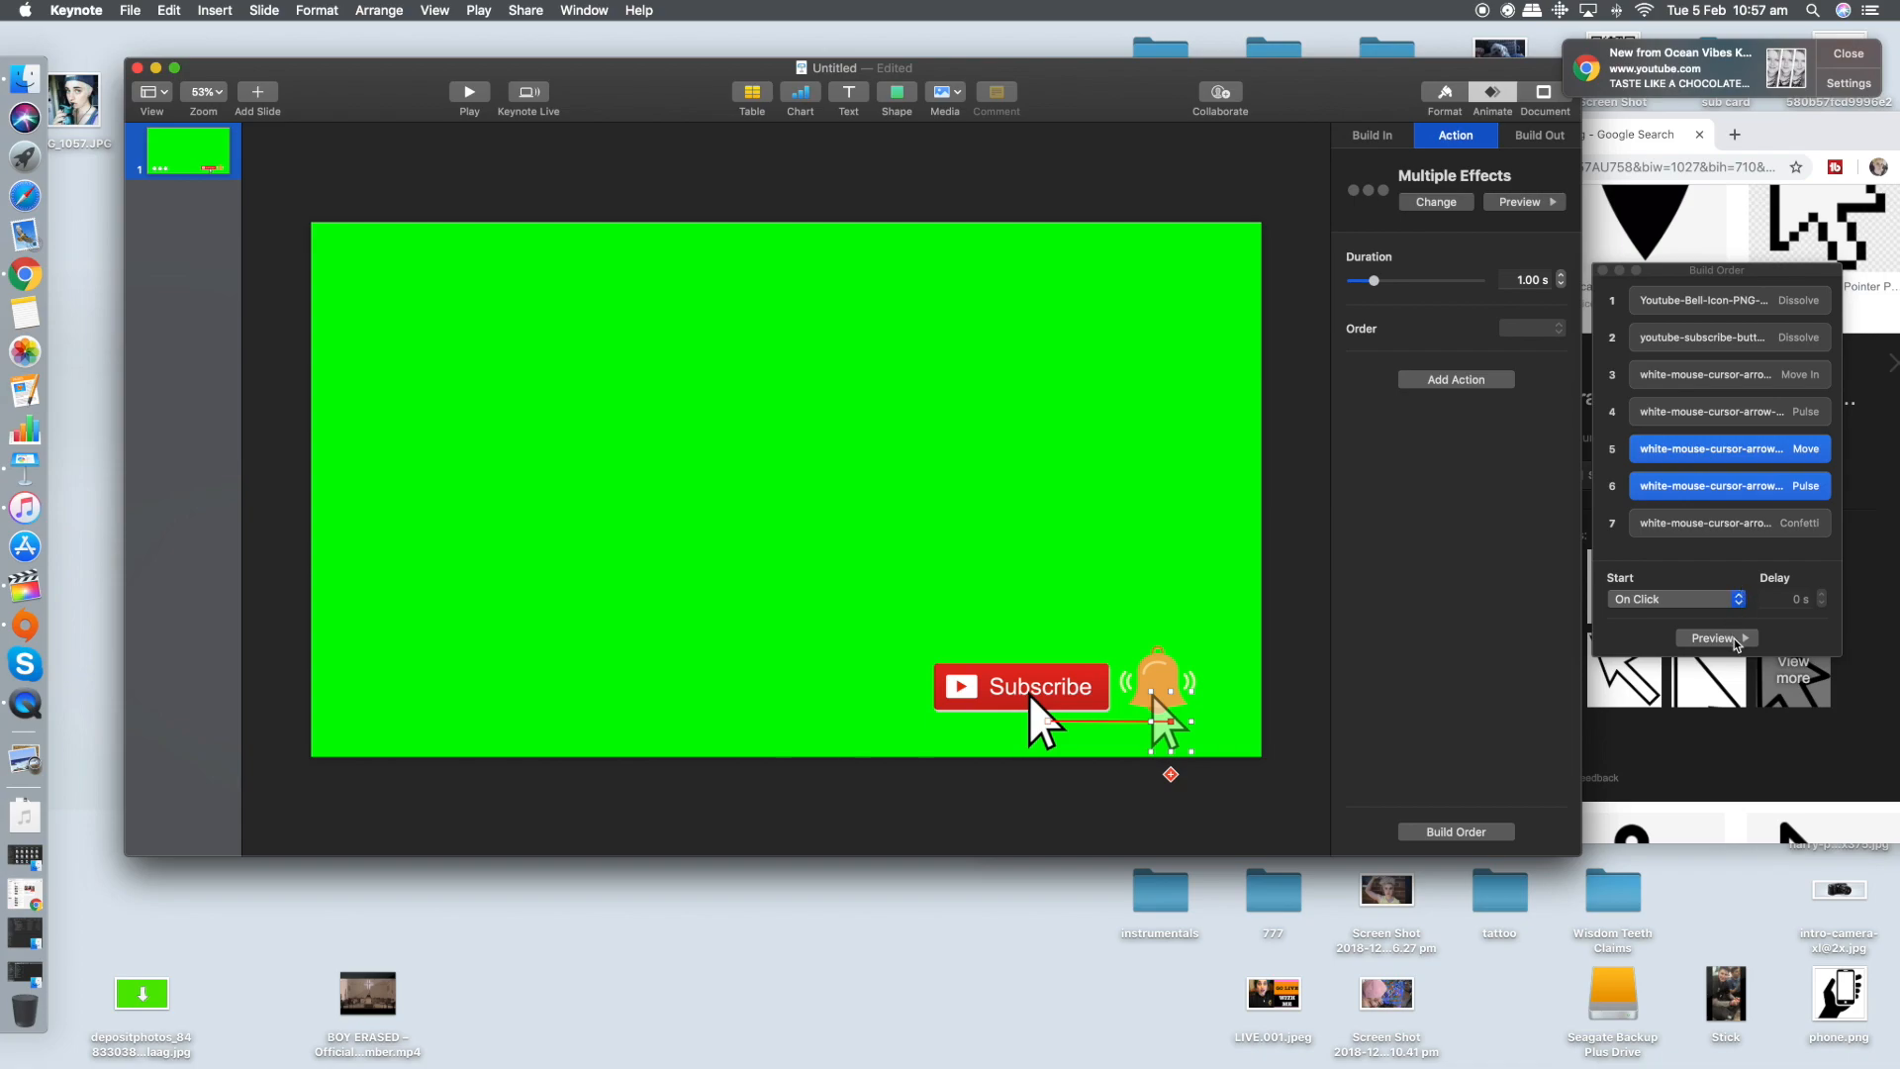
left_click(1730, 301)
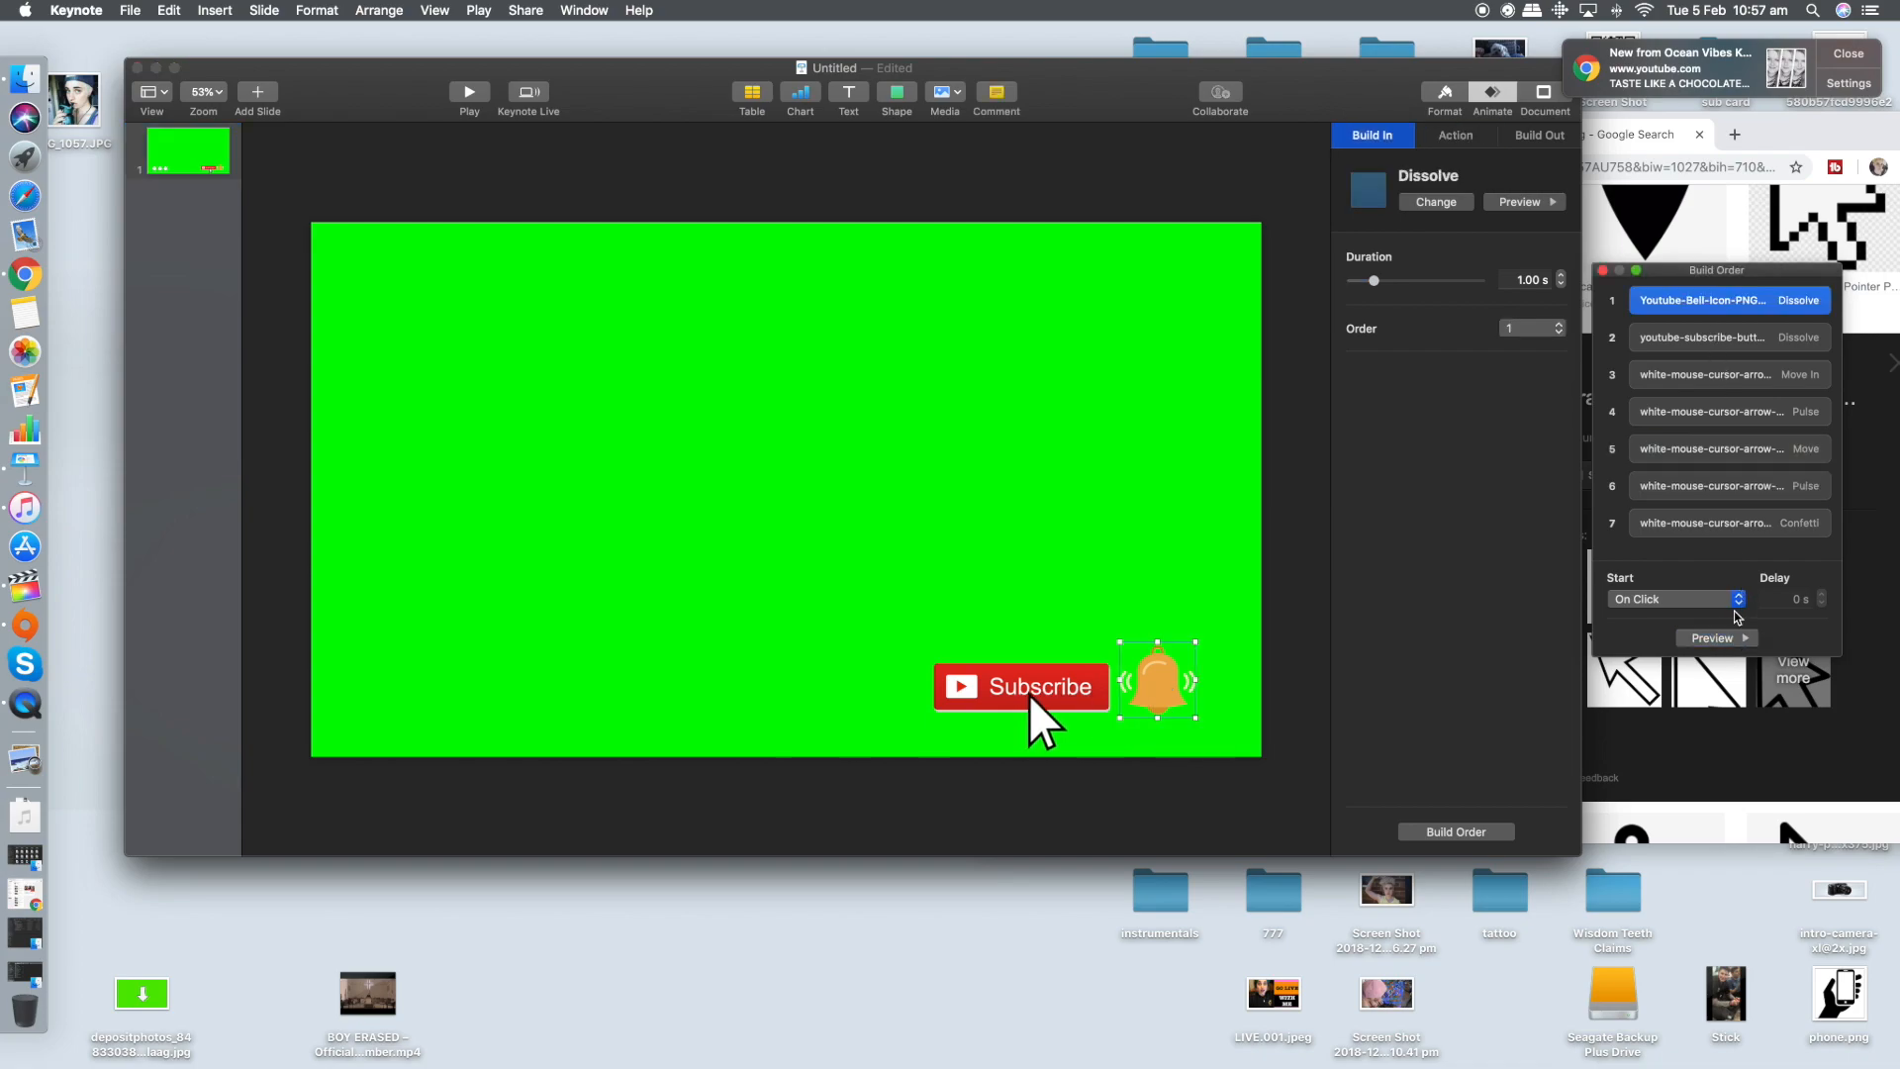
mouse_move(1753, 558)
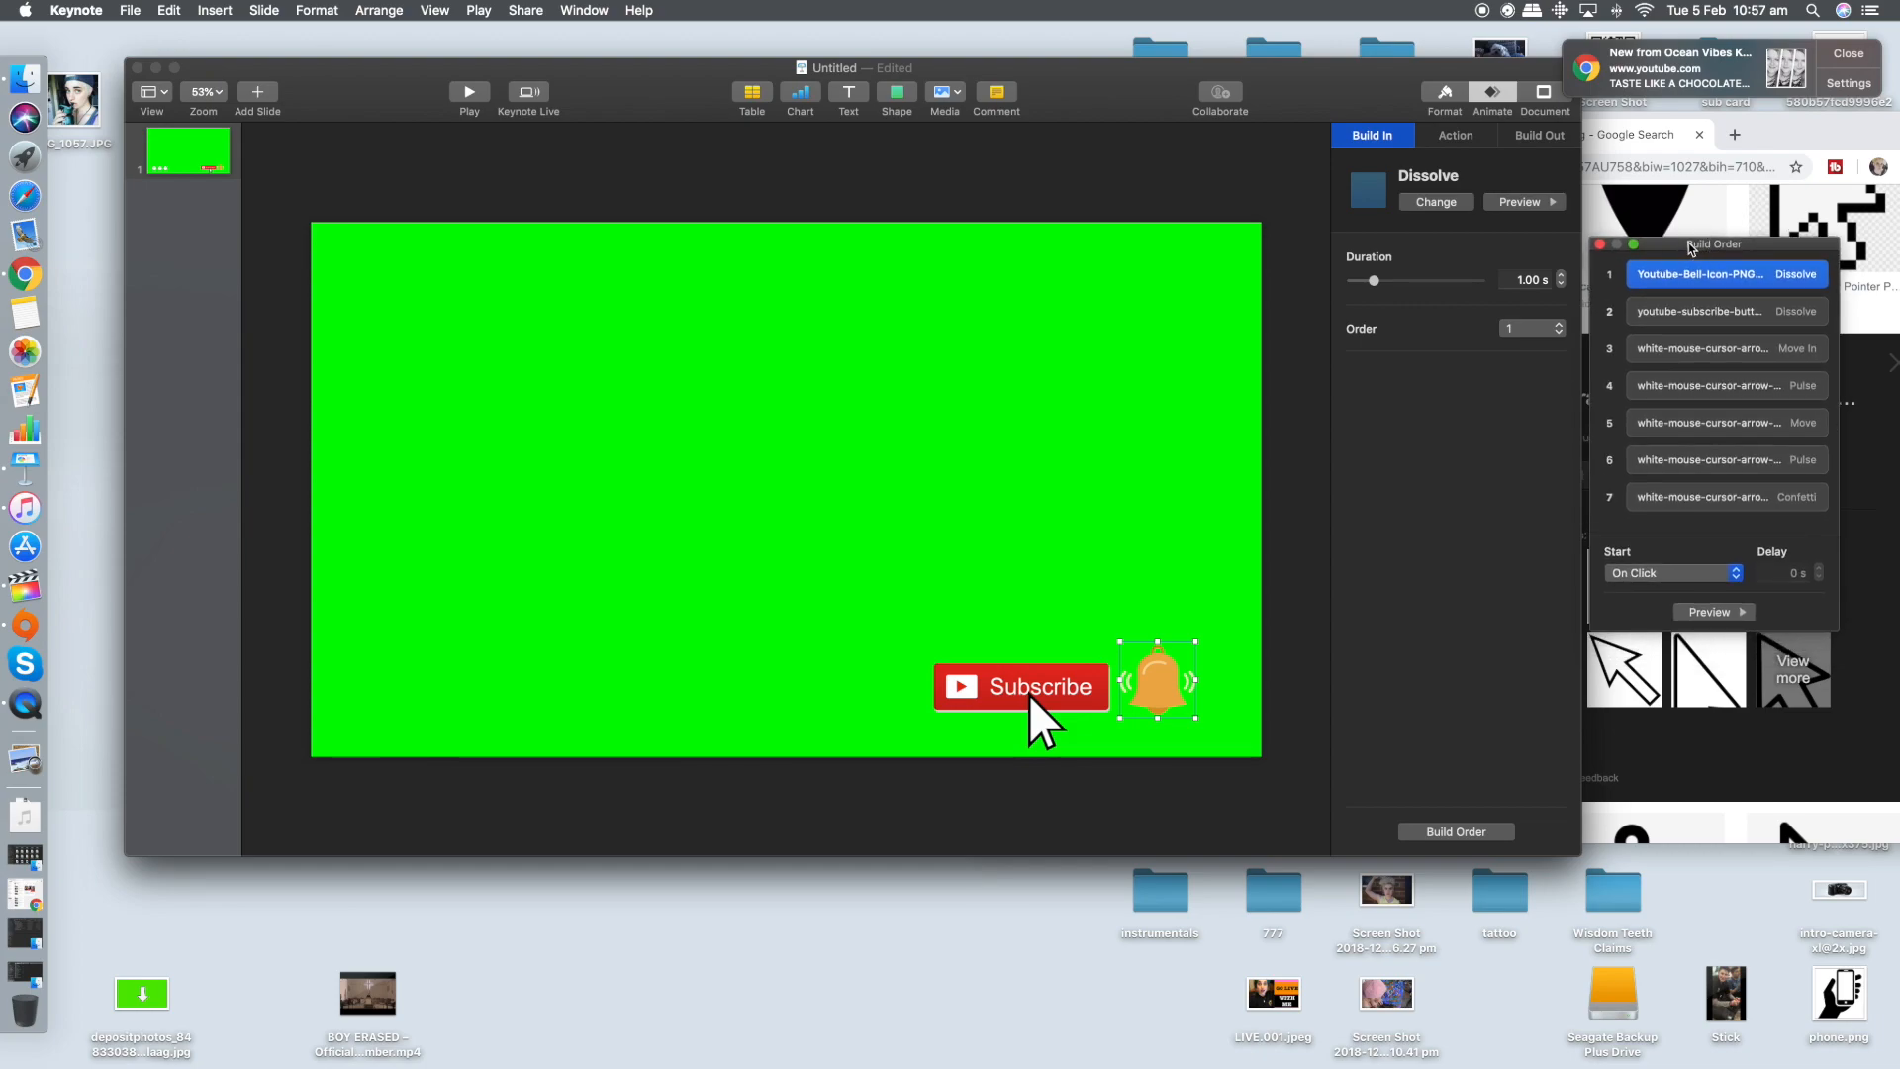
Start the bell after the transition, the Subscribe button with it, and the pointer after the button
left_click(1671, 574)
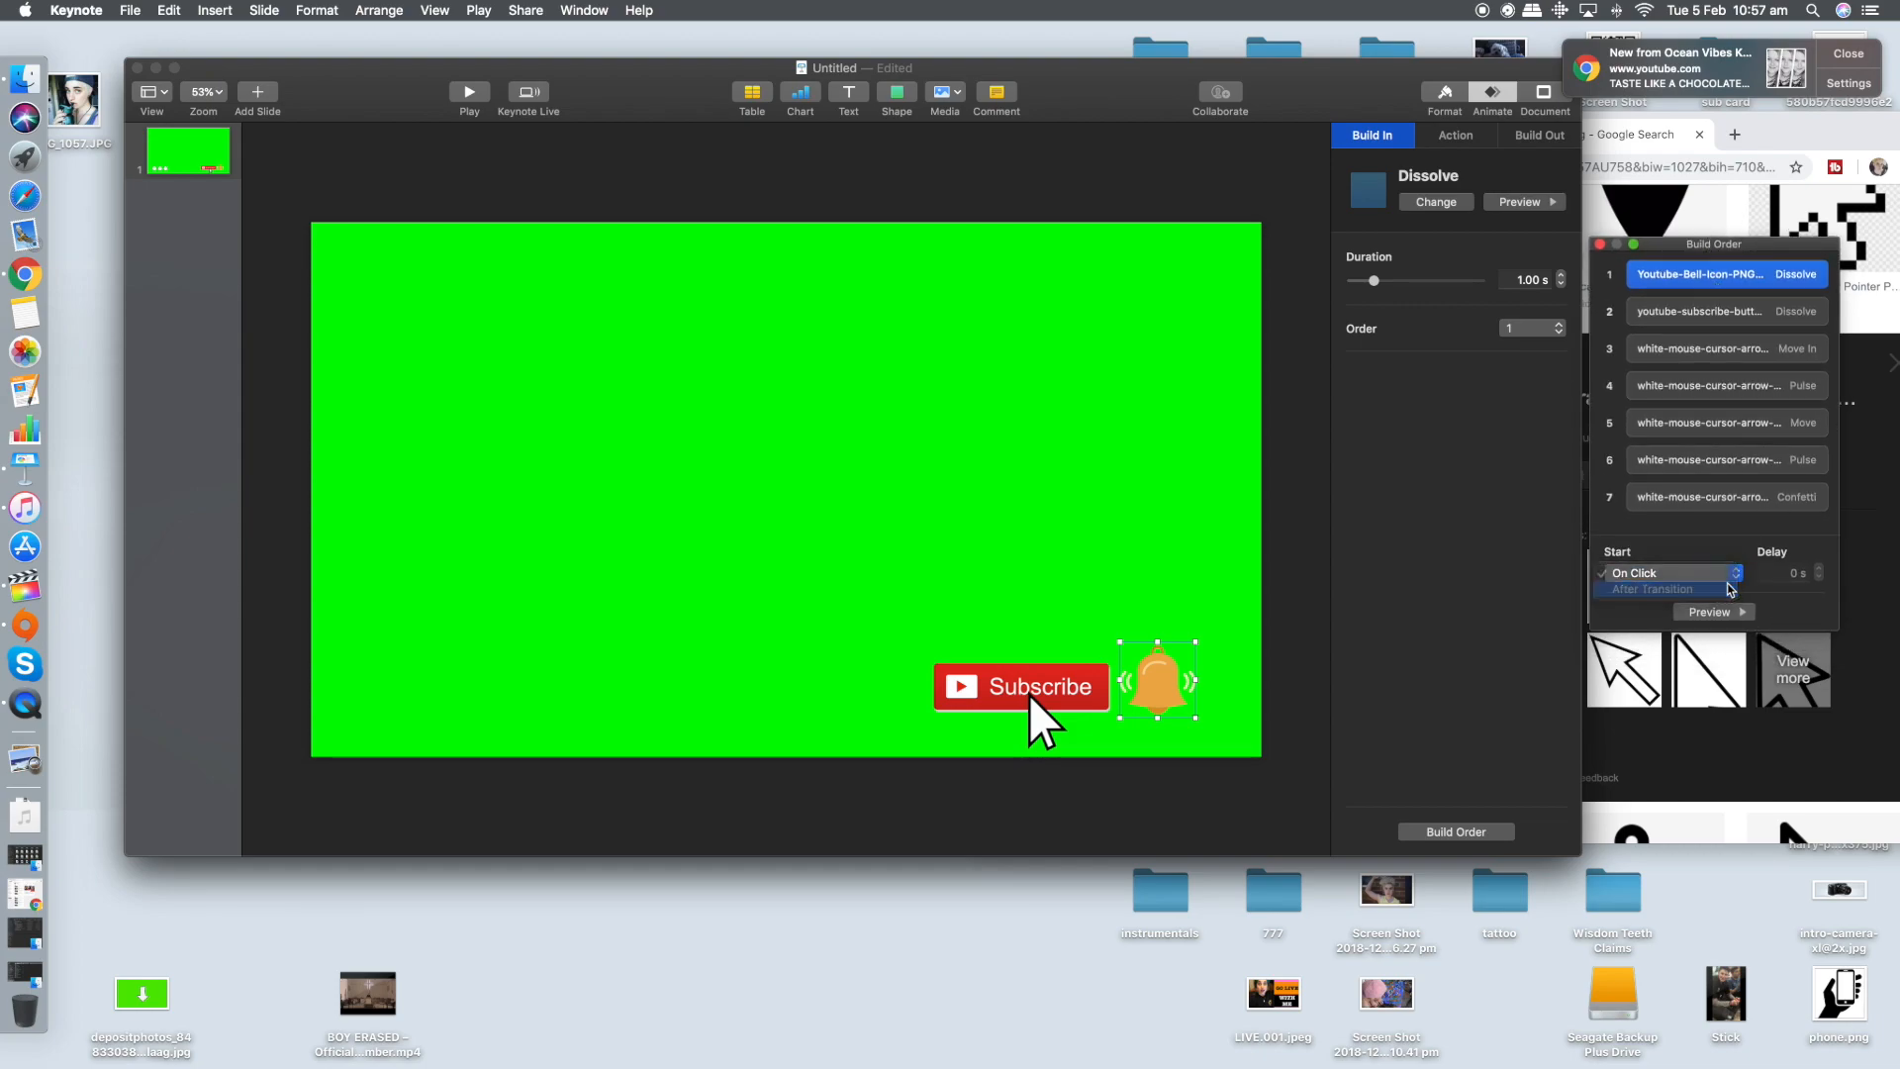
left_click(1651, 590)
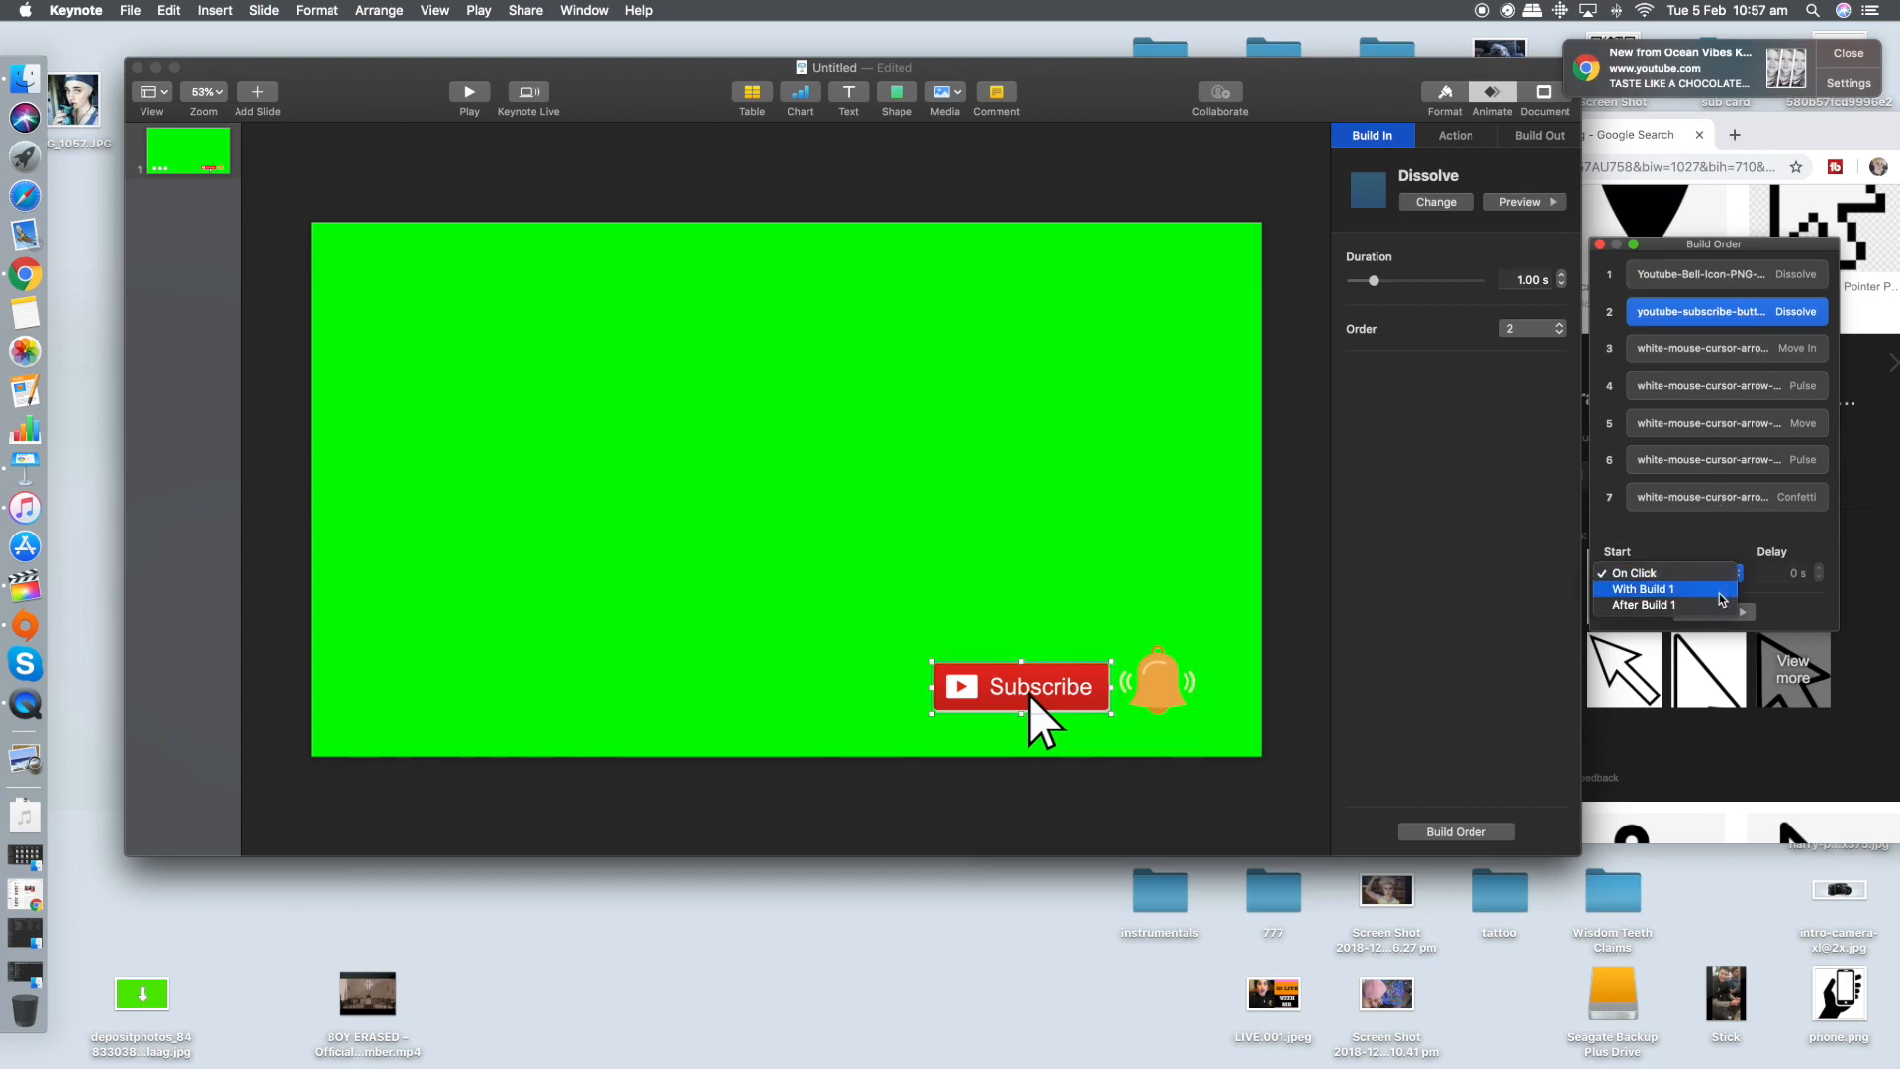
left_click(1643, 590)
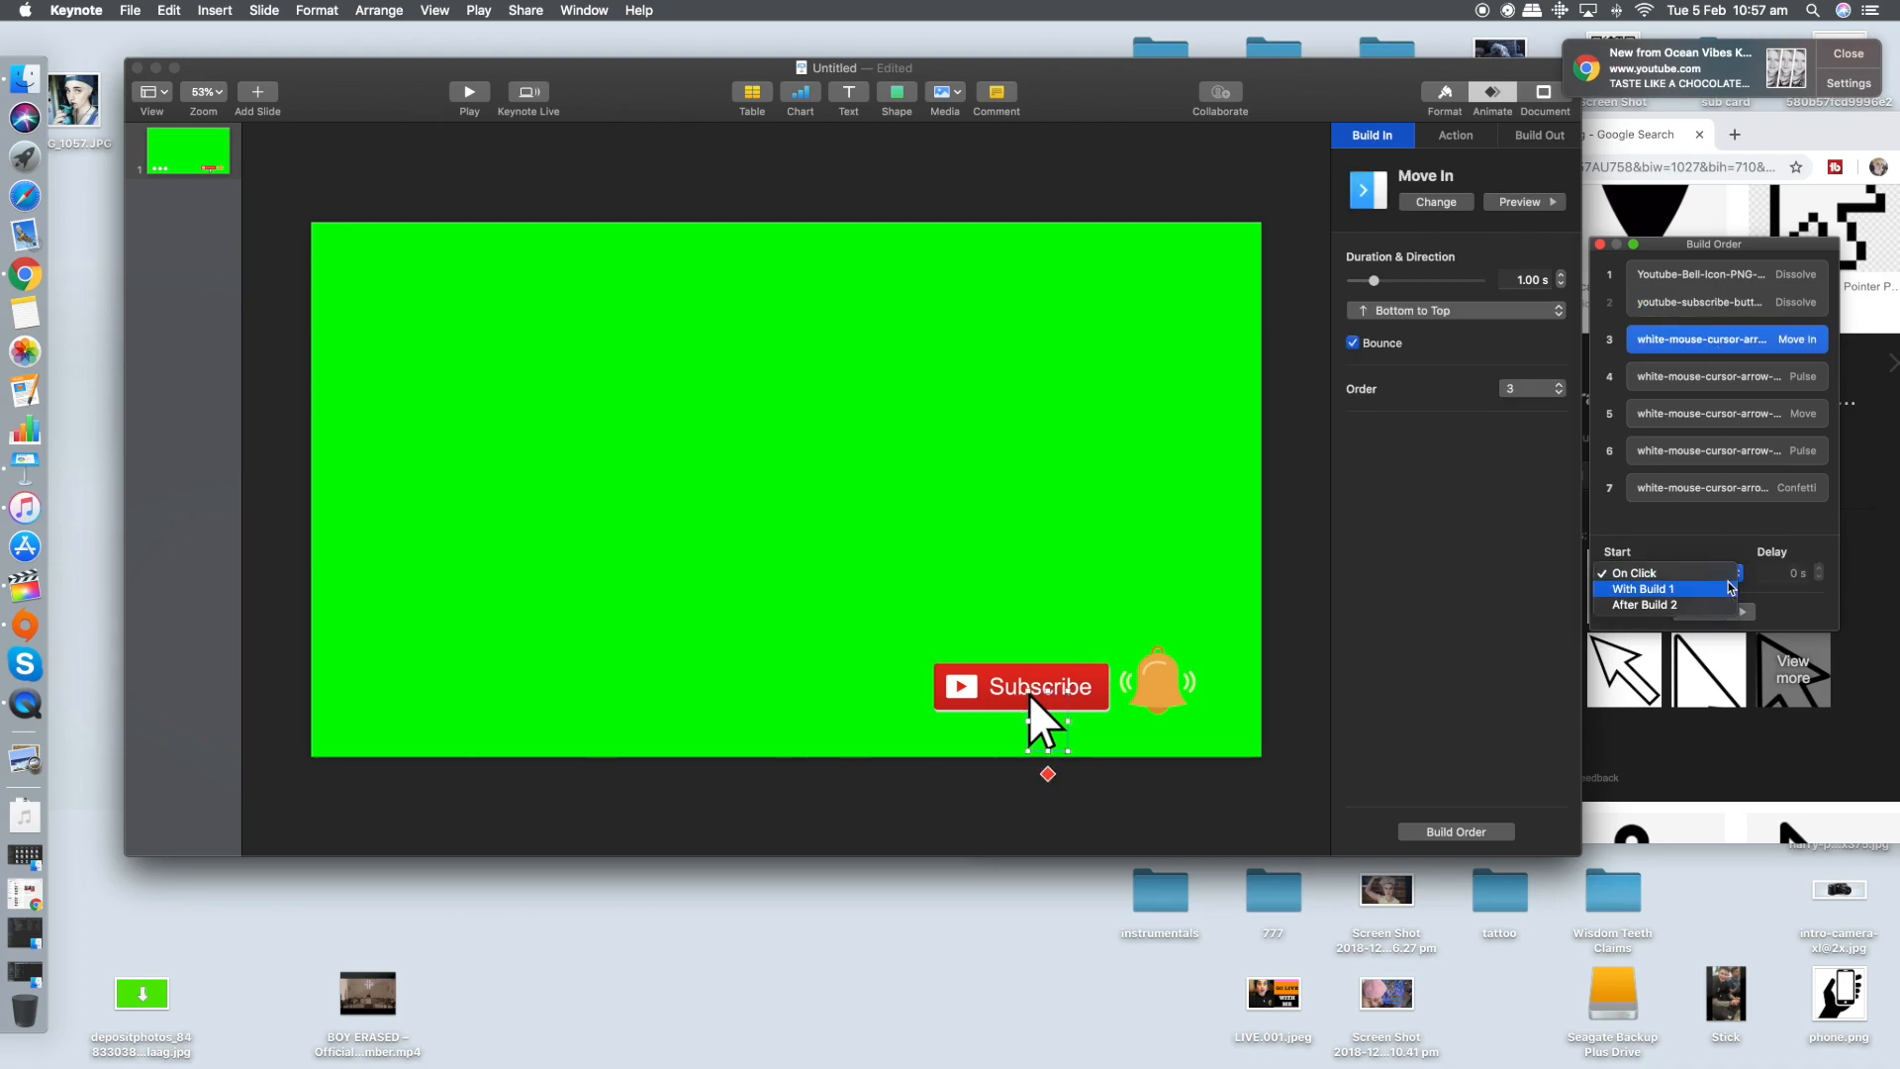
left_click(1643, 605)
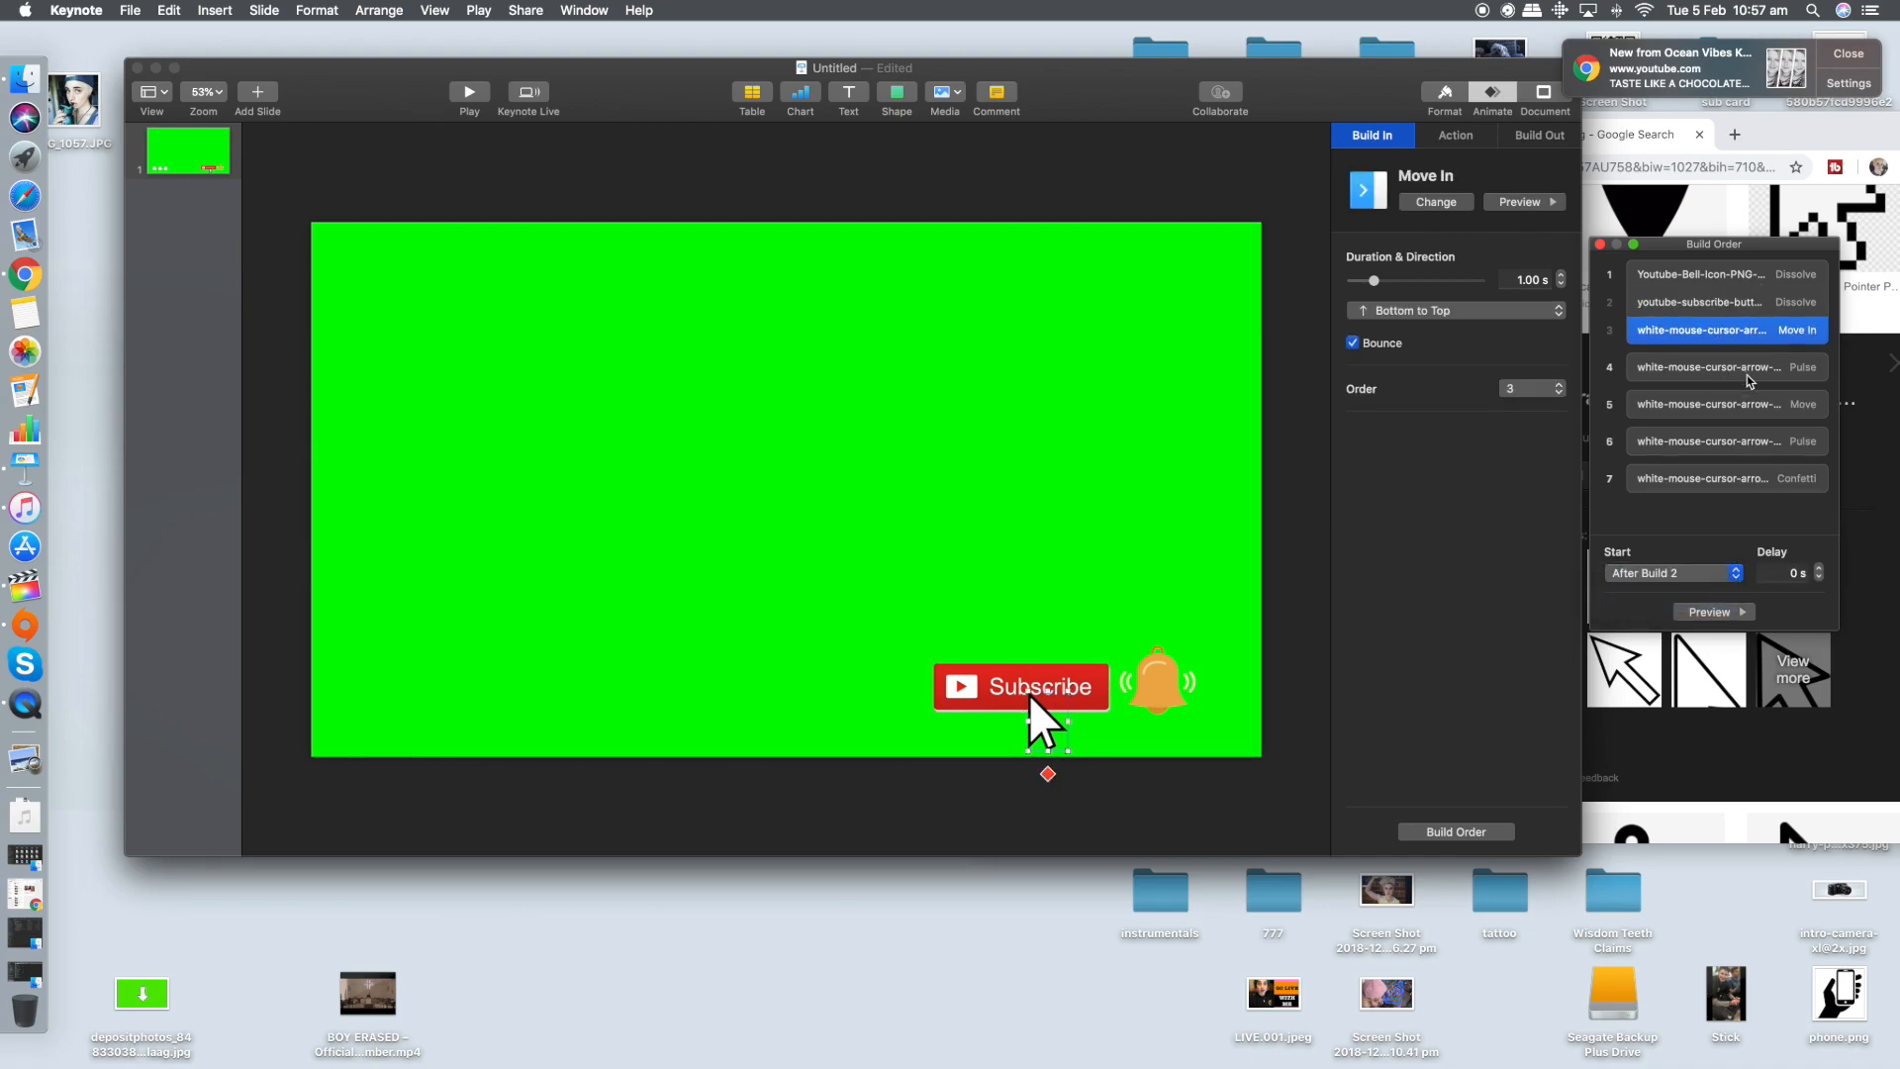
Chain the pointer's pulse, move and second pulse so each follows the previous build
left_click(1726, 366)
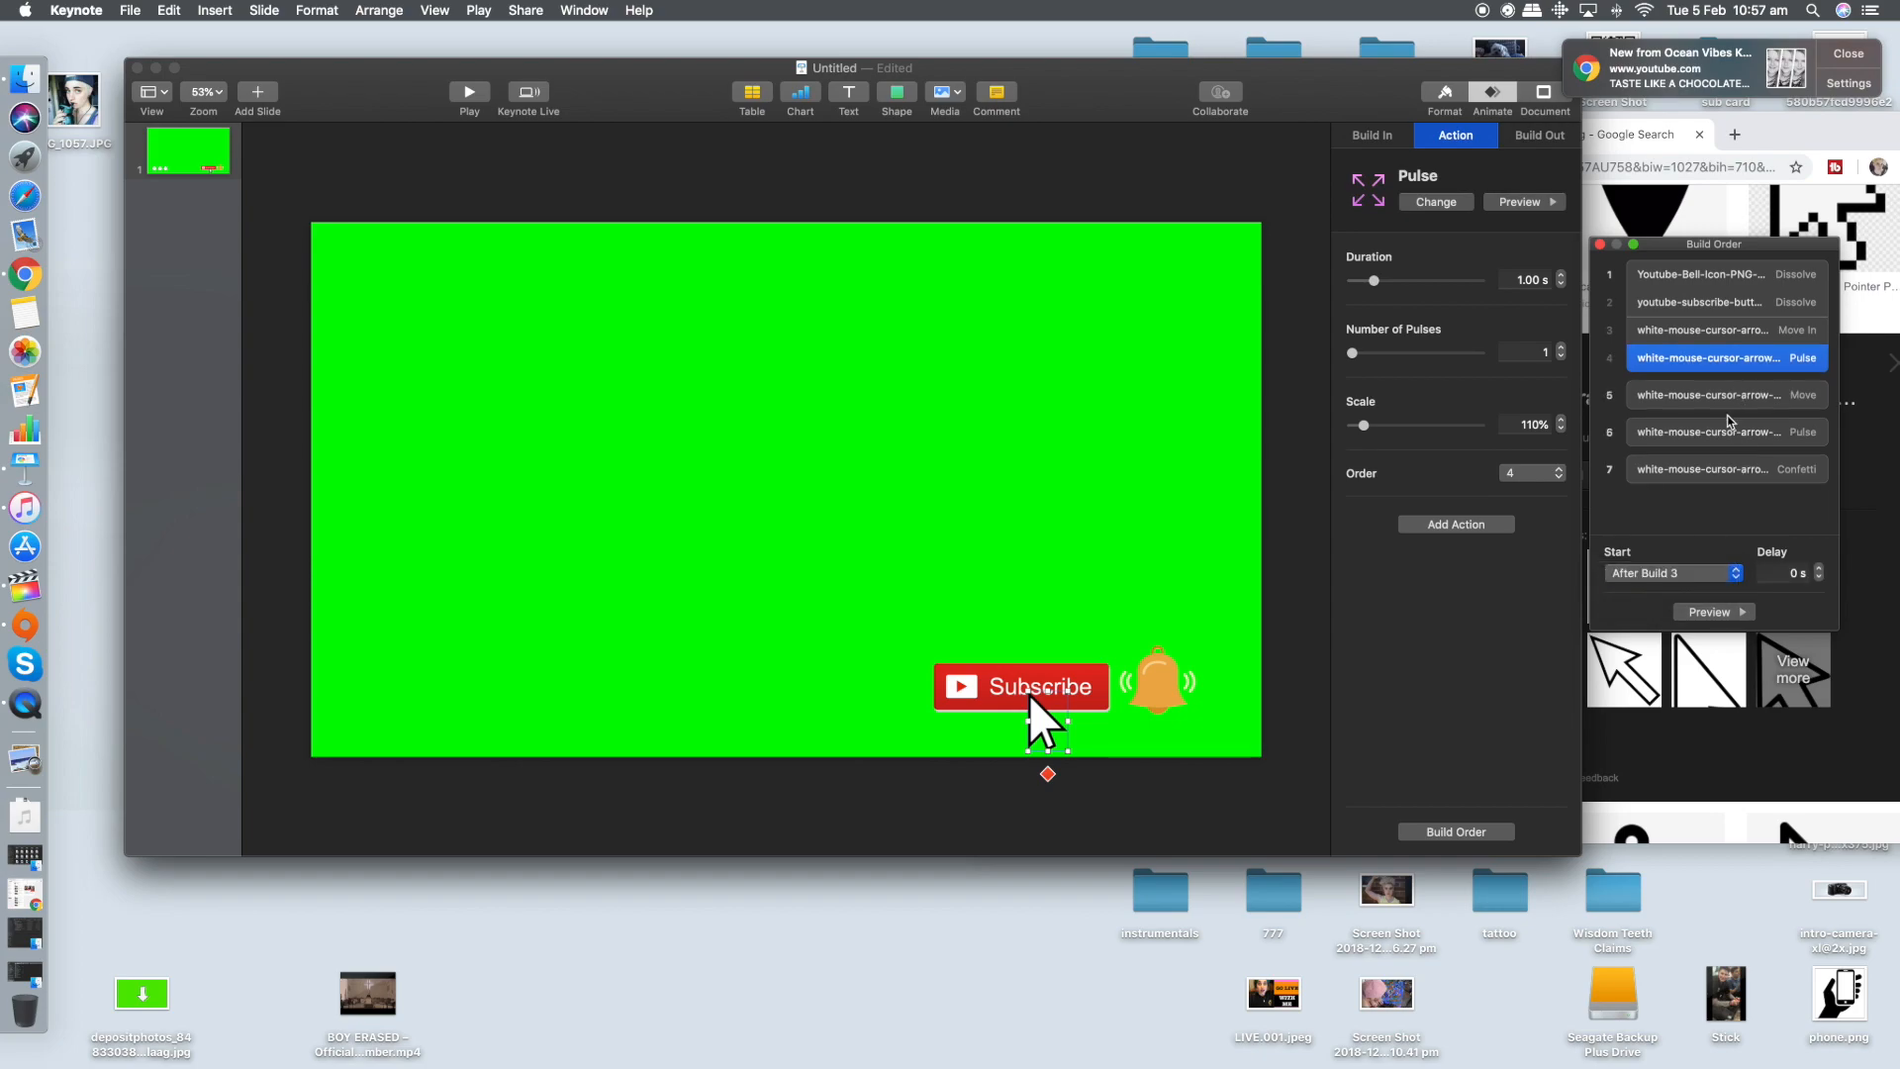
left_click(1726, 393)
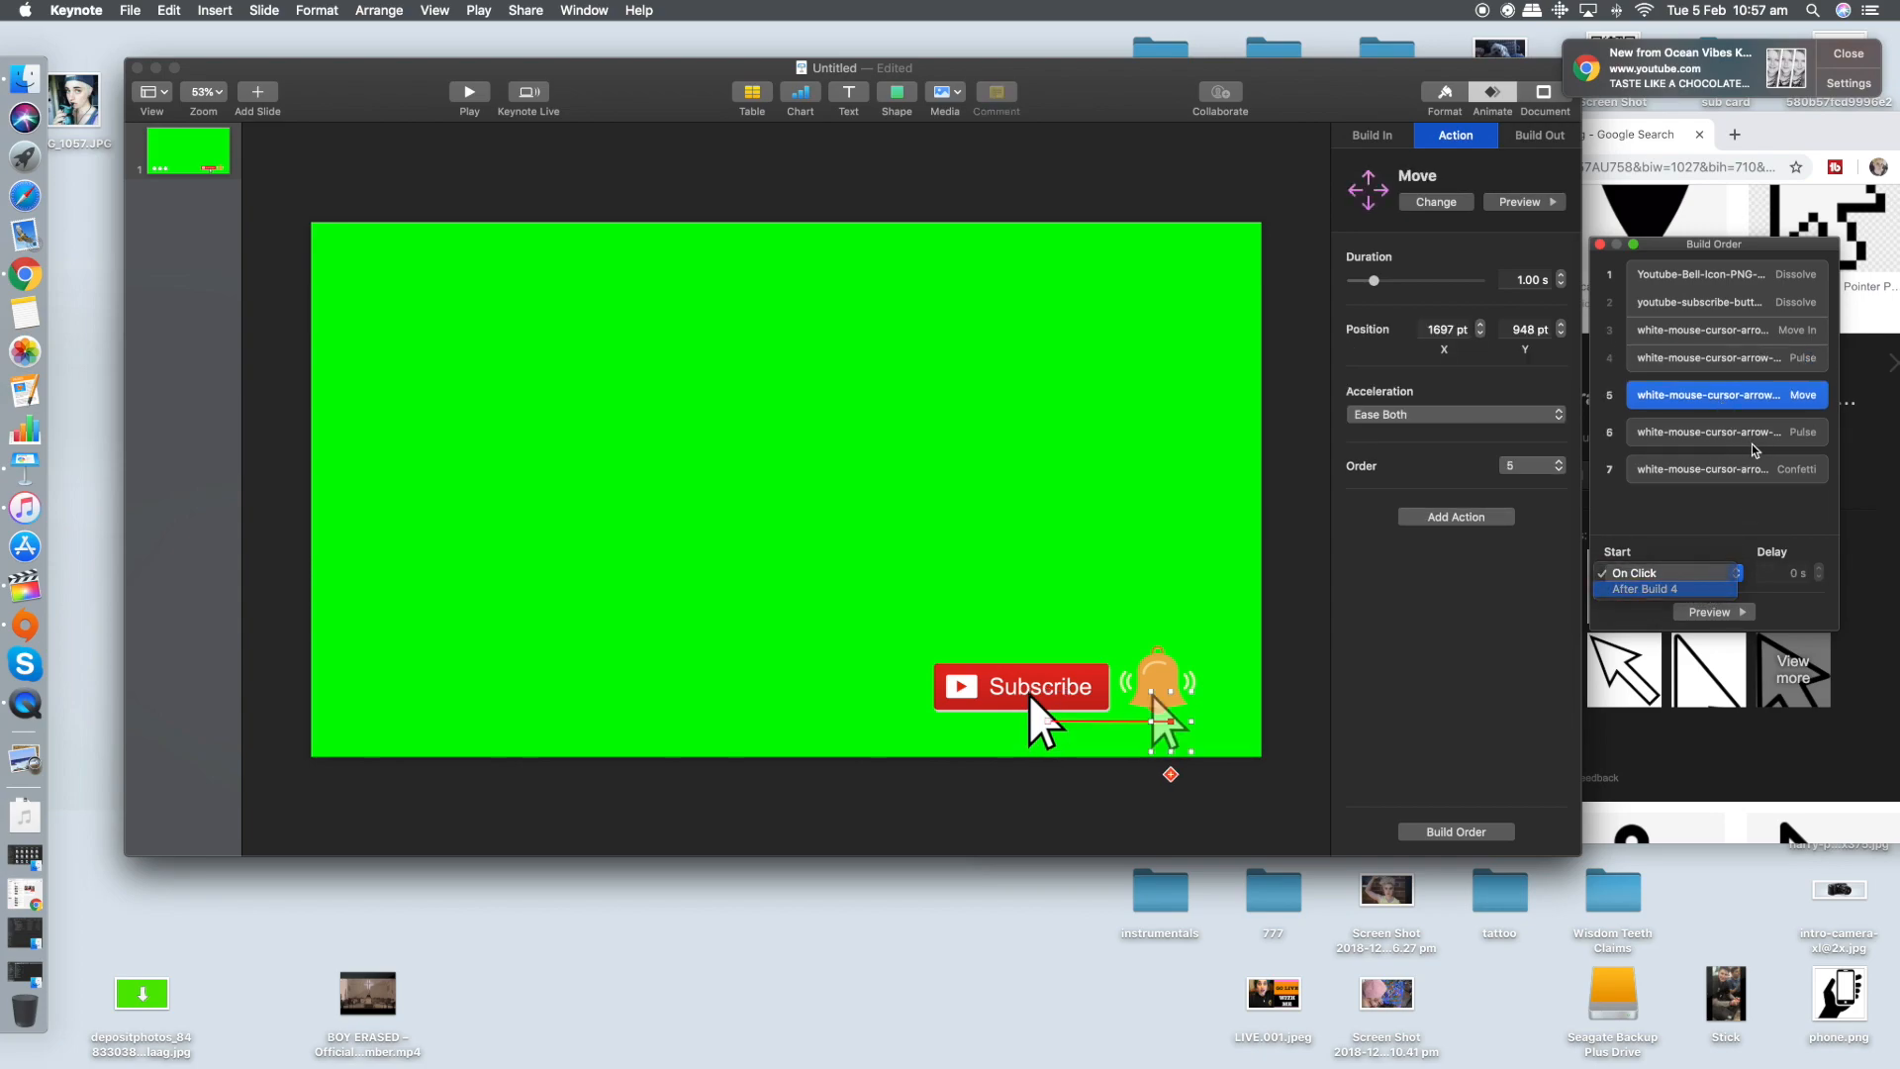
left_click(1726, 431)
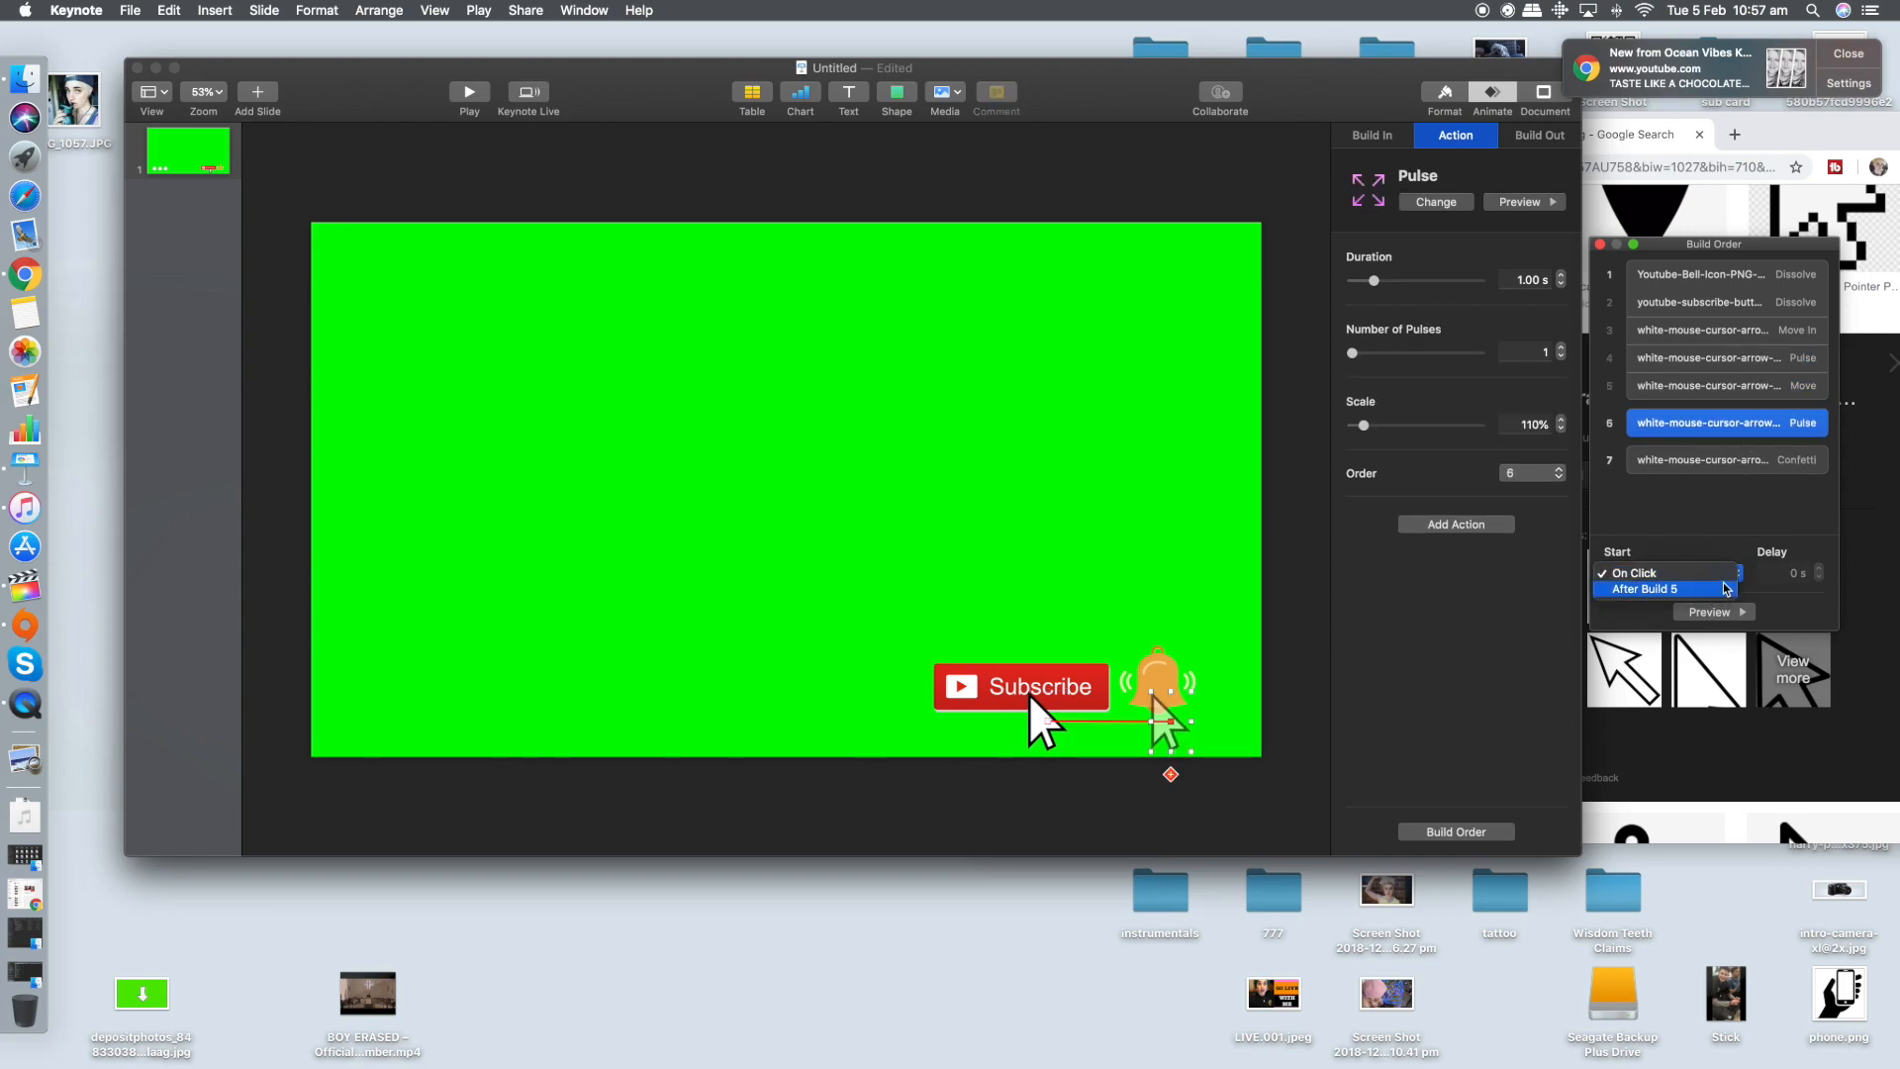
left_click(1726, 451)
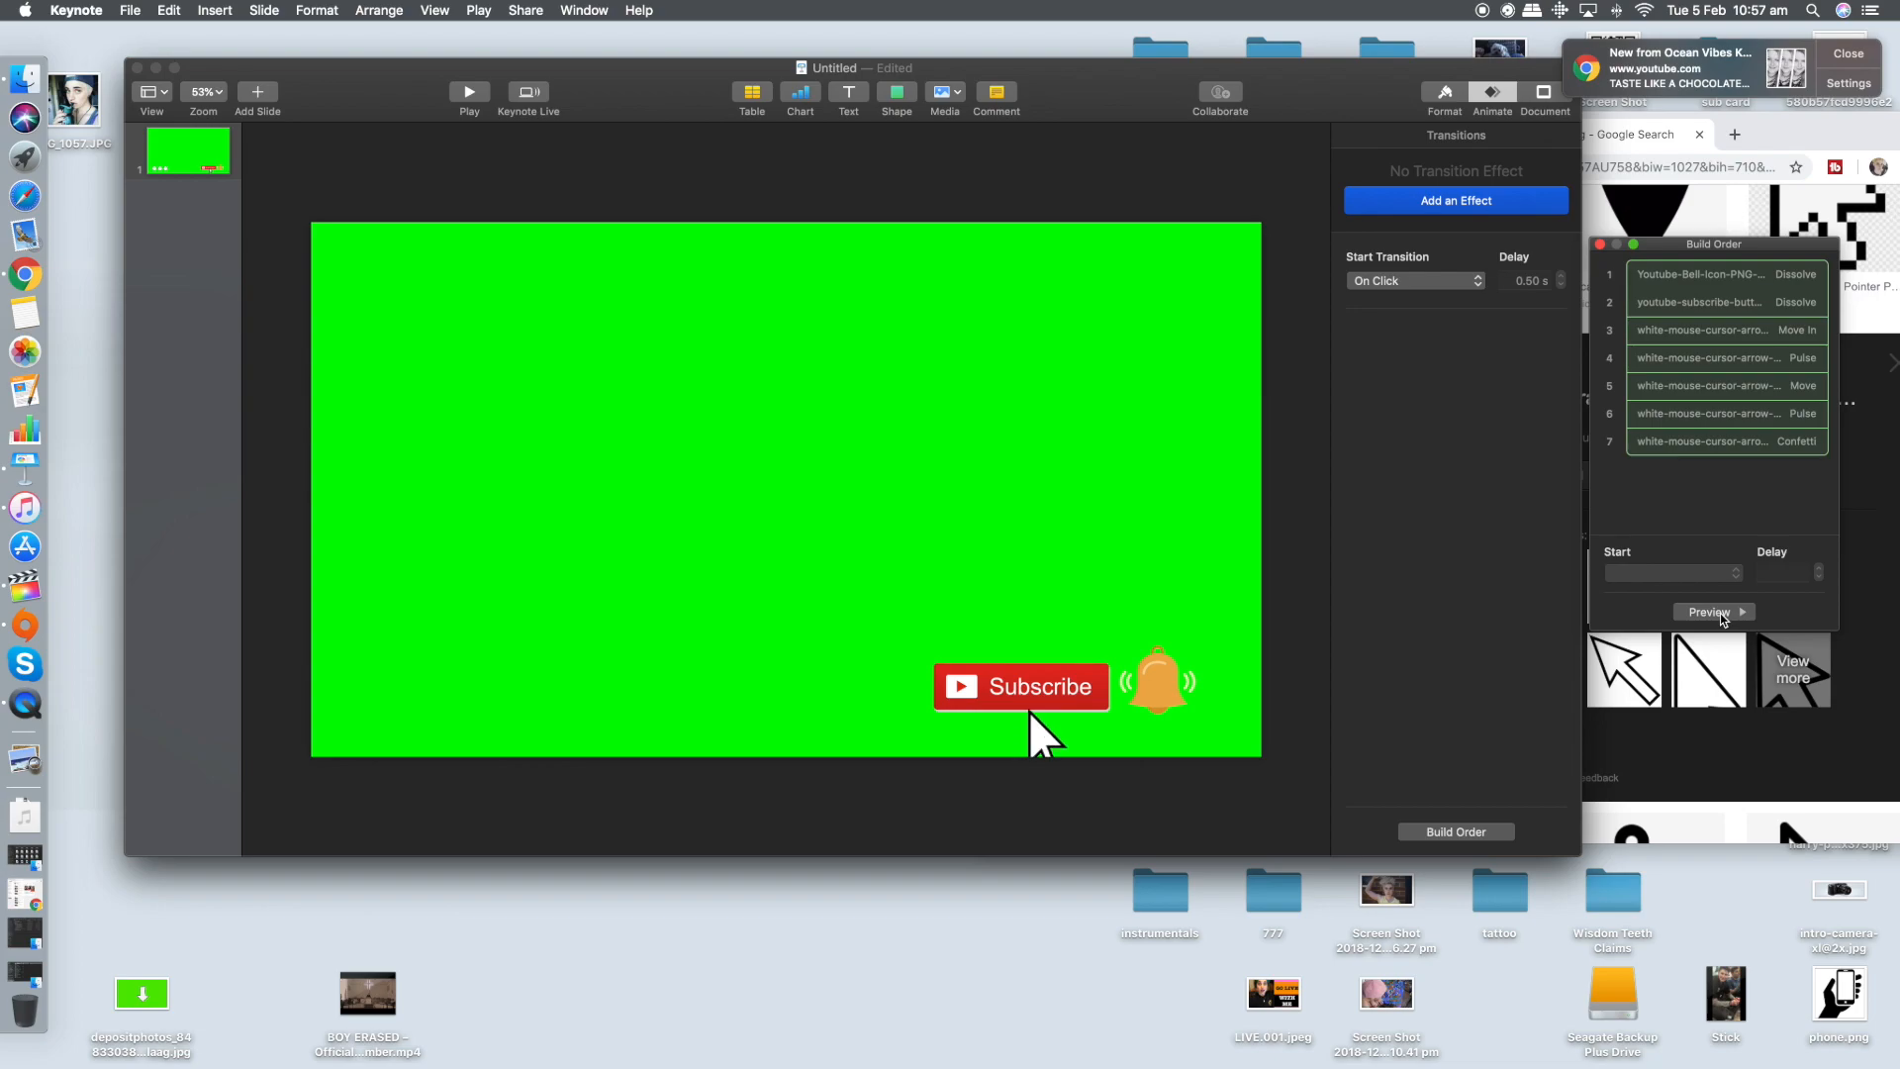
mouse_move(1081, 728)
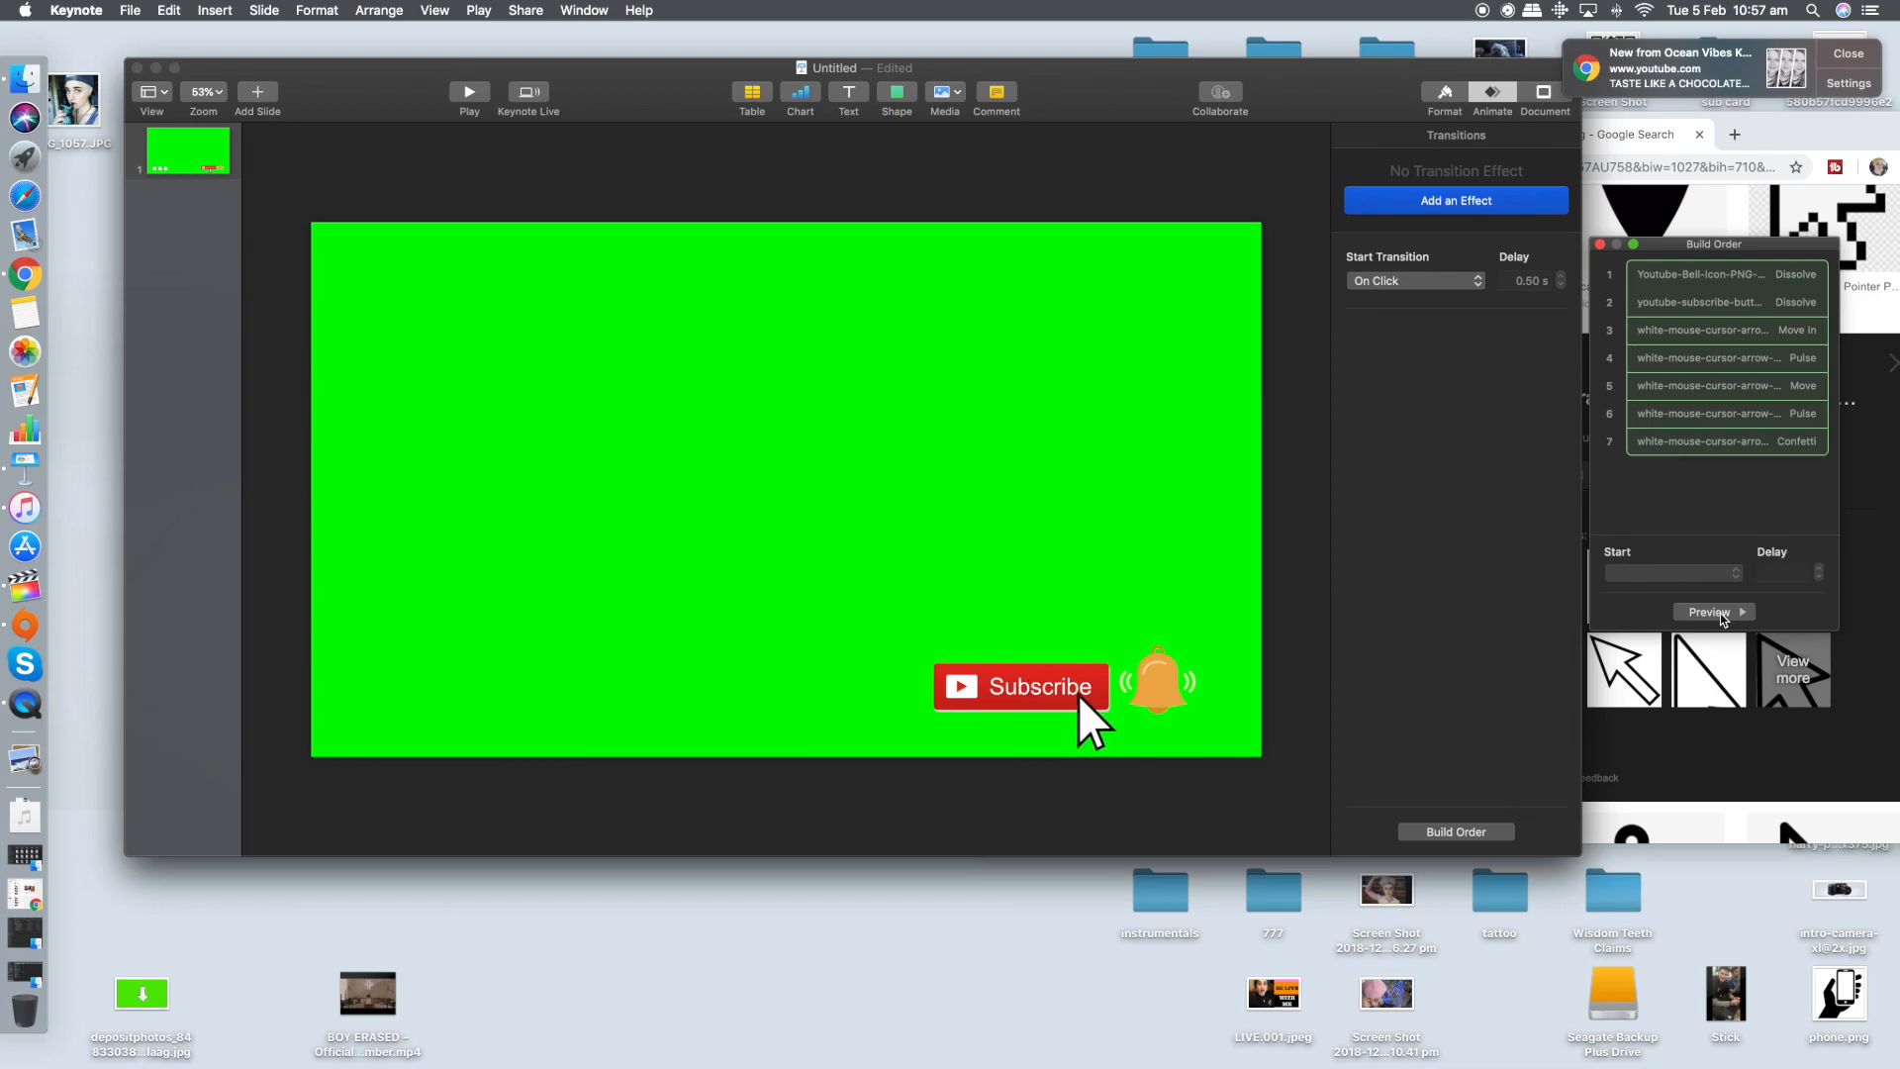
left_click(1710, 611)
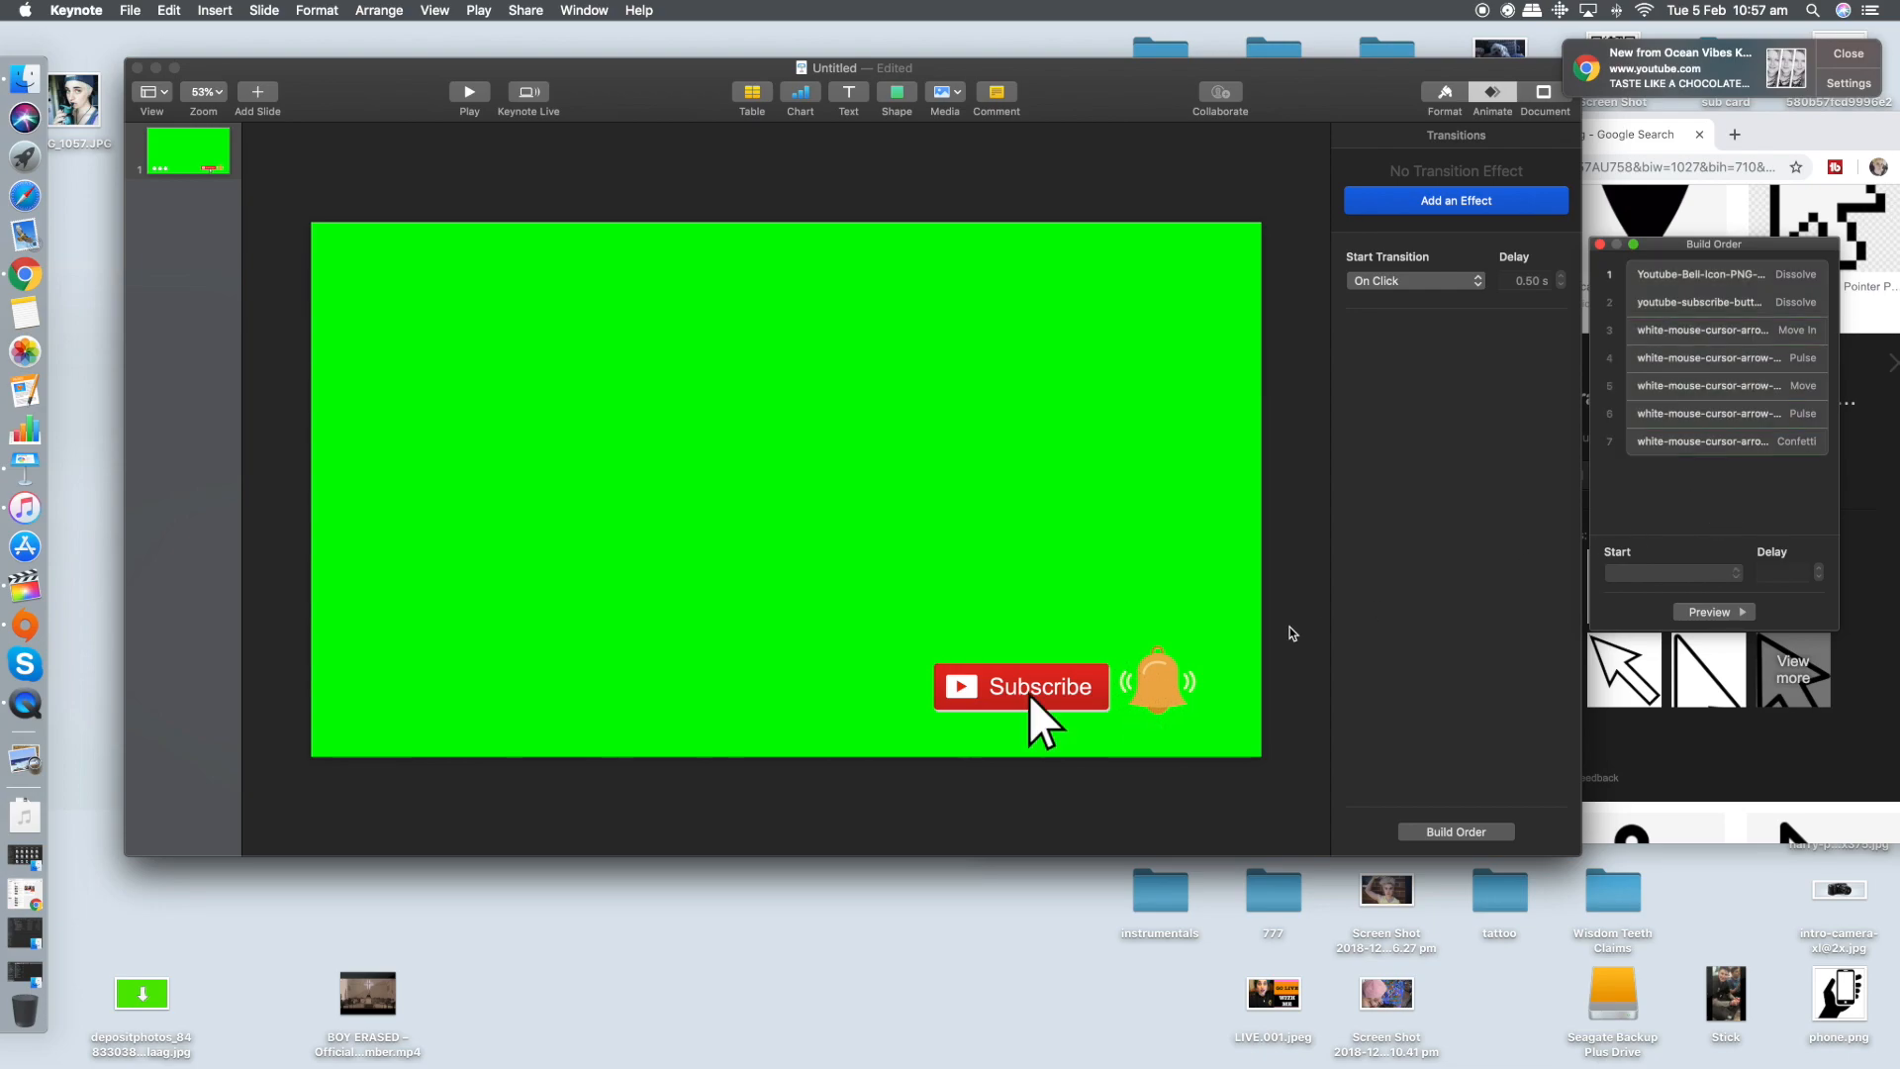
Give the bell and Subscribe button a Confetti build-out exit effect
left_click(1699, 273)
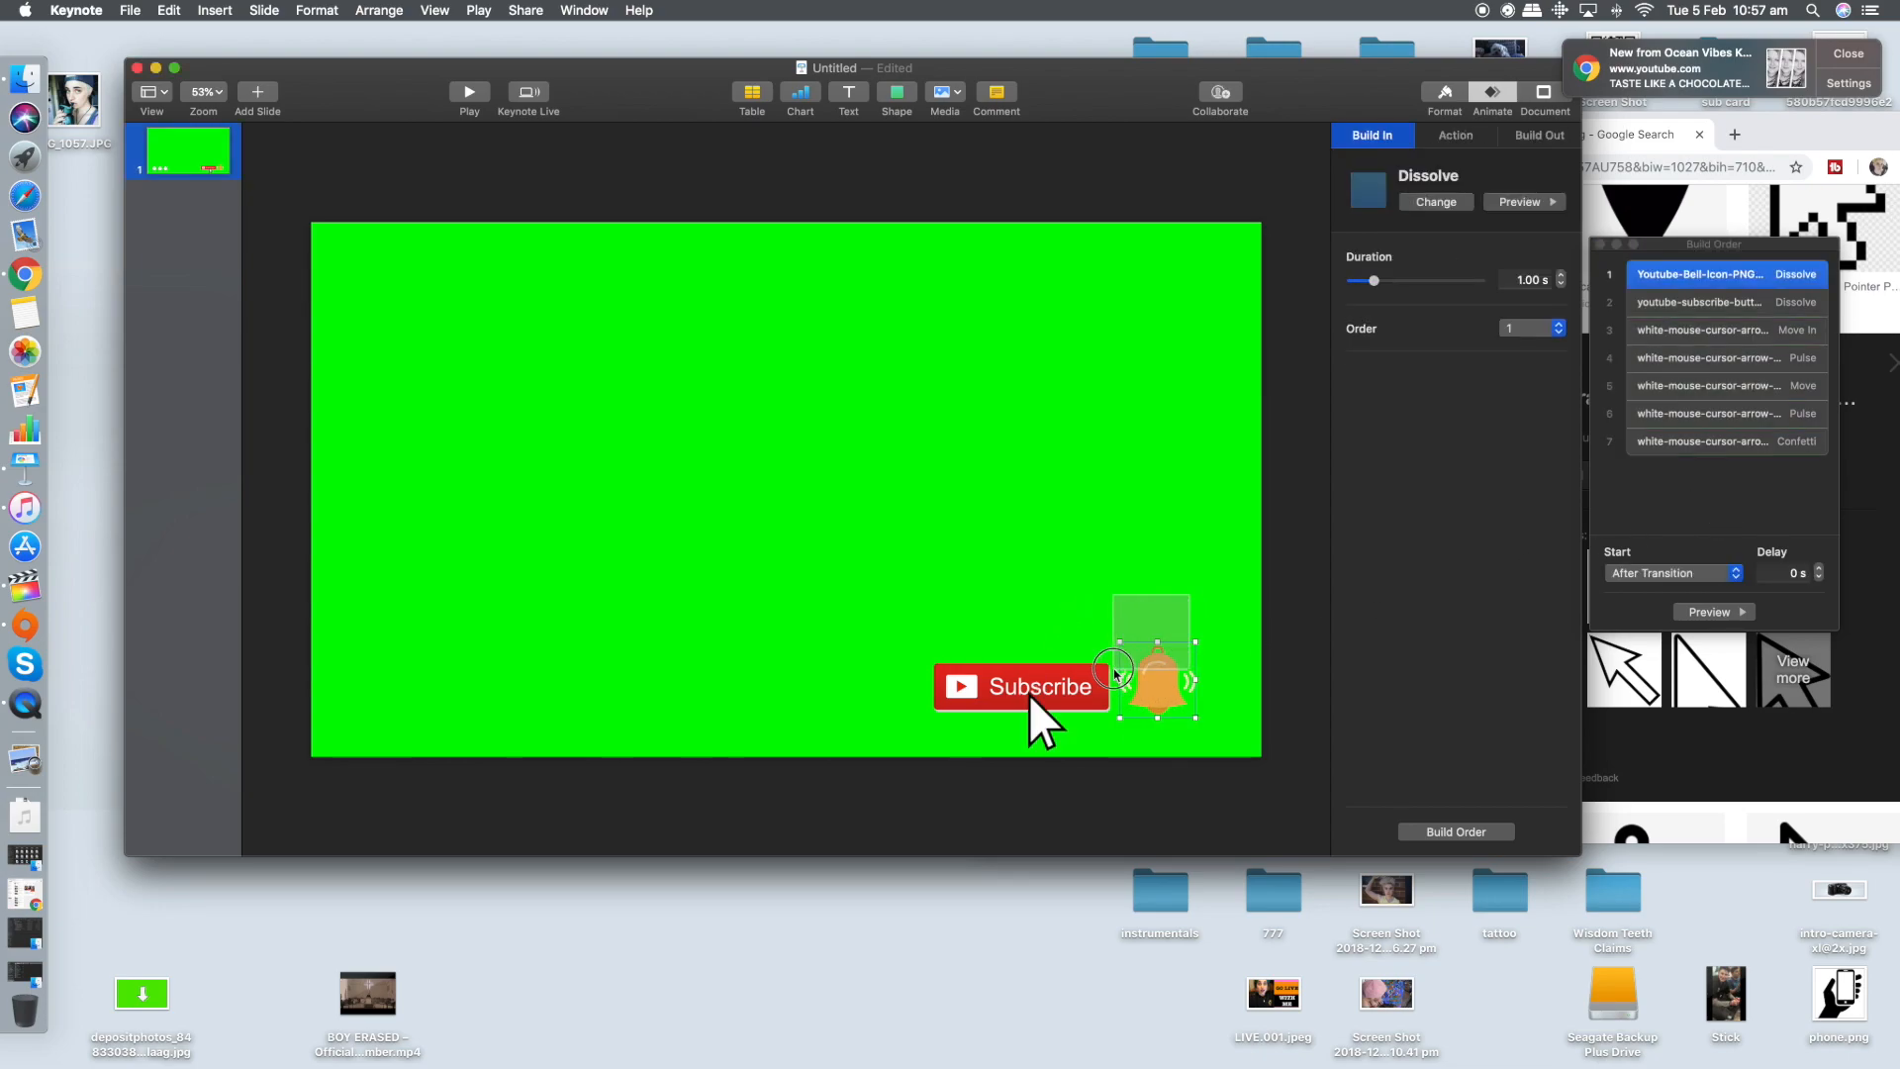
left_click(1540, 134)
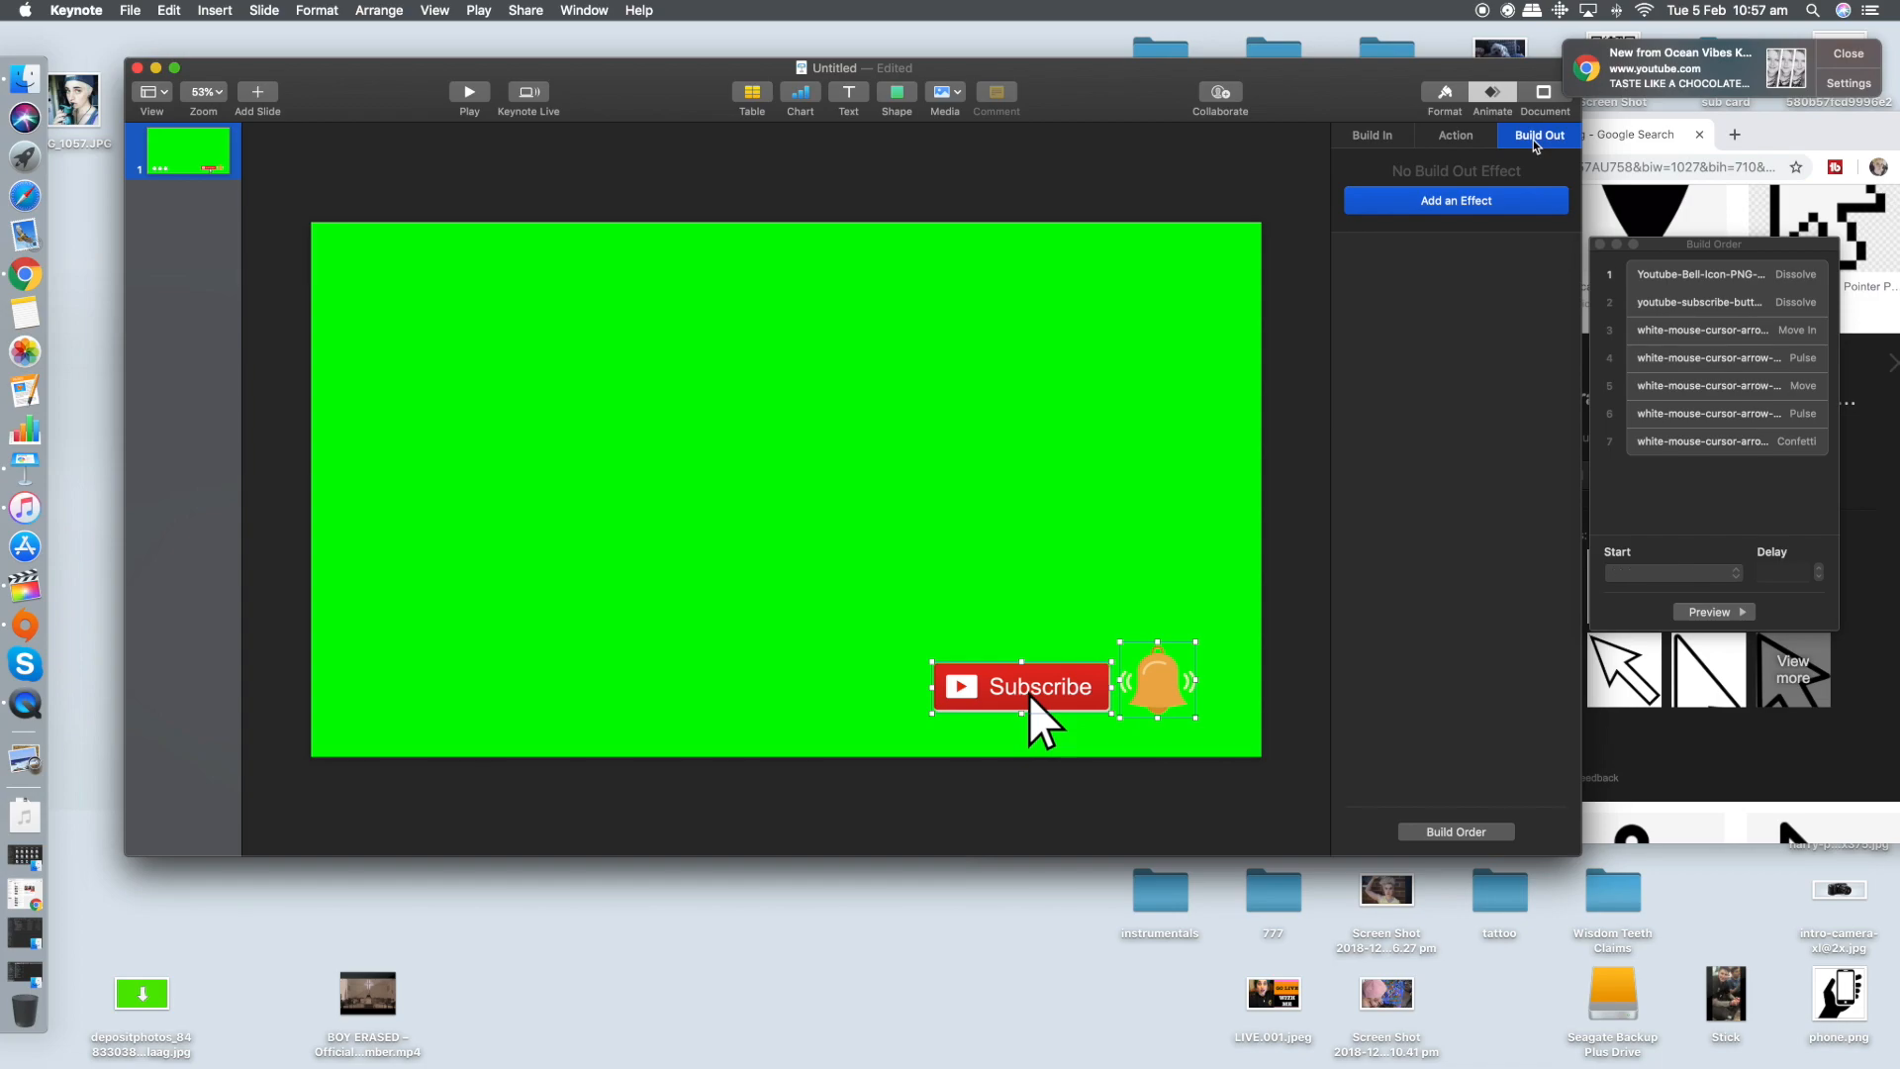
left_click(1457, 200)
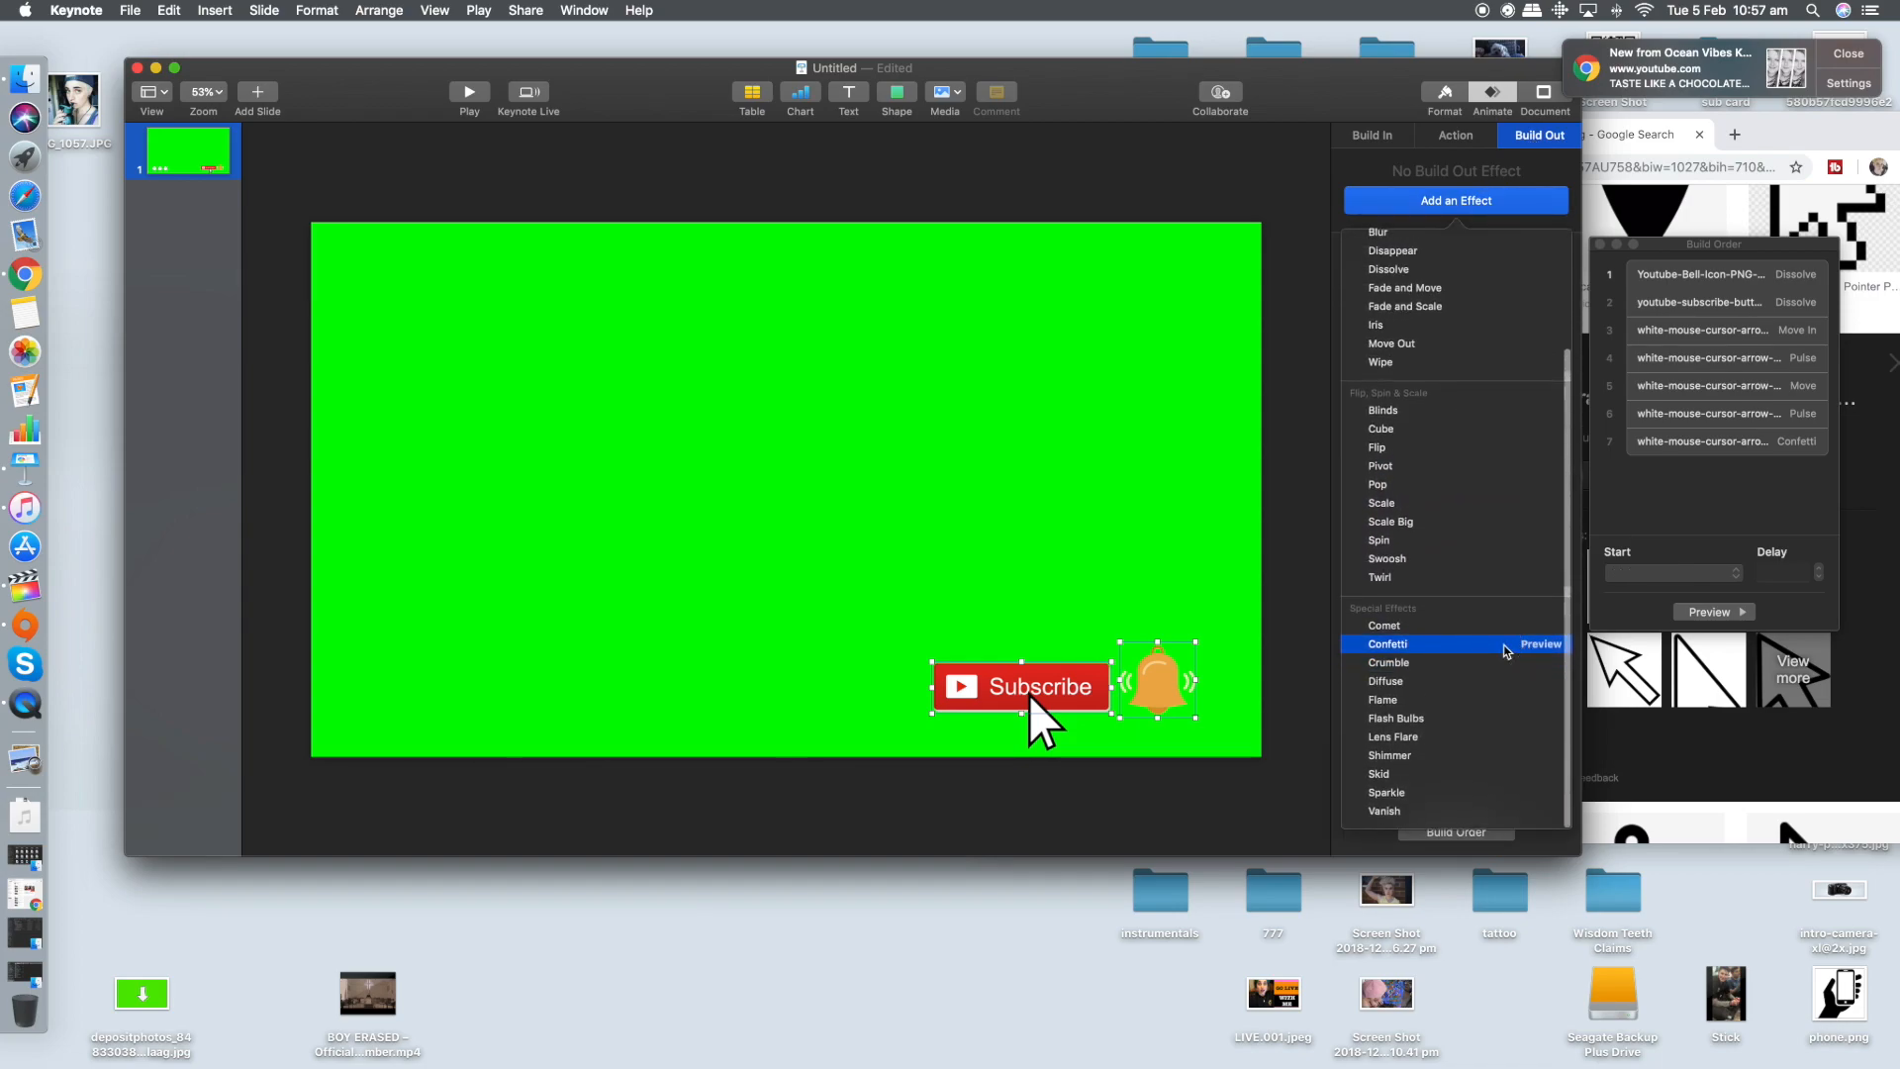
left_click(1387, 643)
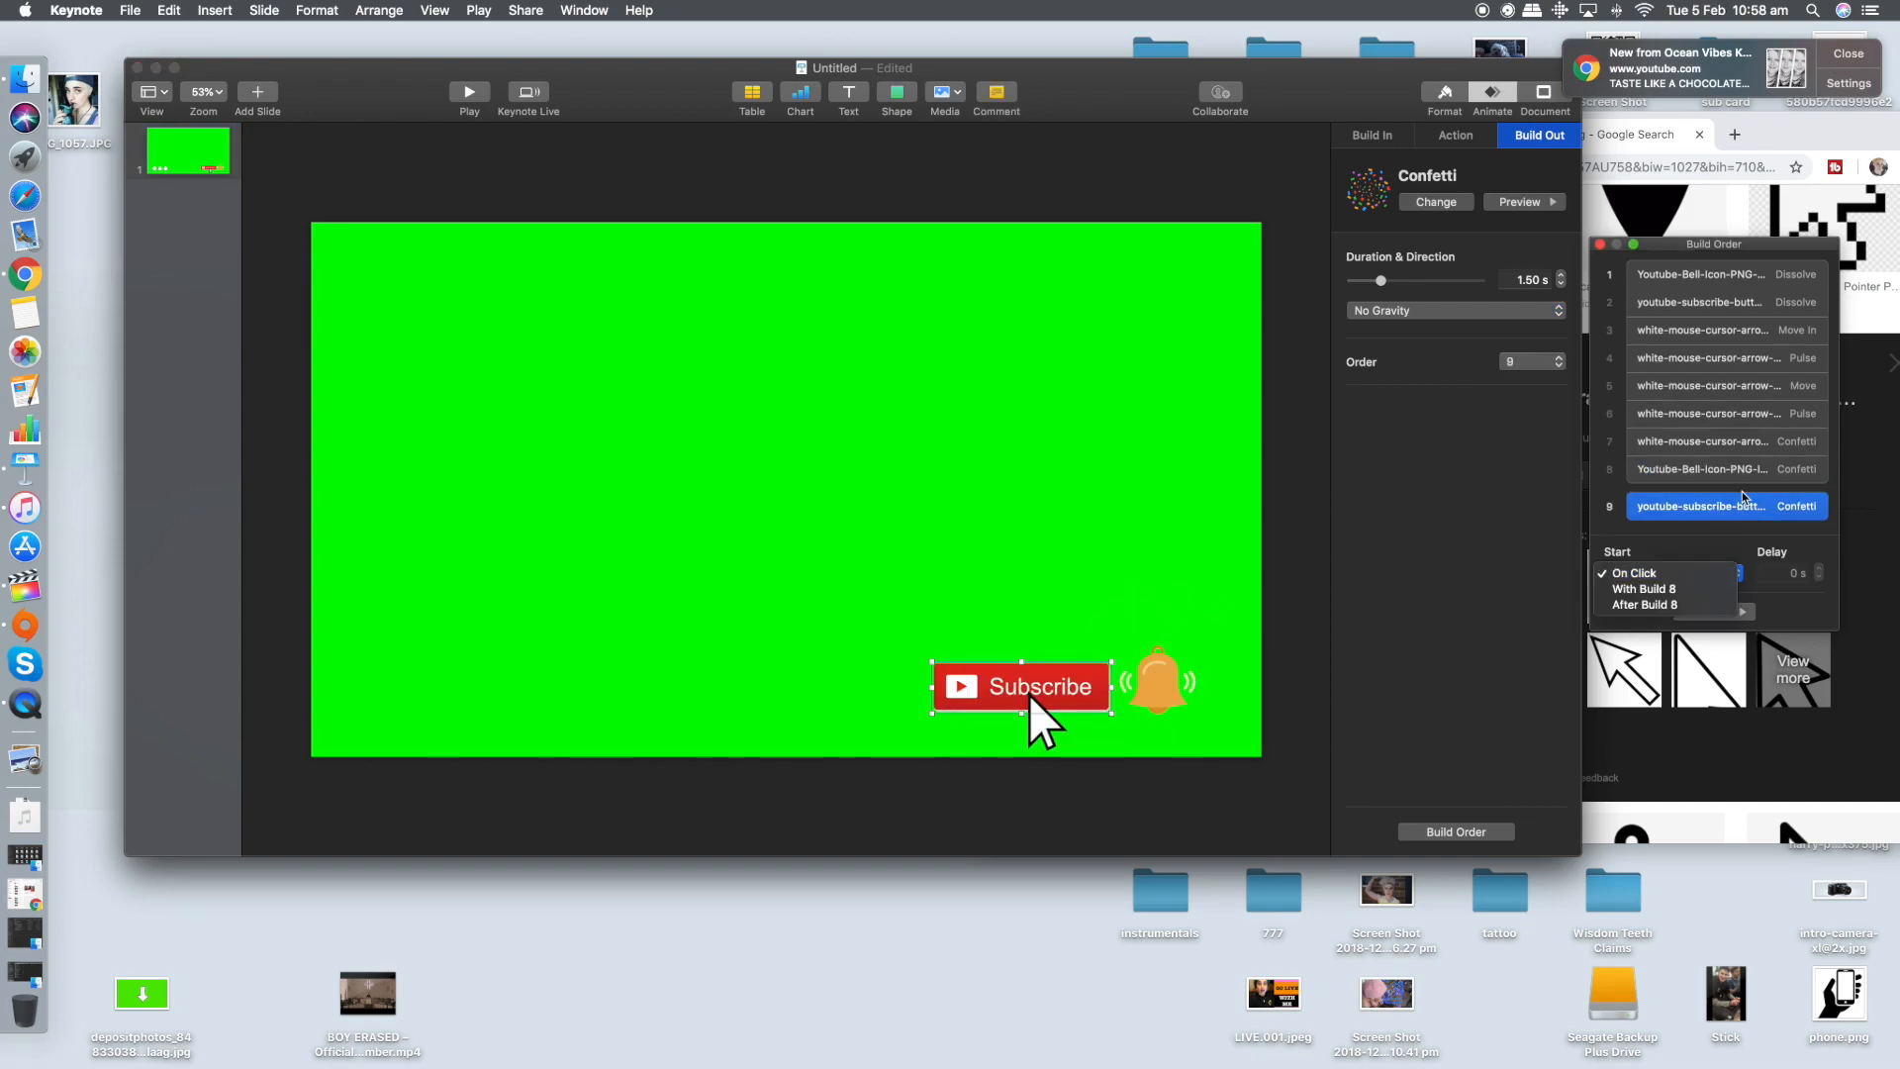
Set the bell's confetti to start after build 7 and select the button's confetti exit
left_click(1726, 469)
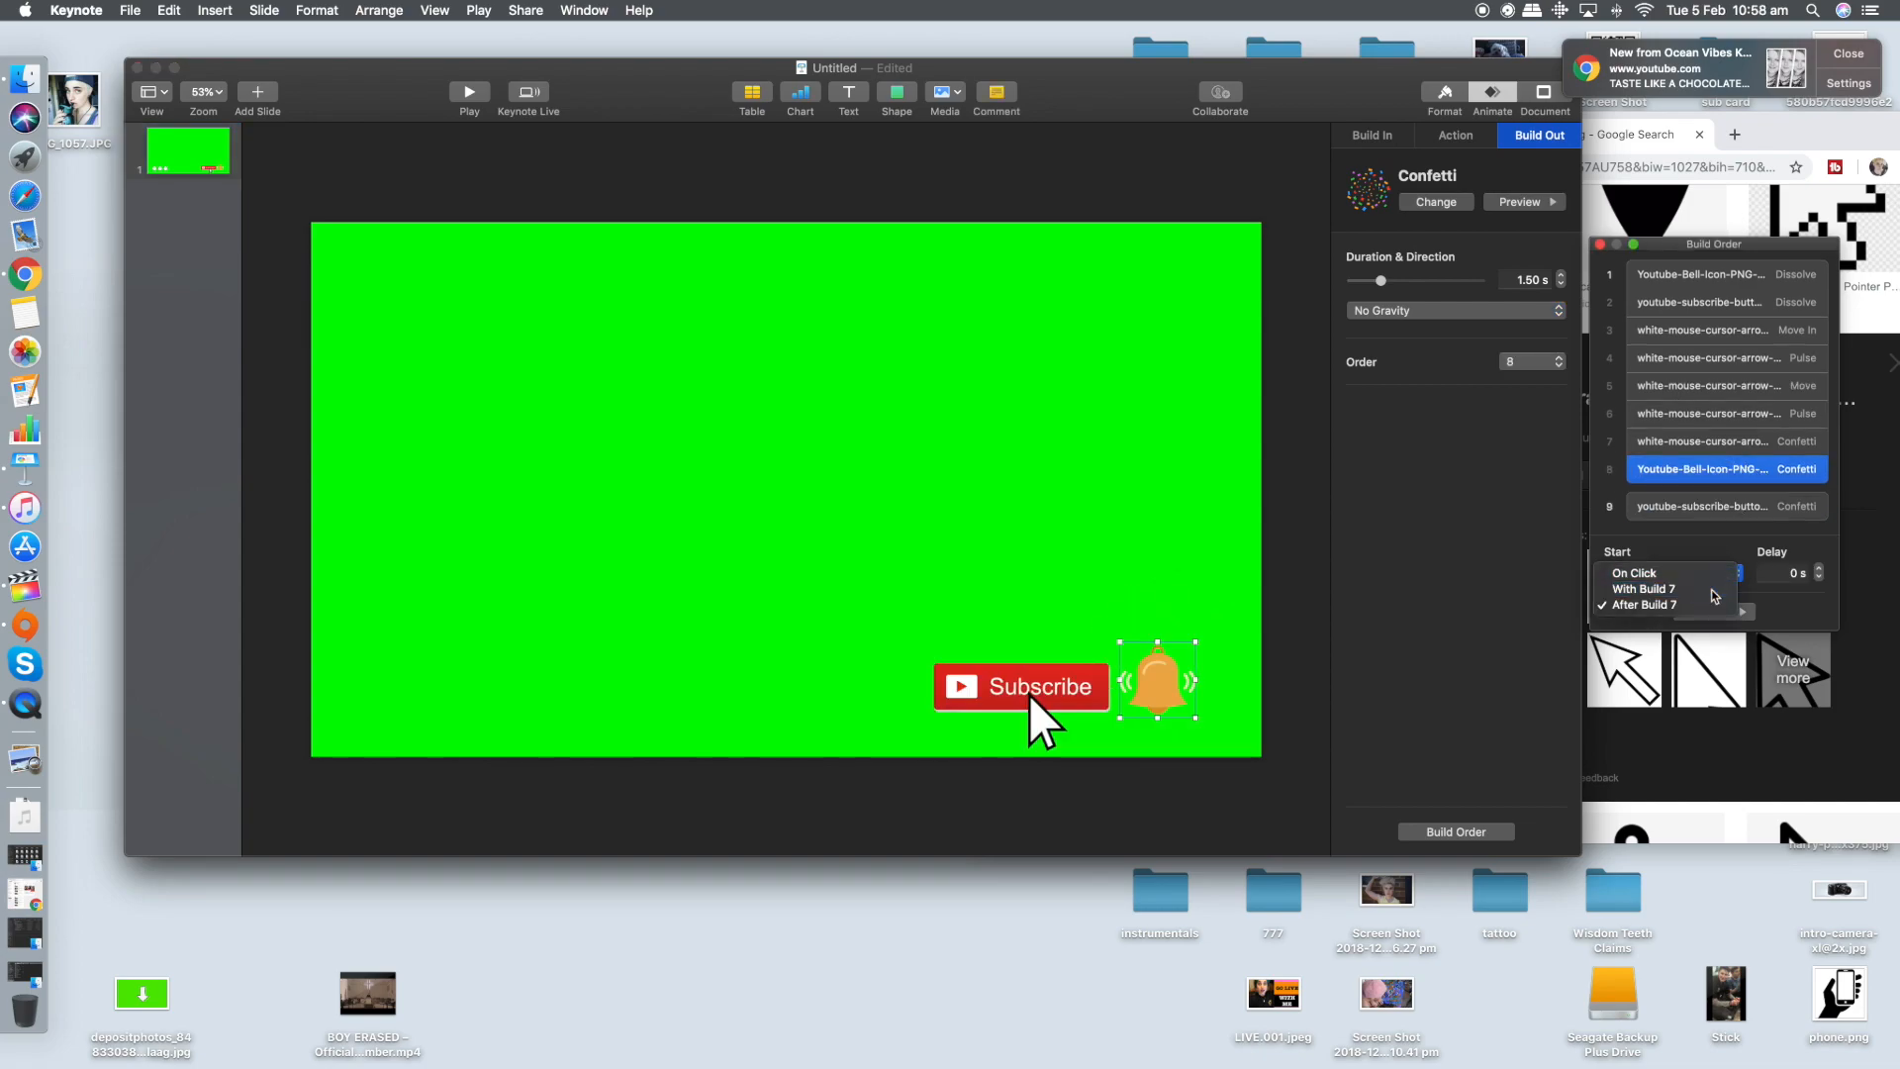
left_click(1643, 588)
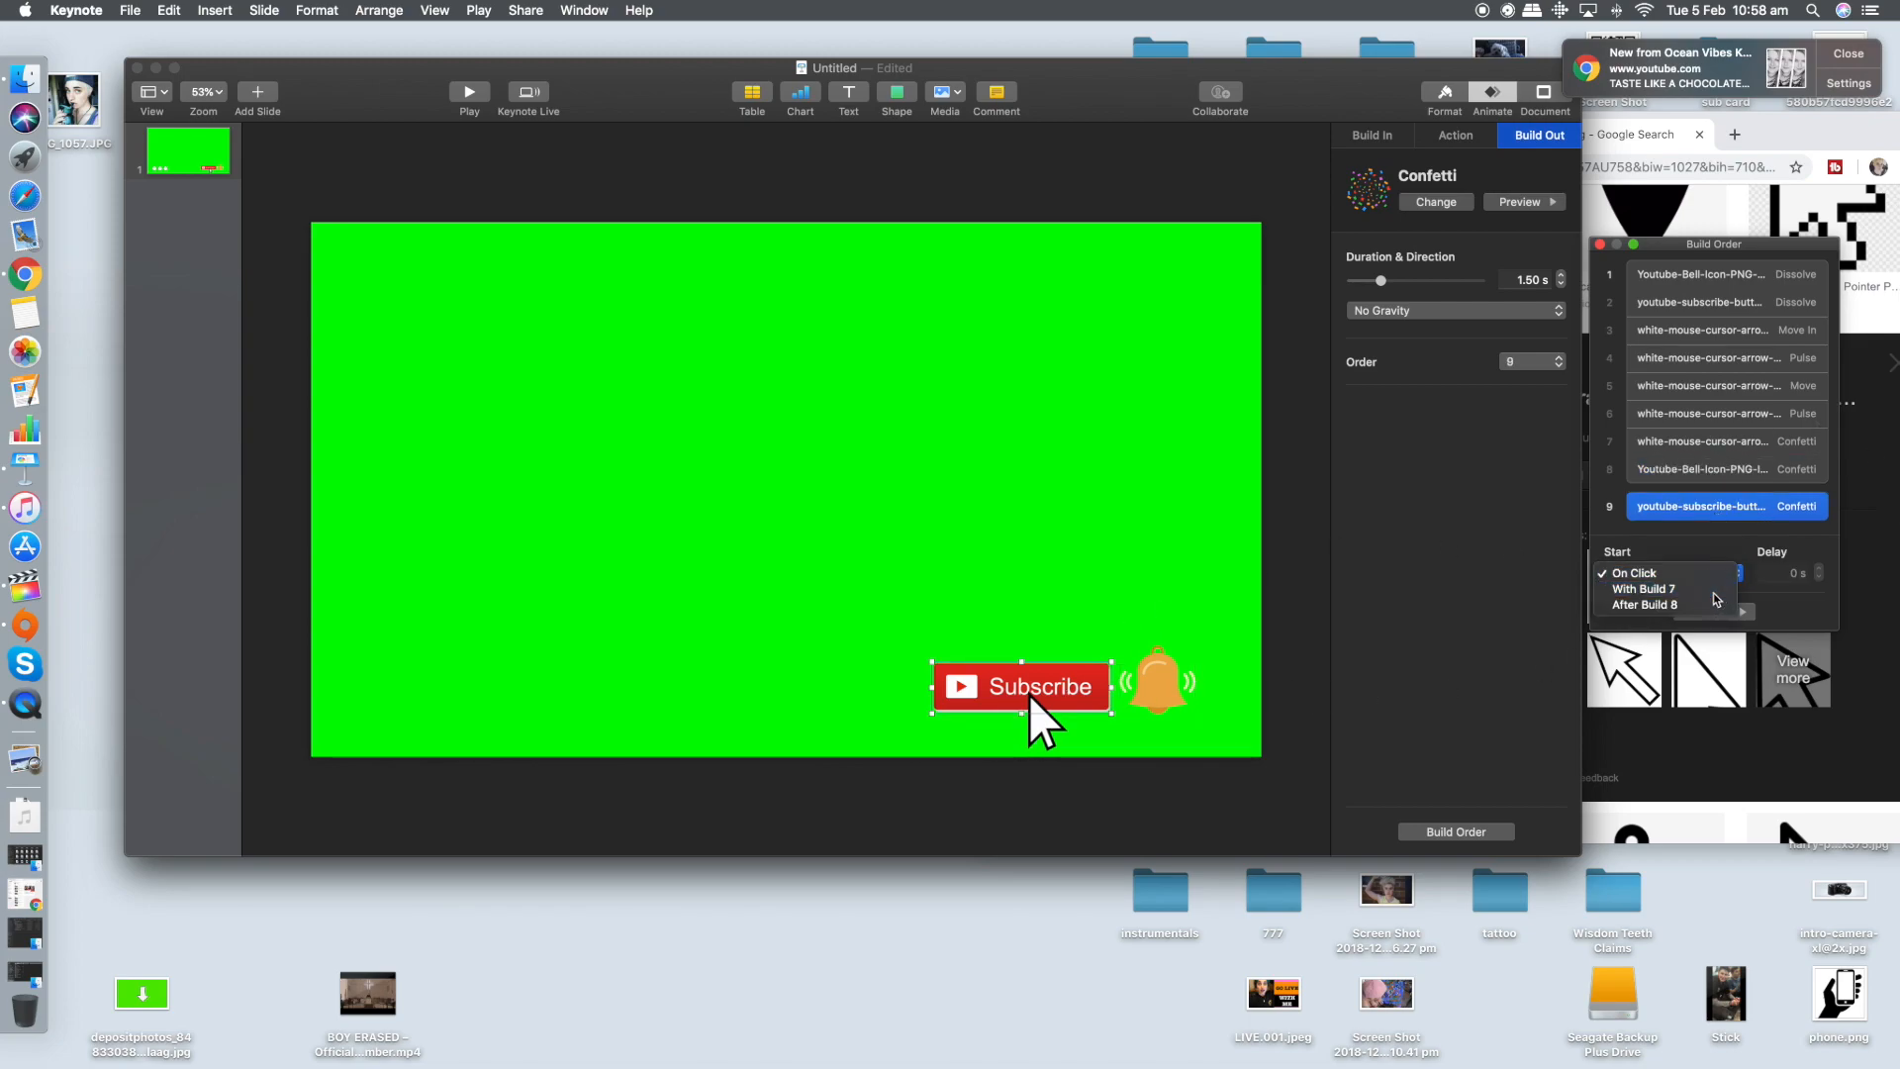
Start the button's confetti with build 7 and preview the whole animation twice
left_click(1643, 590)
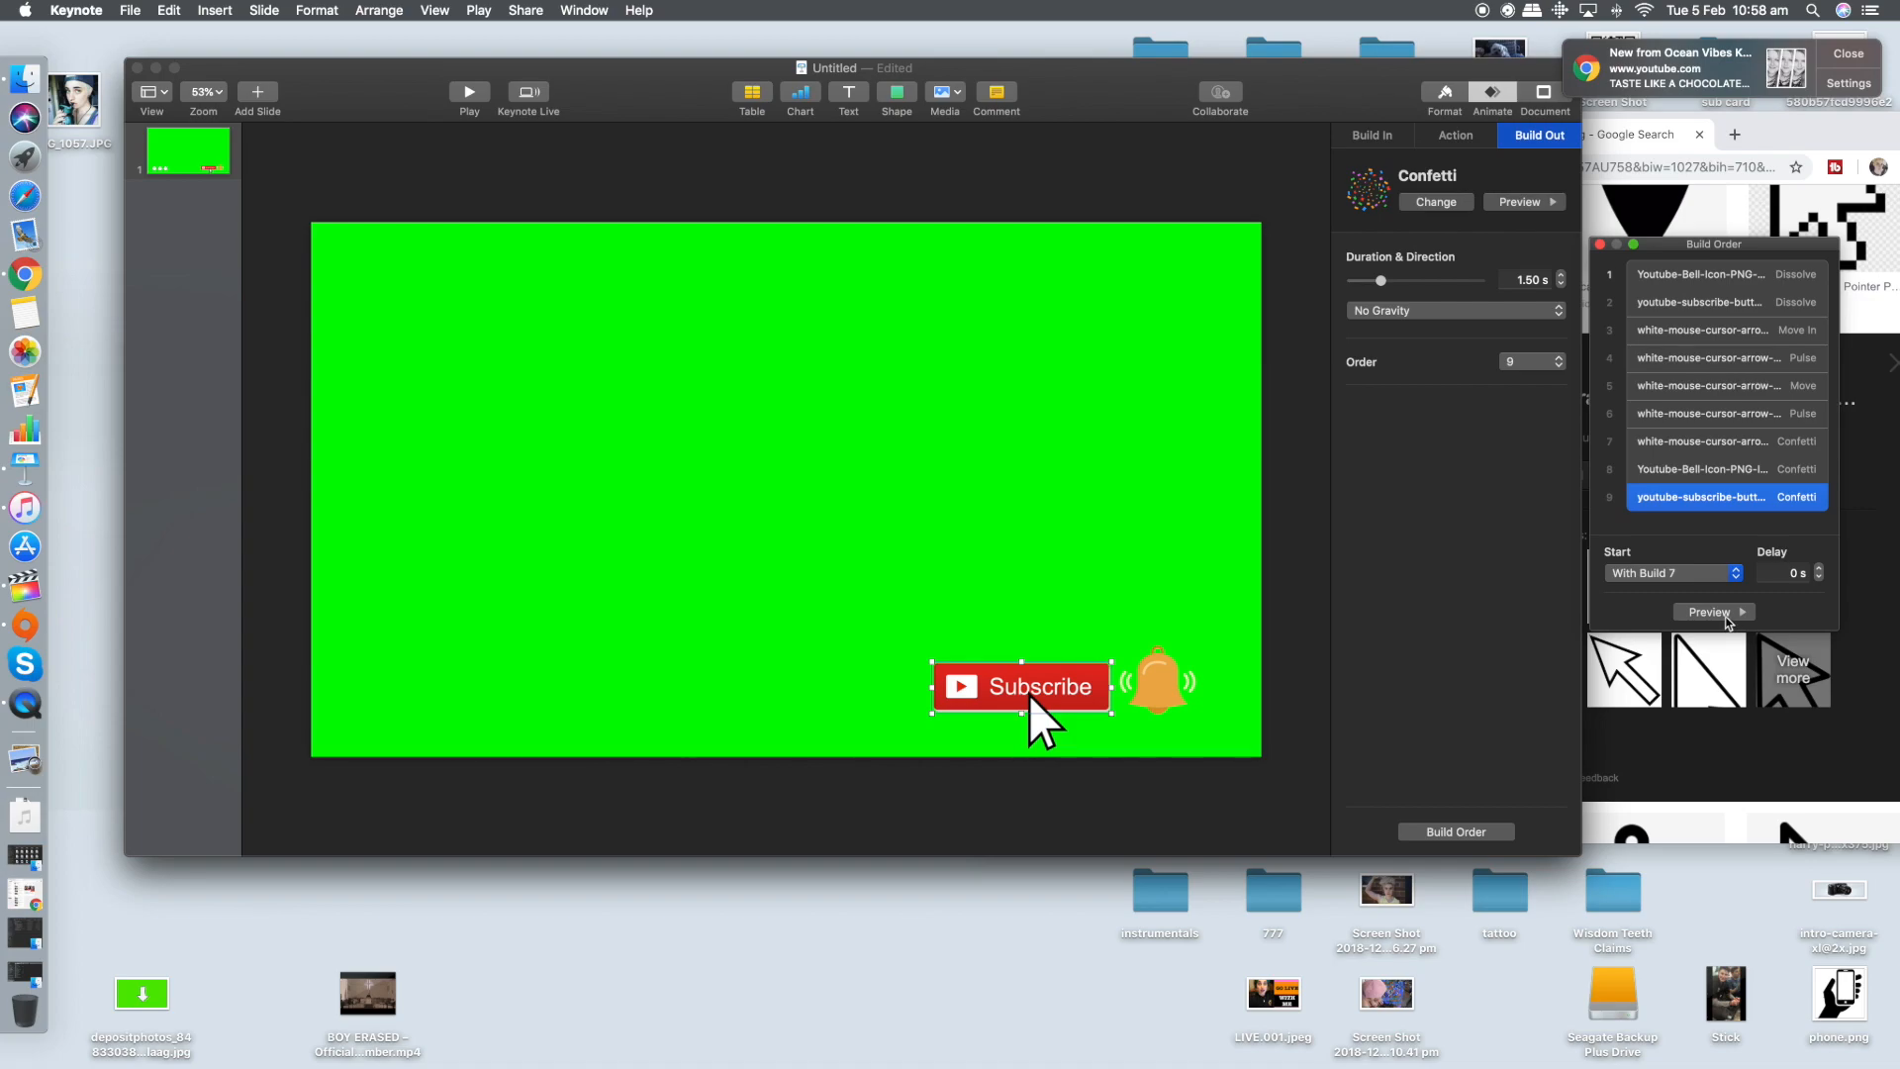
mouse_move(1726, 614)
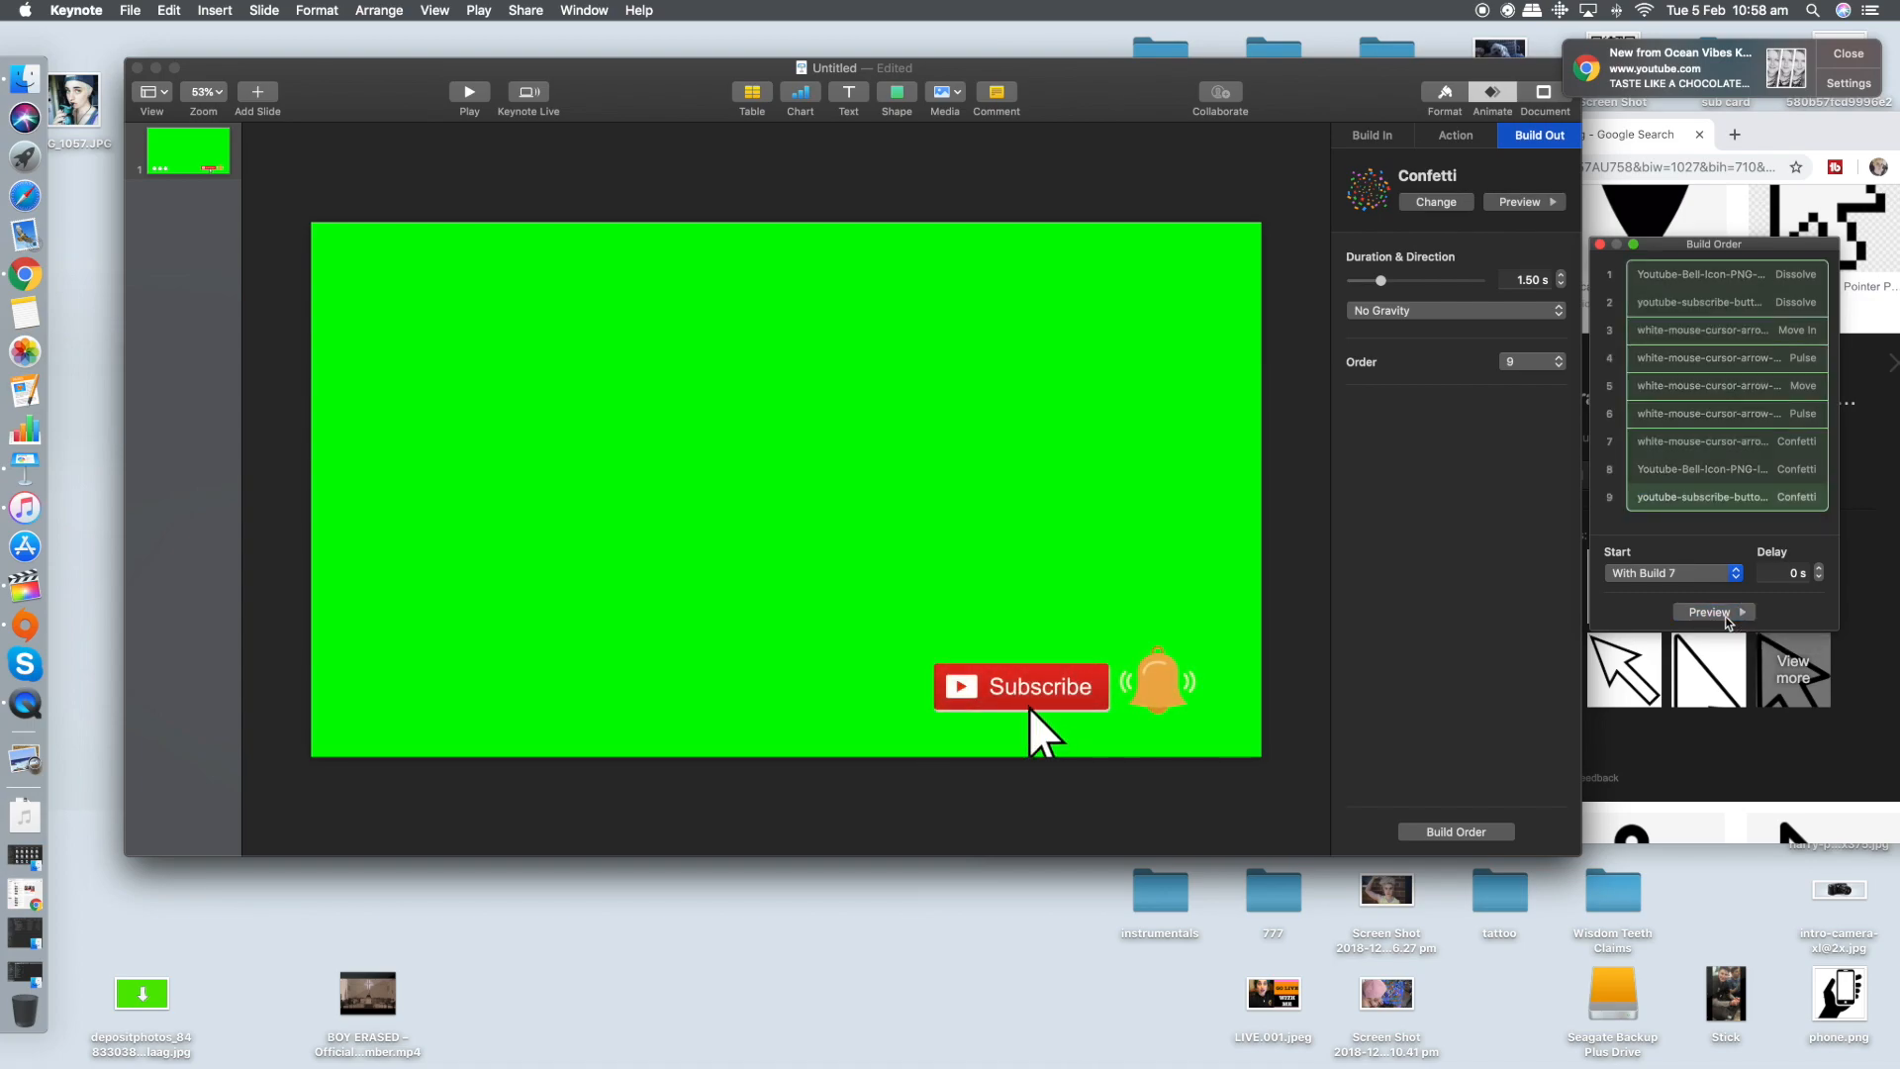
mouse_move(1099, 740)
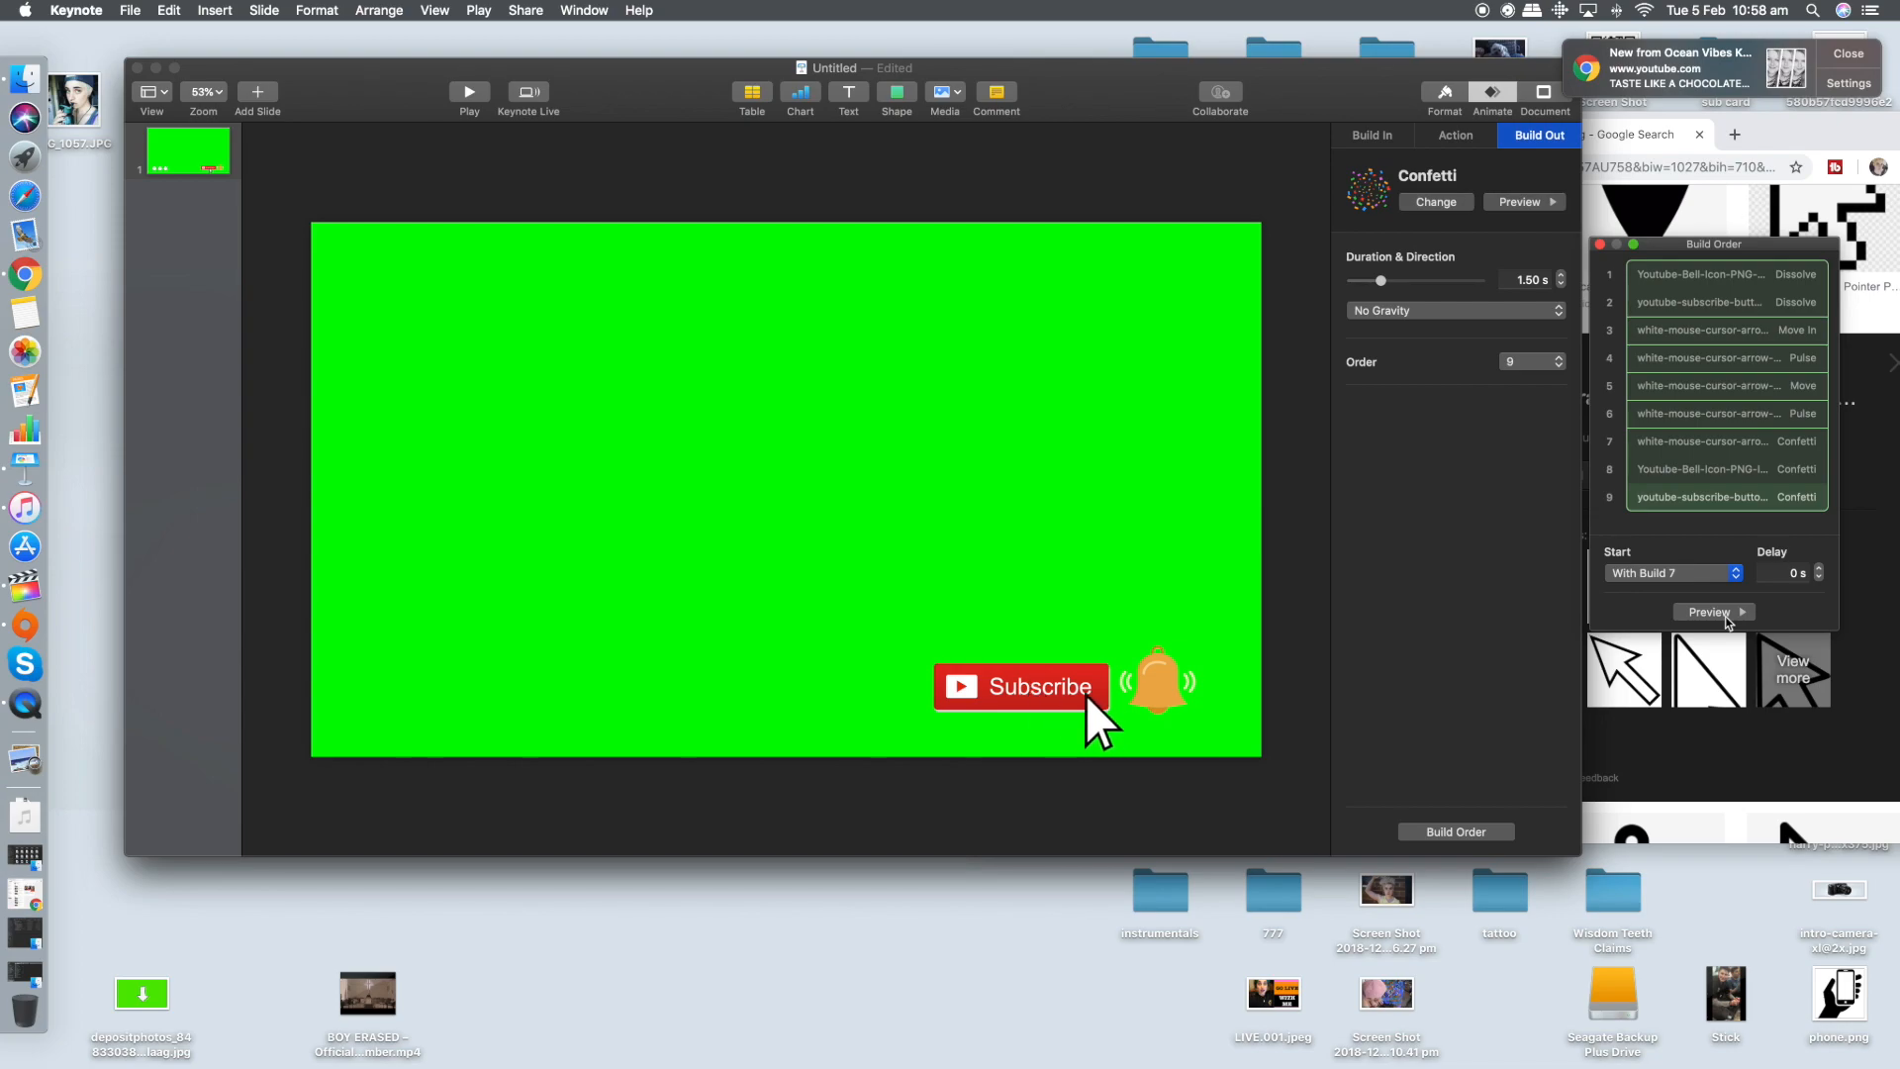
left_click(1710, 612)
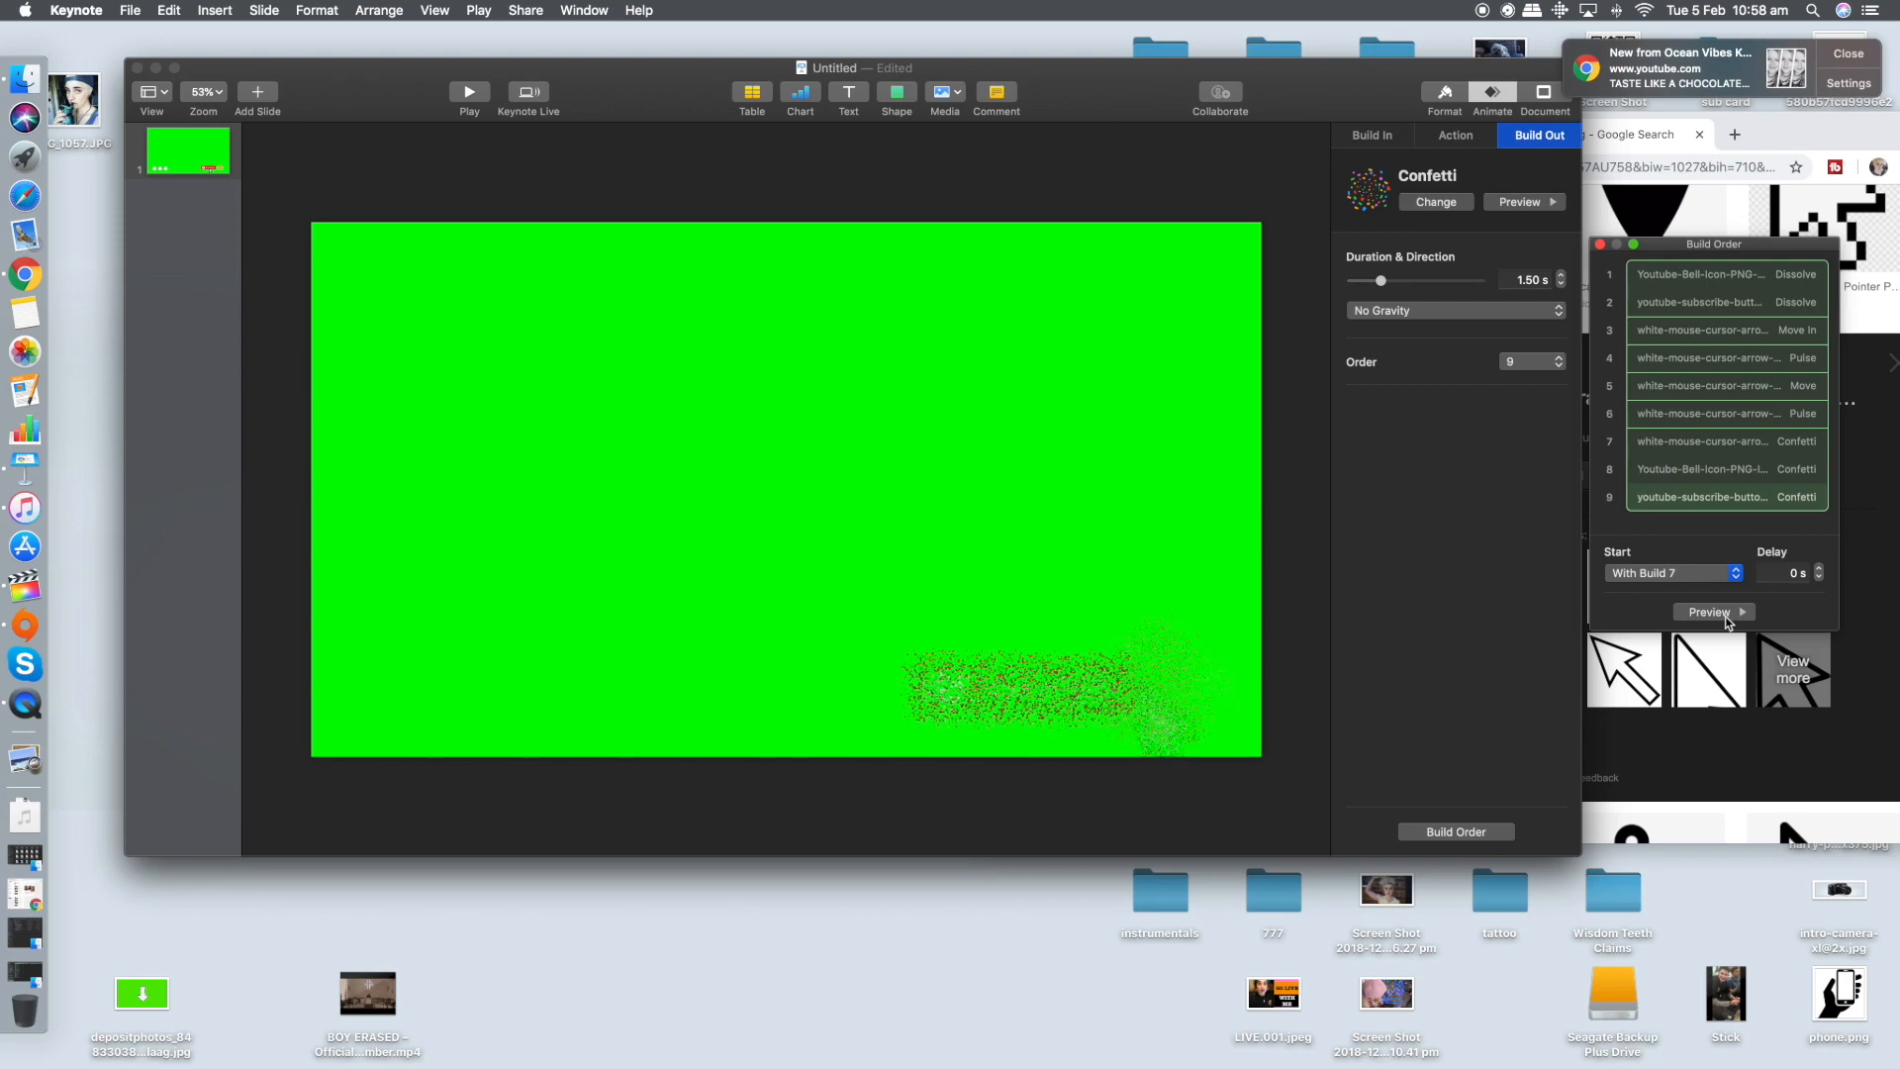
left_click(1726, 497)
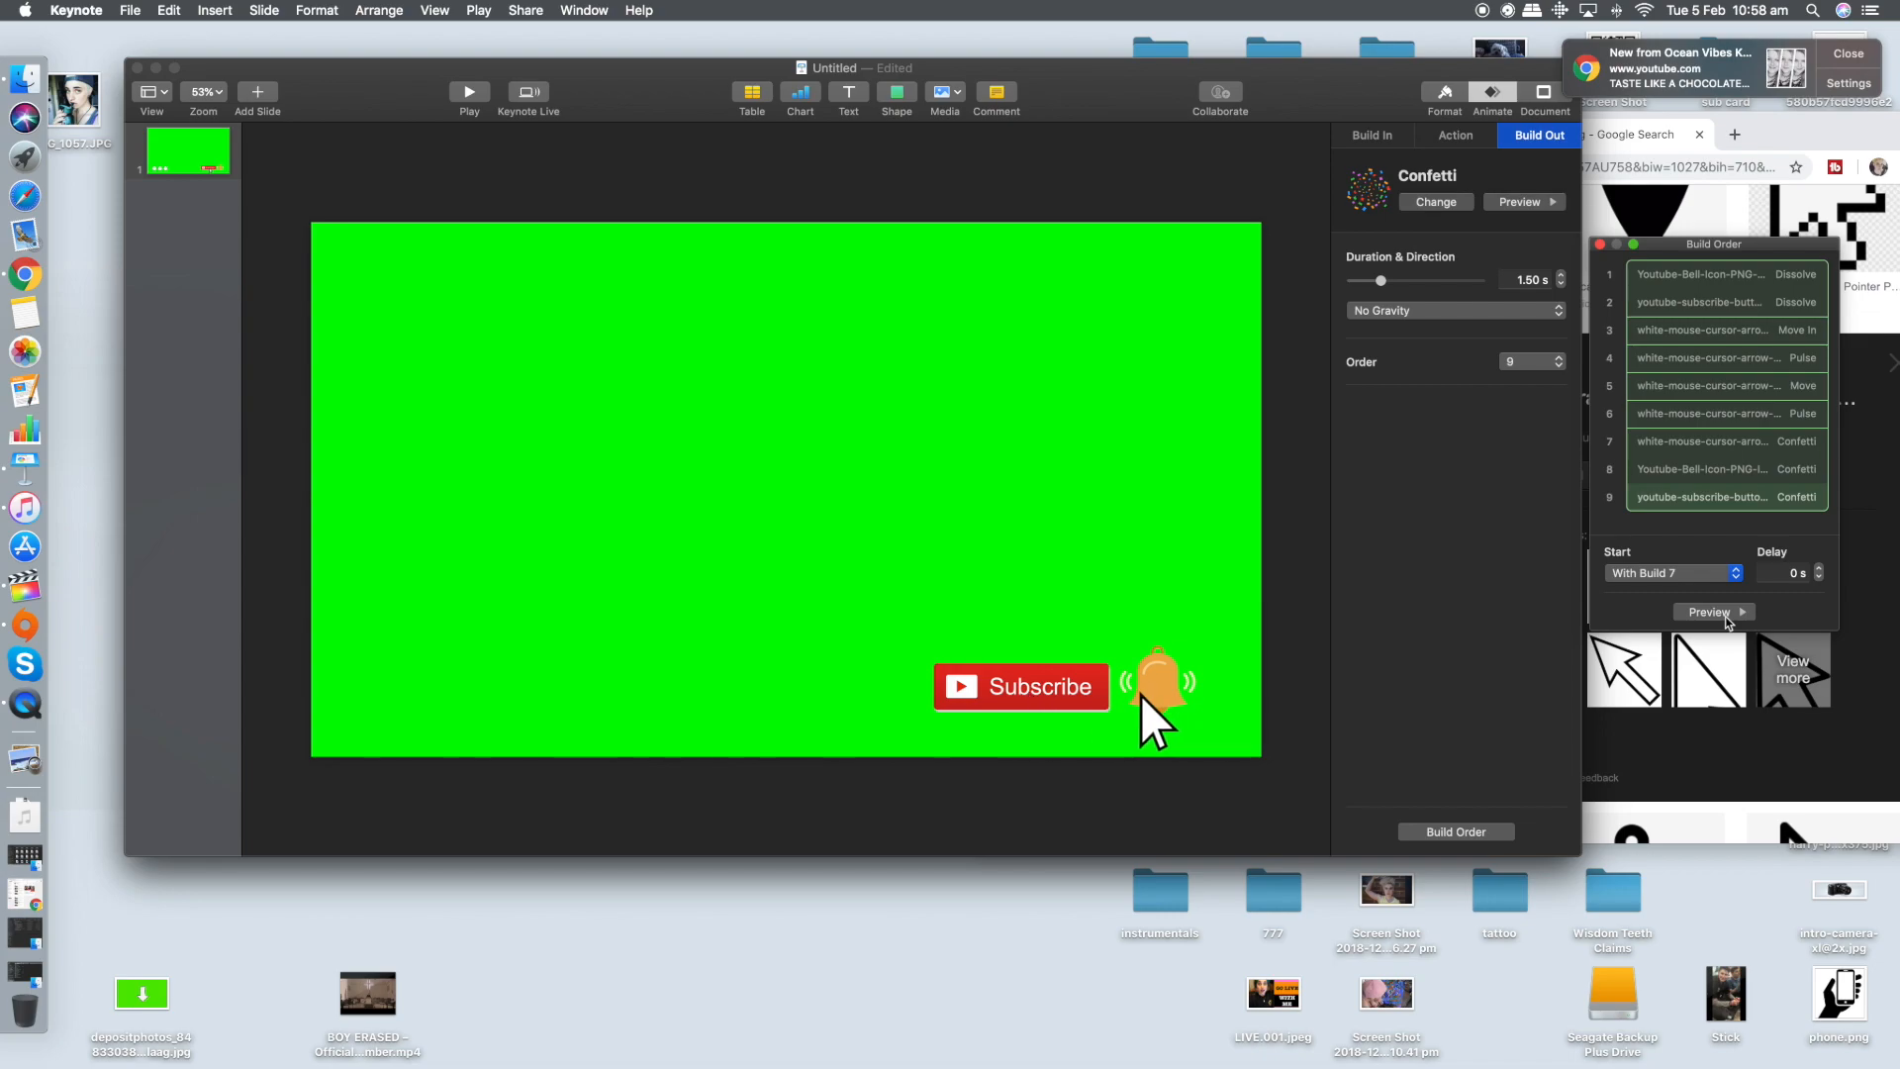
left_click(1708, 611)
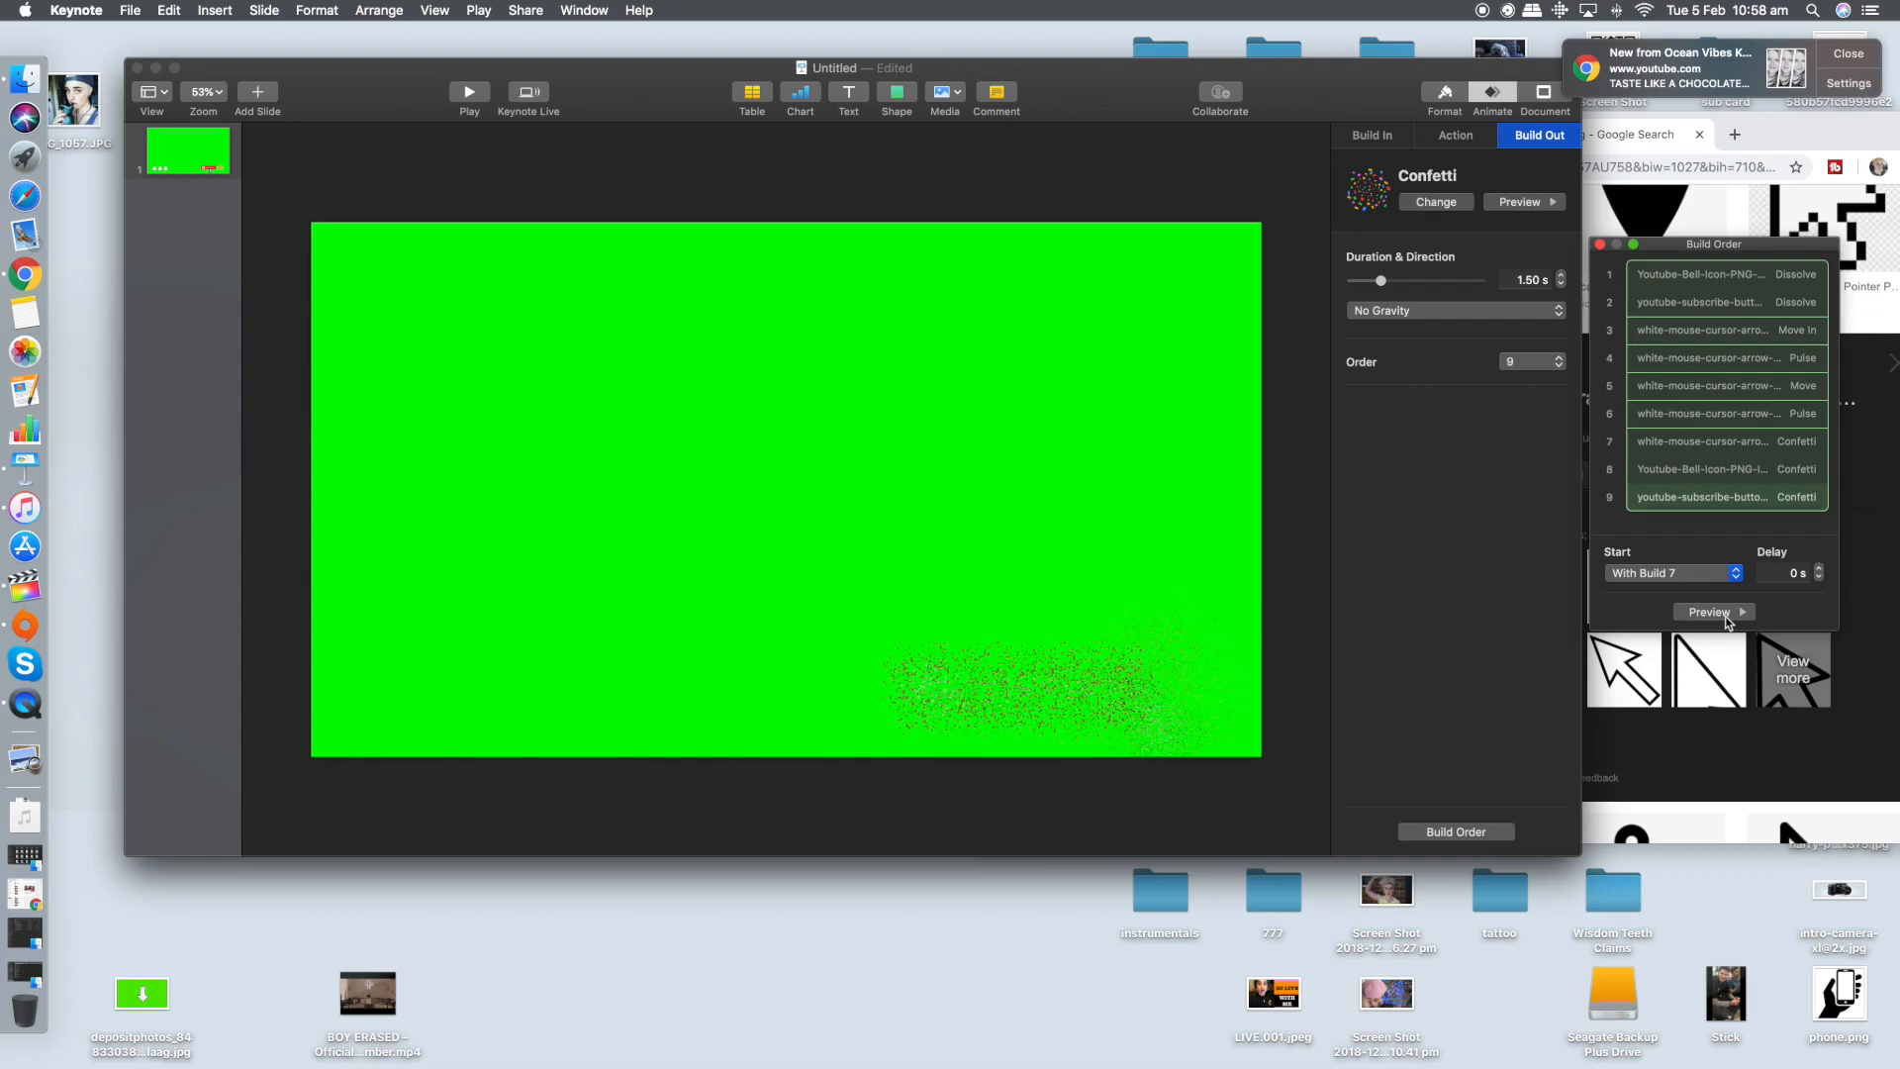
left_click(1726, 497)
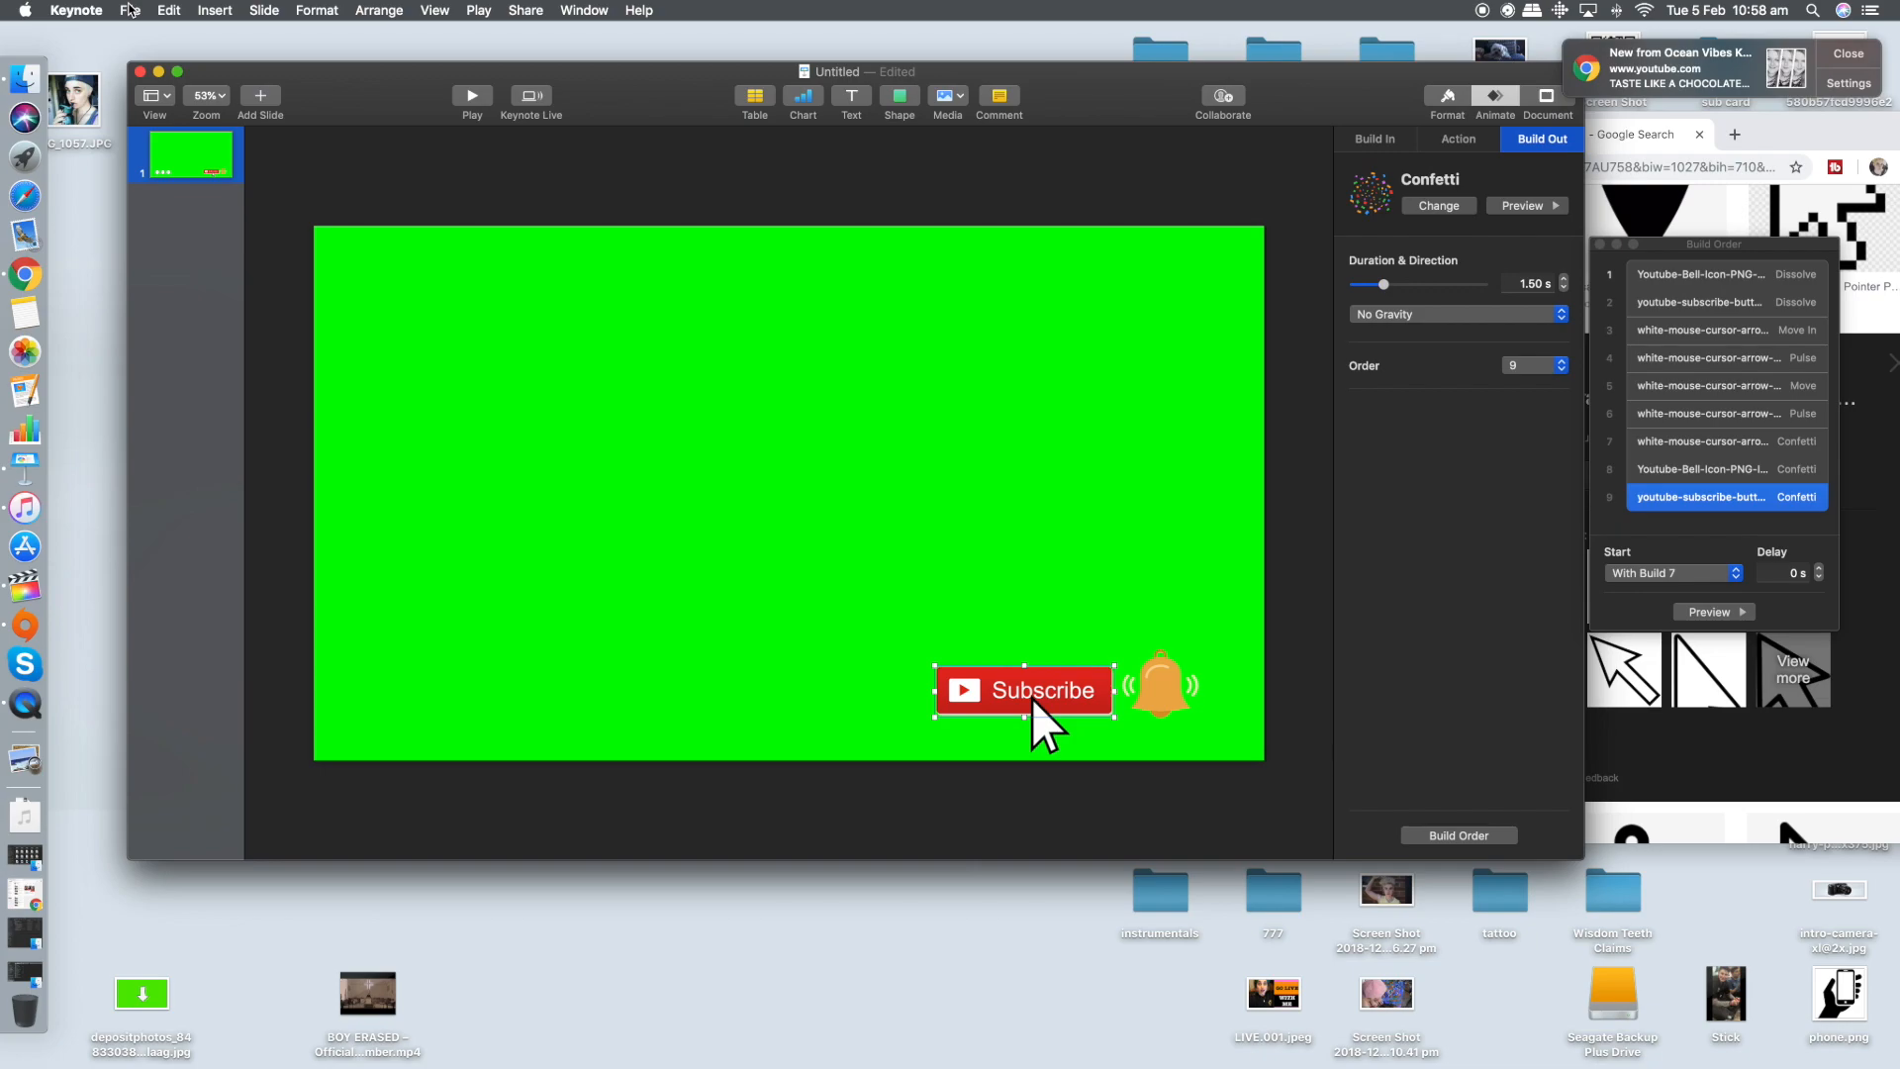
Export a 1080p self-playing movie into a new 'How to make a subscribe button' folder in Tech
left_click(128, 10)
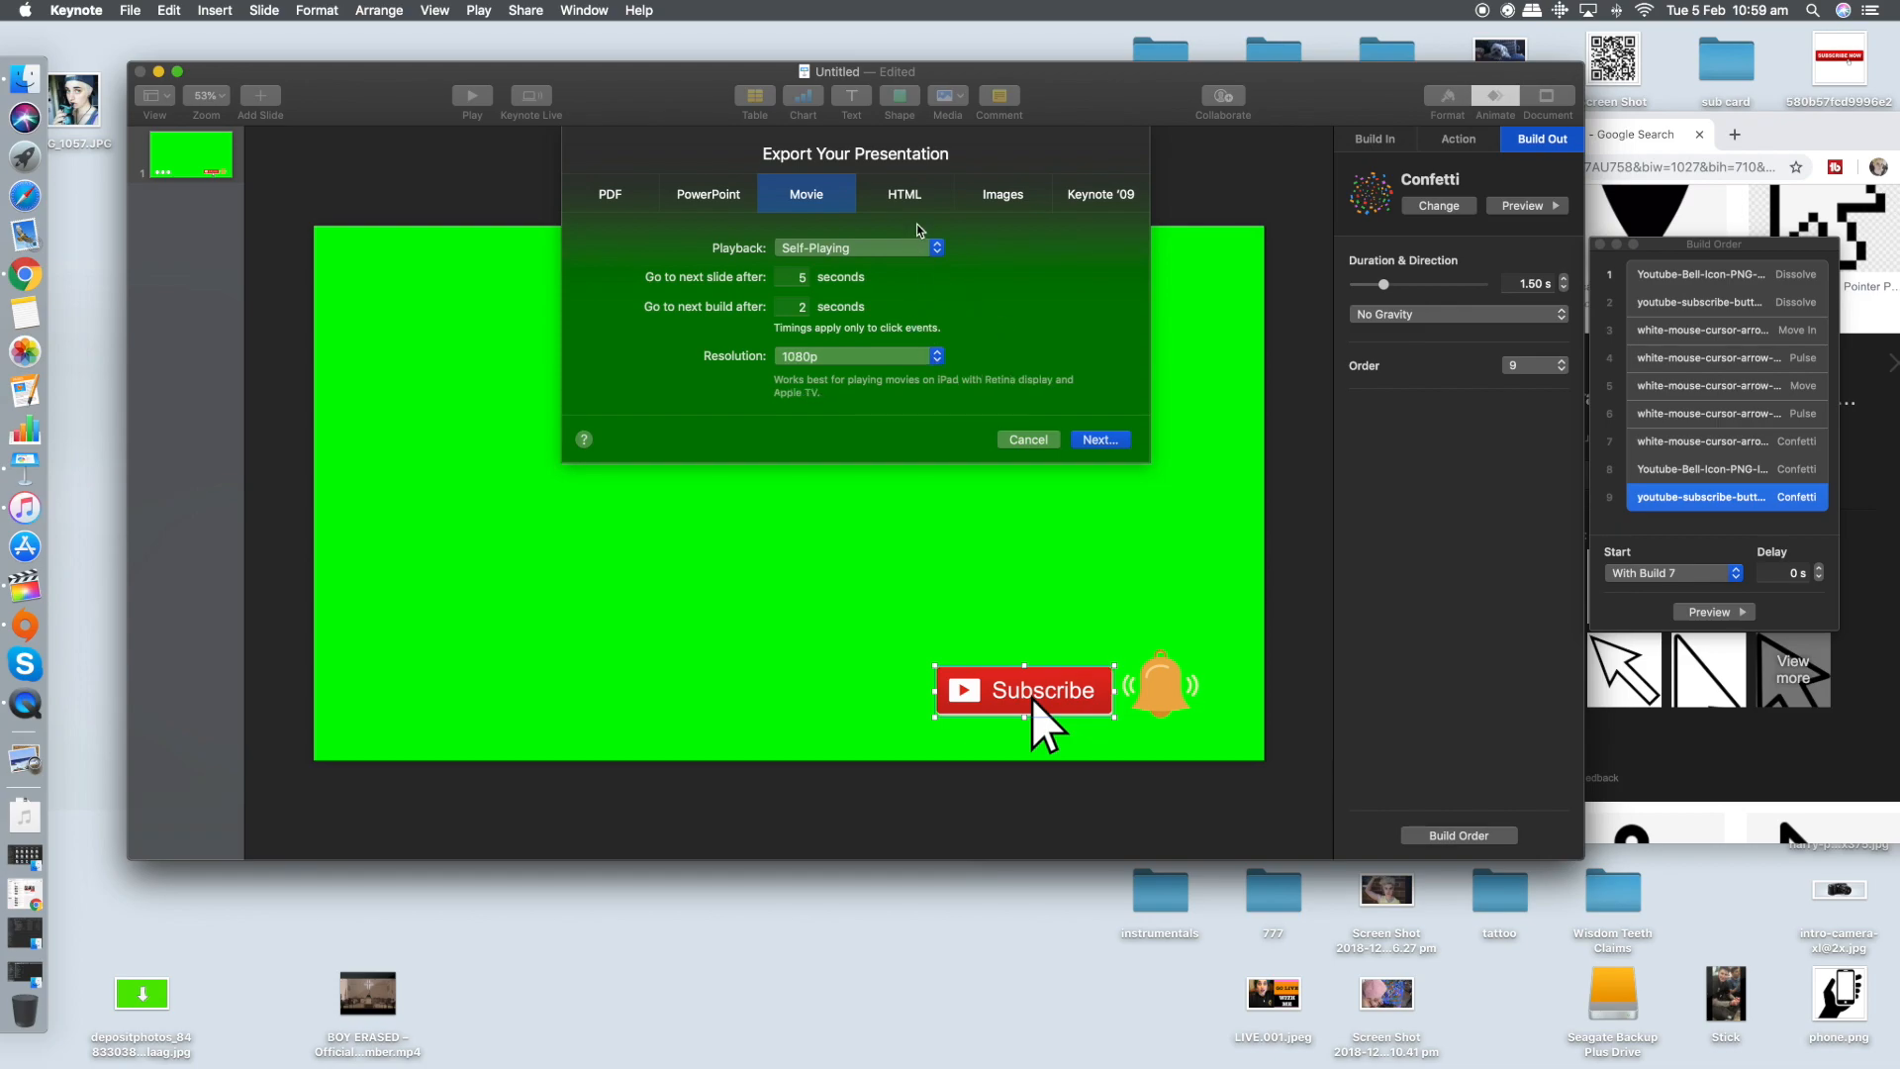
left_click(1100, 439)
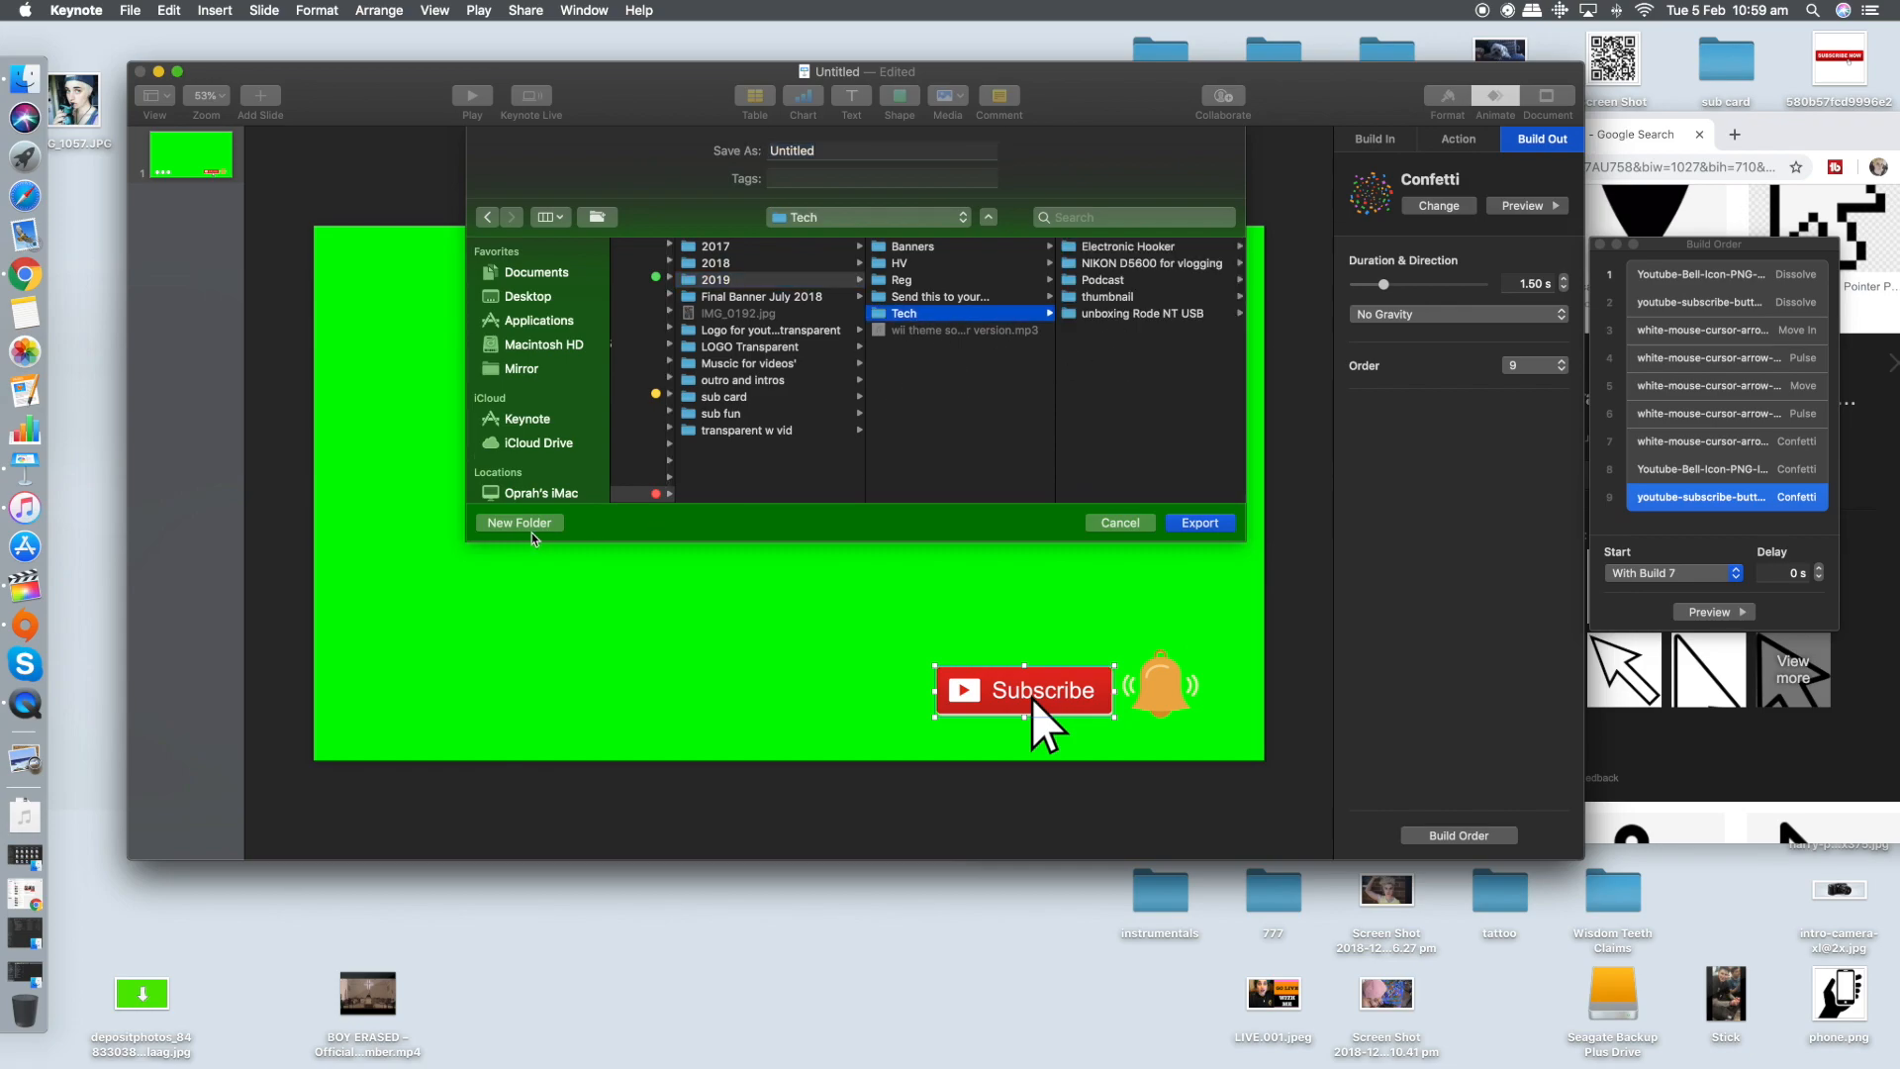
left_click(518, 522)
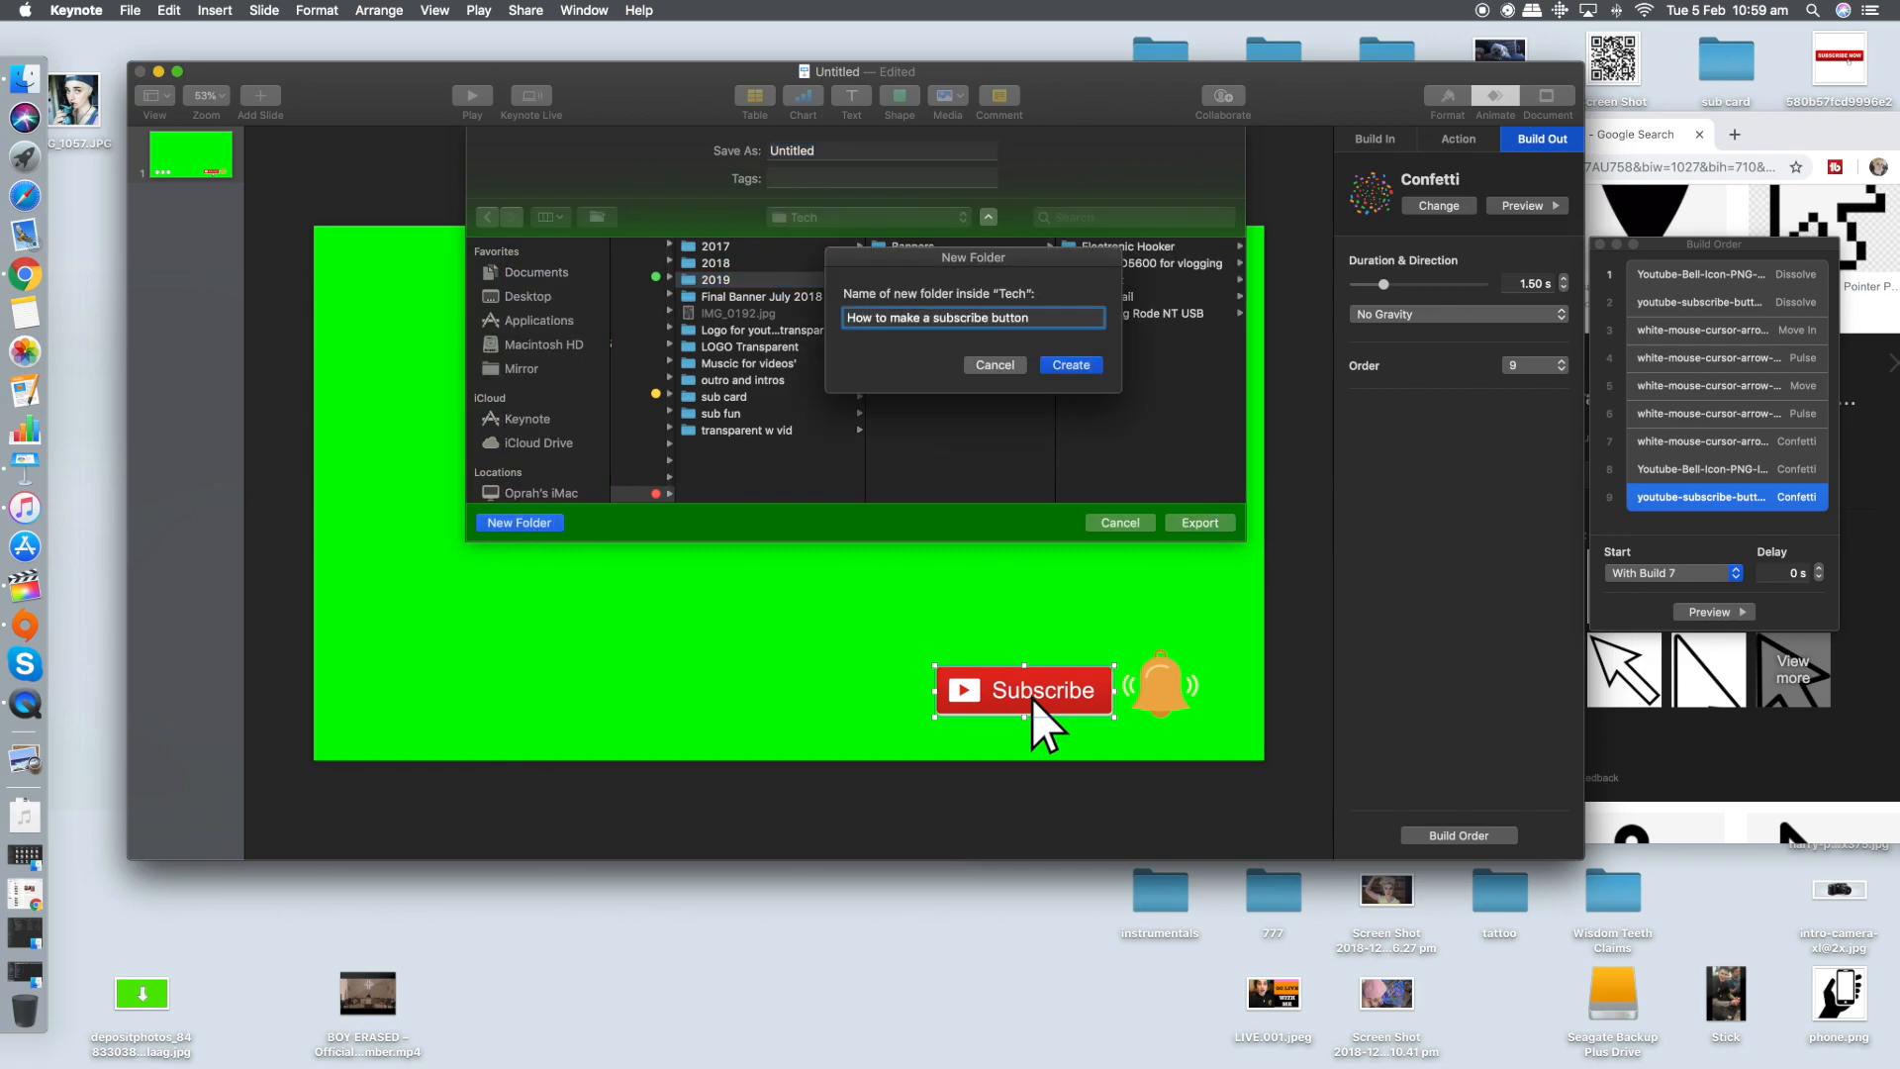
left_click(1071, 364)
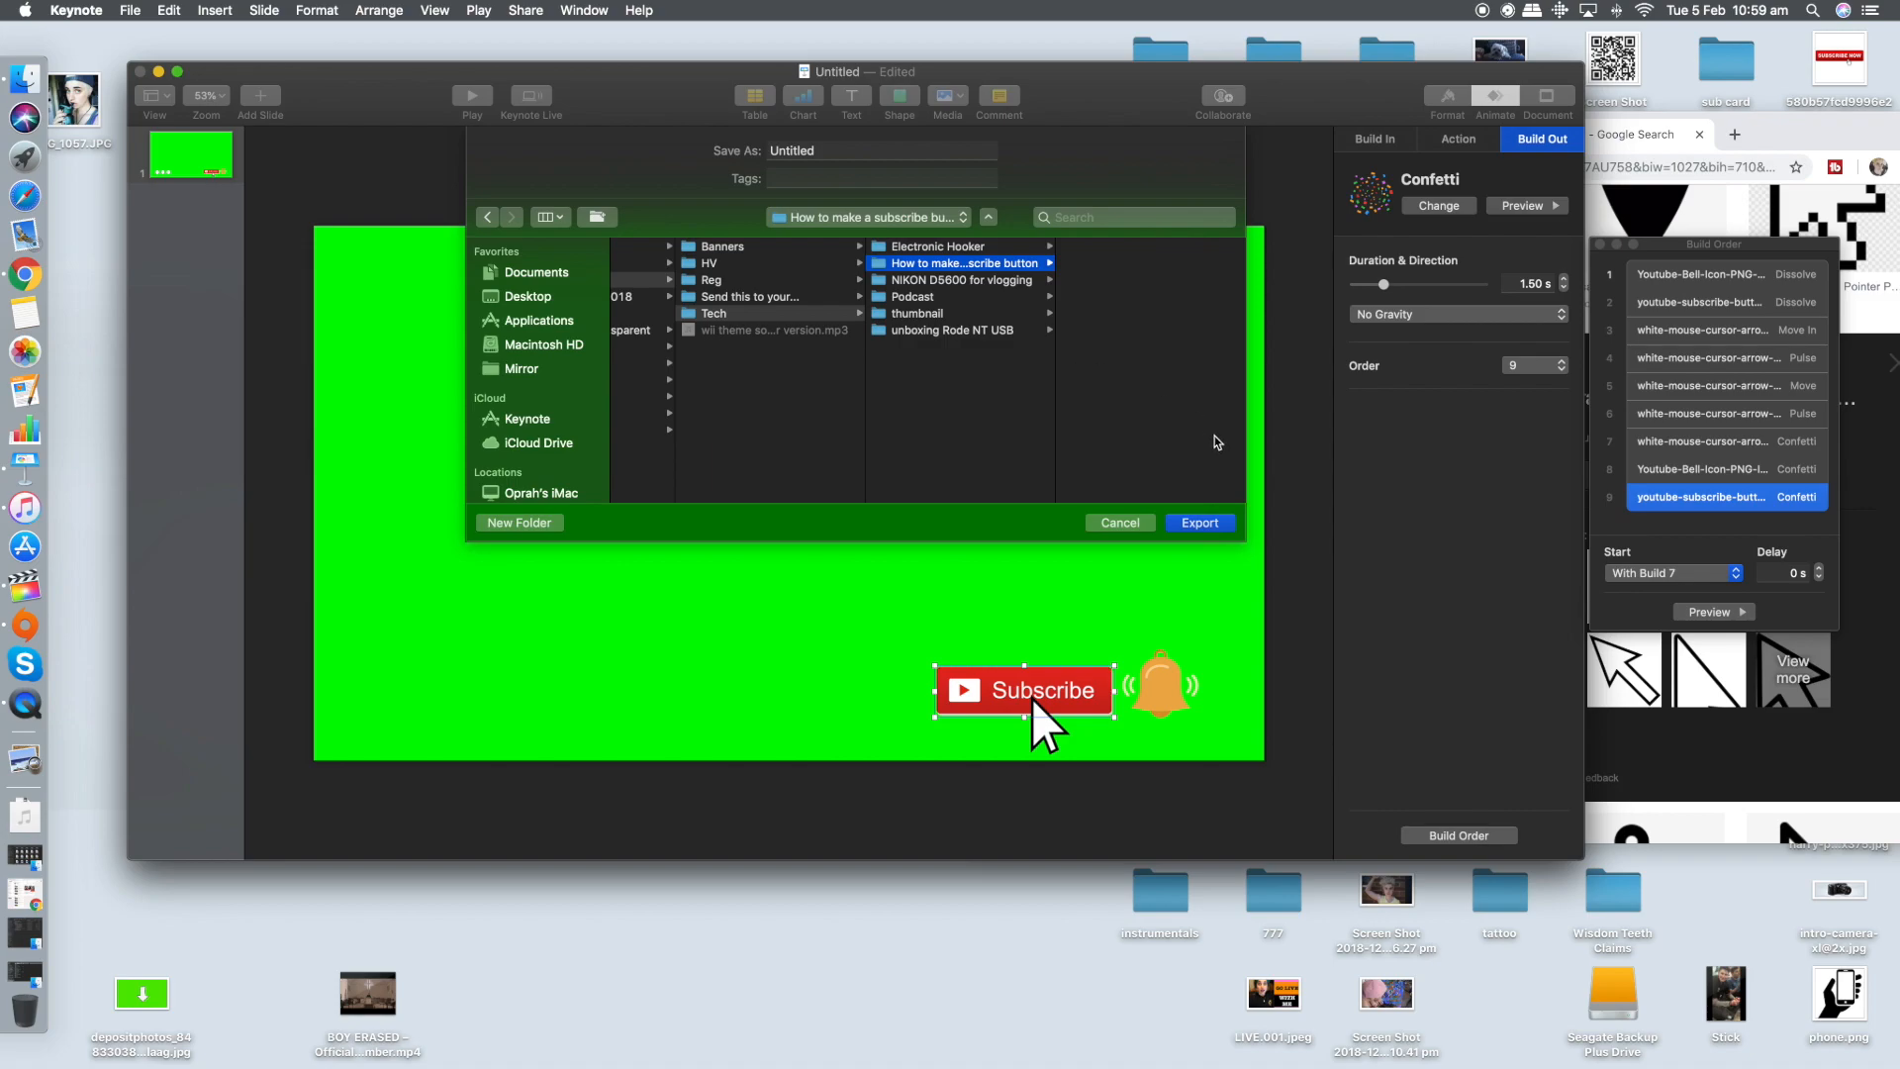
left_click(1199, 522)
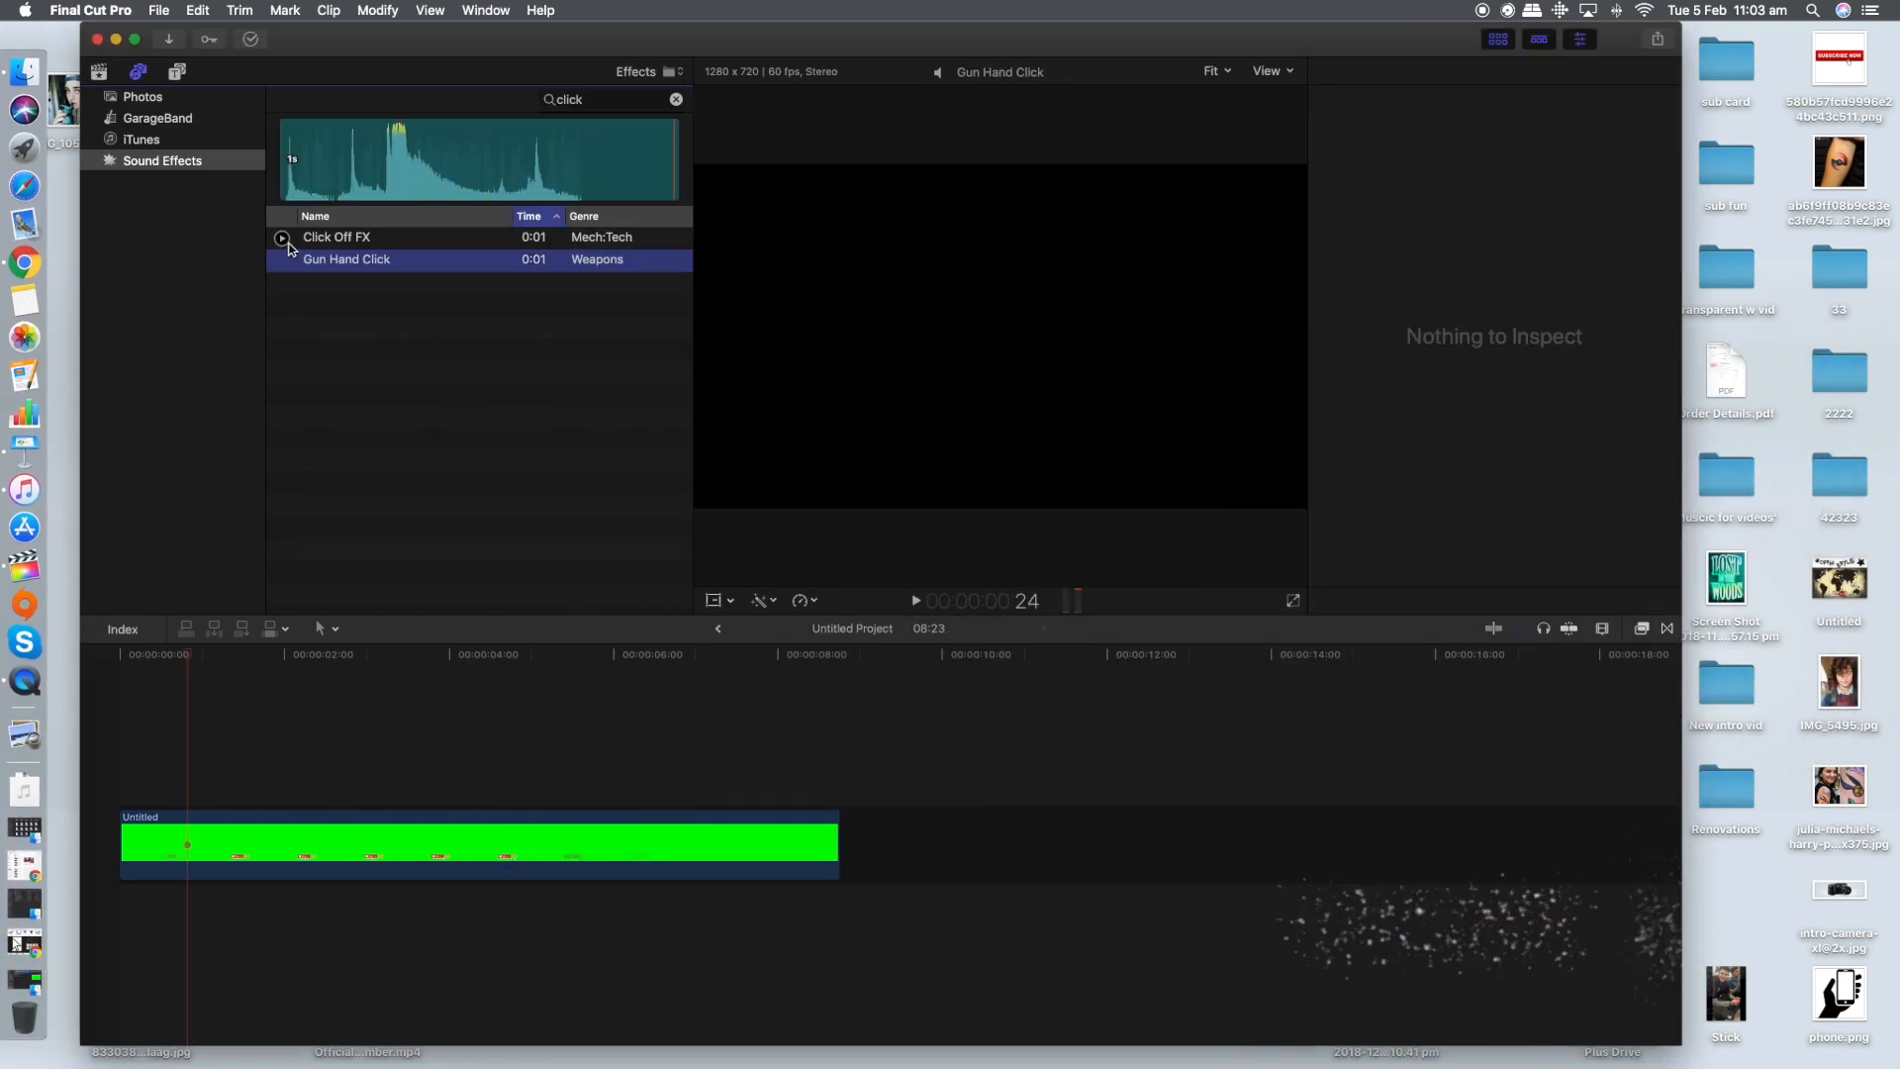
Preview the Click Off FX and Bottle Cork sound effects for the clip's clicks
left_click(336, 237)
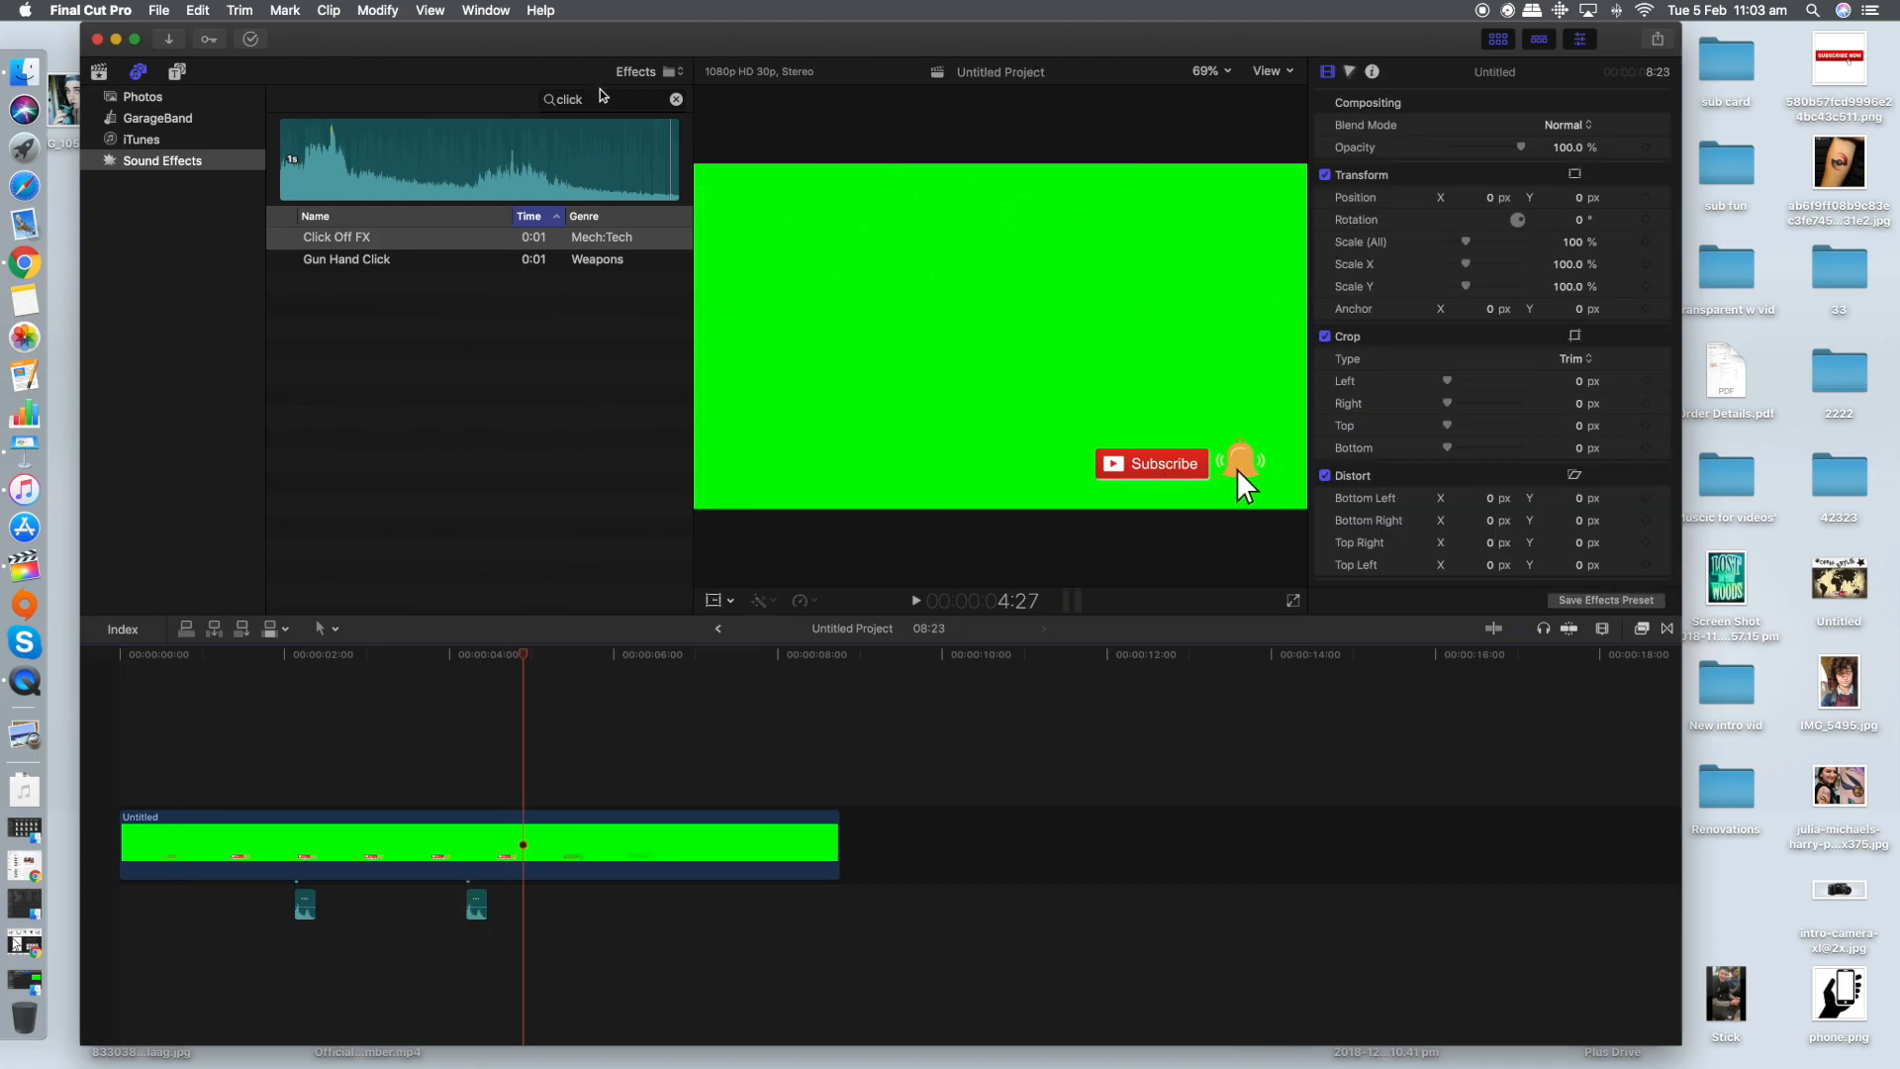
left_click(675, 99)
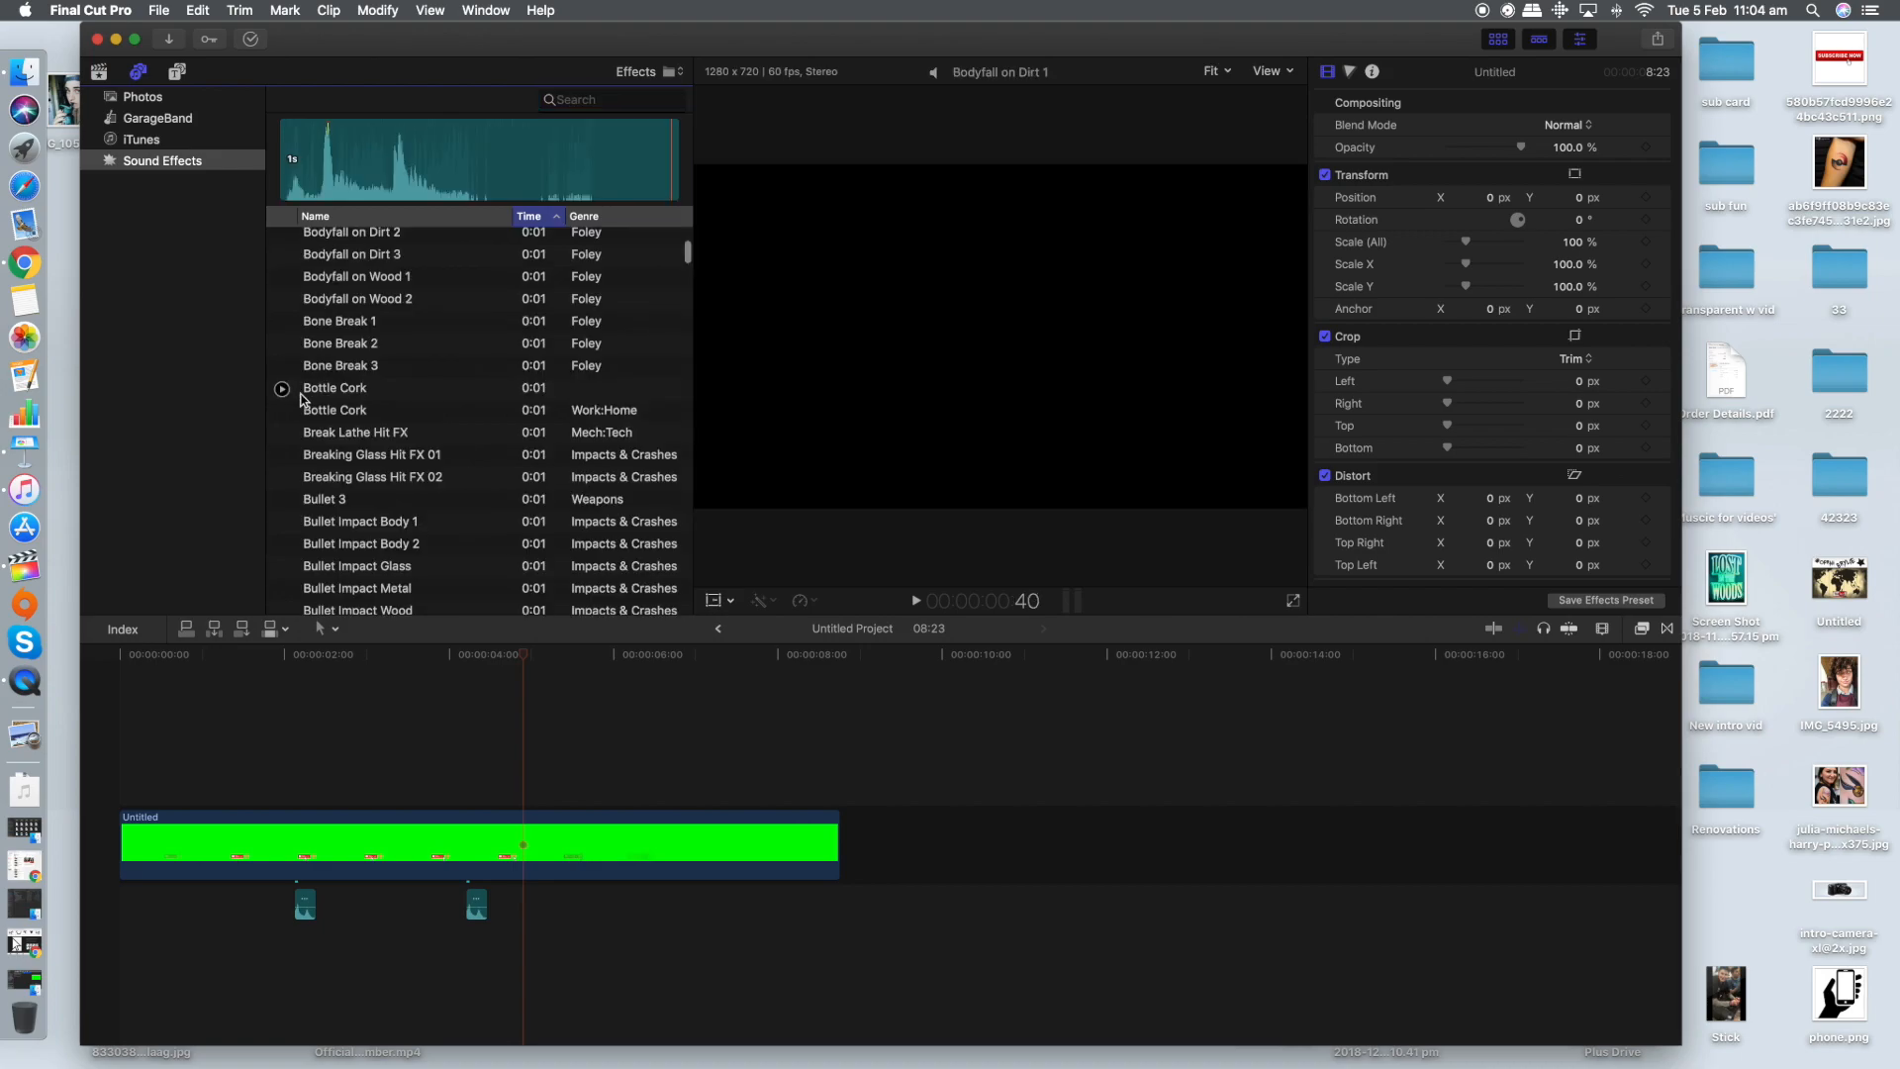
left_click(281, 410)
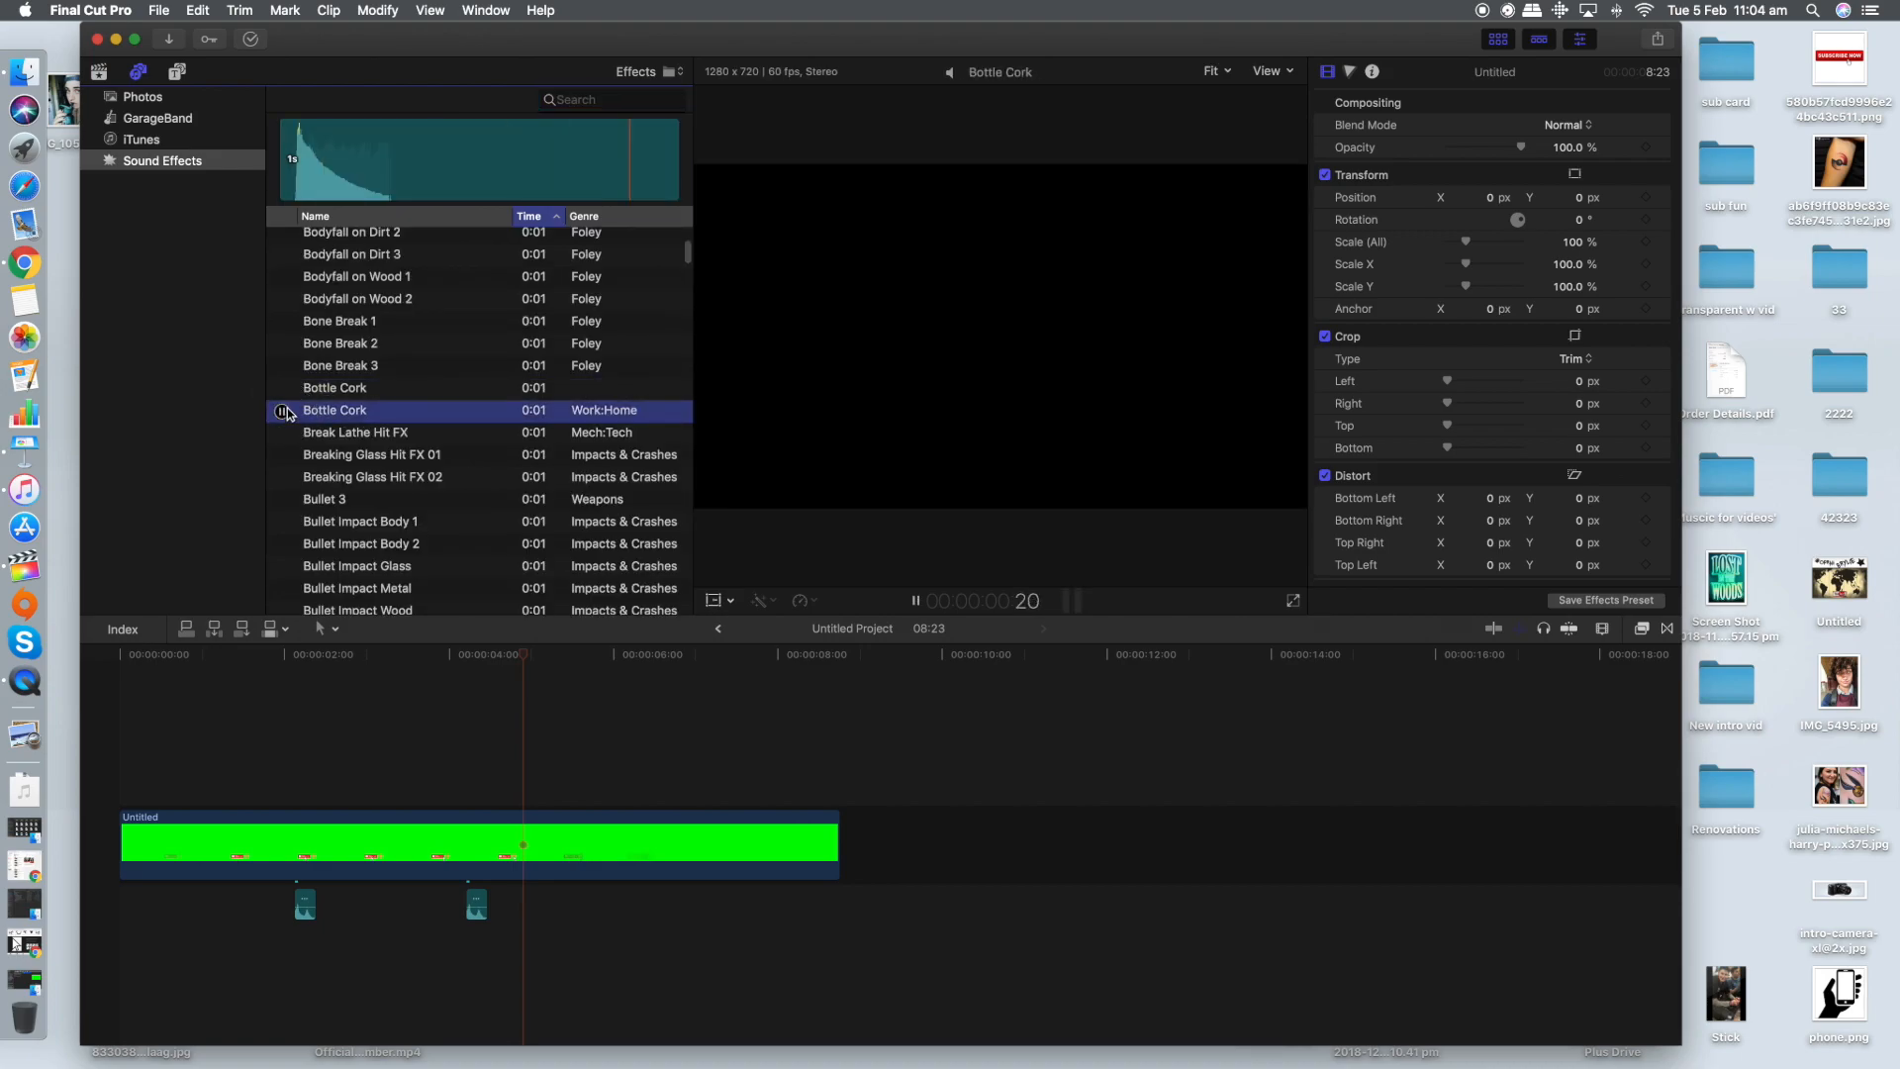
left_click(334, 388)
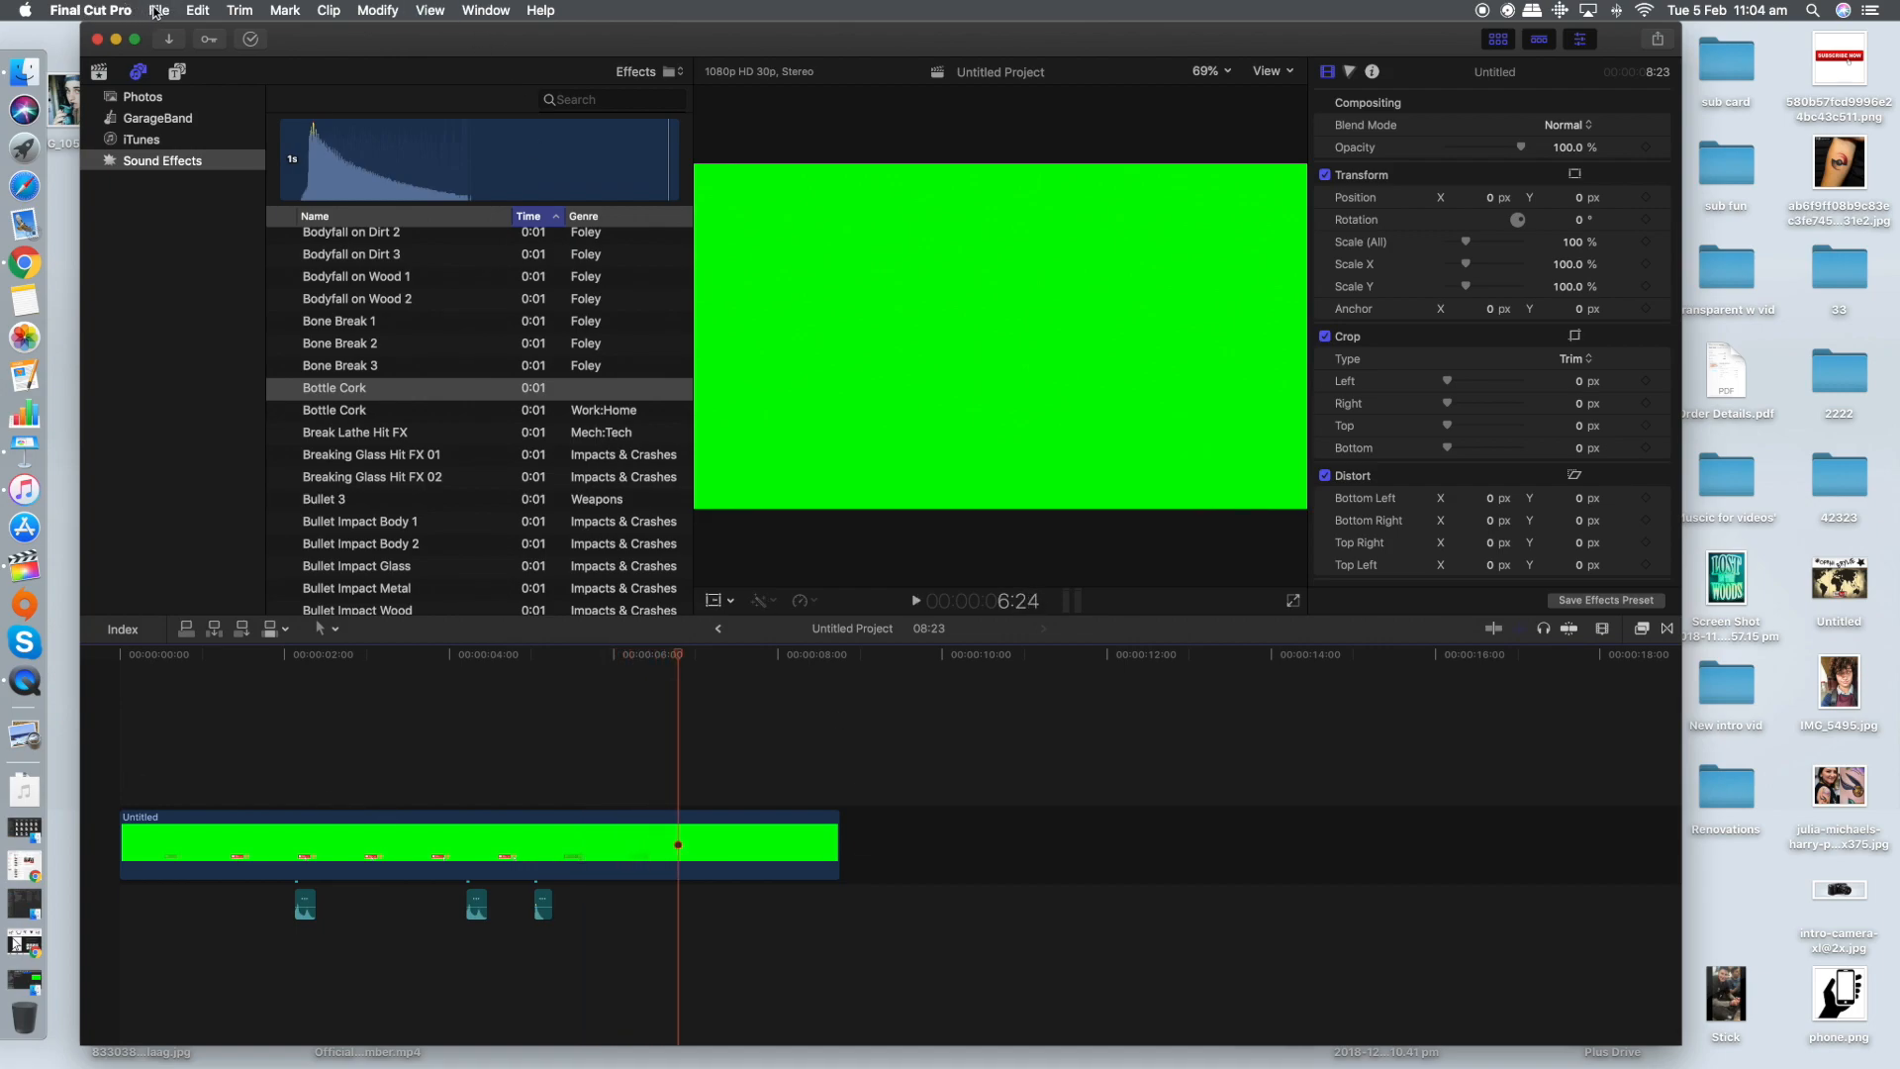
Share a master file named 'done' into the subscribe button folder
left_click(162, 10)
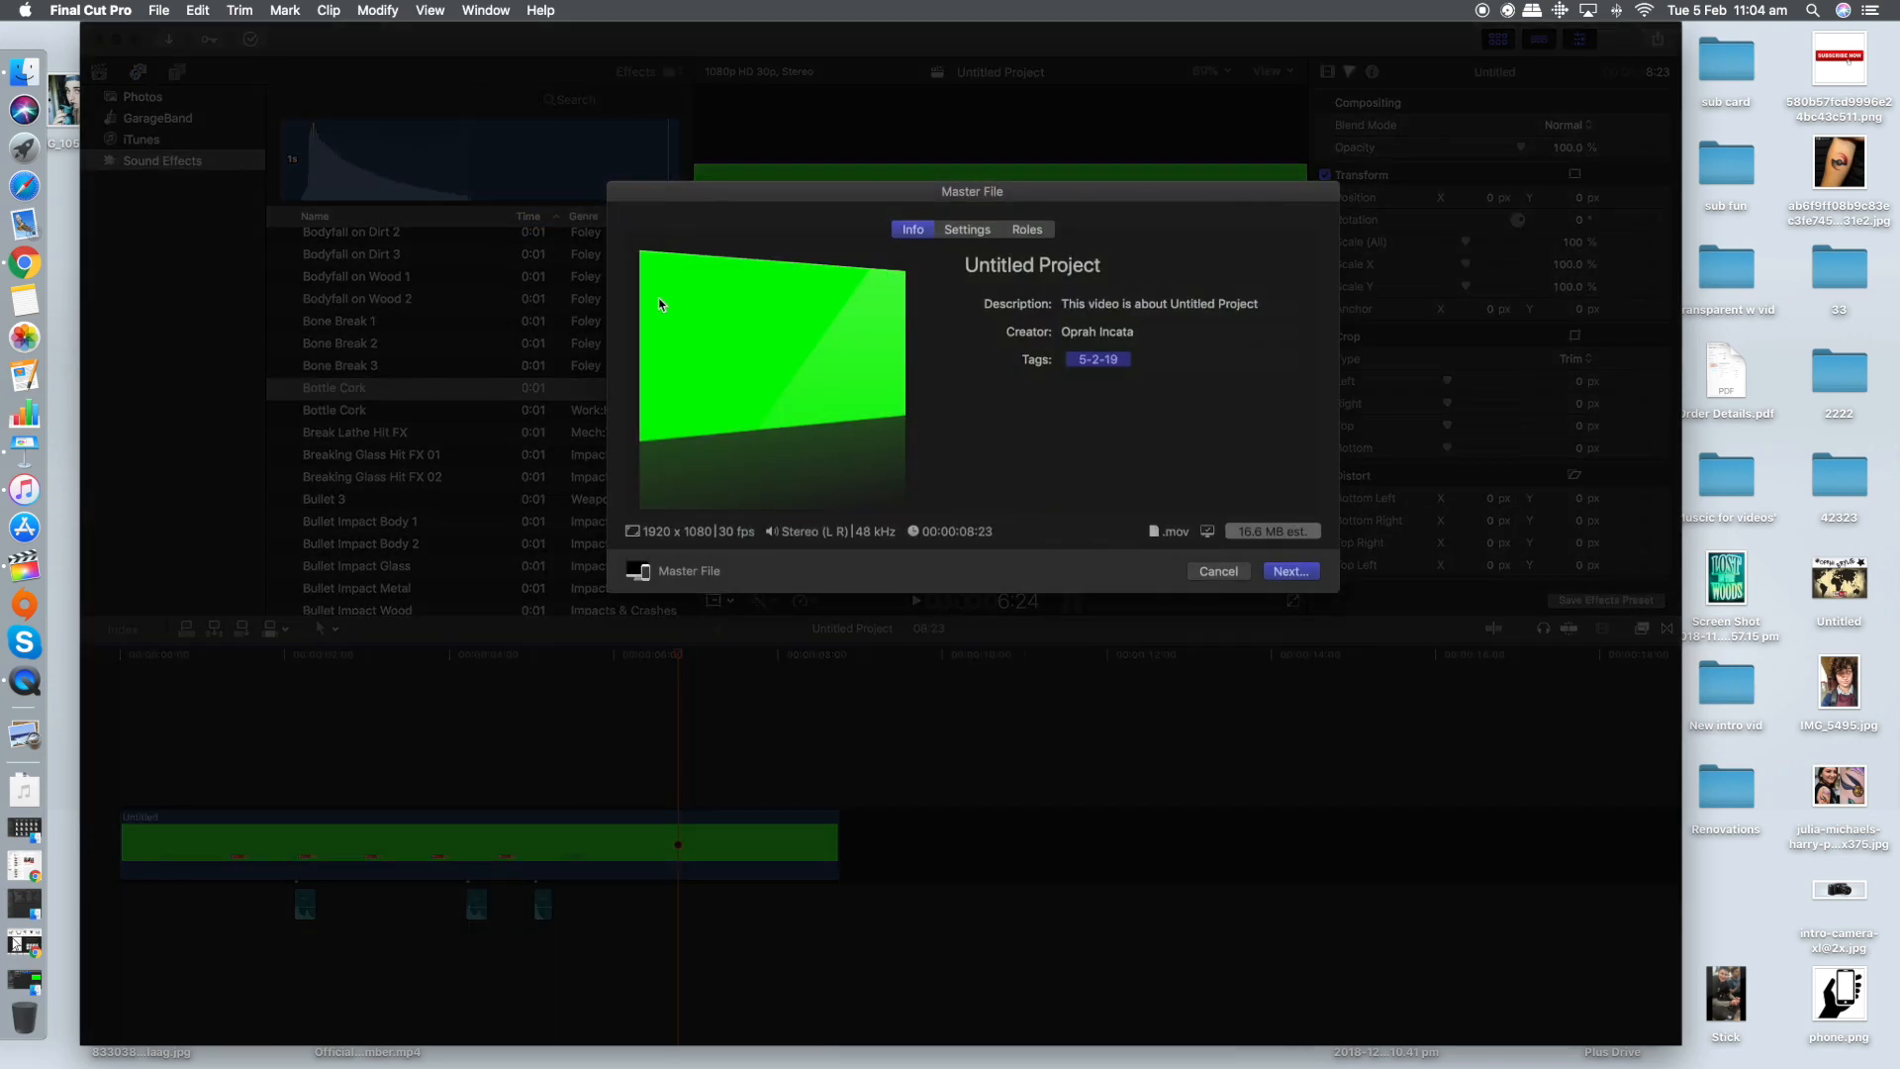
left_click(1291, 570)
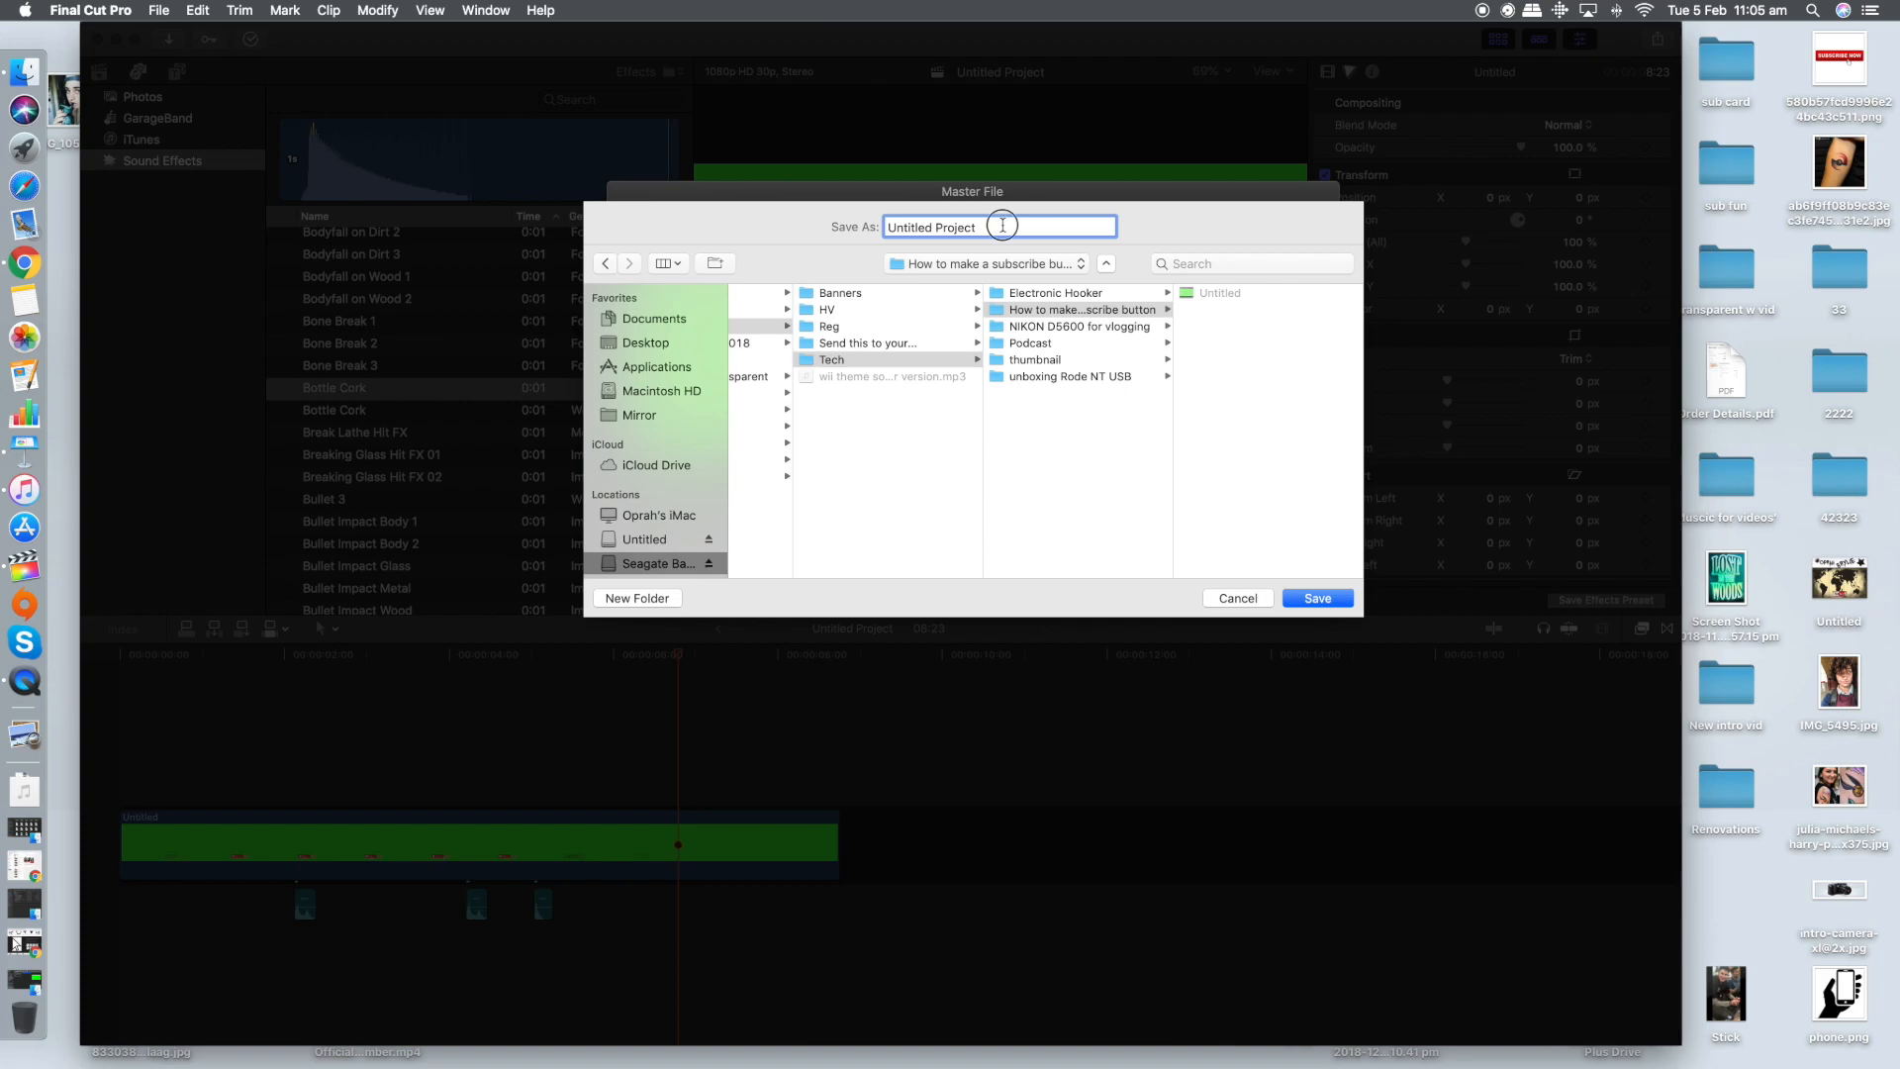
type("done")
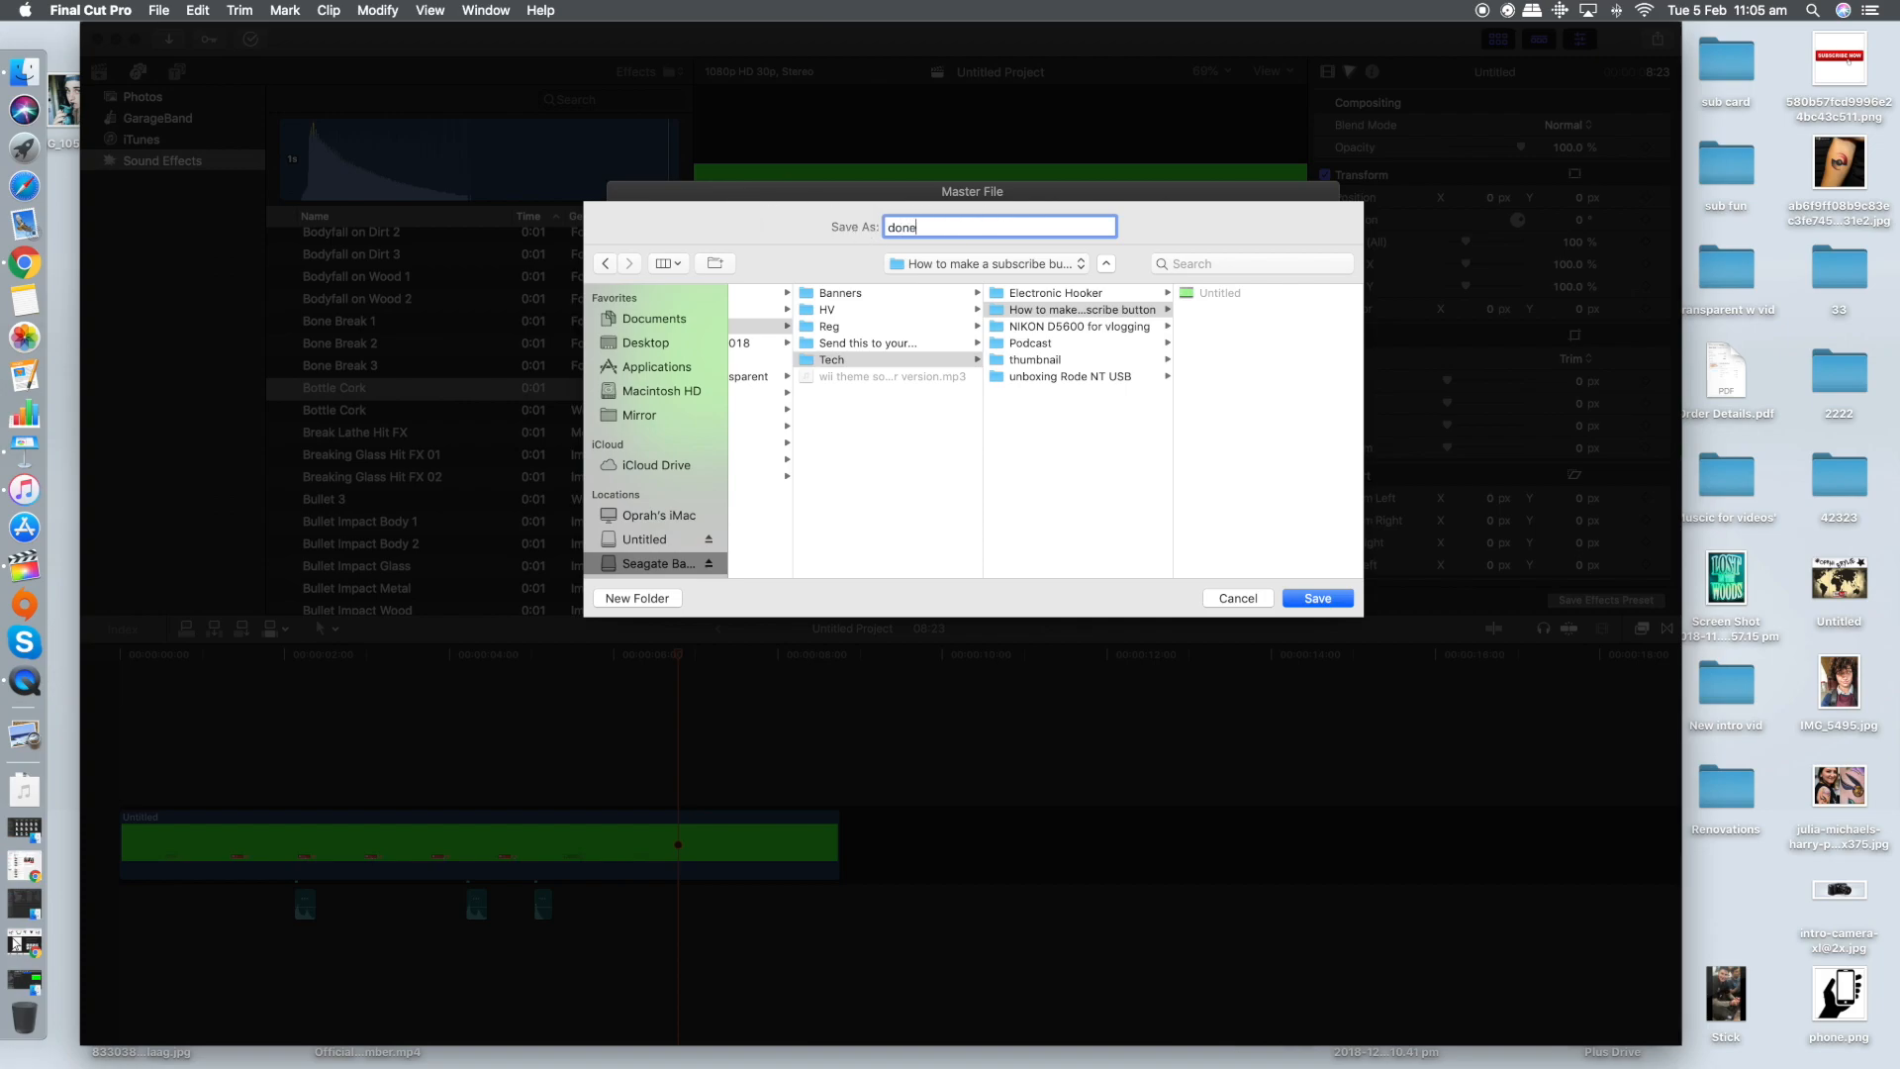
left_click(1318, 598)
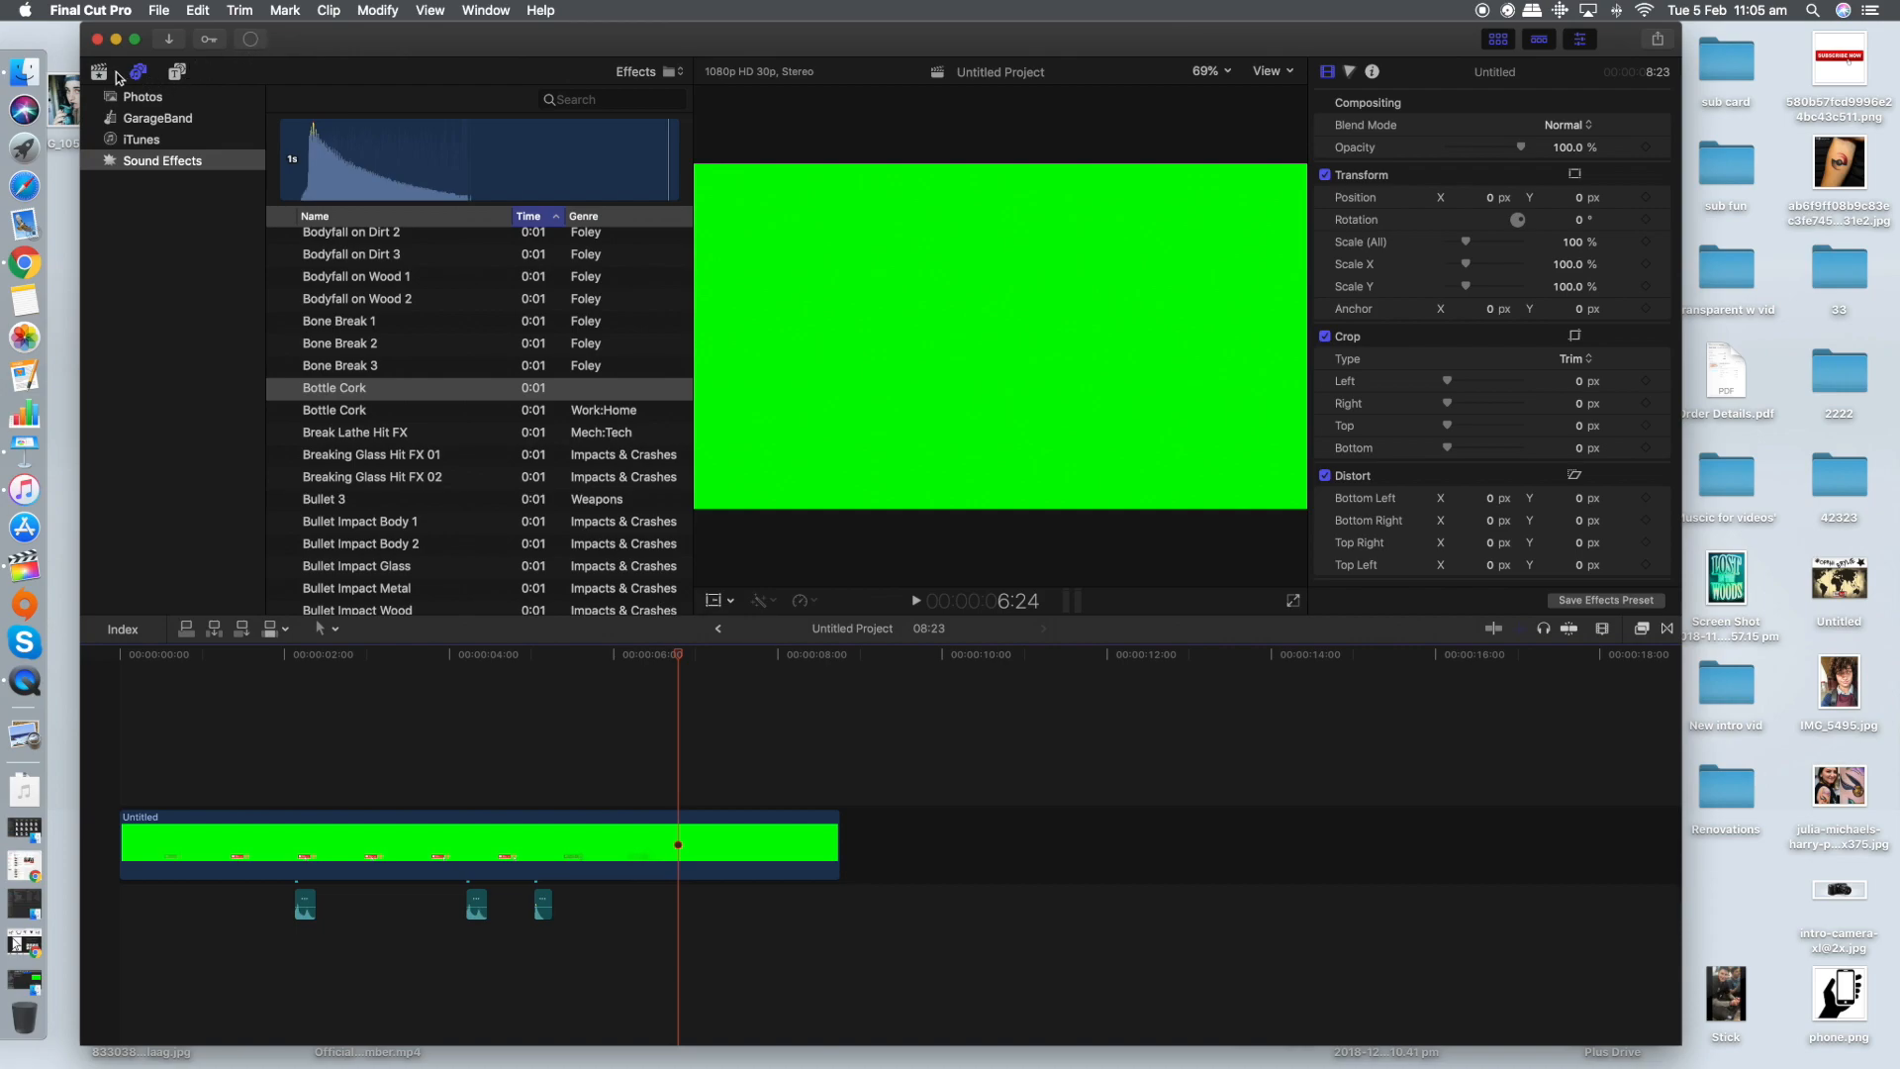
Browse the libraries to the Honesty Vlogs event and open Hellofresh
left_click(99, 71)
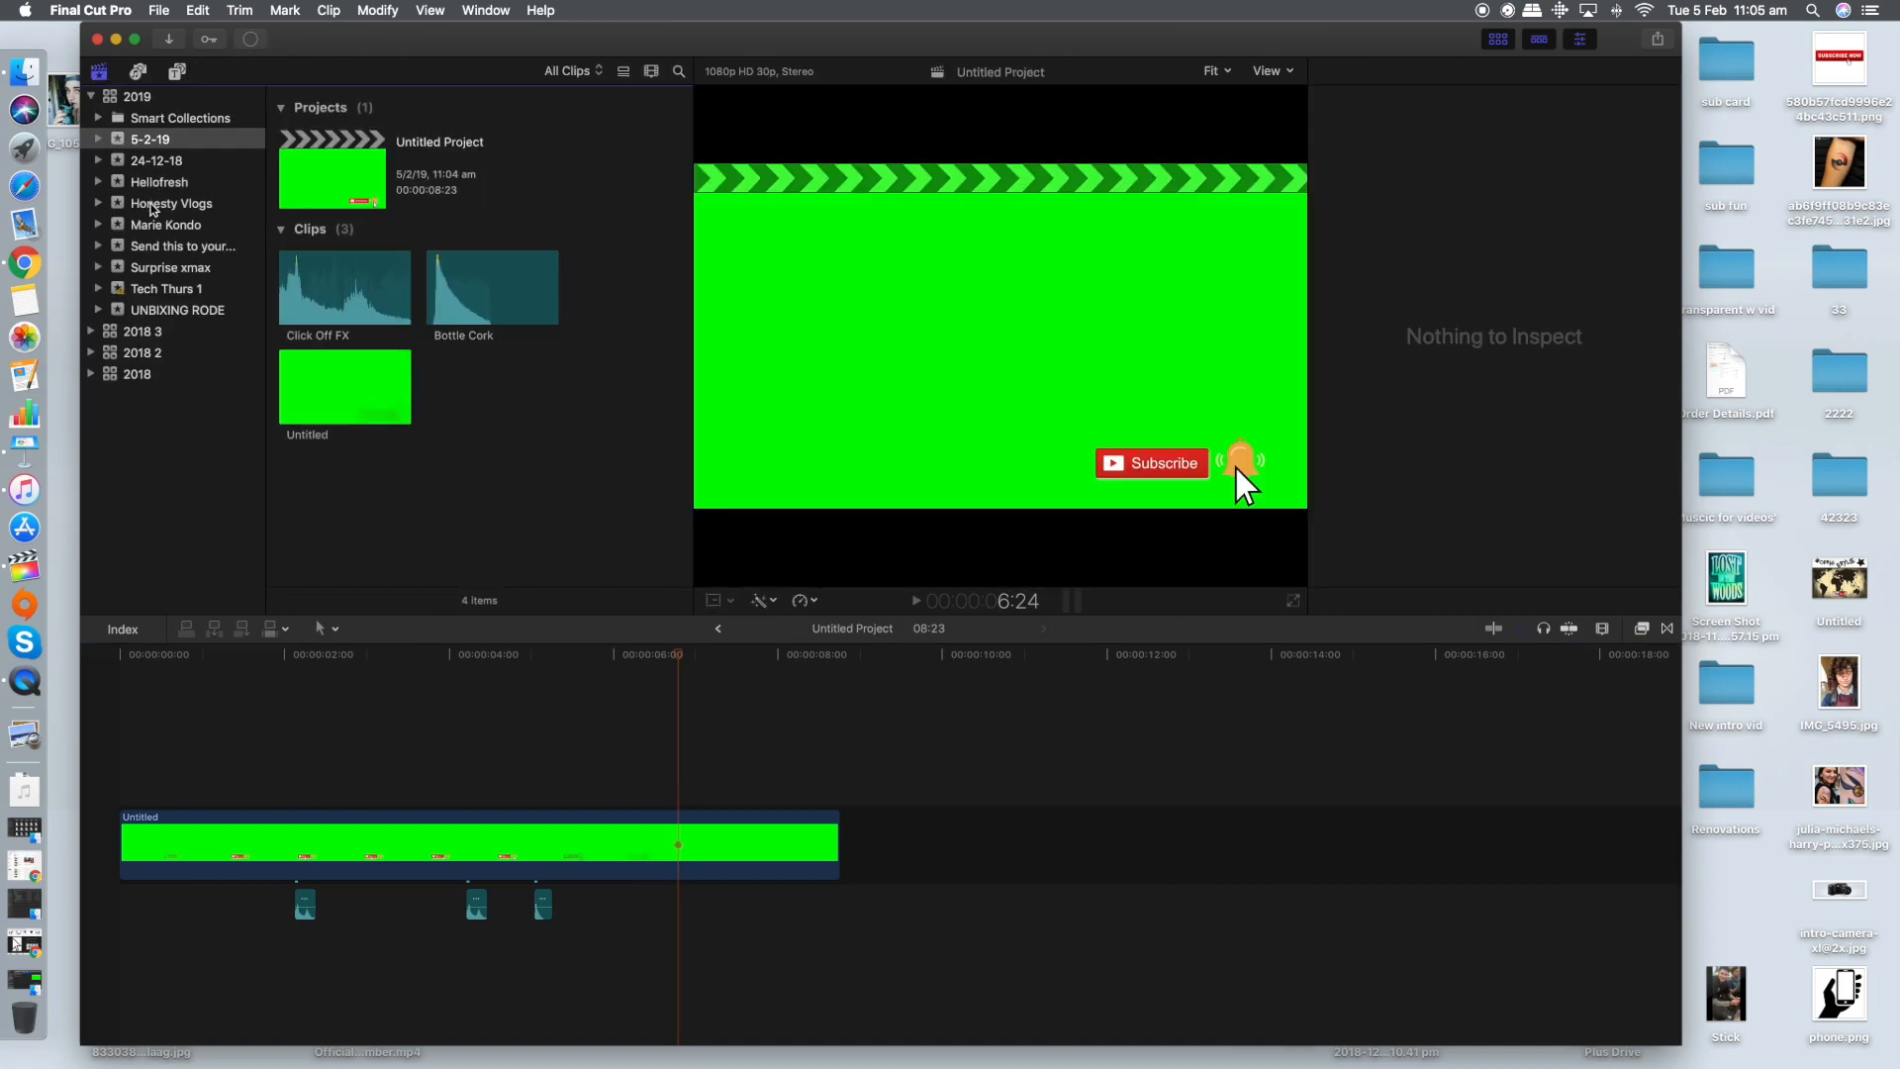
left_click(171, 202)
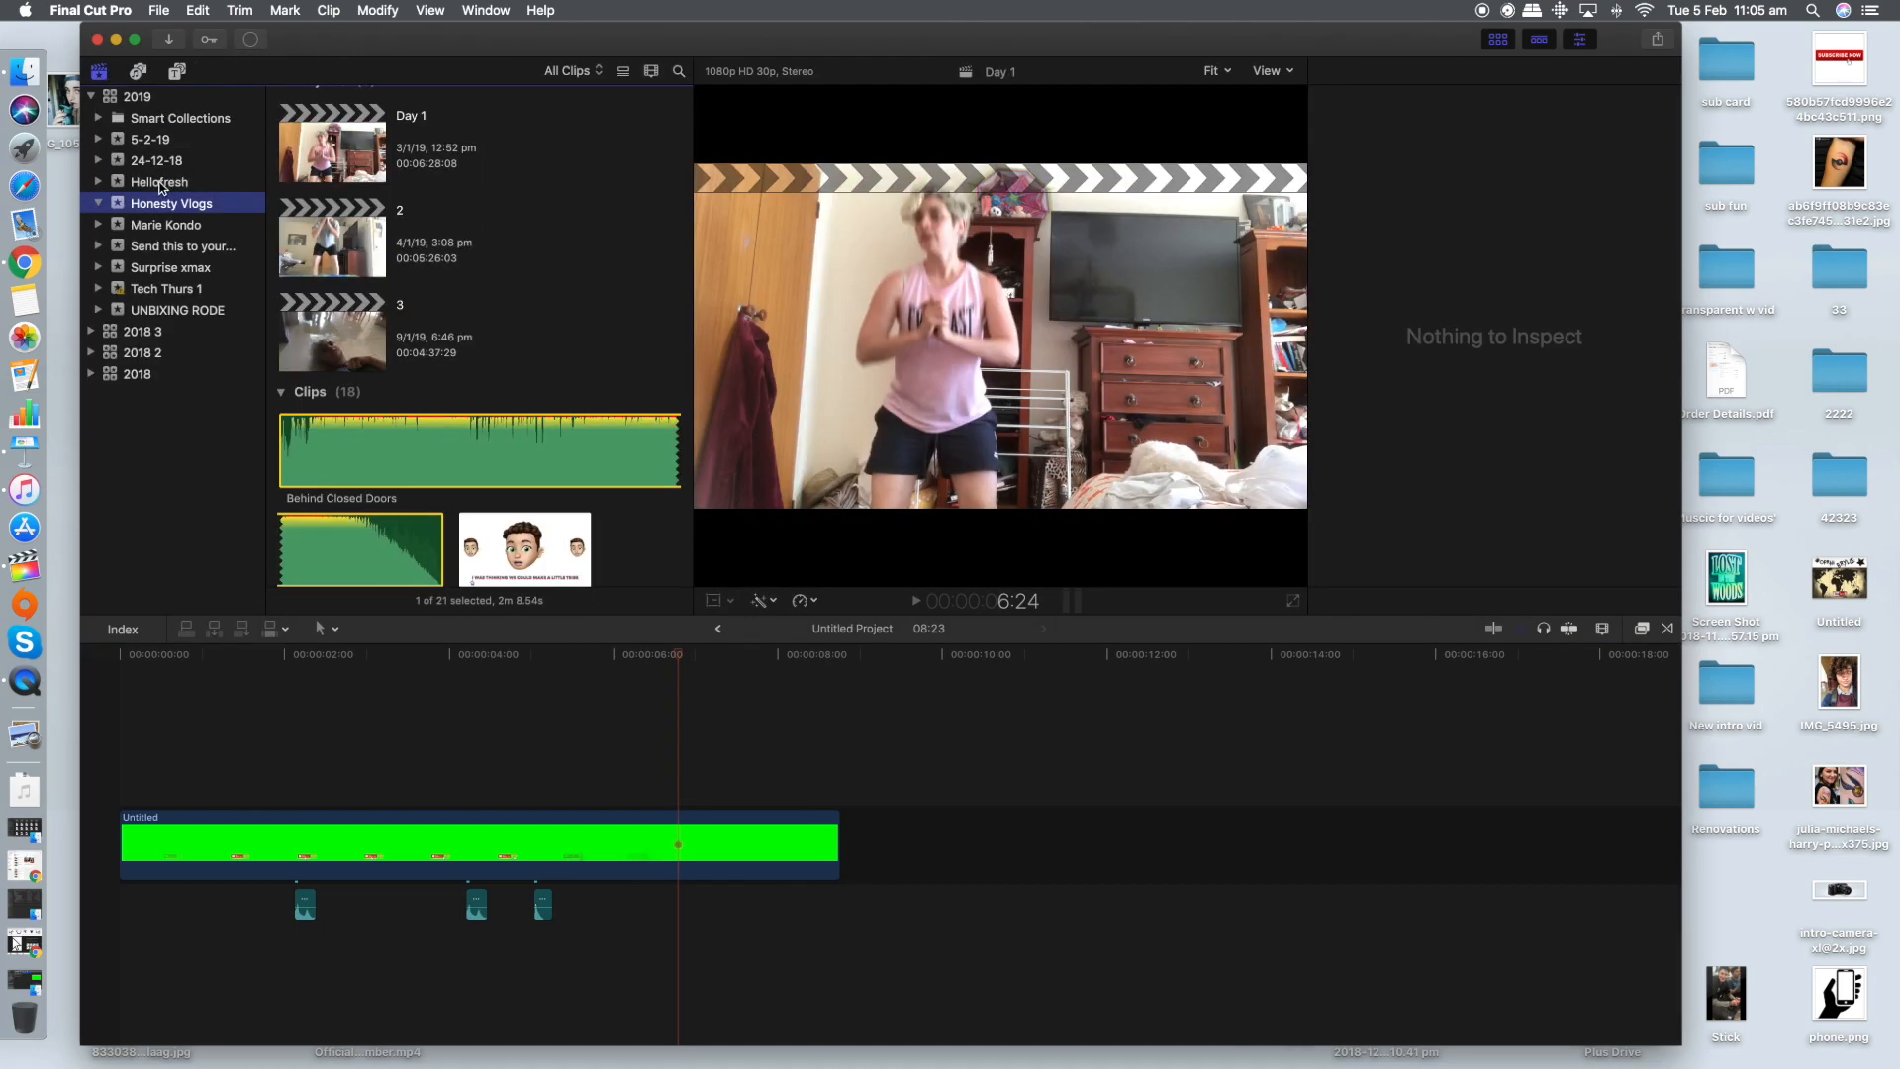
left_click(158, 180)
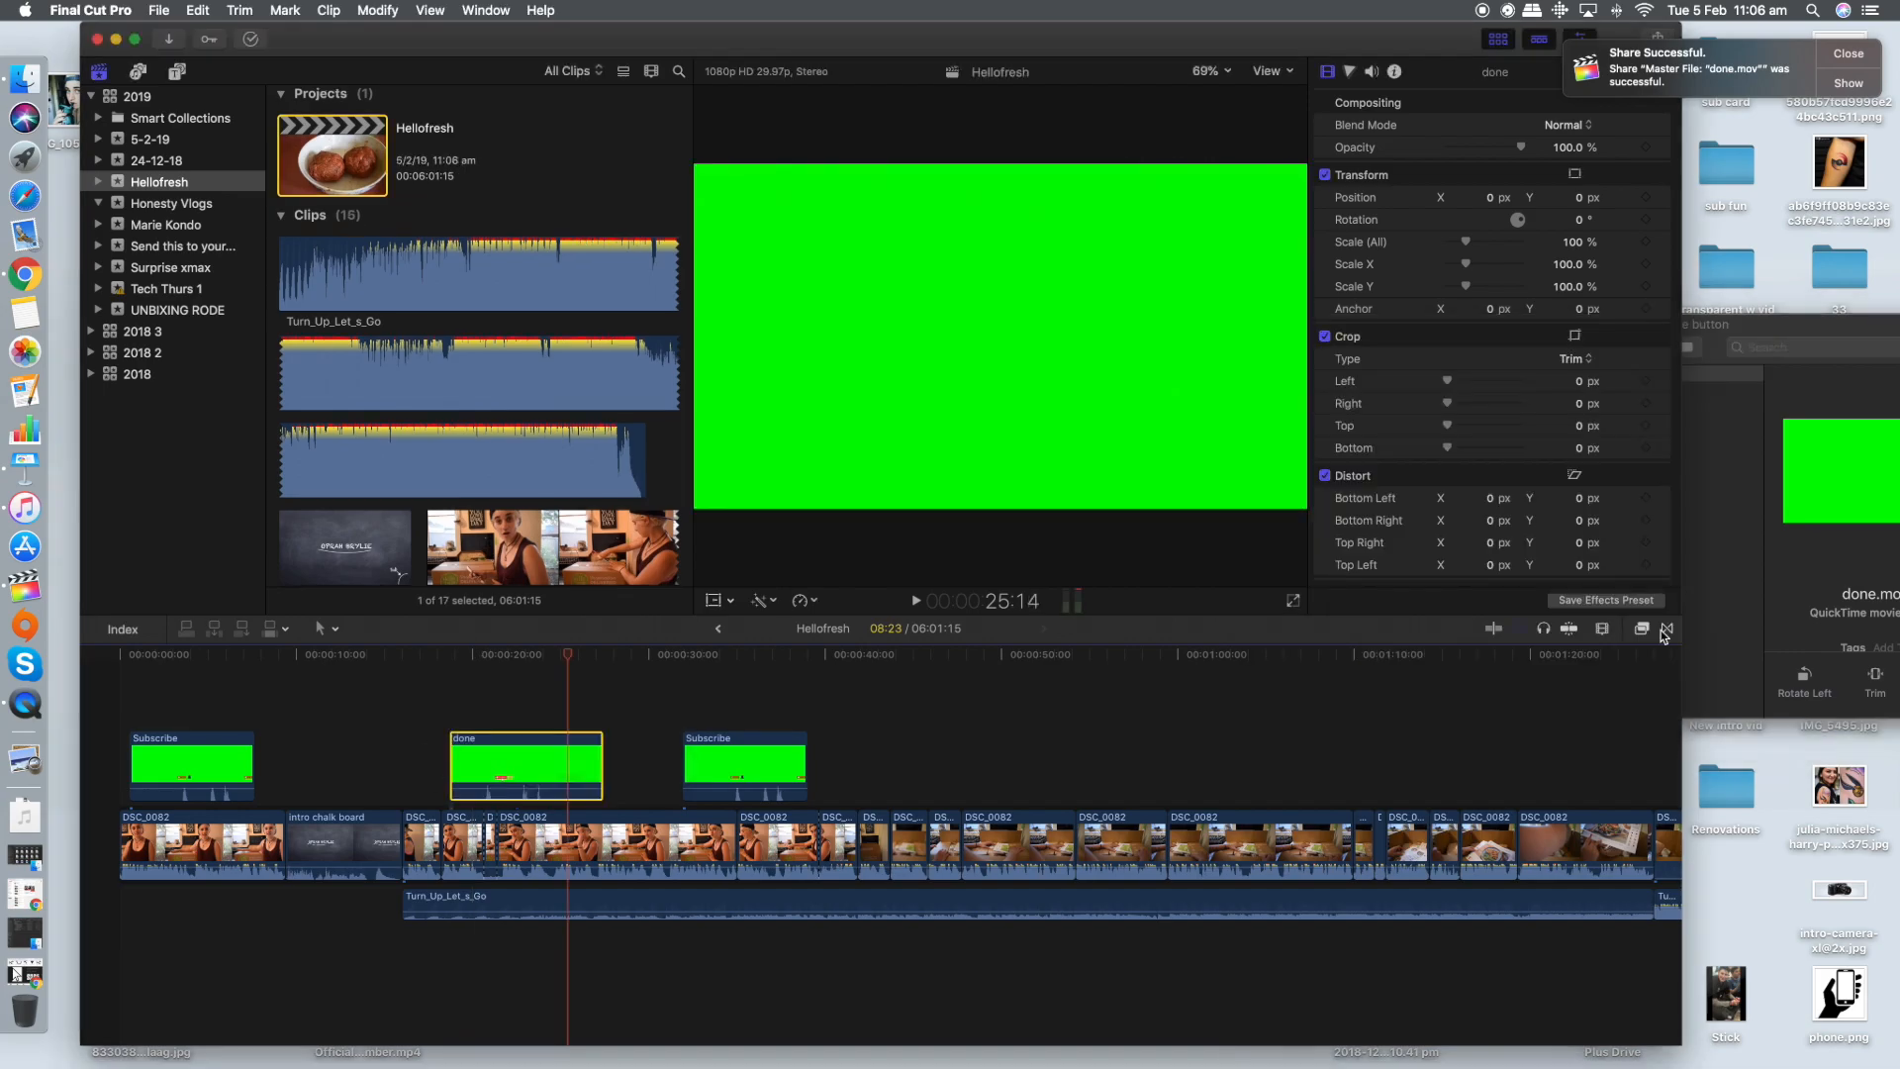
mouse_move(1666, 629)
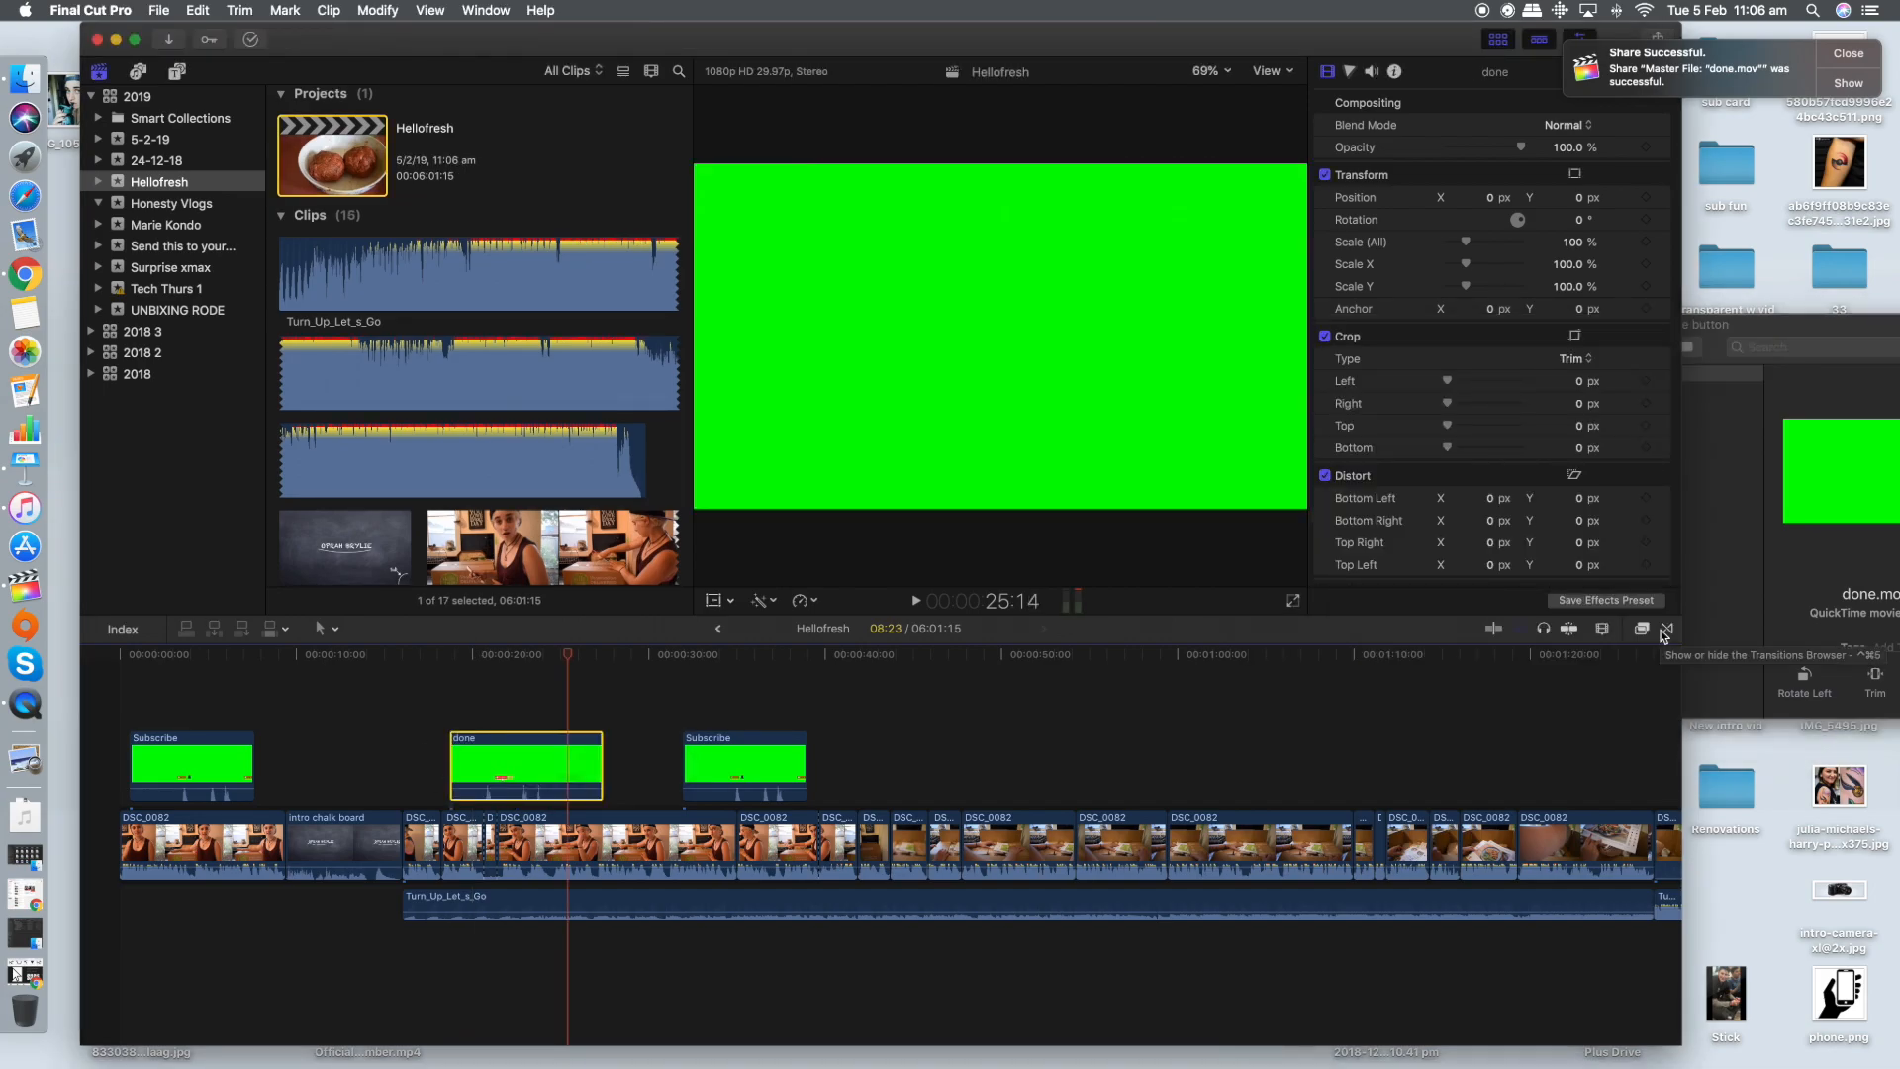
Show the Keying category in the video effects browser for the Keyer effect
left_click(1641, 629)
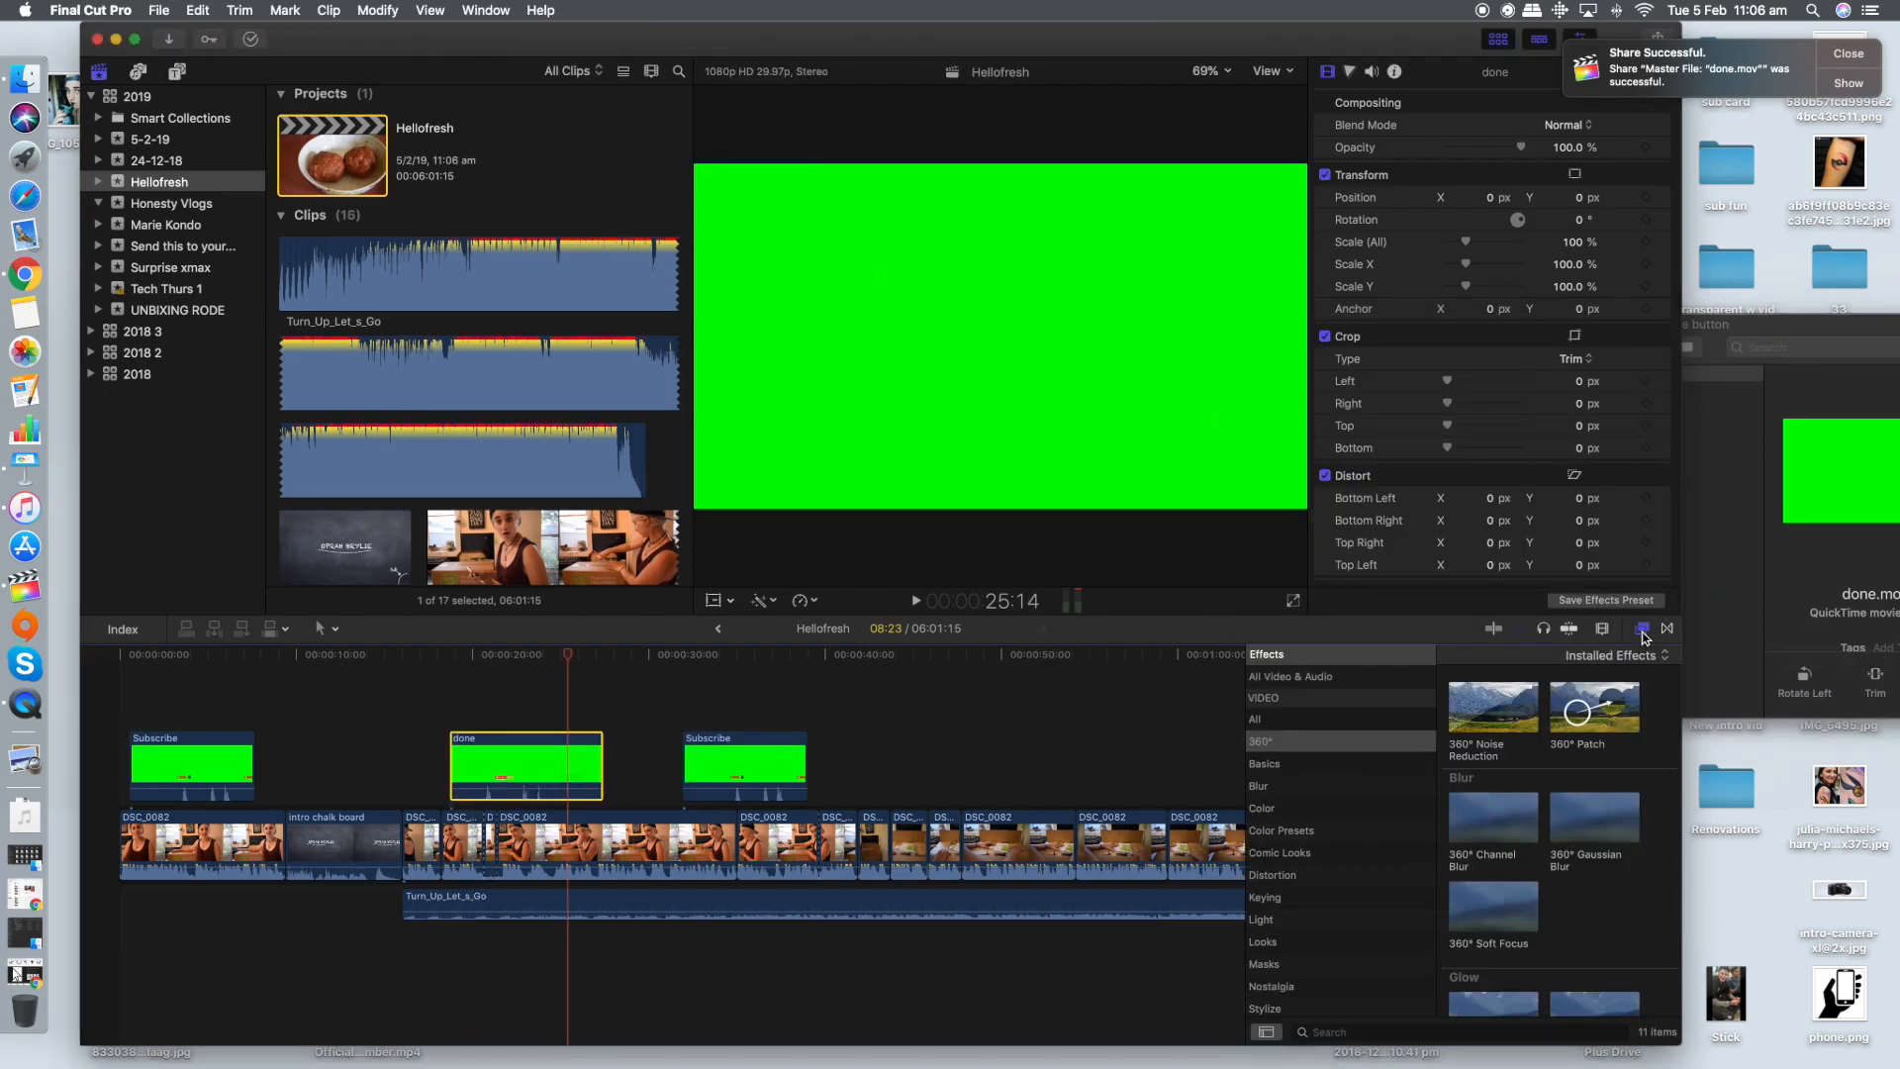
left_click(1265, 896)
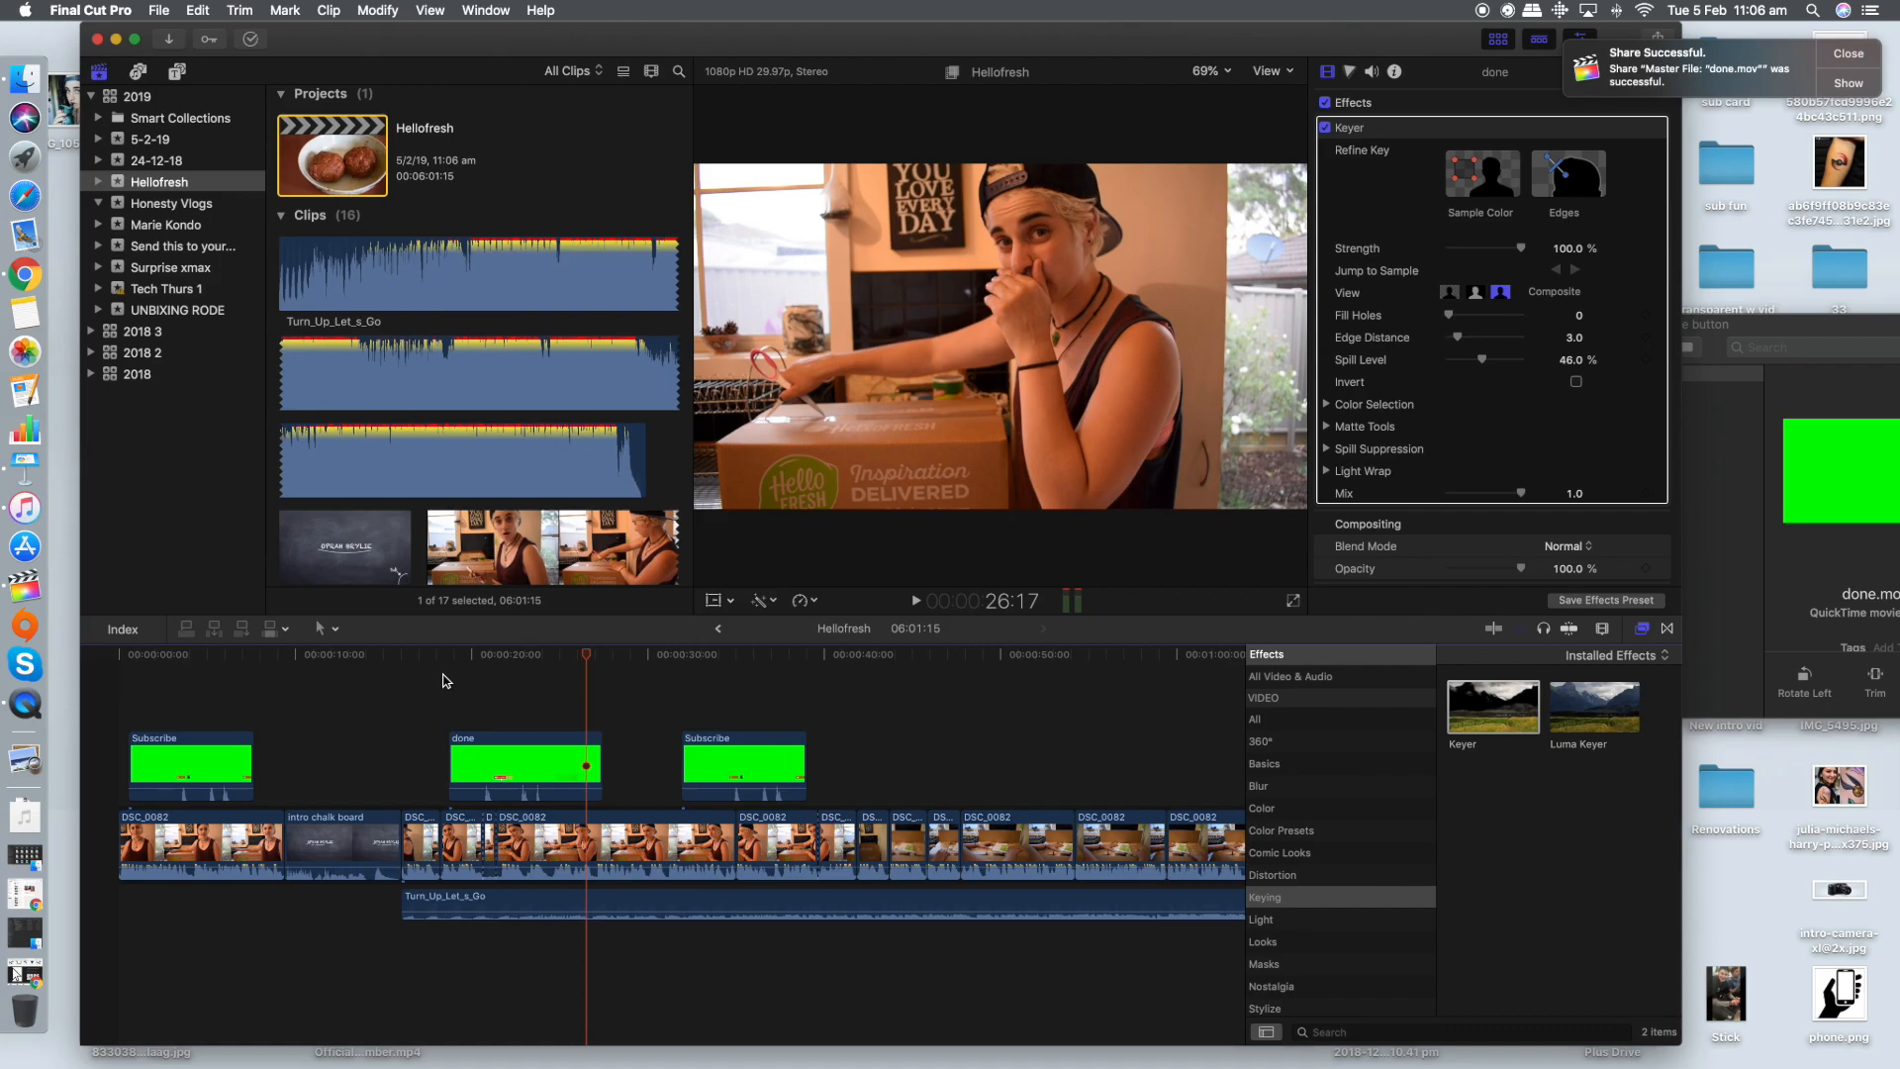
mouse_move(609, 710)
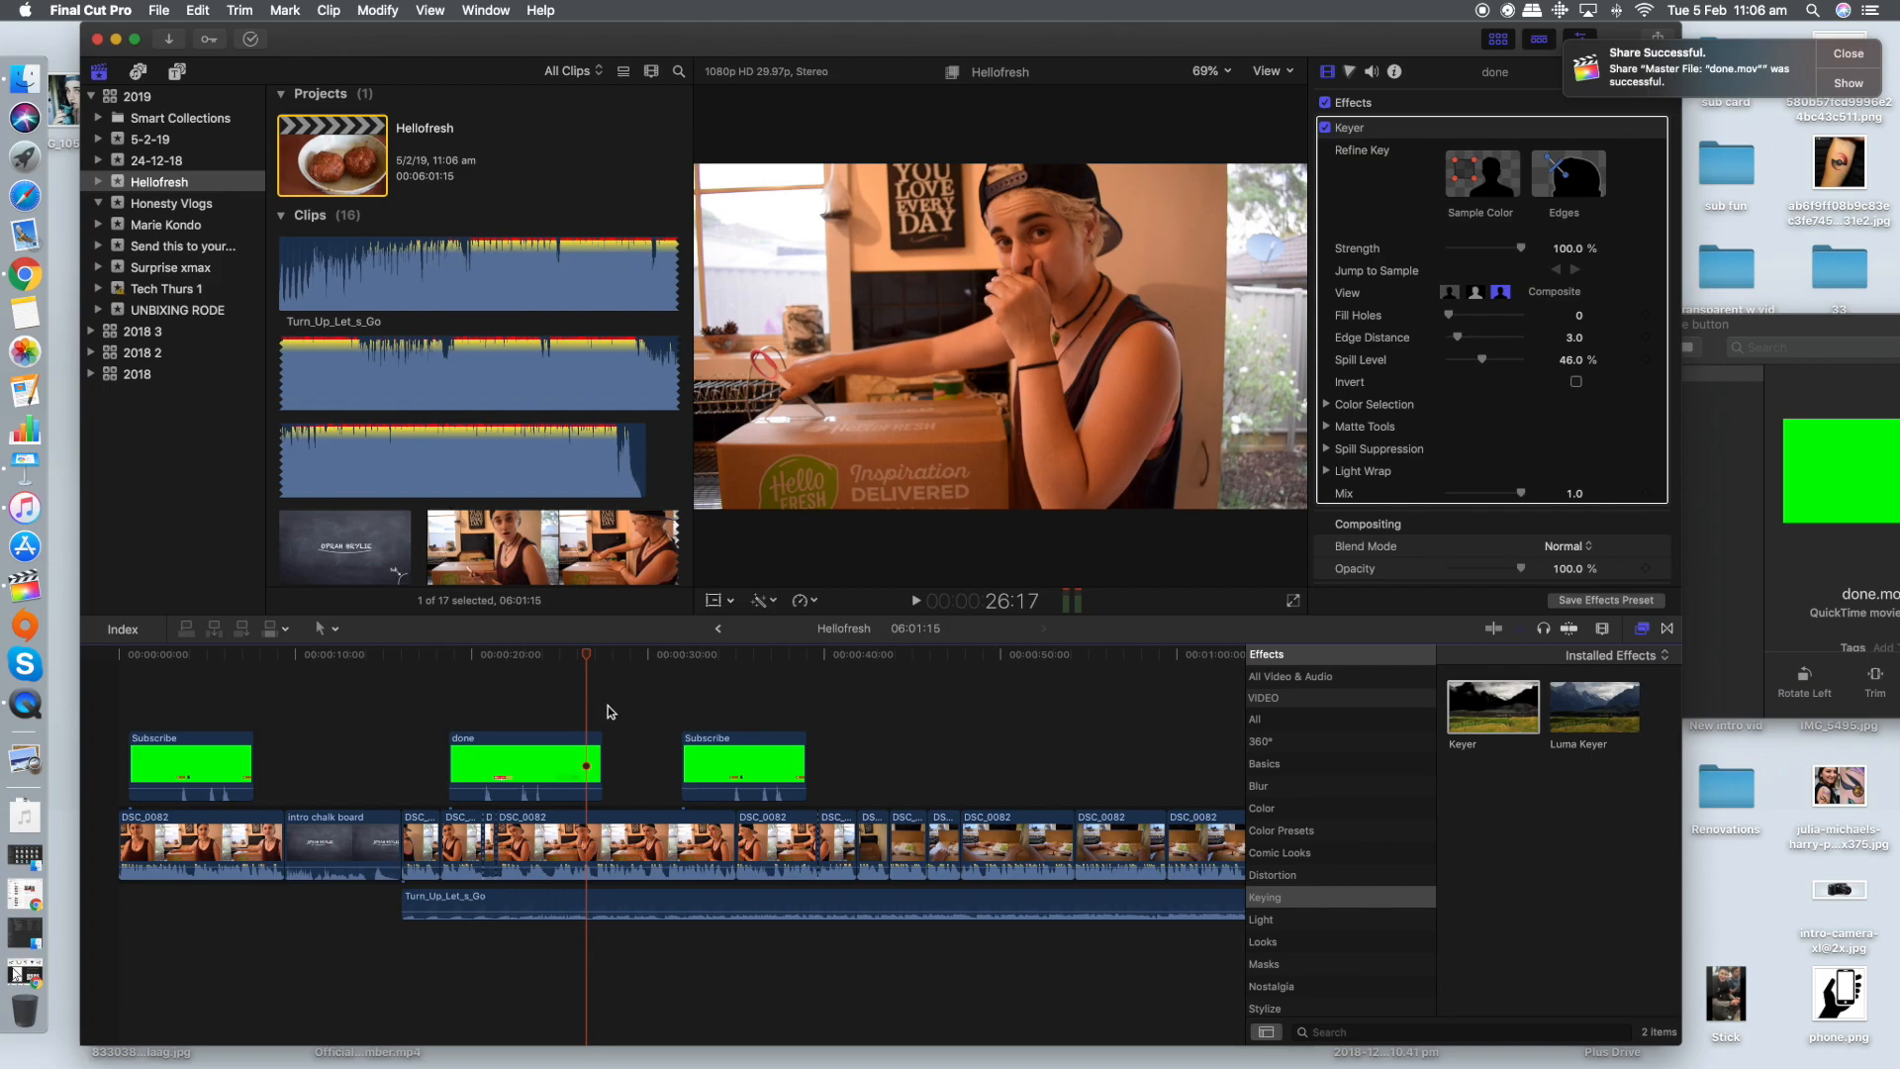
mouse_move(622, 715)
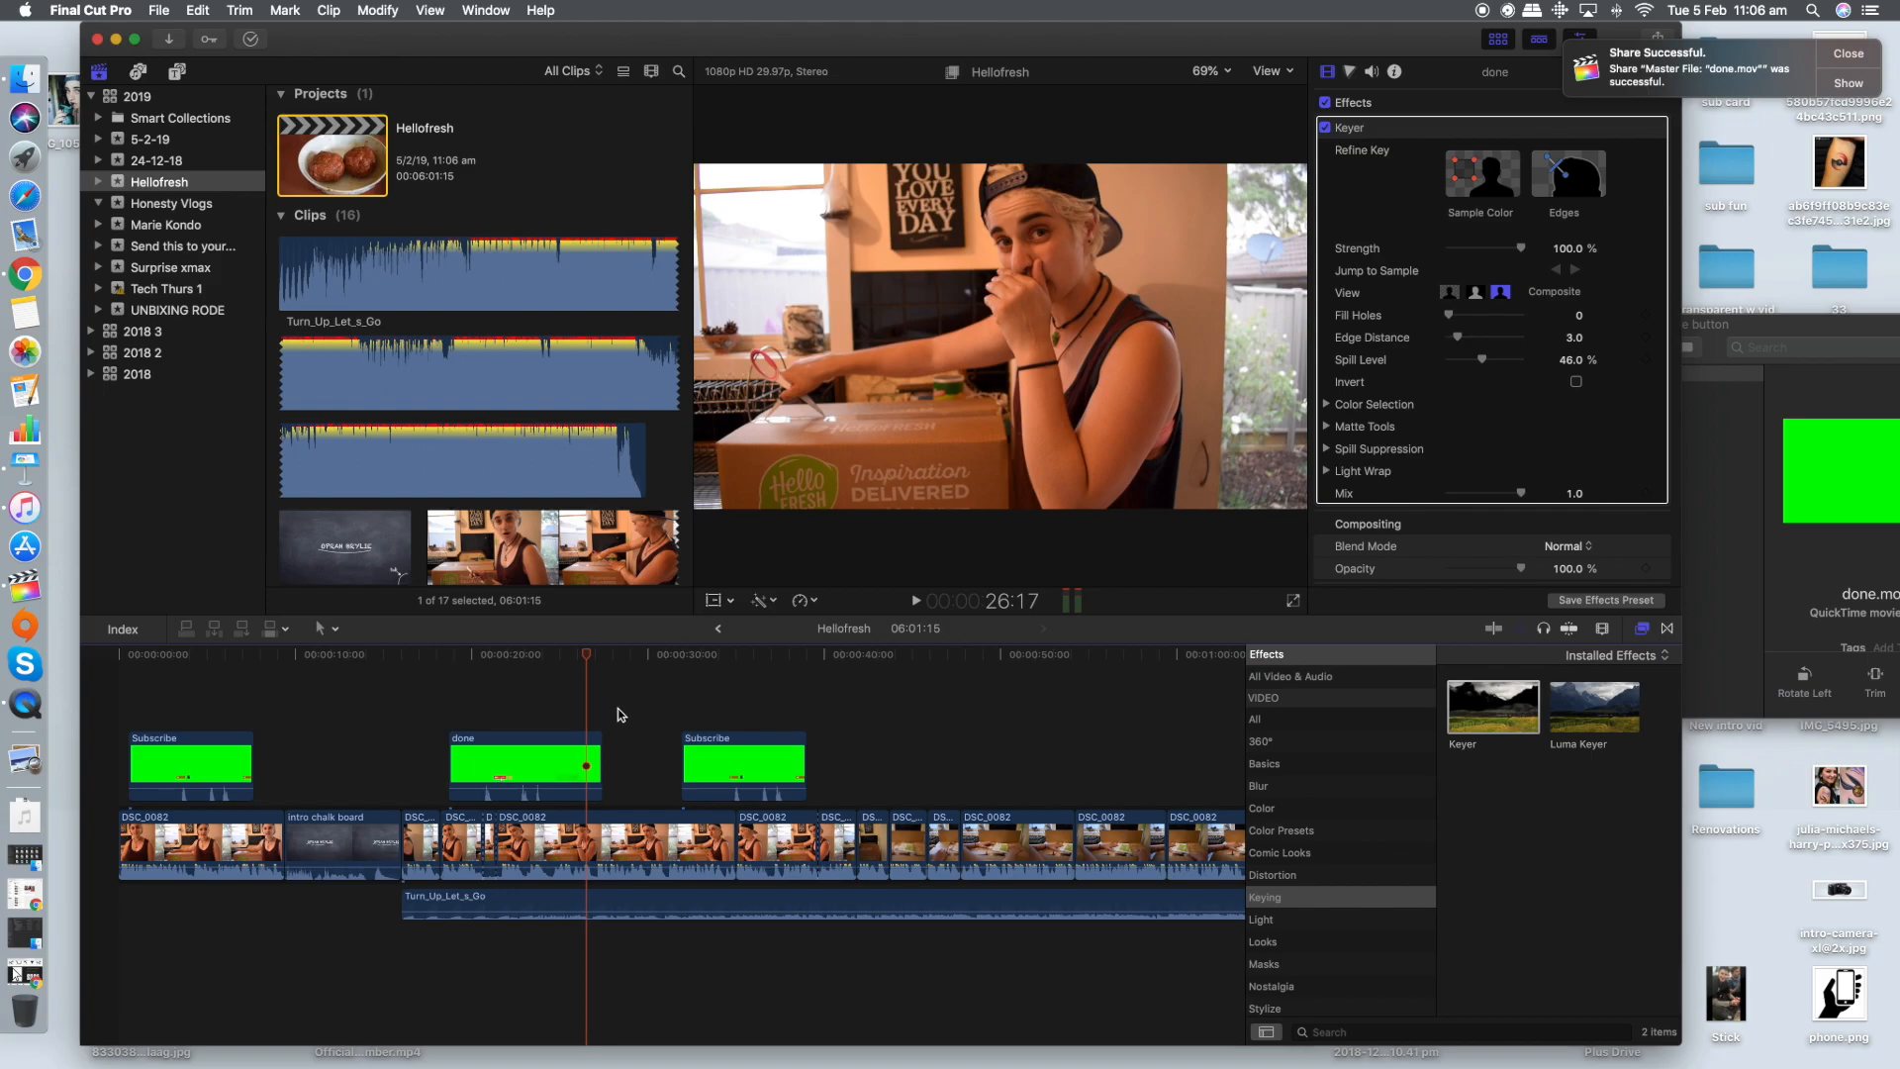